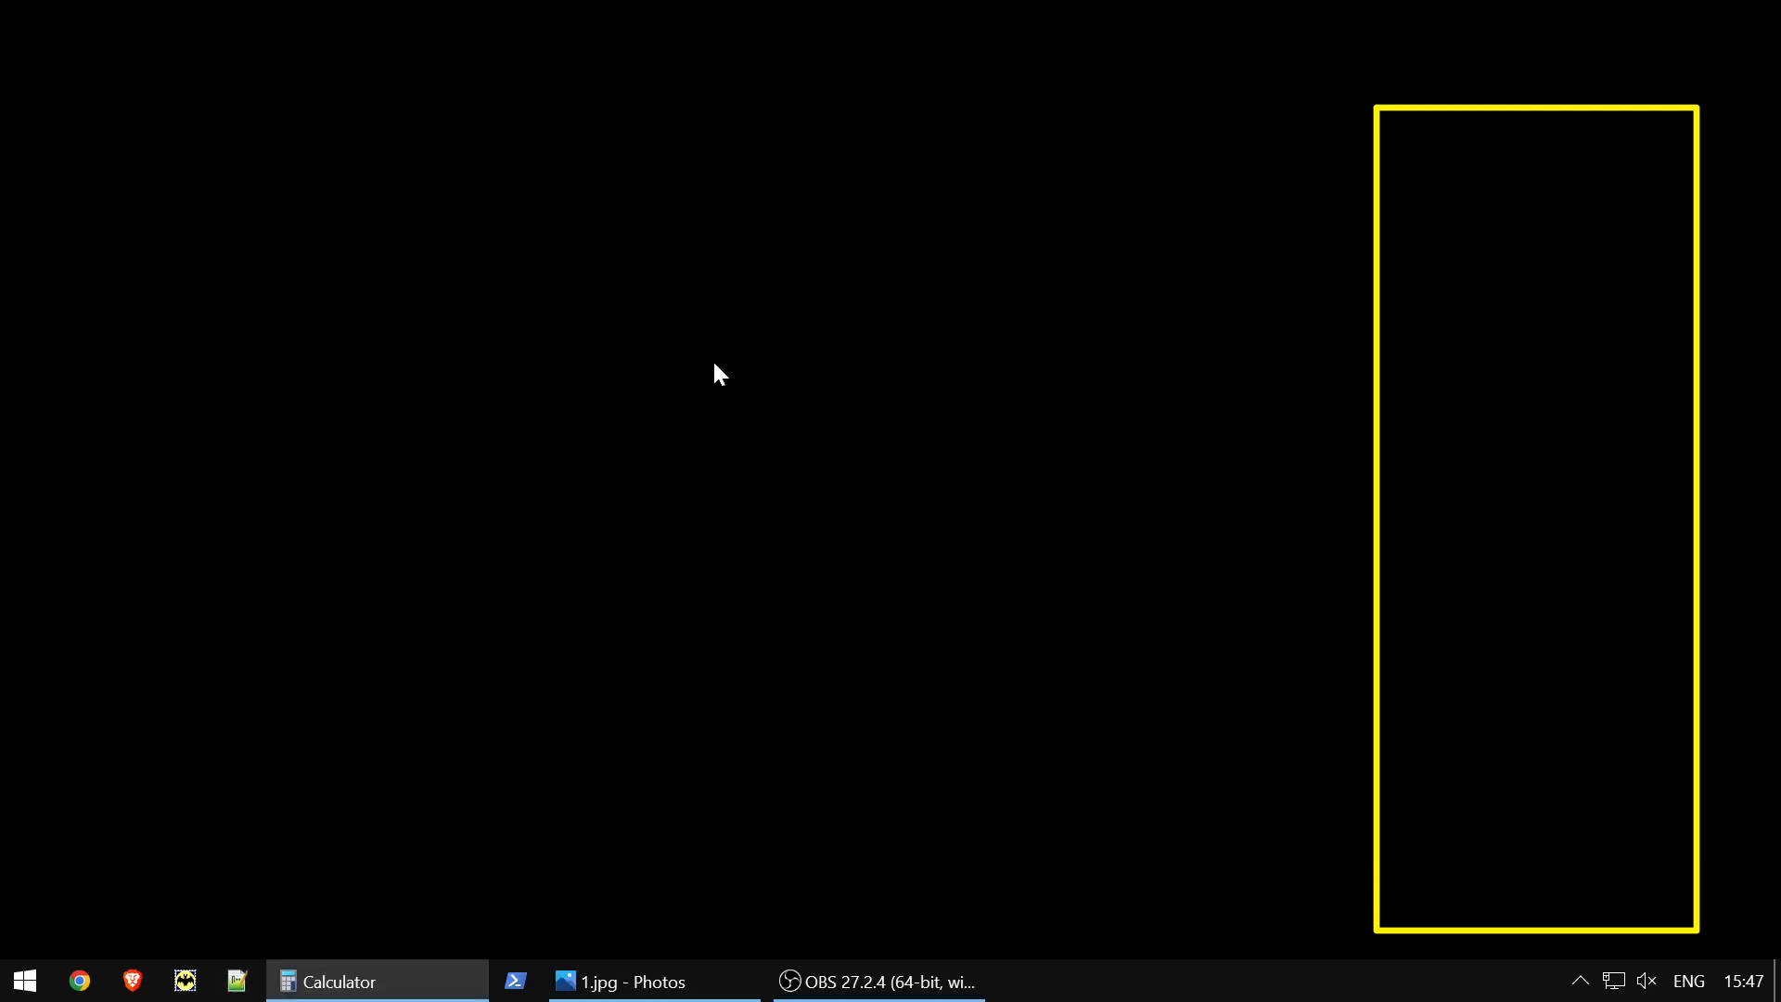
Restore Calculator from the taskbar and move its window up and to the left
click(338, 981)
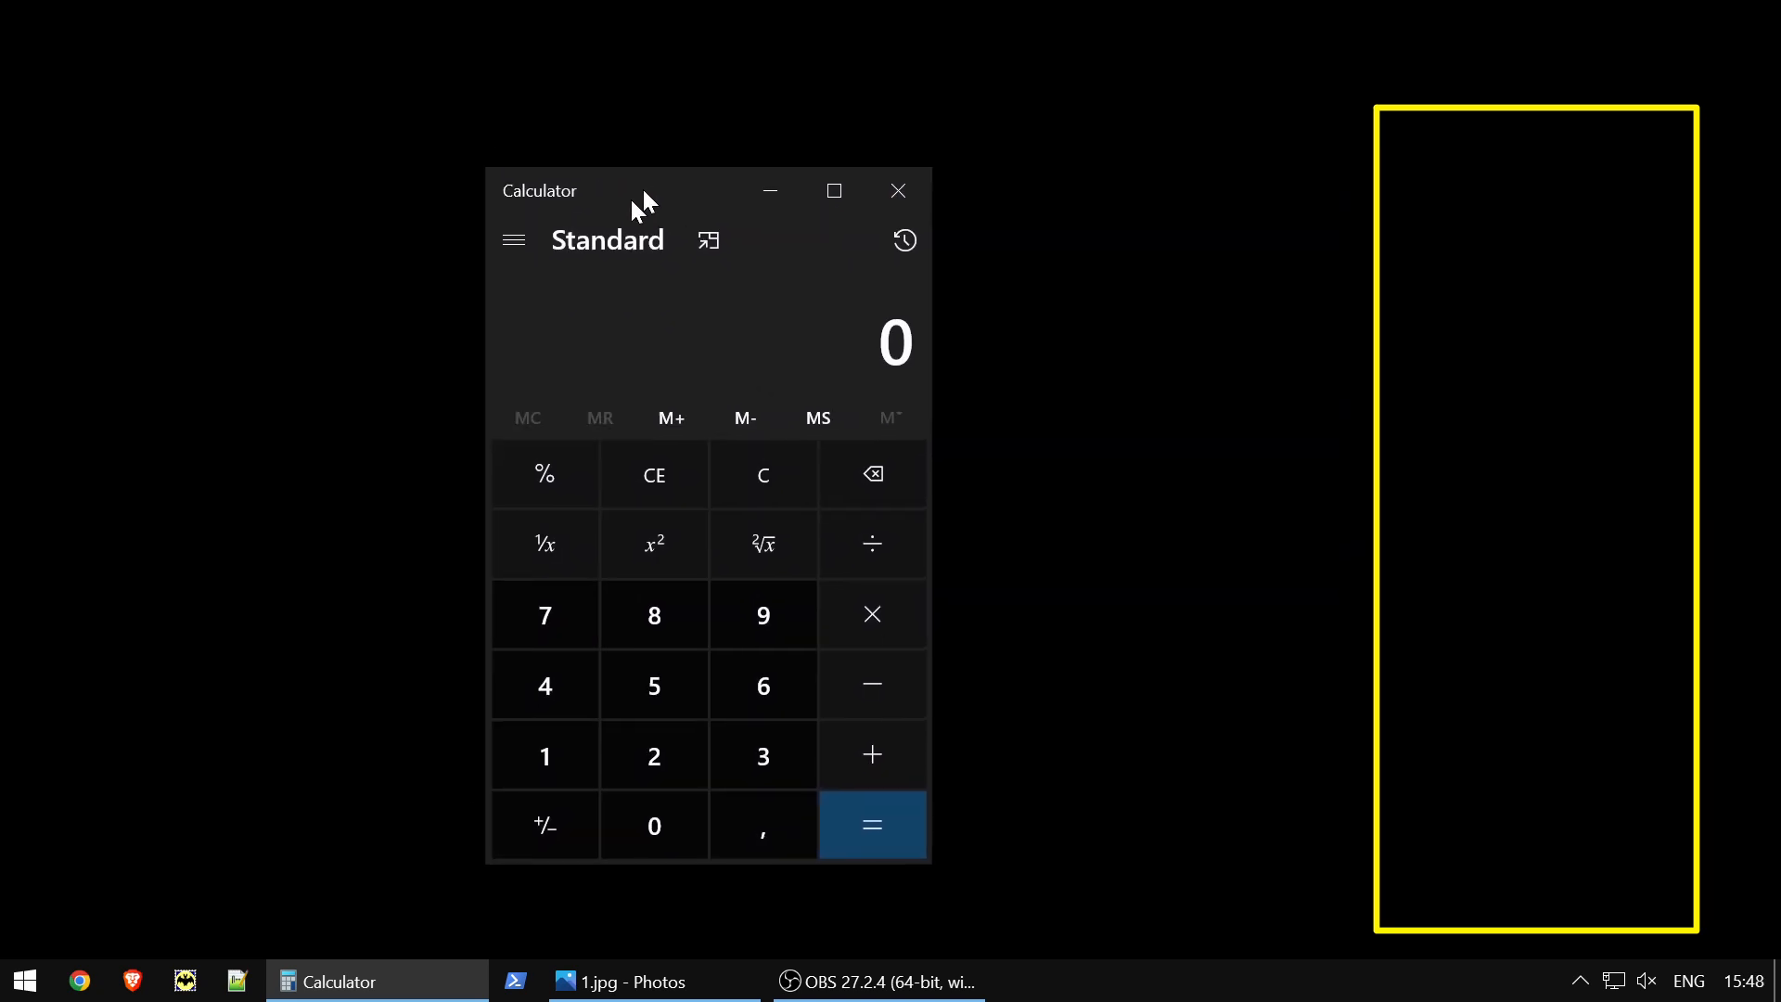
drag(642, 190, 568, 156)
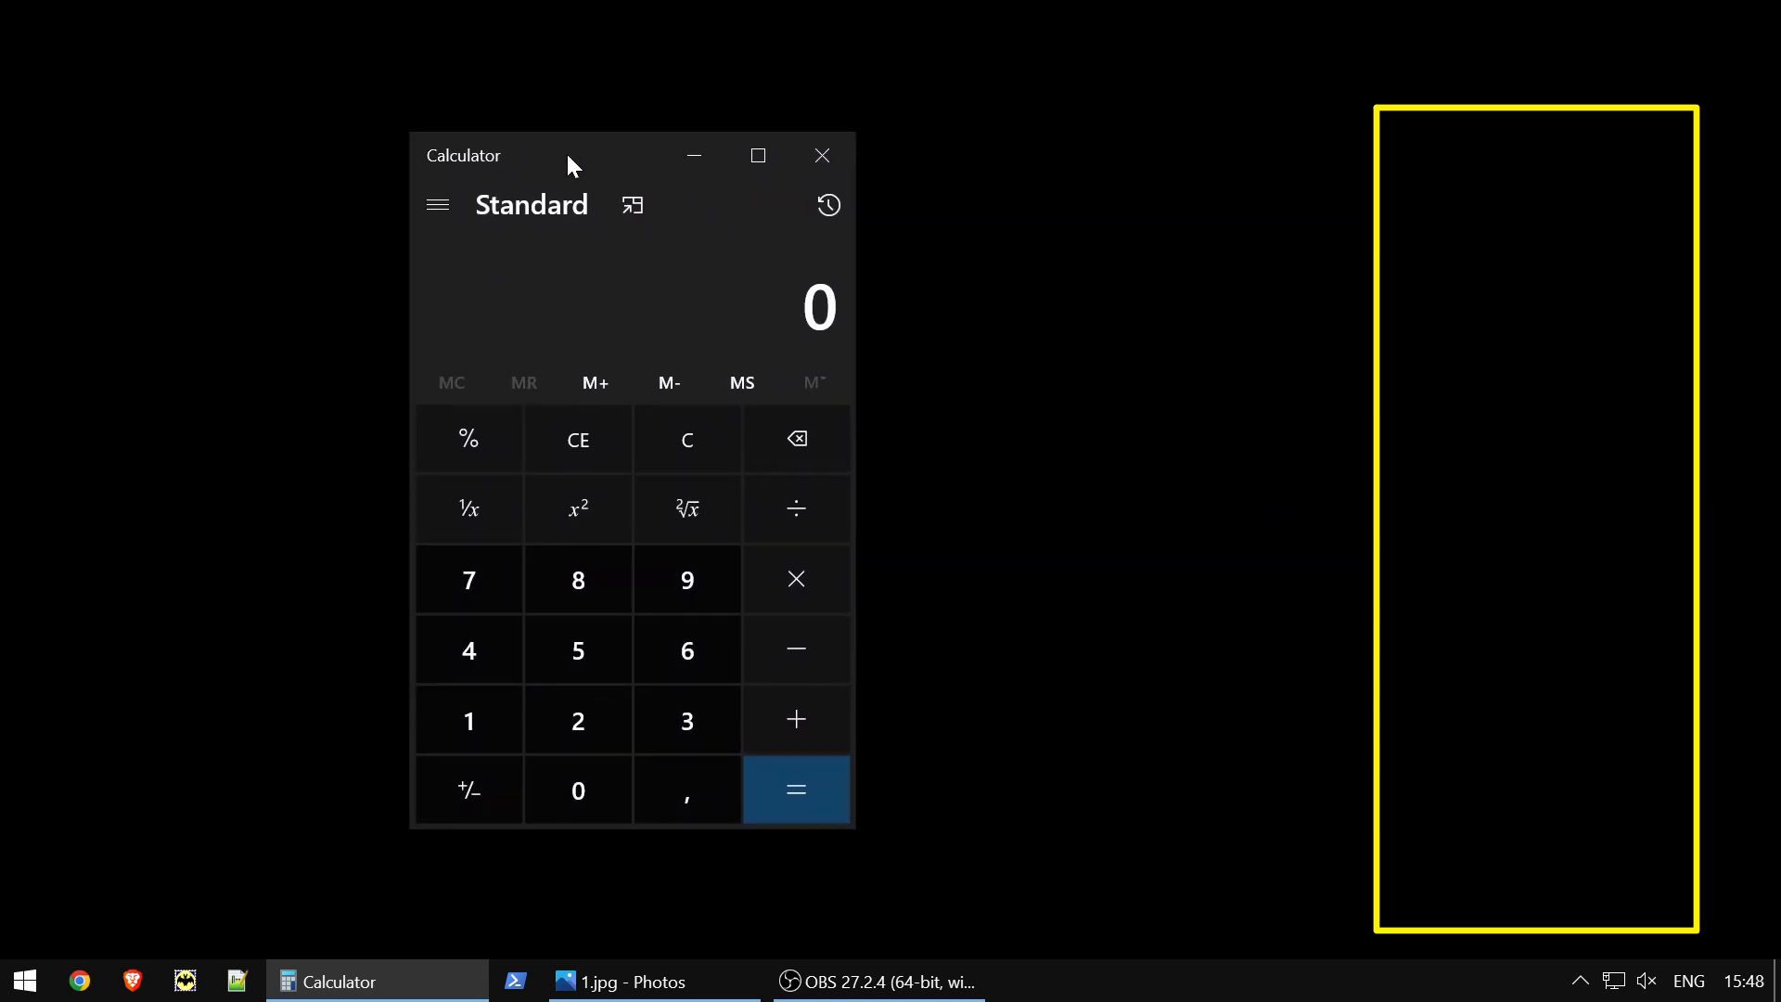
mouse_move(598, 217)
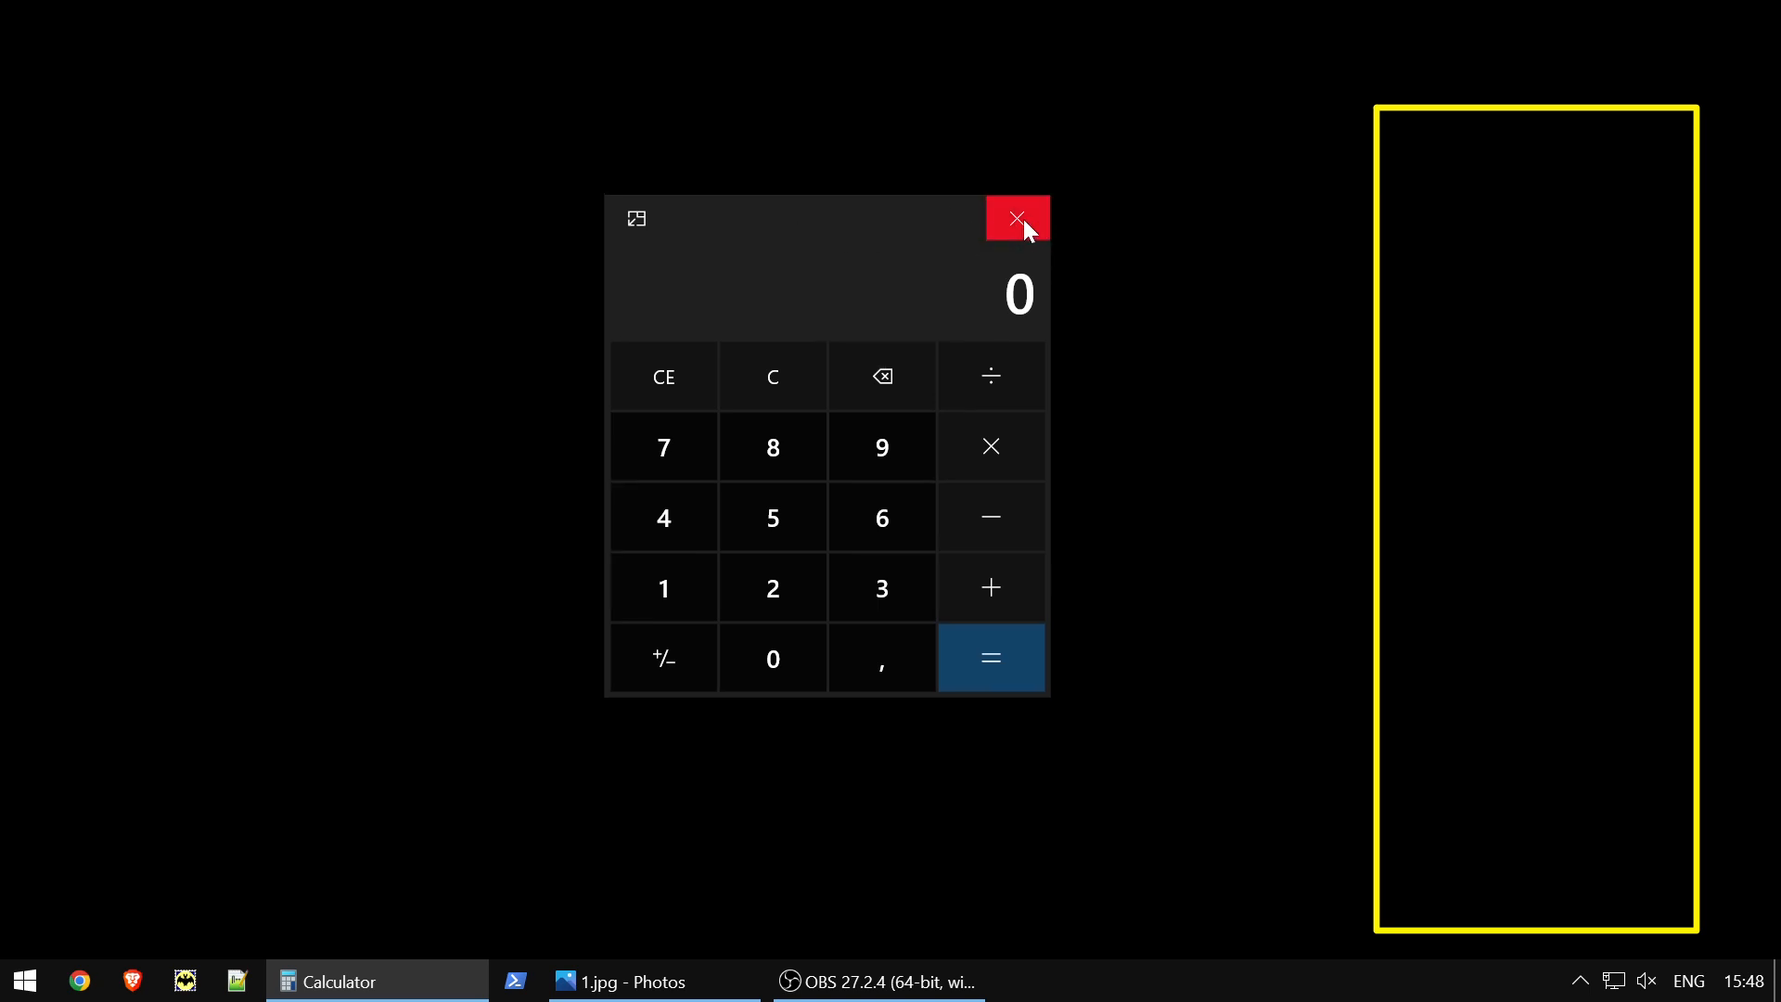
Open calc.exe as raw text with Edit with Notepad++ and show the Plugins menu
right_click(556, 324)
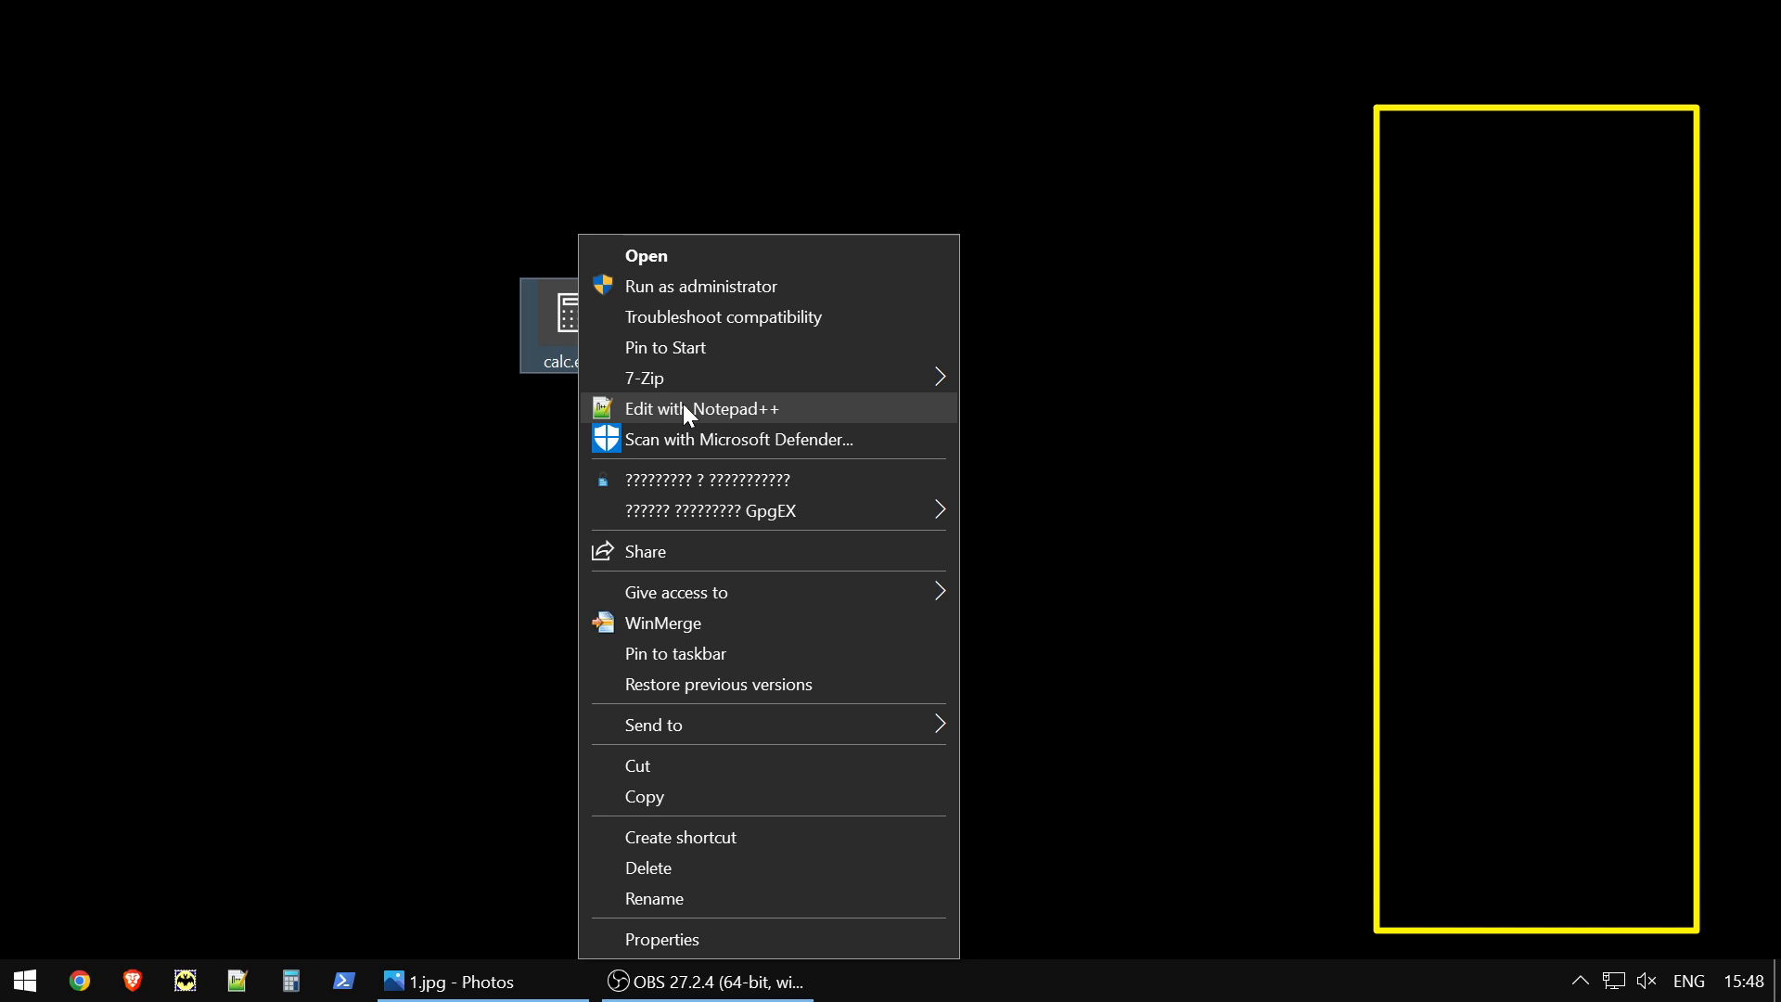
click(699, 408)
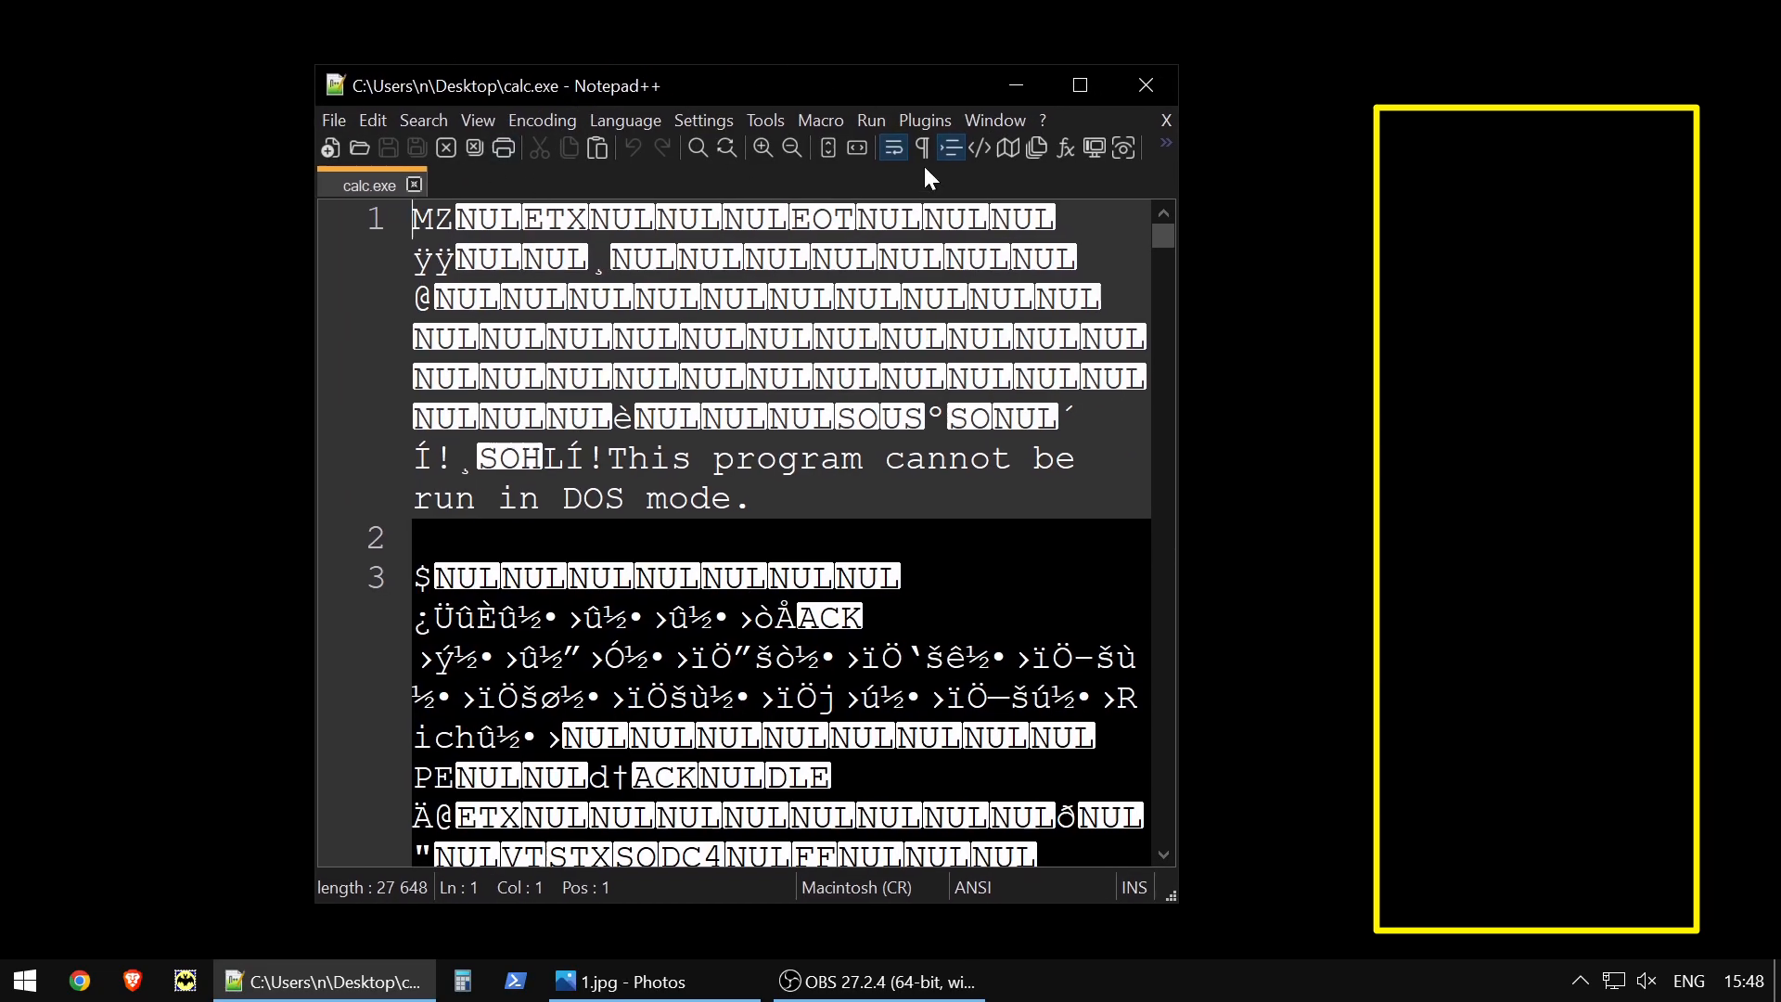
scroll(down, 3)
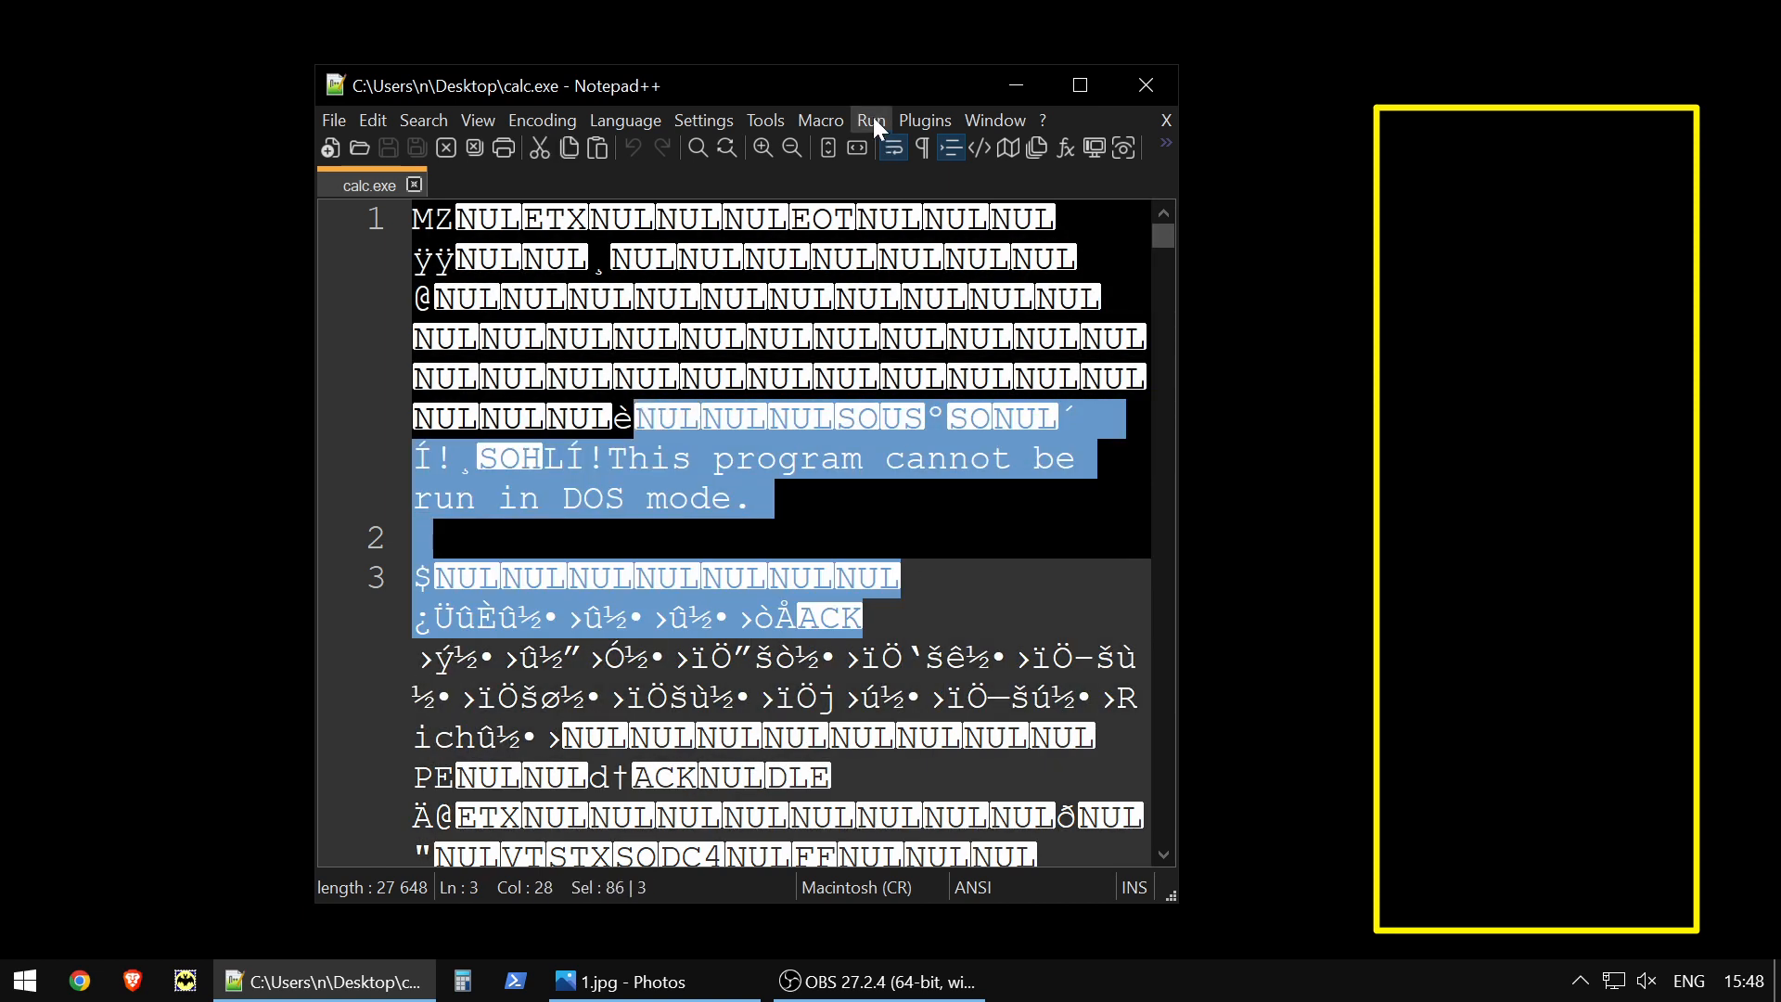
click(924, 121)
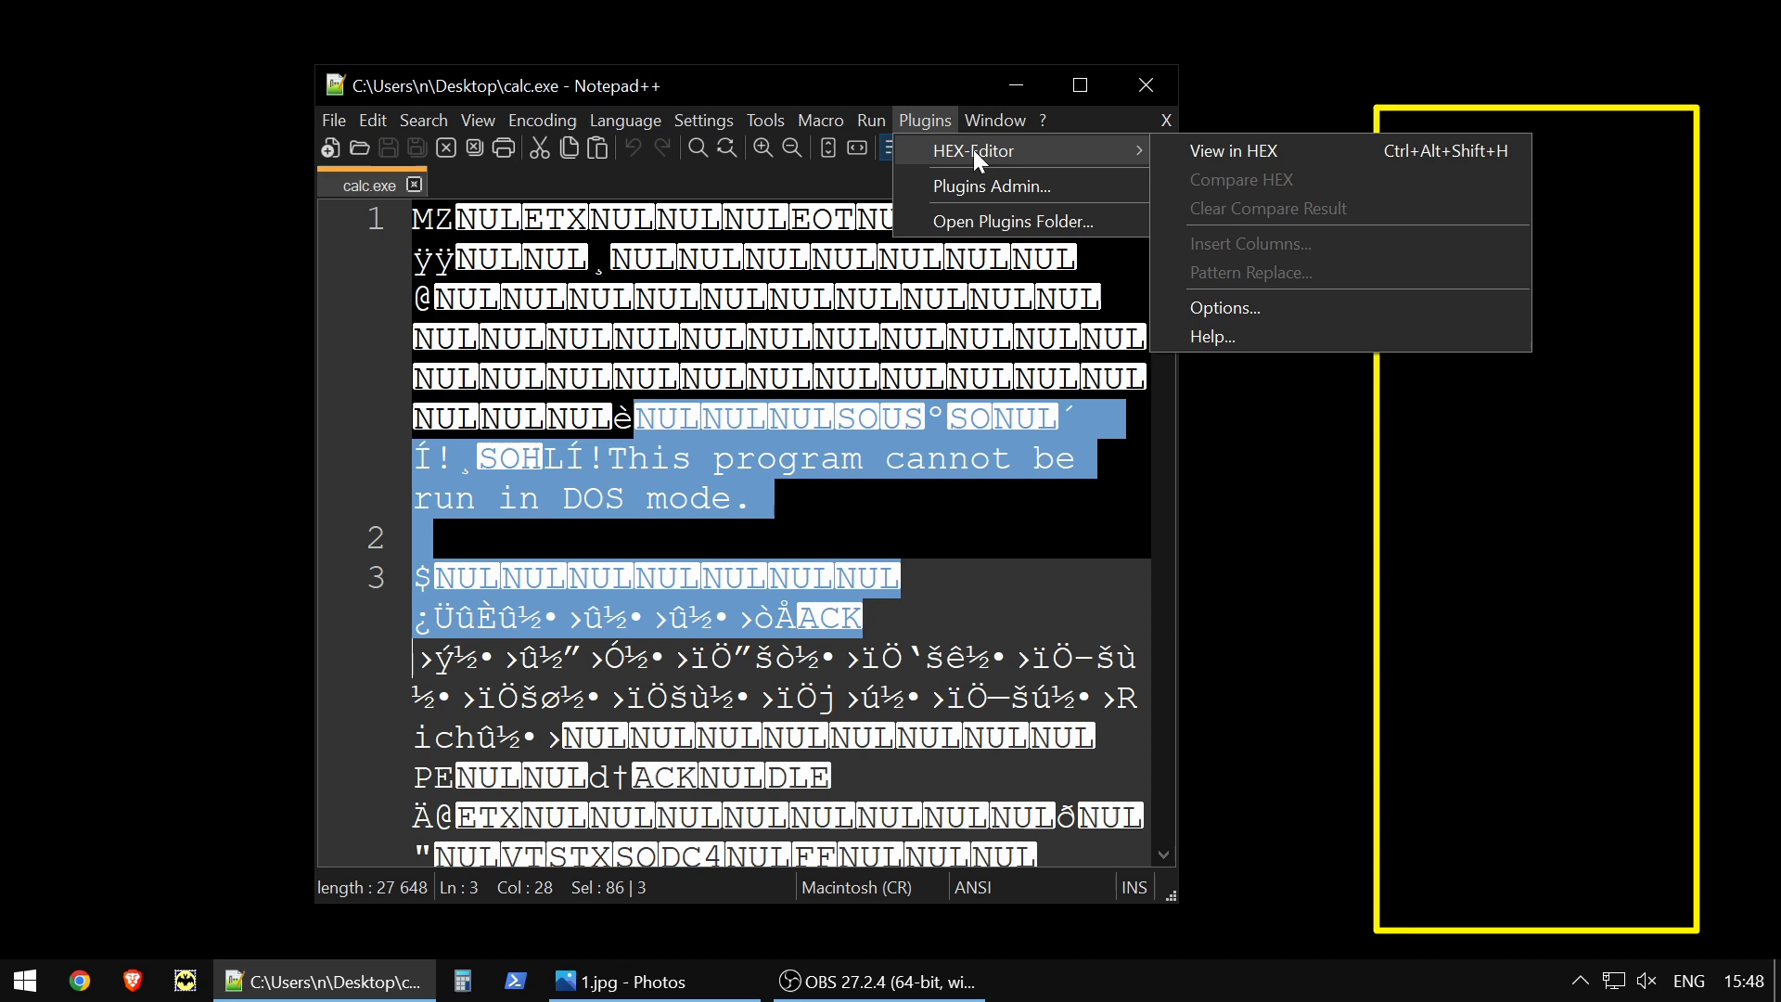
Show calc.exe as a hex dump from address 0000 and drag the window lower
click(1233, 150)
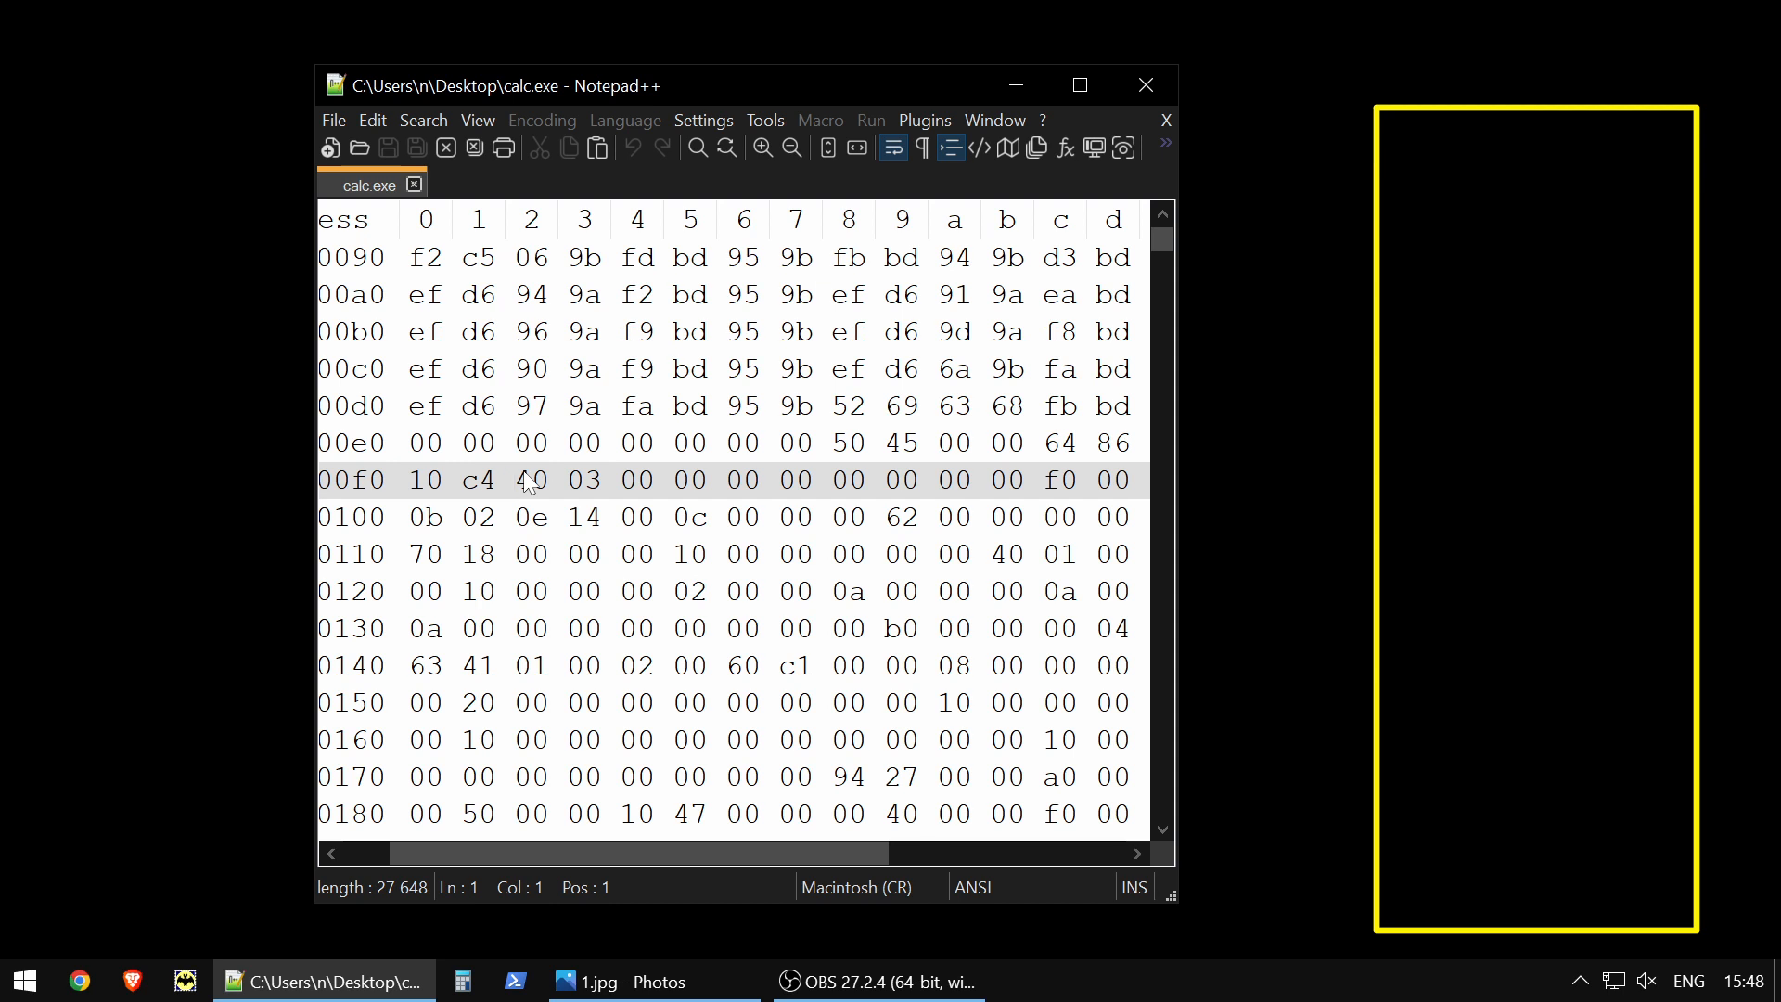
mouse_move(621, 400)
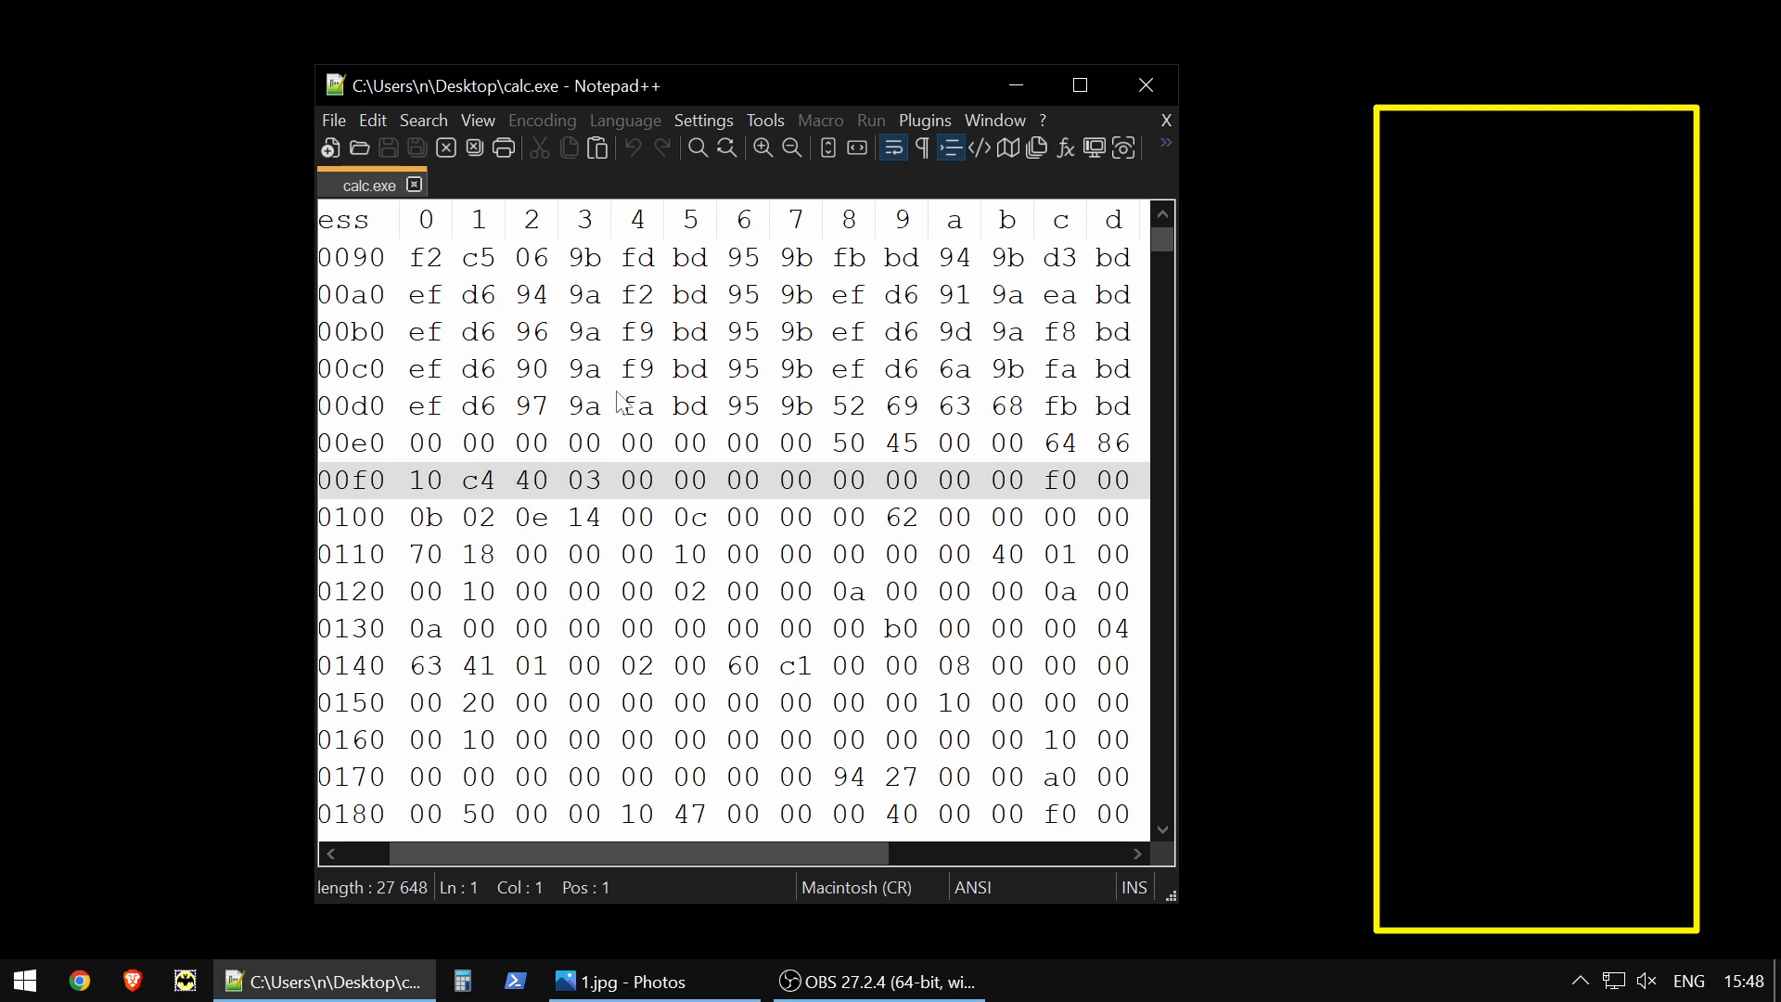
scroll(down, 3)
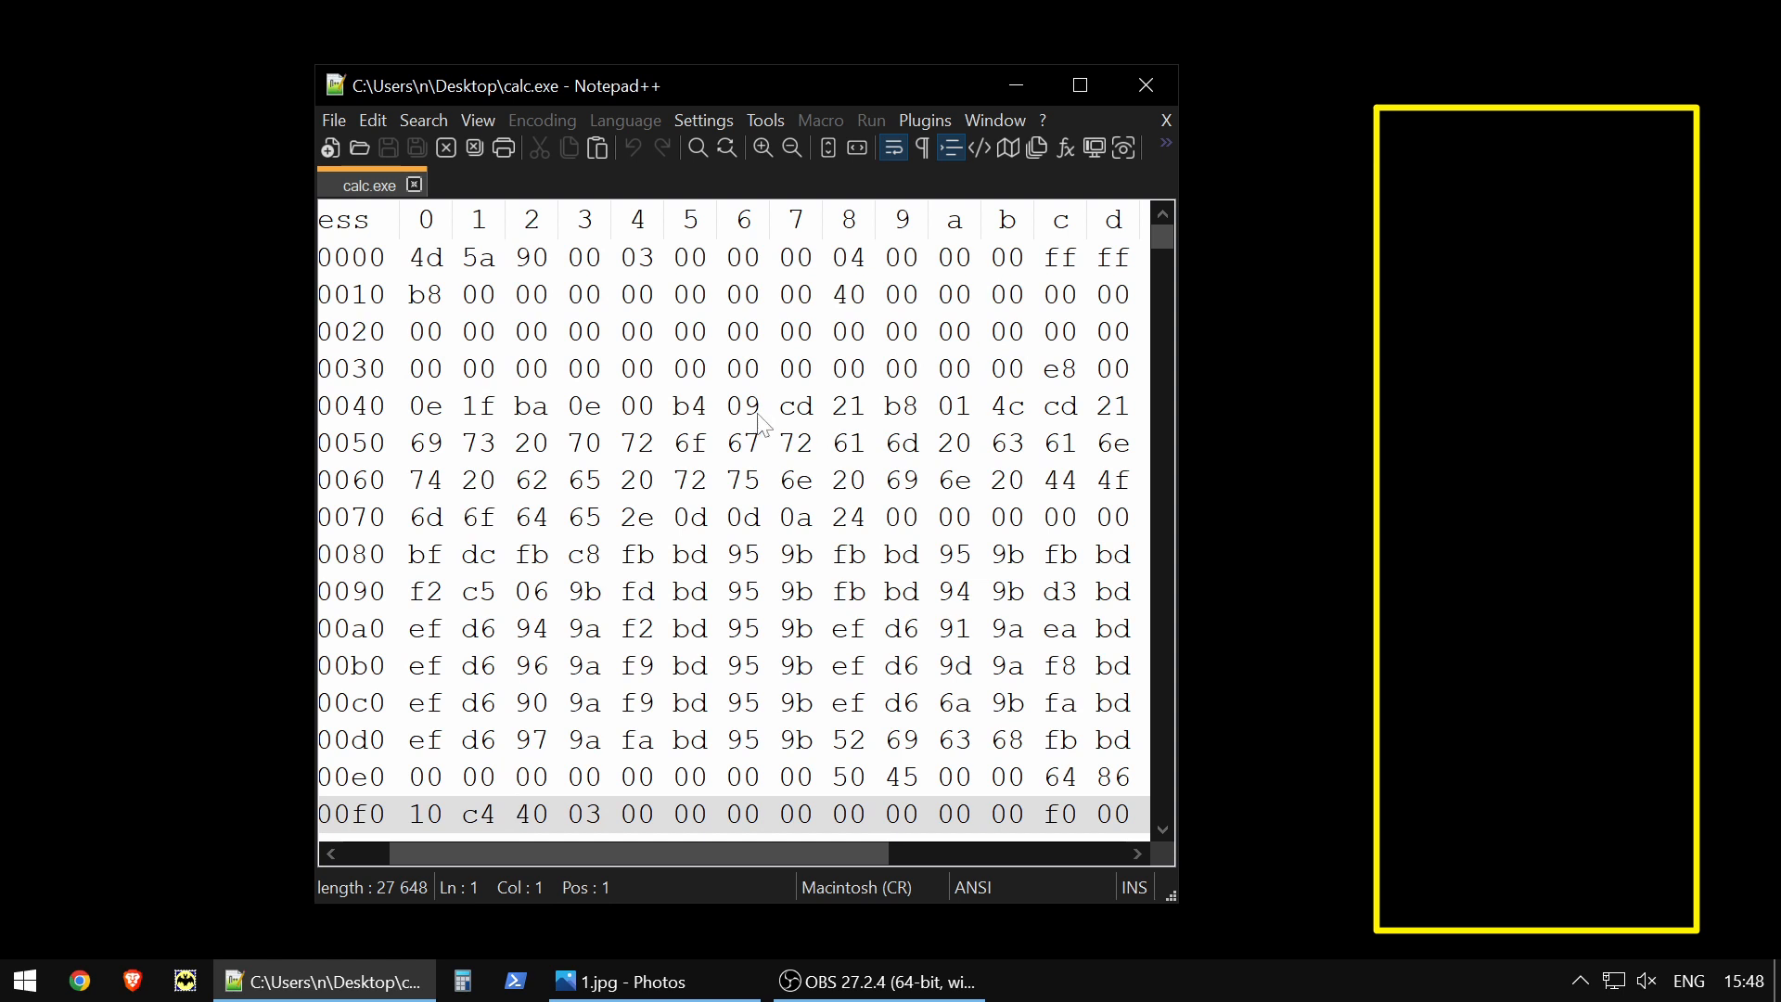
mouse_move(767, 87)
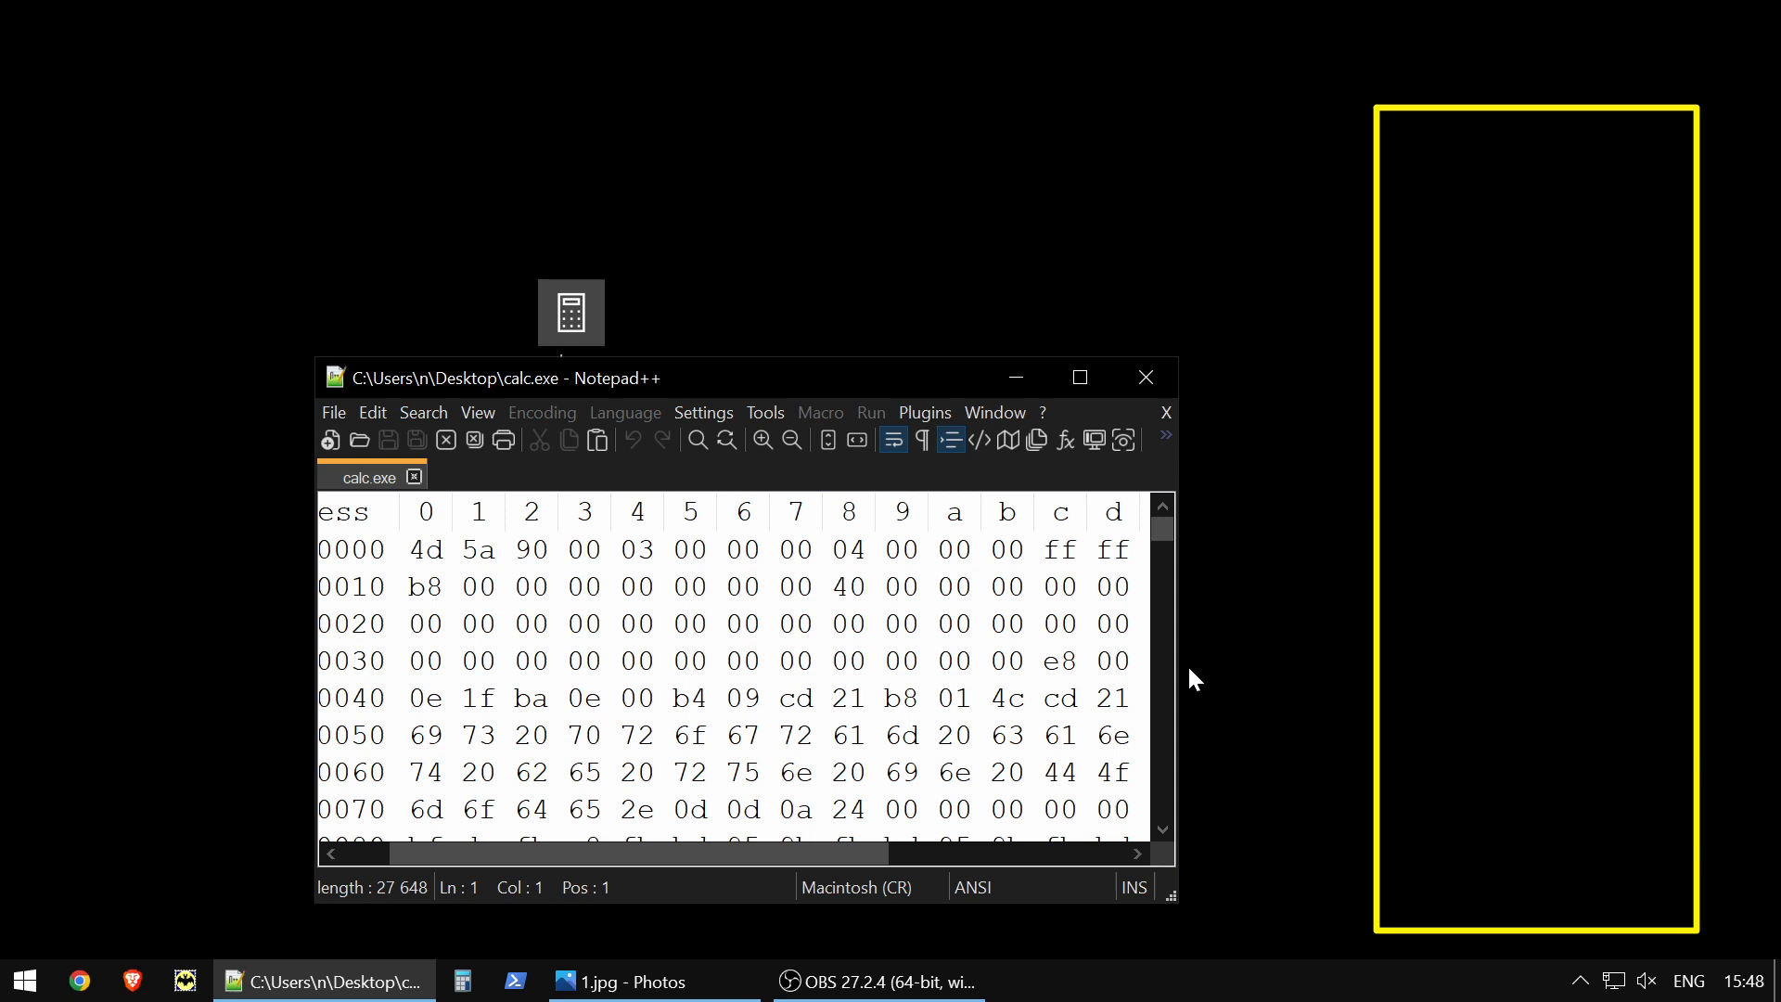
drag(1175, 590, 806, 590)
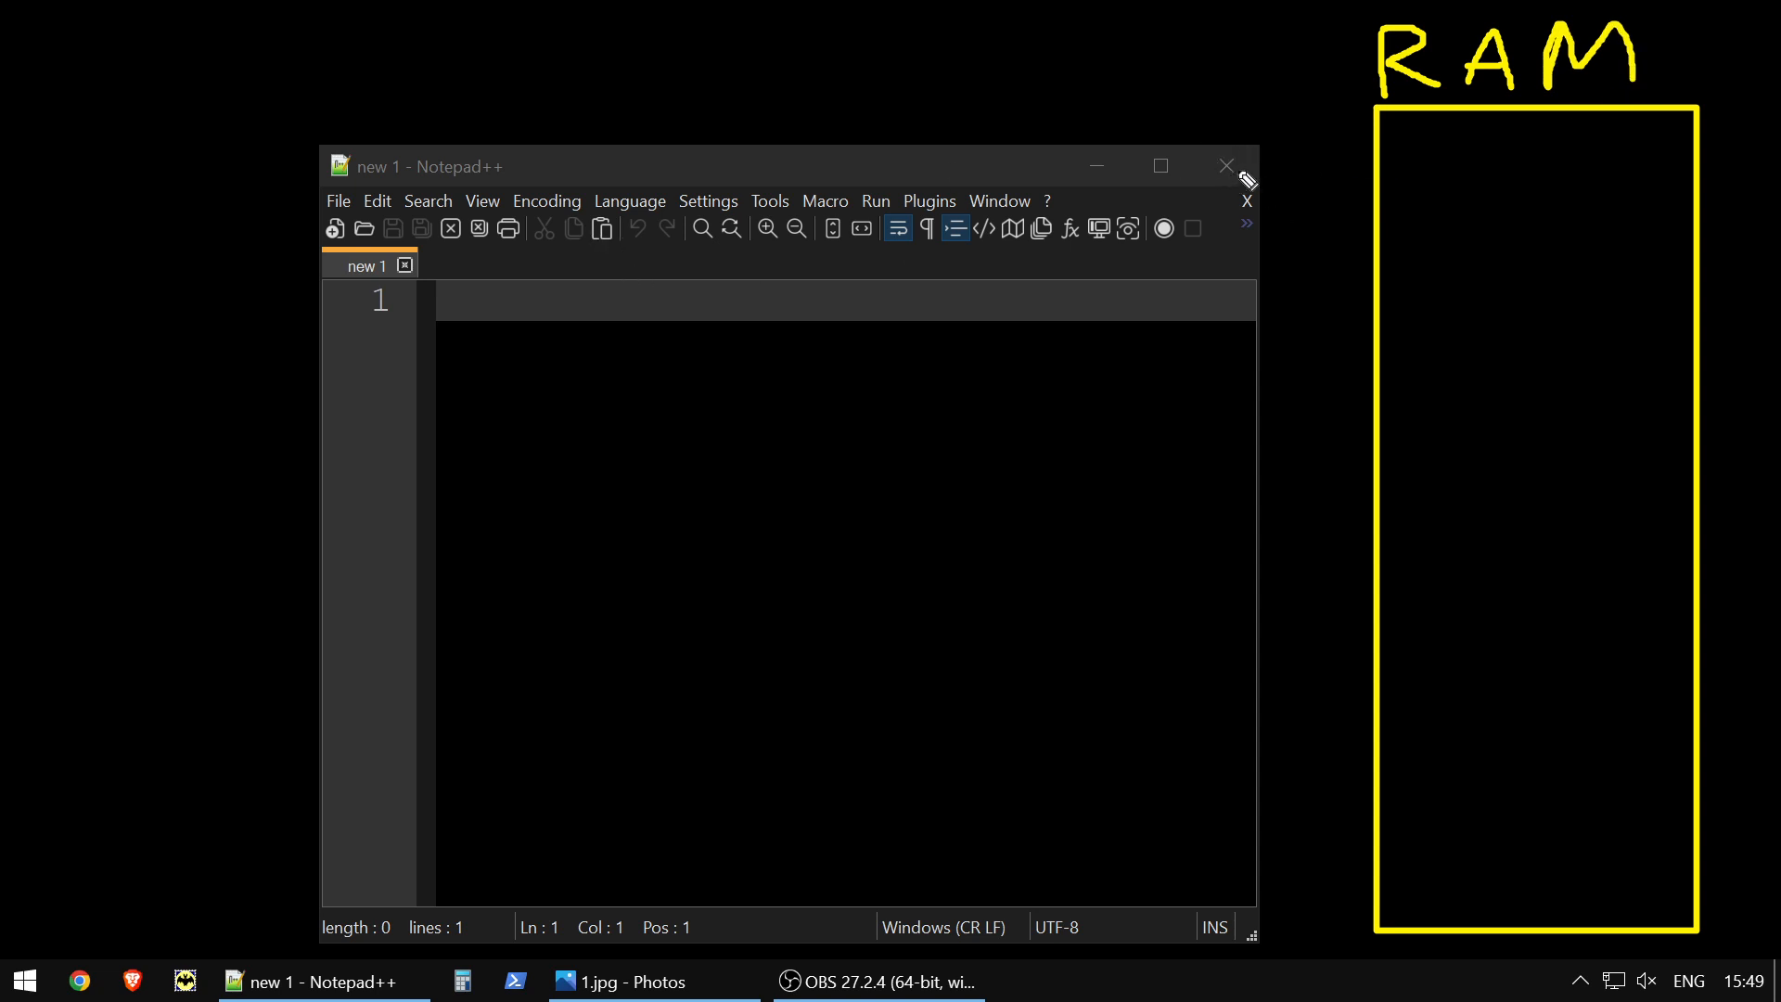
mouse_move(1388, 767)
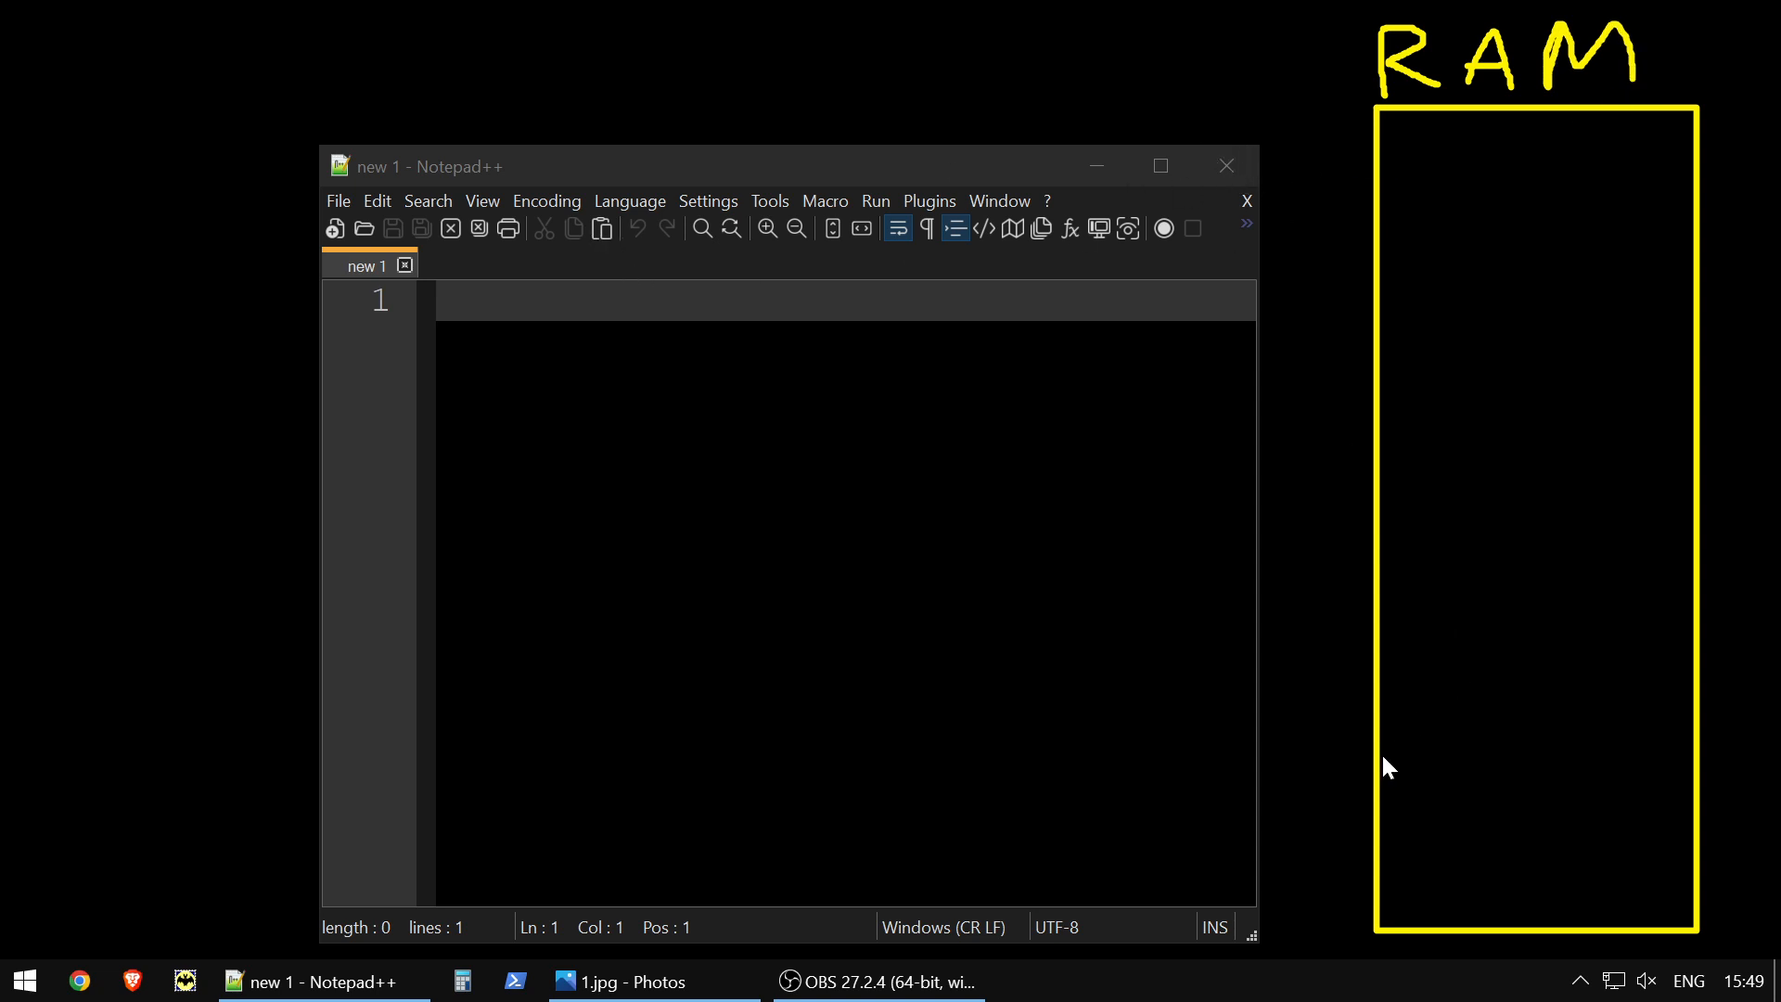
Draw a horizontal line across the bottom of the yellow RAM box
drag(1380, 759, 1681, 767)
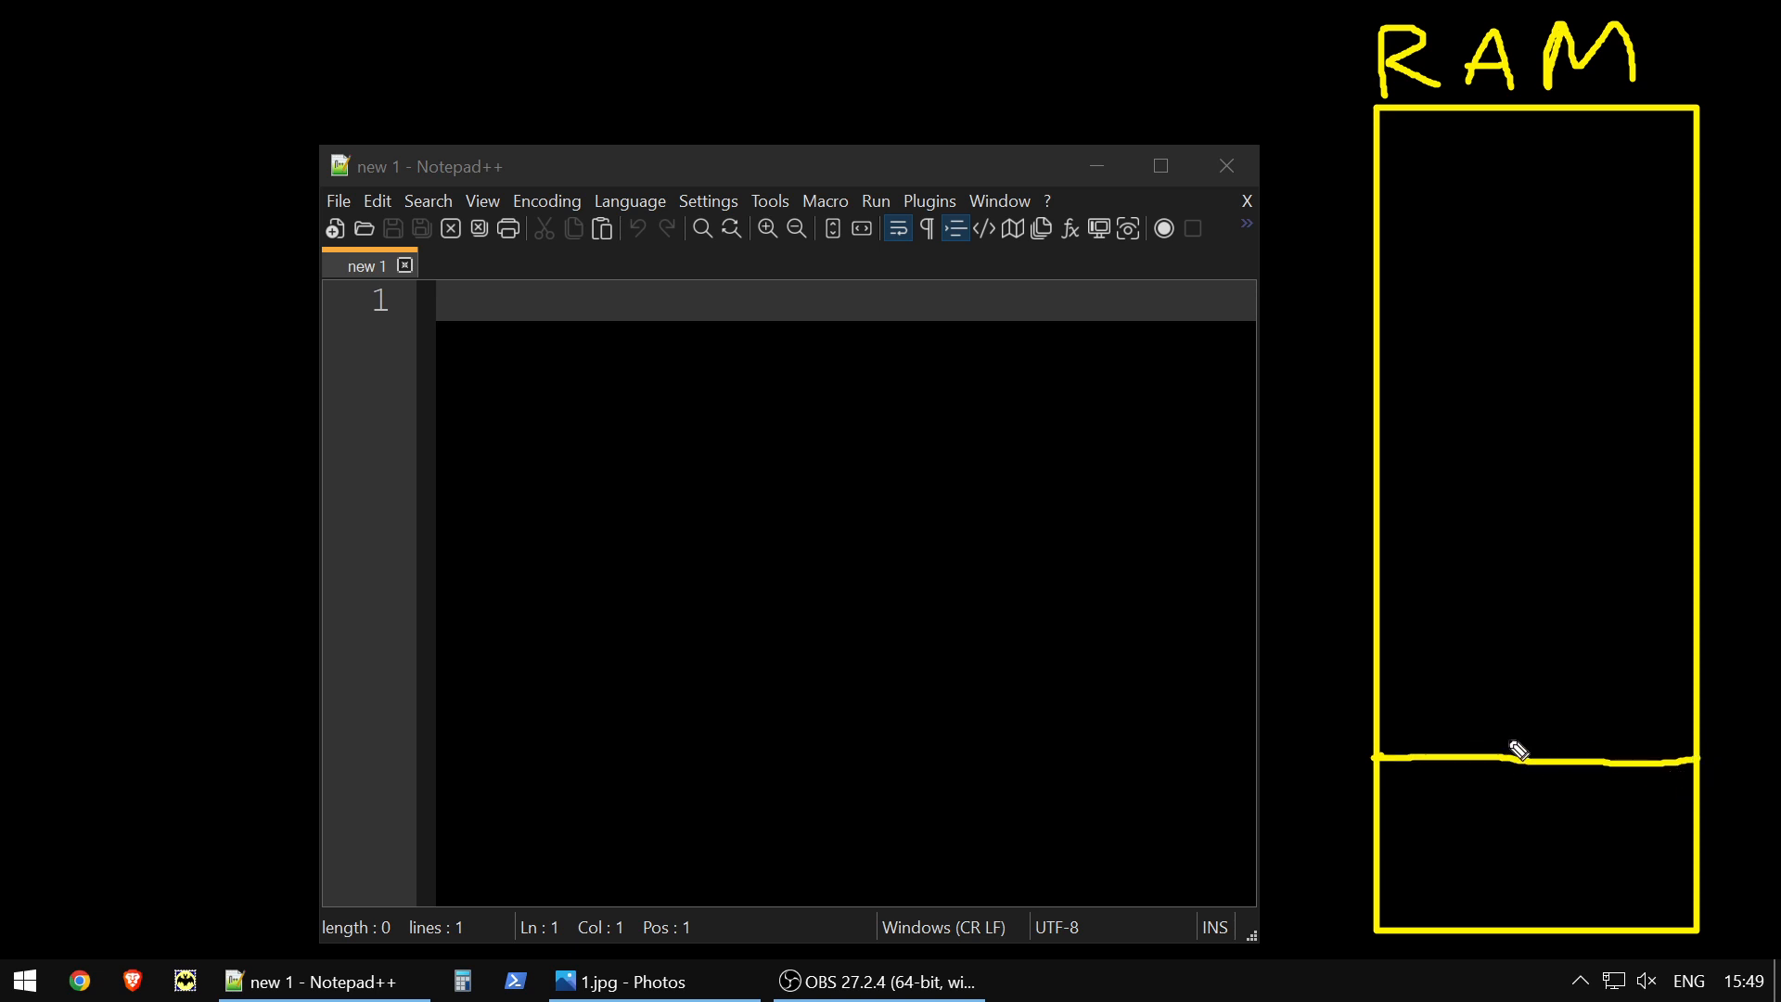
mouse_move(1464, 745)
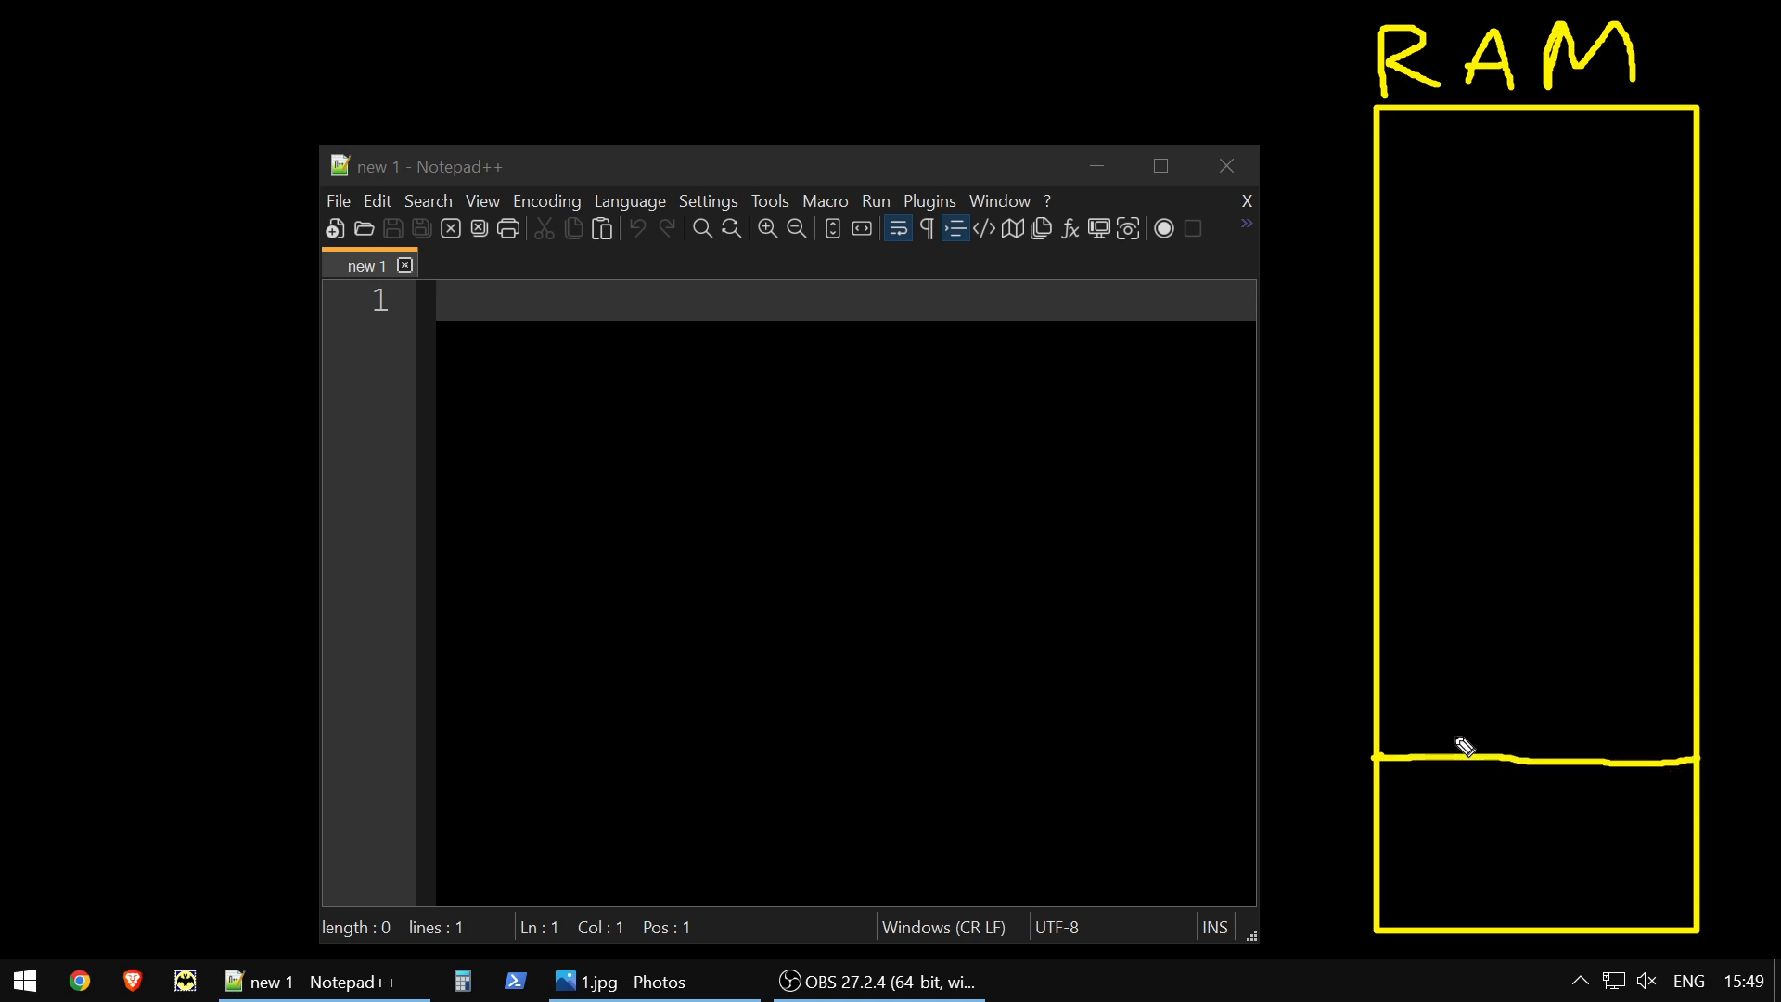
mouse_move(1538, 752)
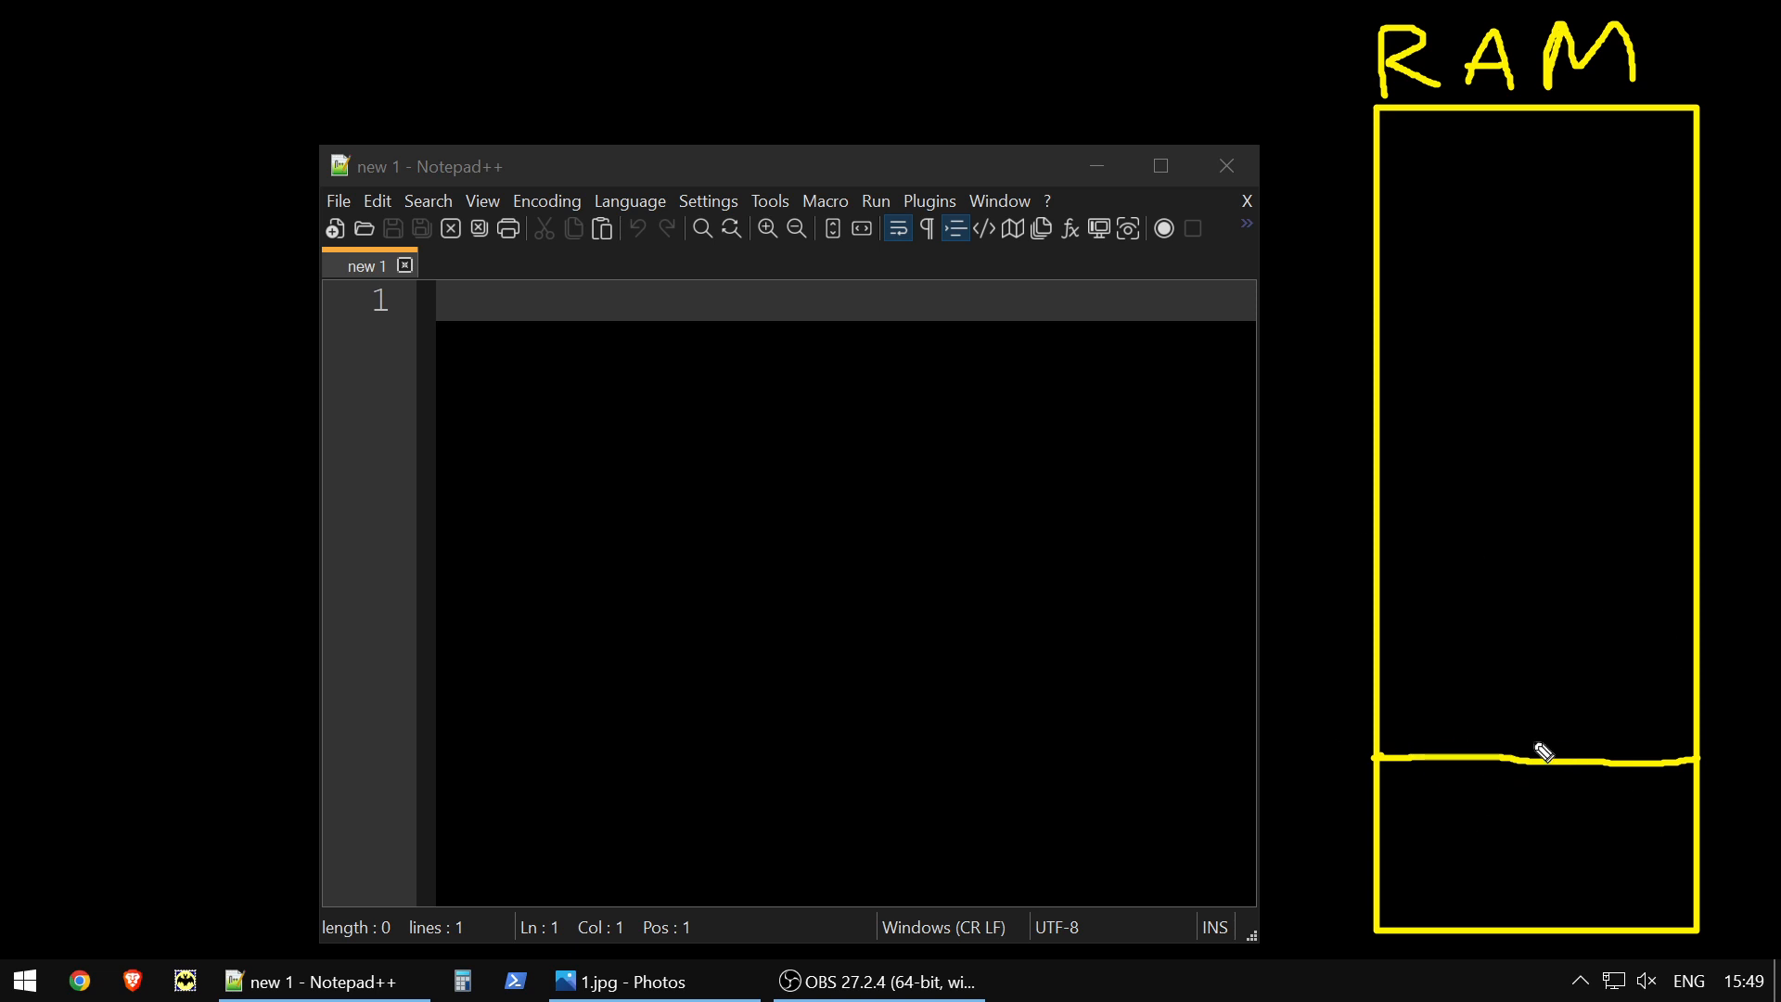
mouse_move(1305, 835)
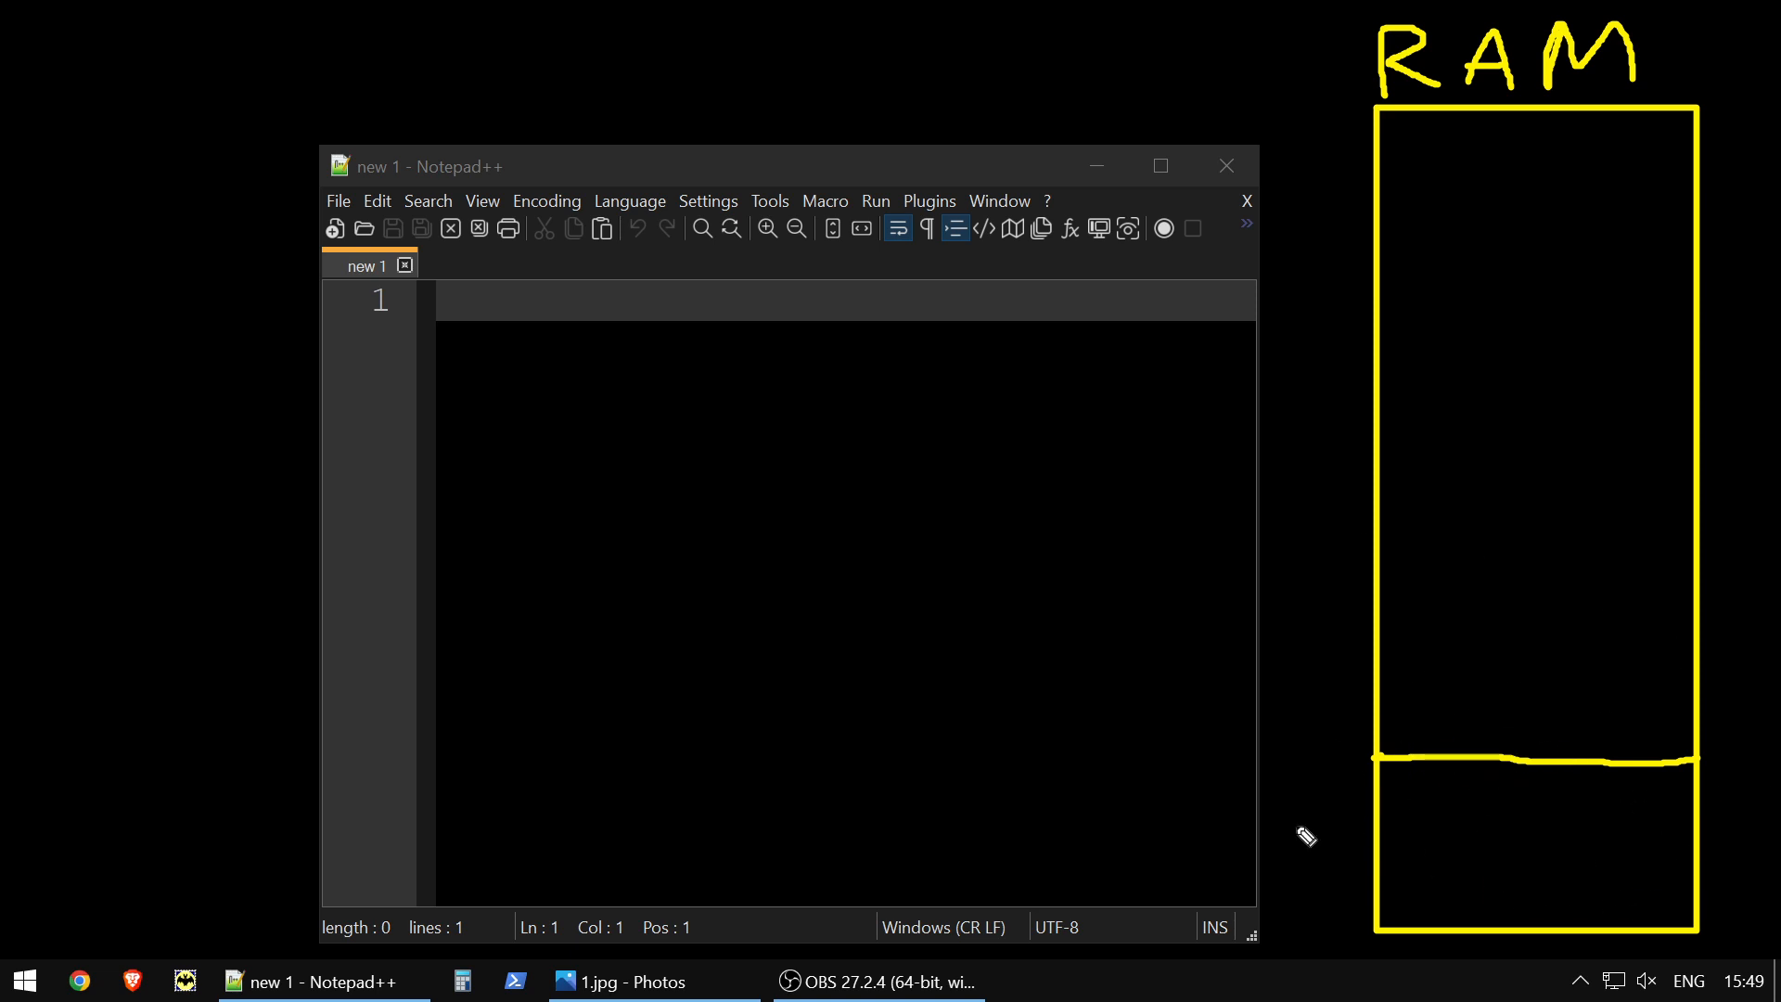
mouse_move(1413, 859)
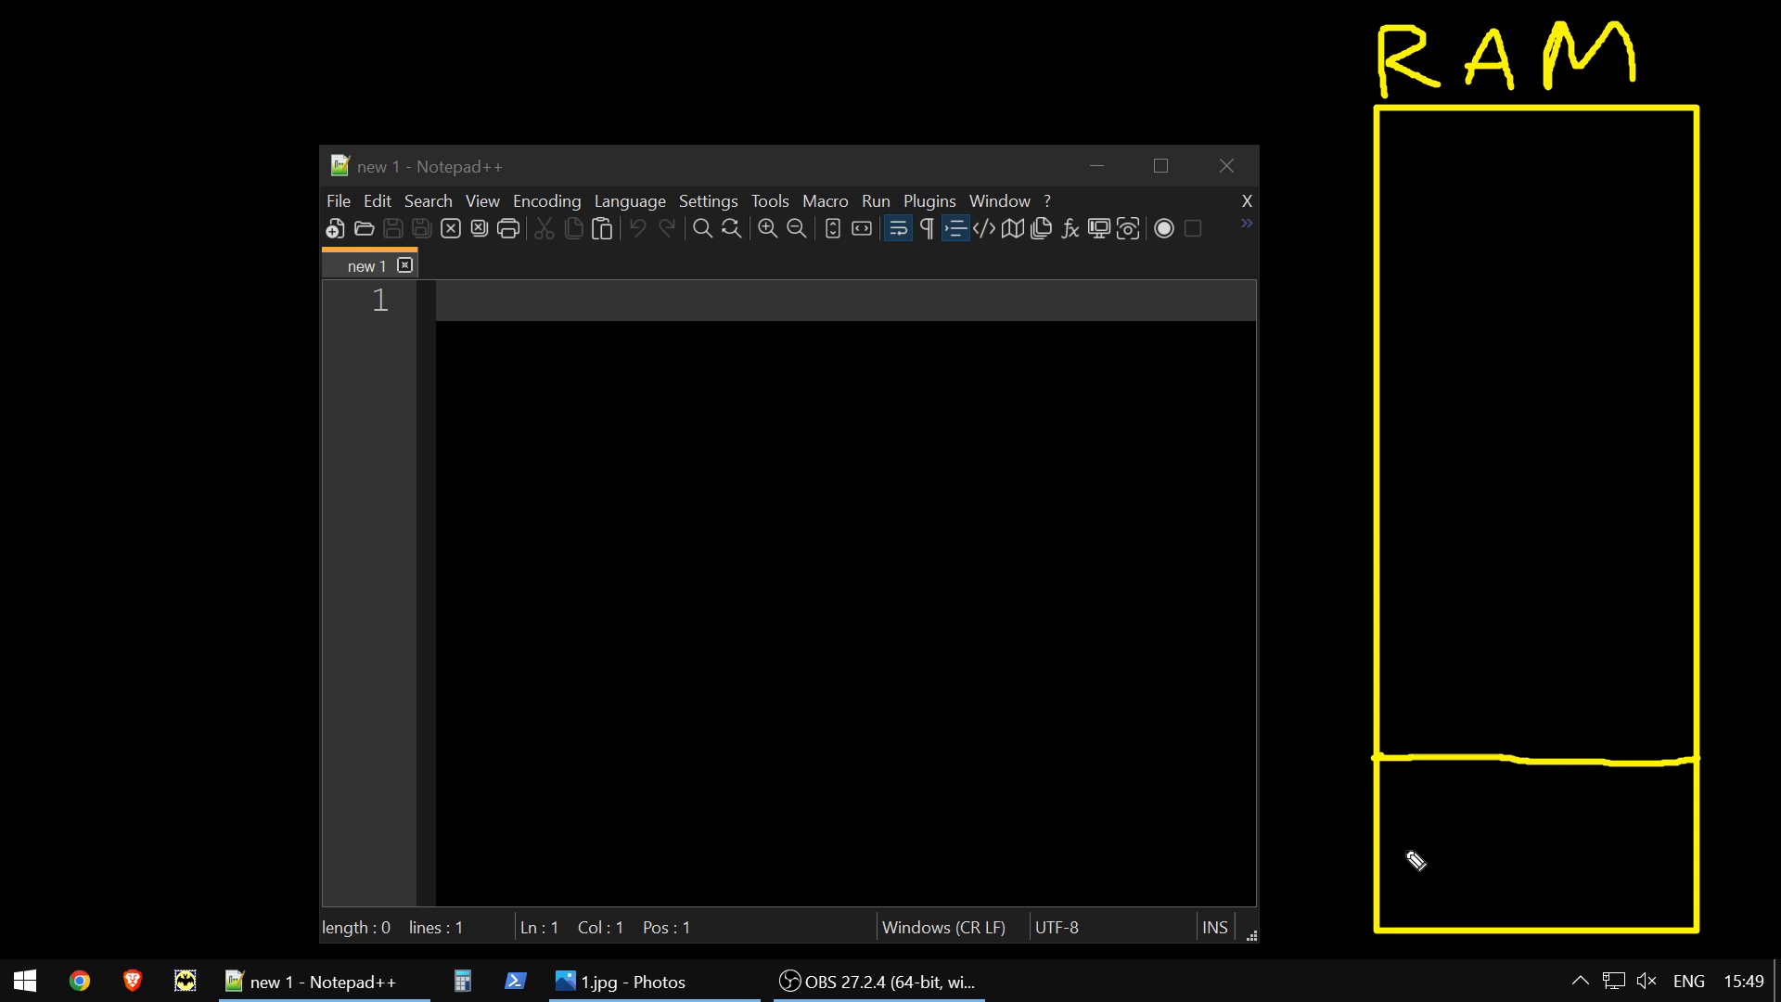
mouse_move(1485, 810)
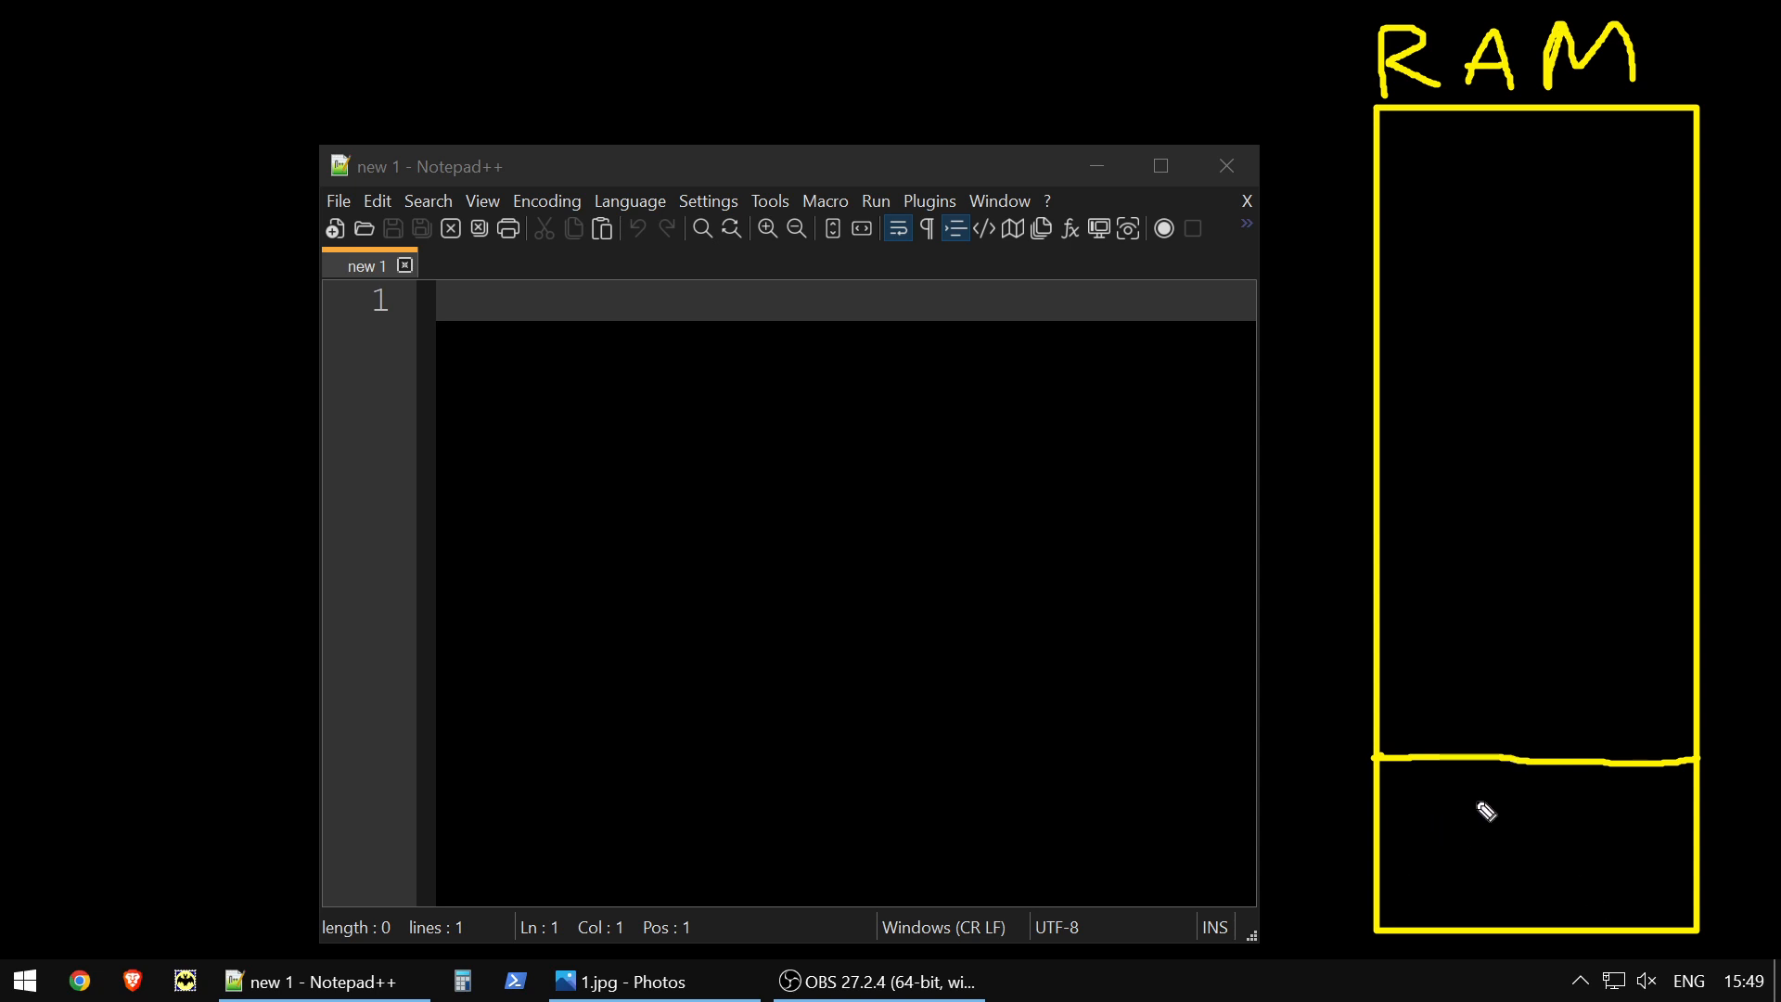
mouse_move(1426, 785)
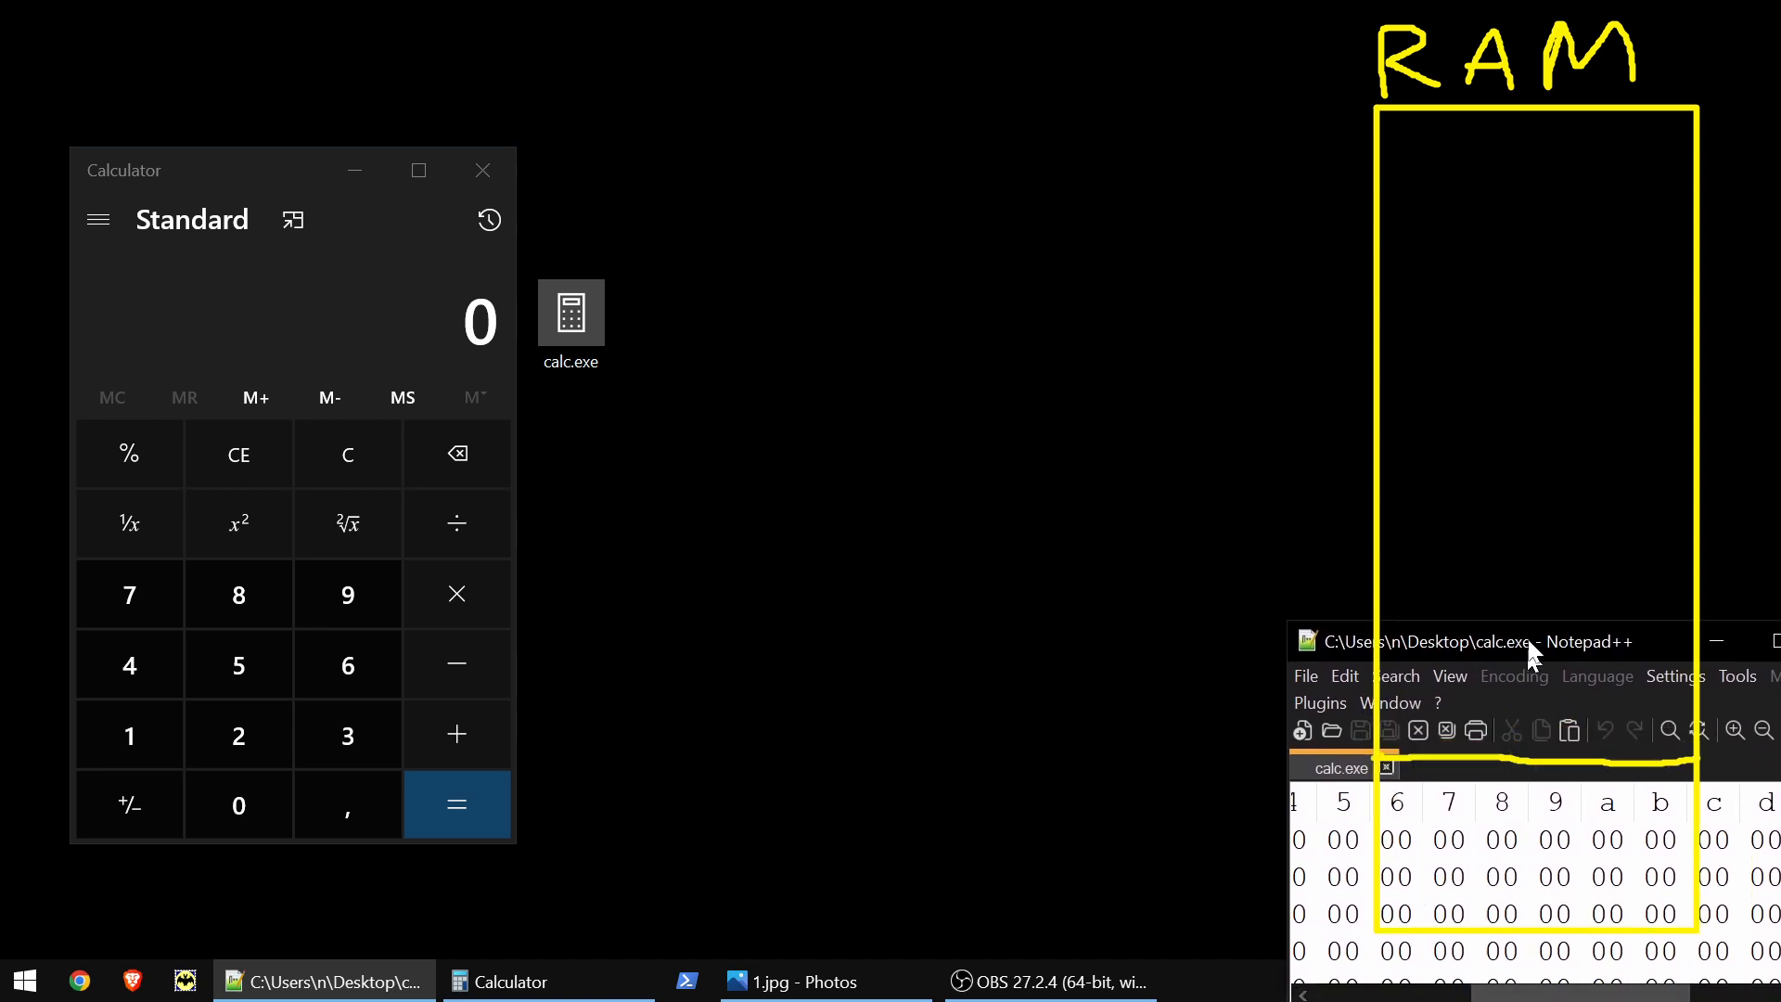
Move calc.exe beside RAM, draw an arrow into its bottom section and write TEXT
click(1769, 641)
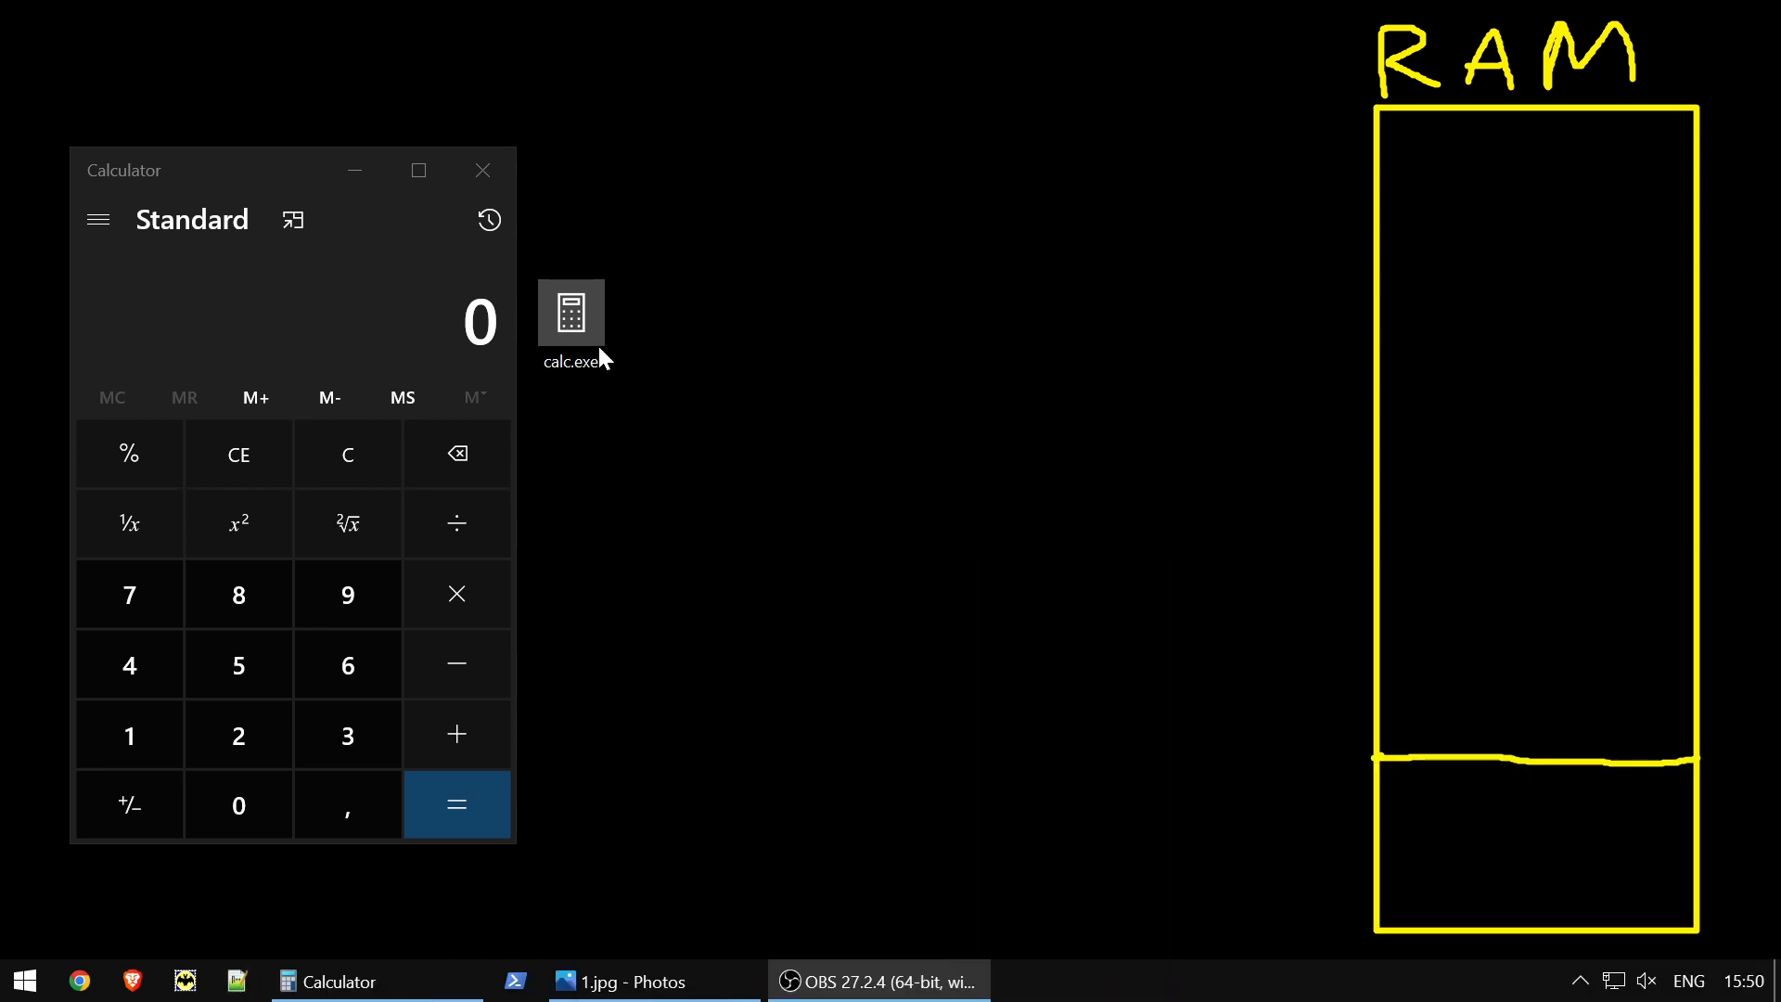
drag(571, 313, 986, 869)
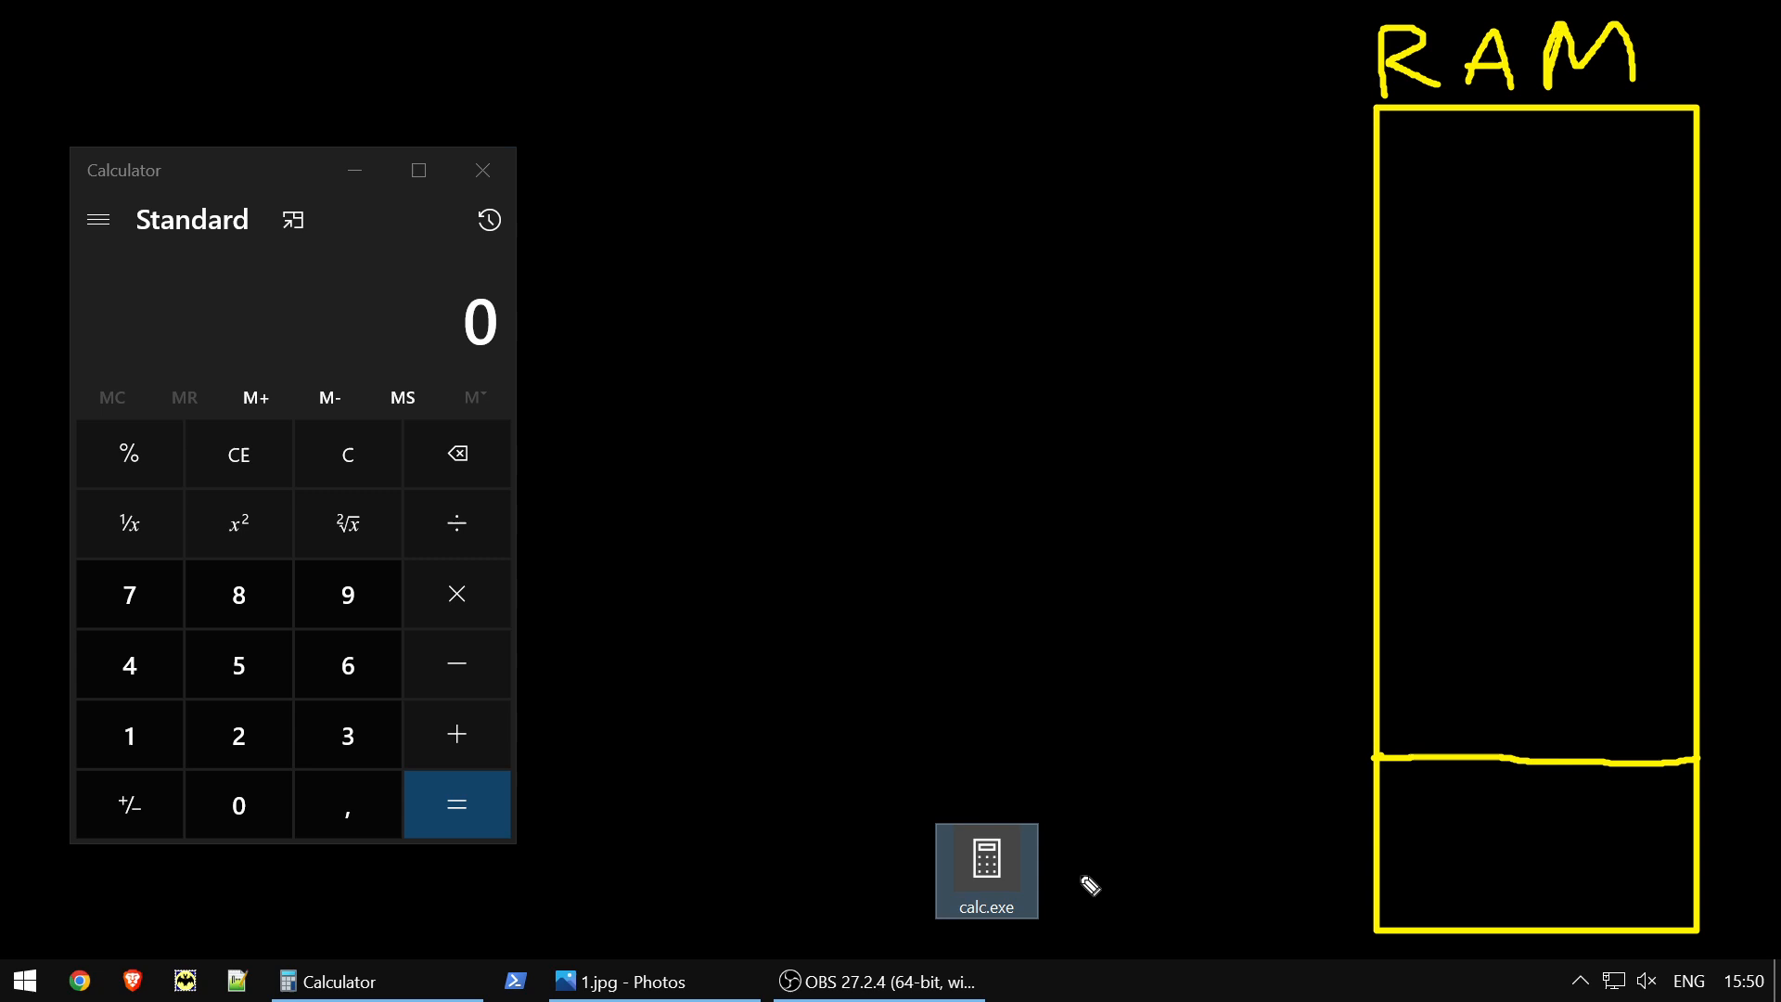
drag(1074, 880, 1295, 880)
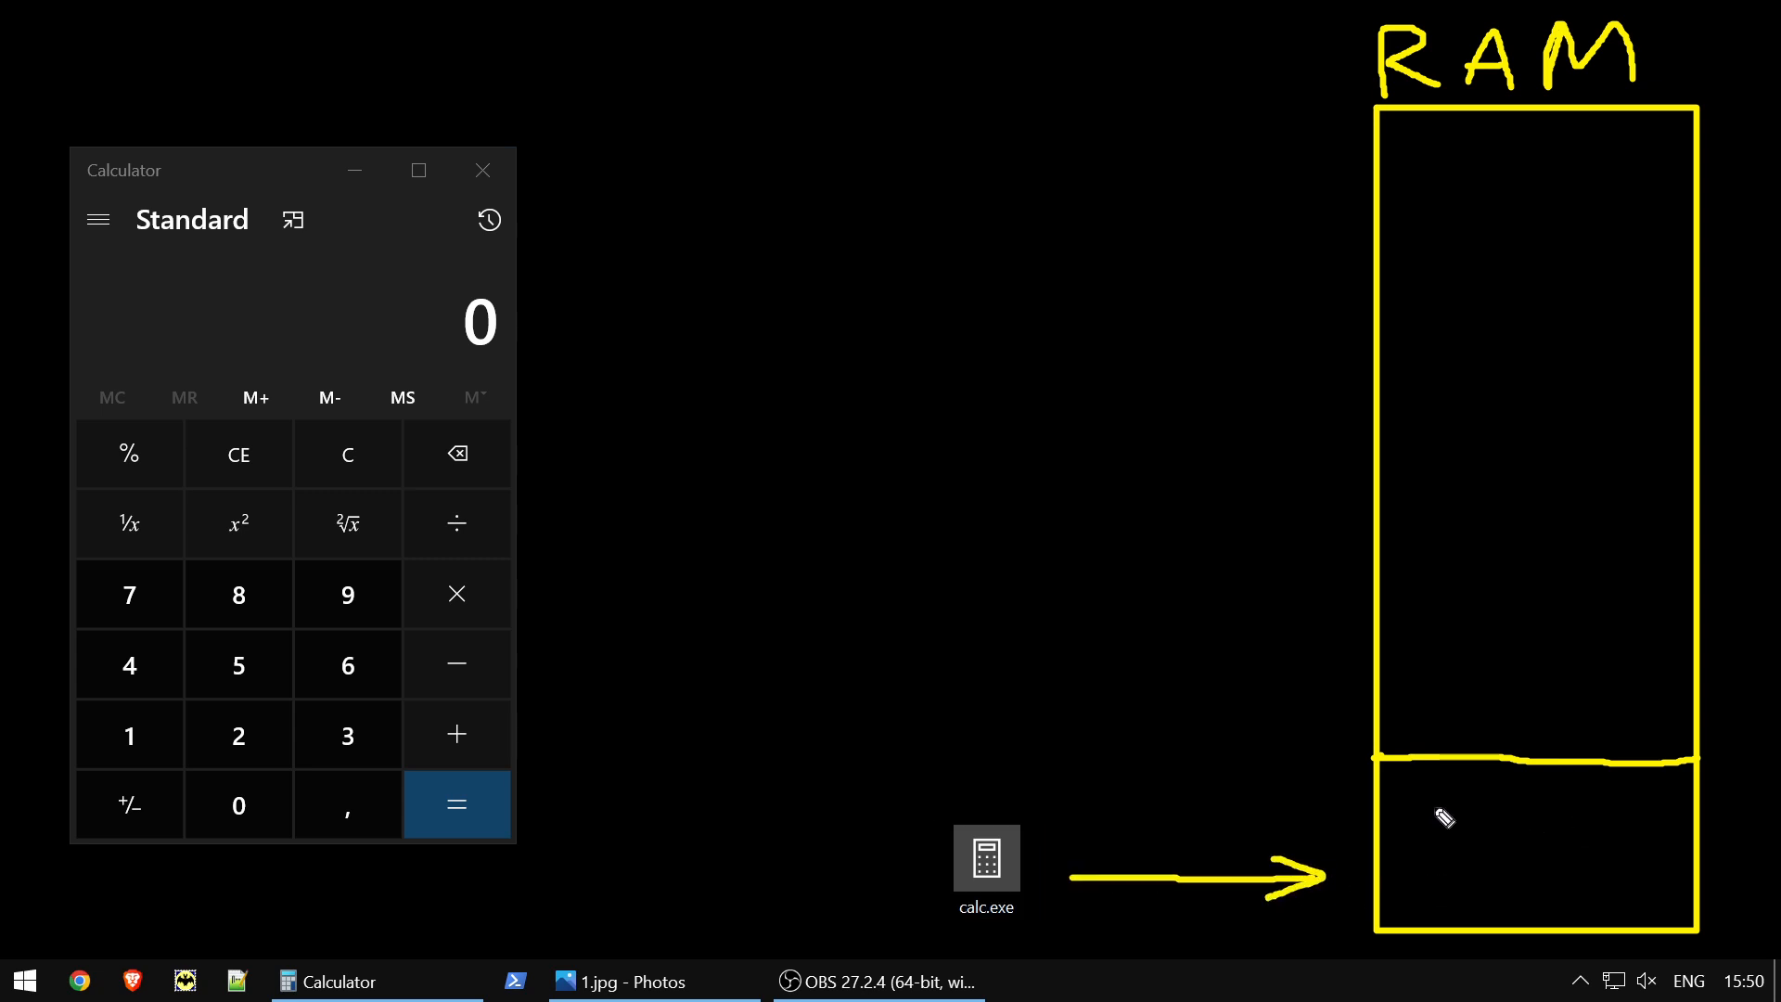
drag(1428, 834, 1433, 875)
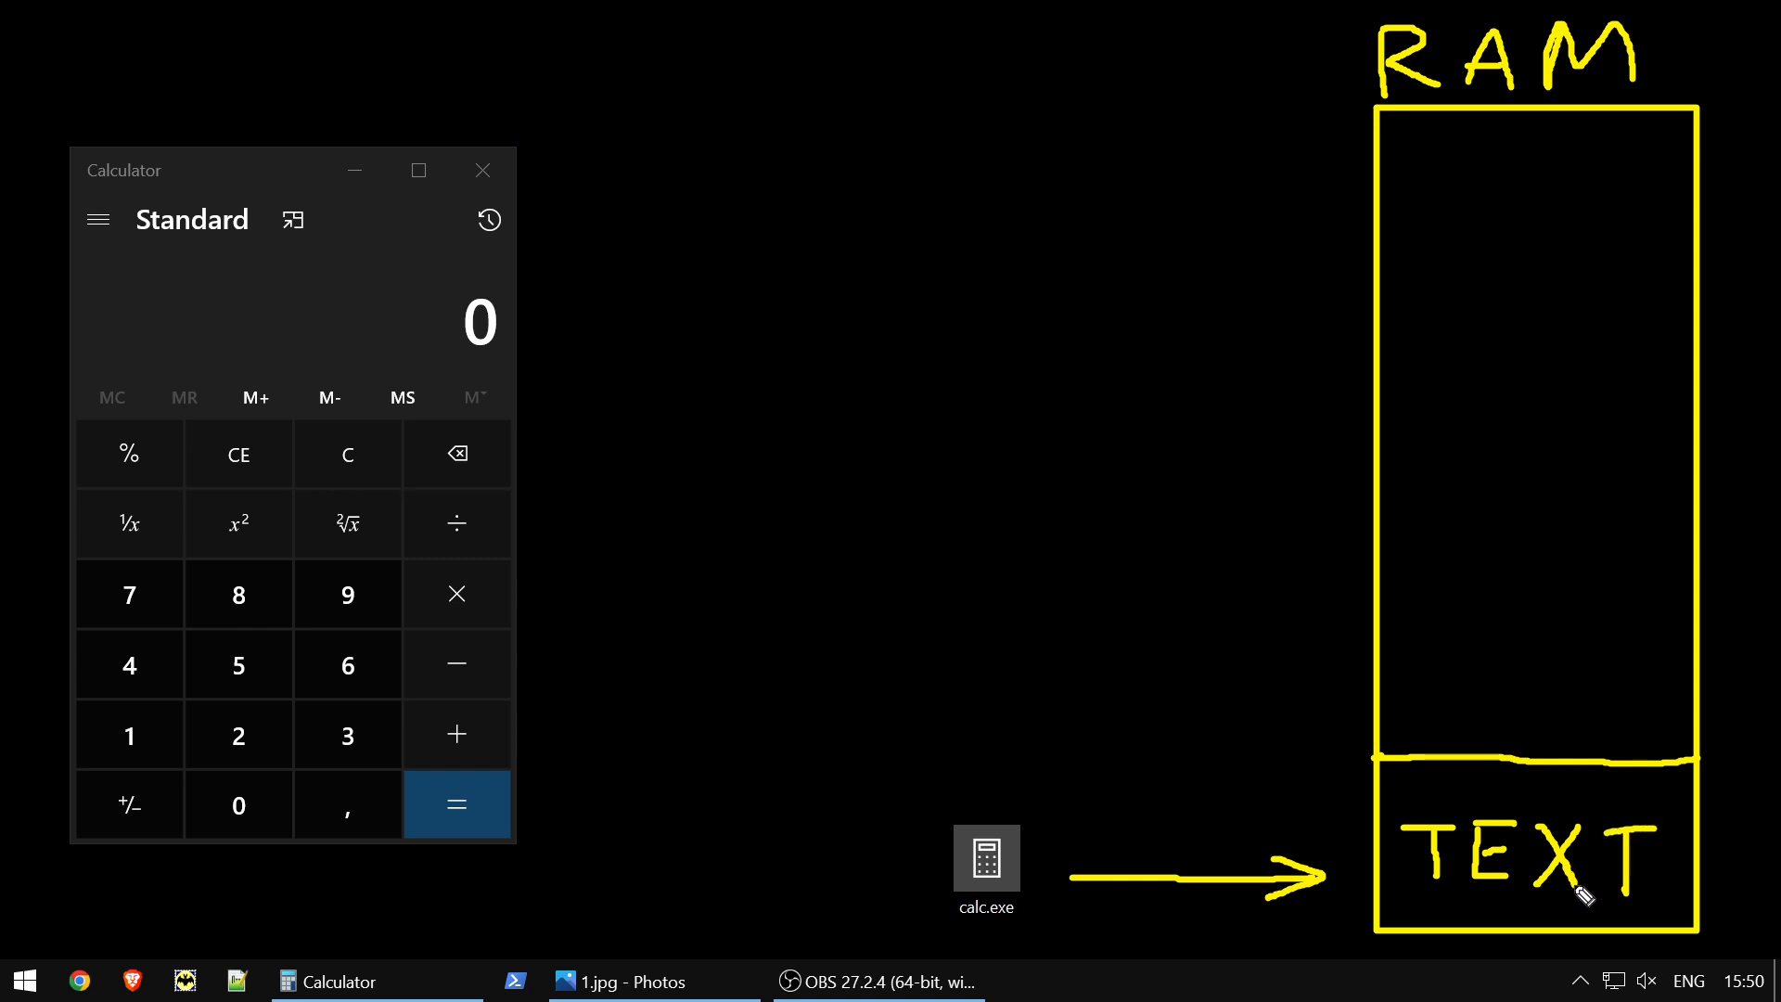
mouse_move(1428, 732)
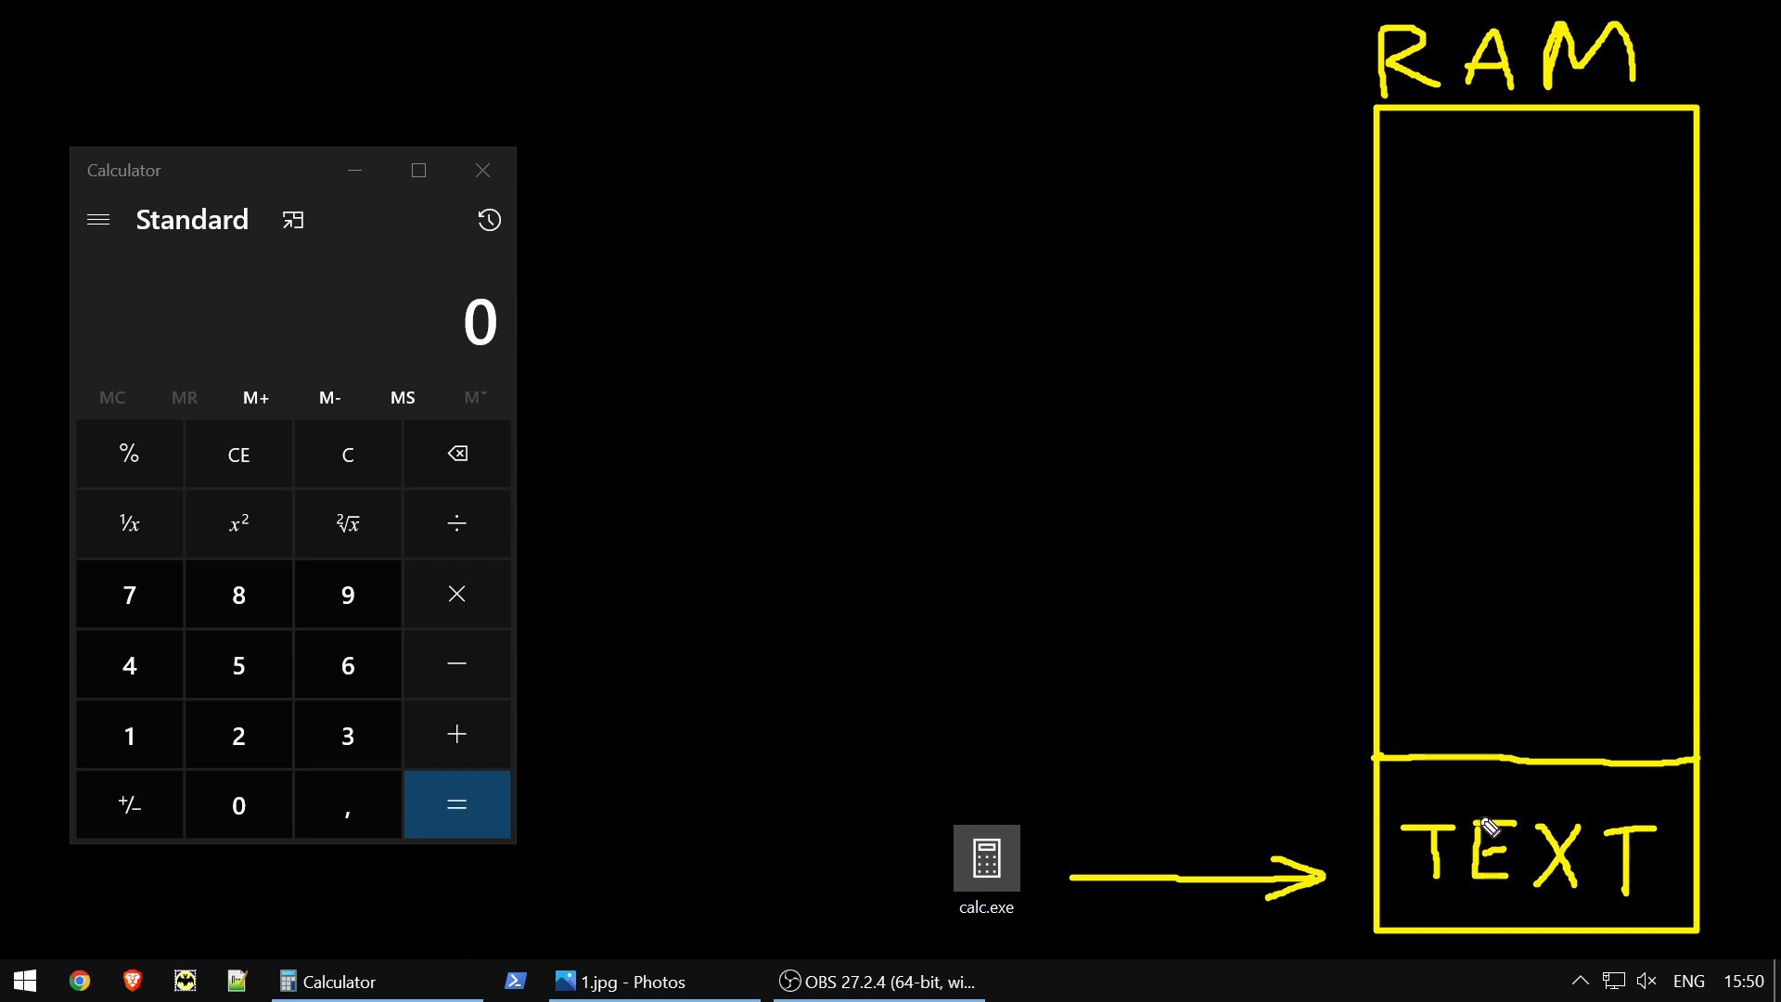
mouse_move(1512, 808)
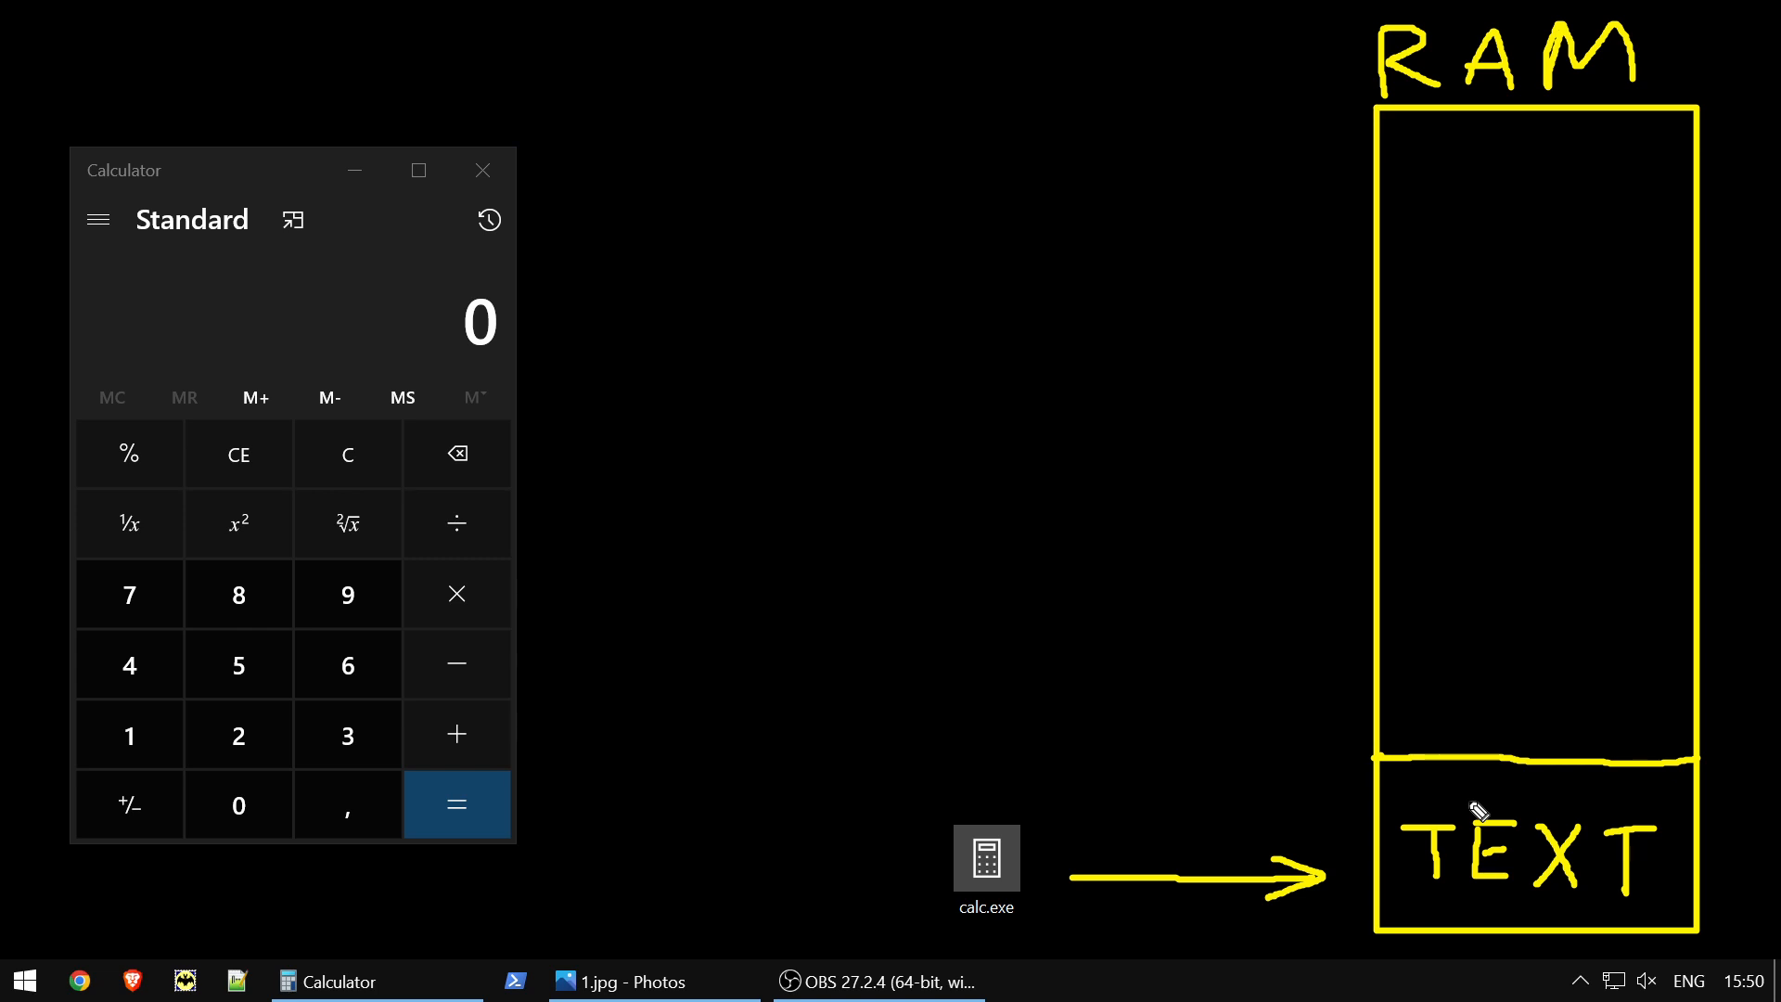
mouse_move(918, 865)
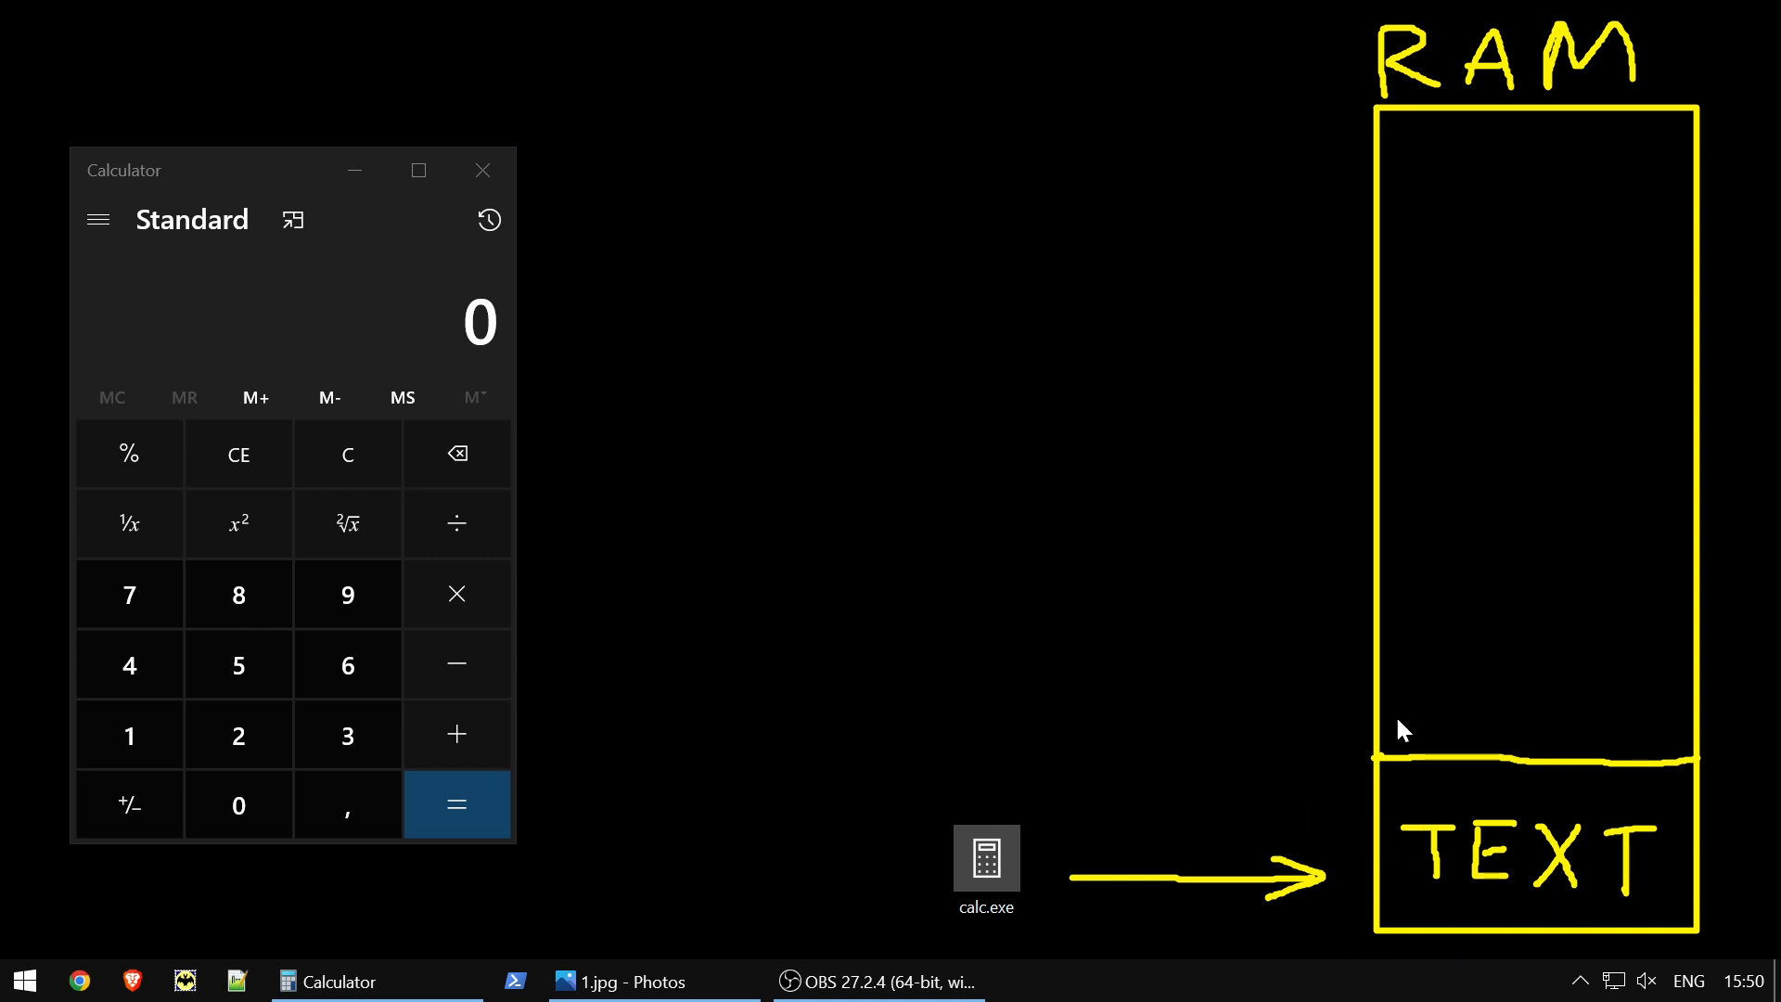
mouse_move(1422, 780)
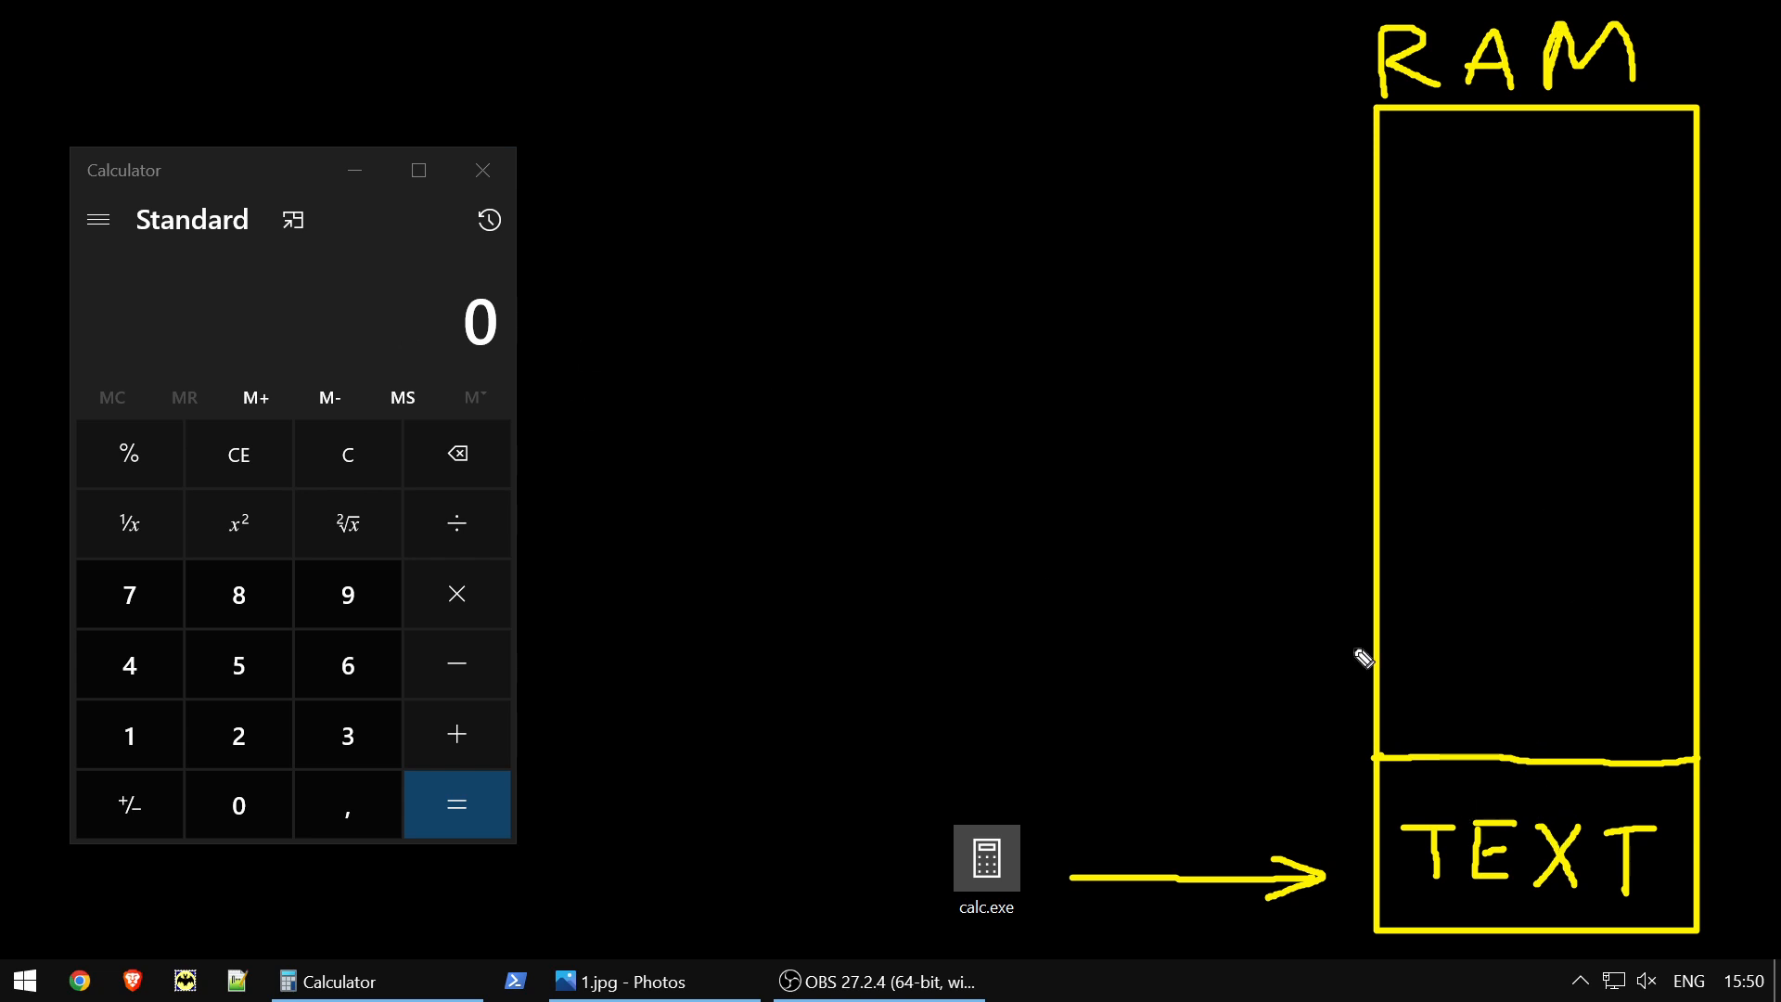
mouse_move(1402, 669)
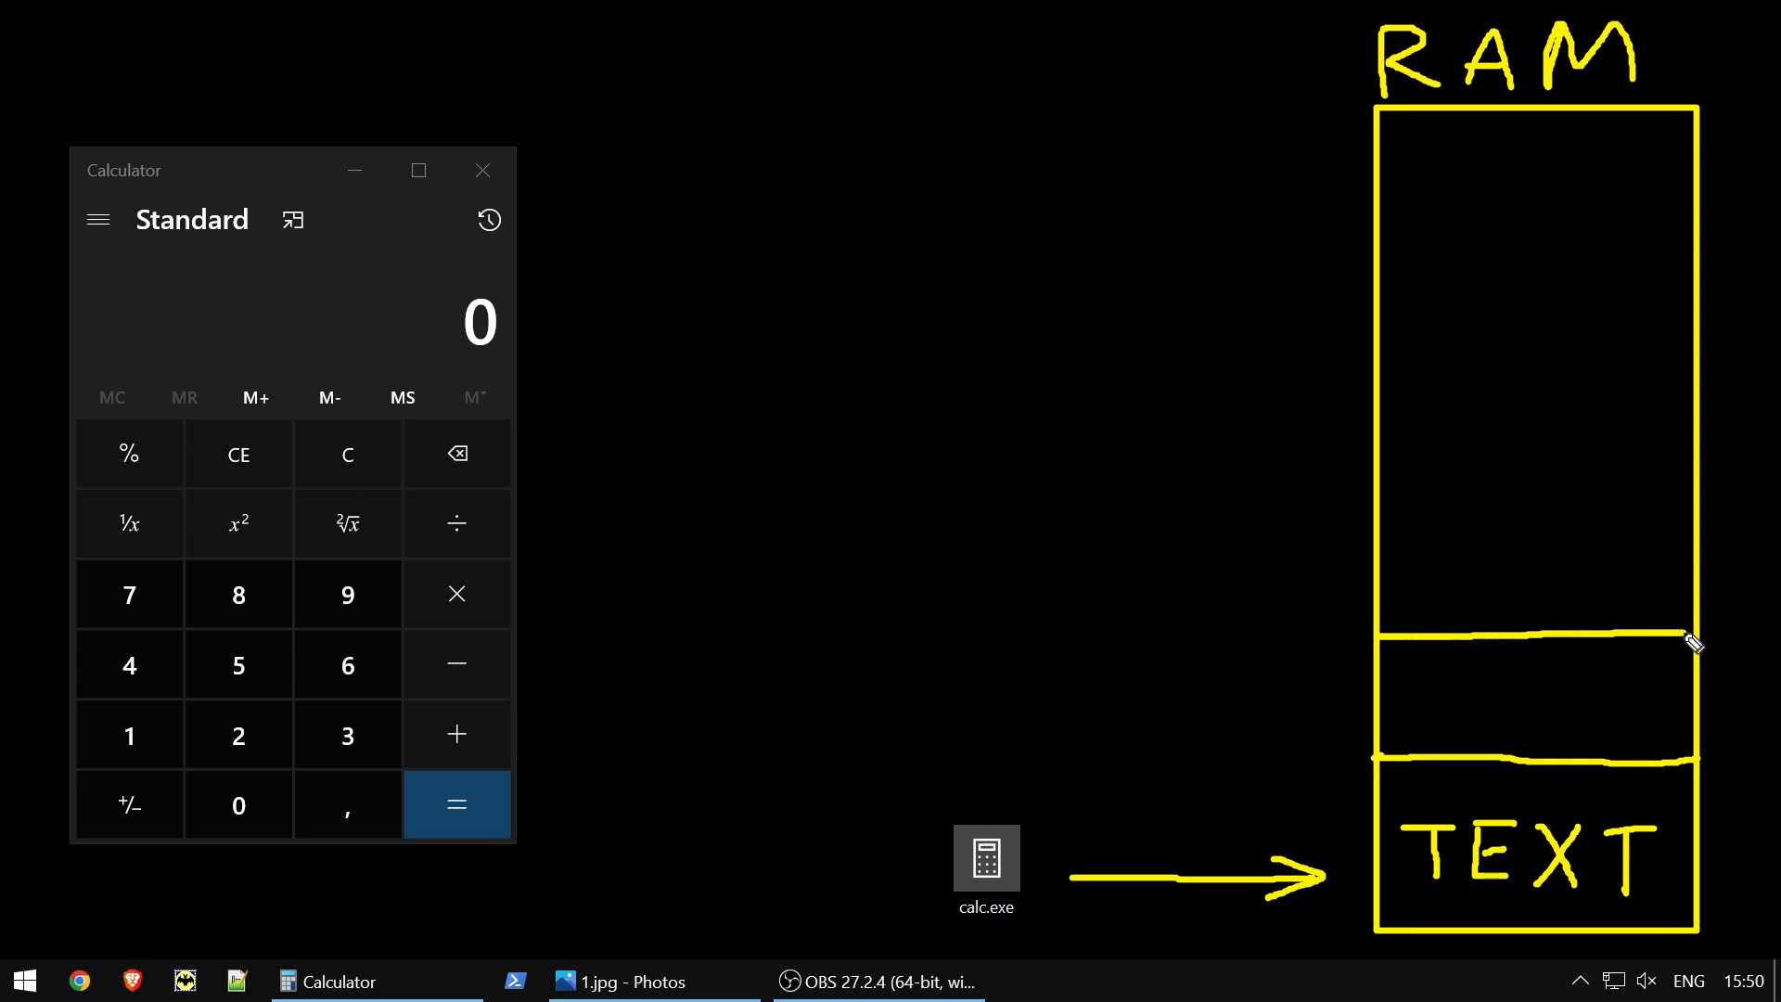
mouse_move(1701, 639)
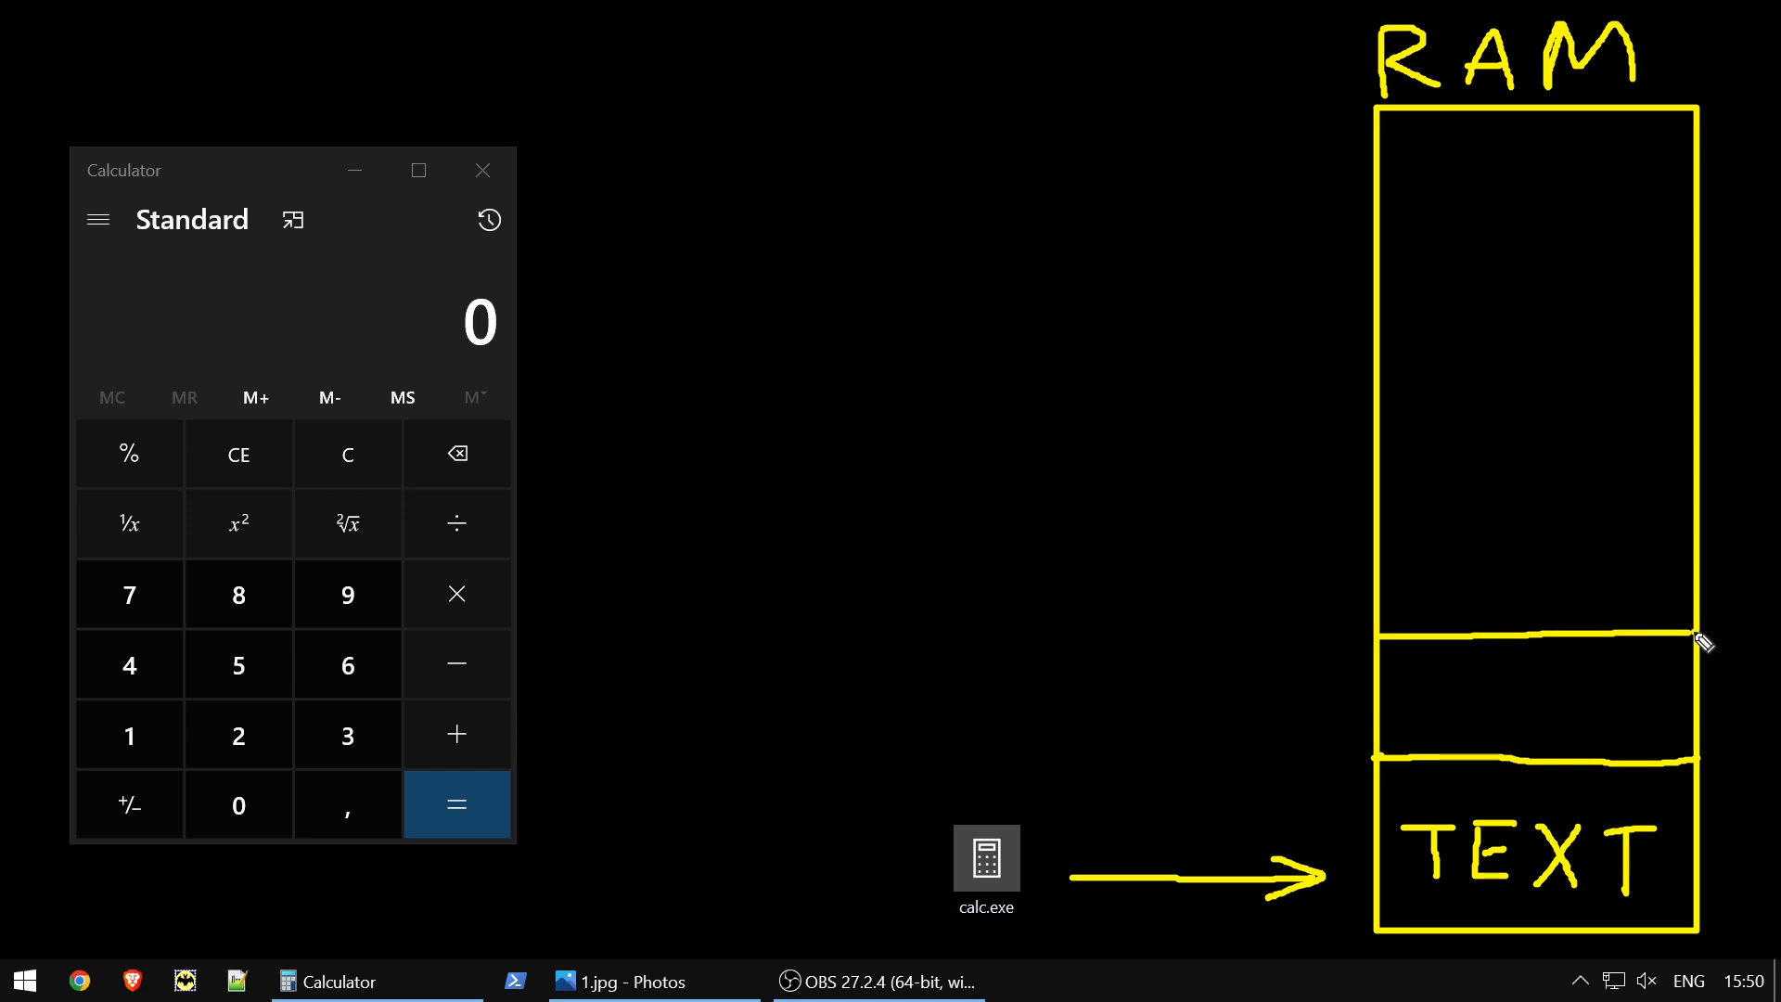
mouse_move(1538, 682)
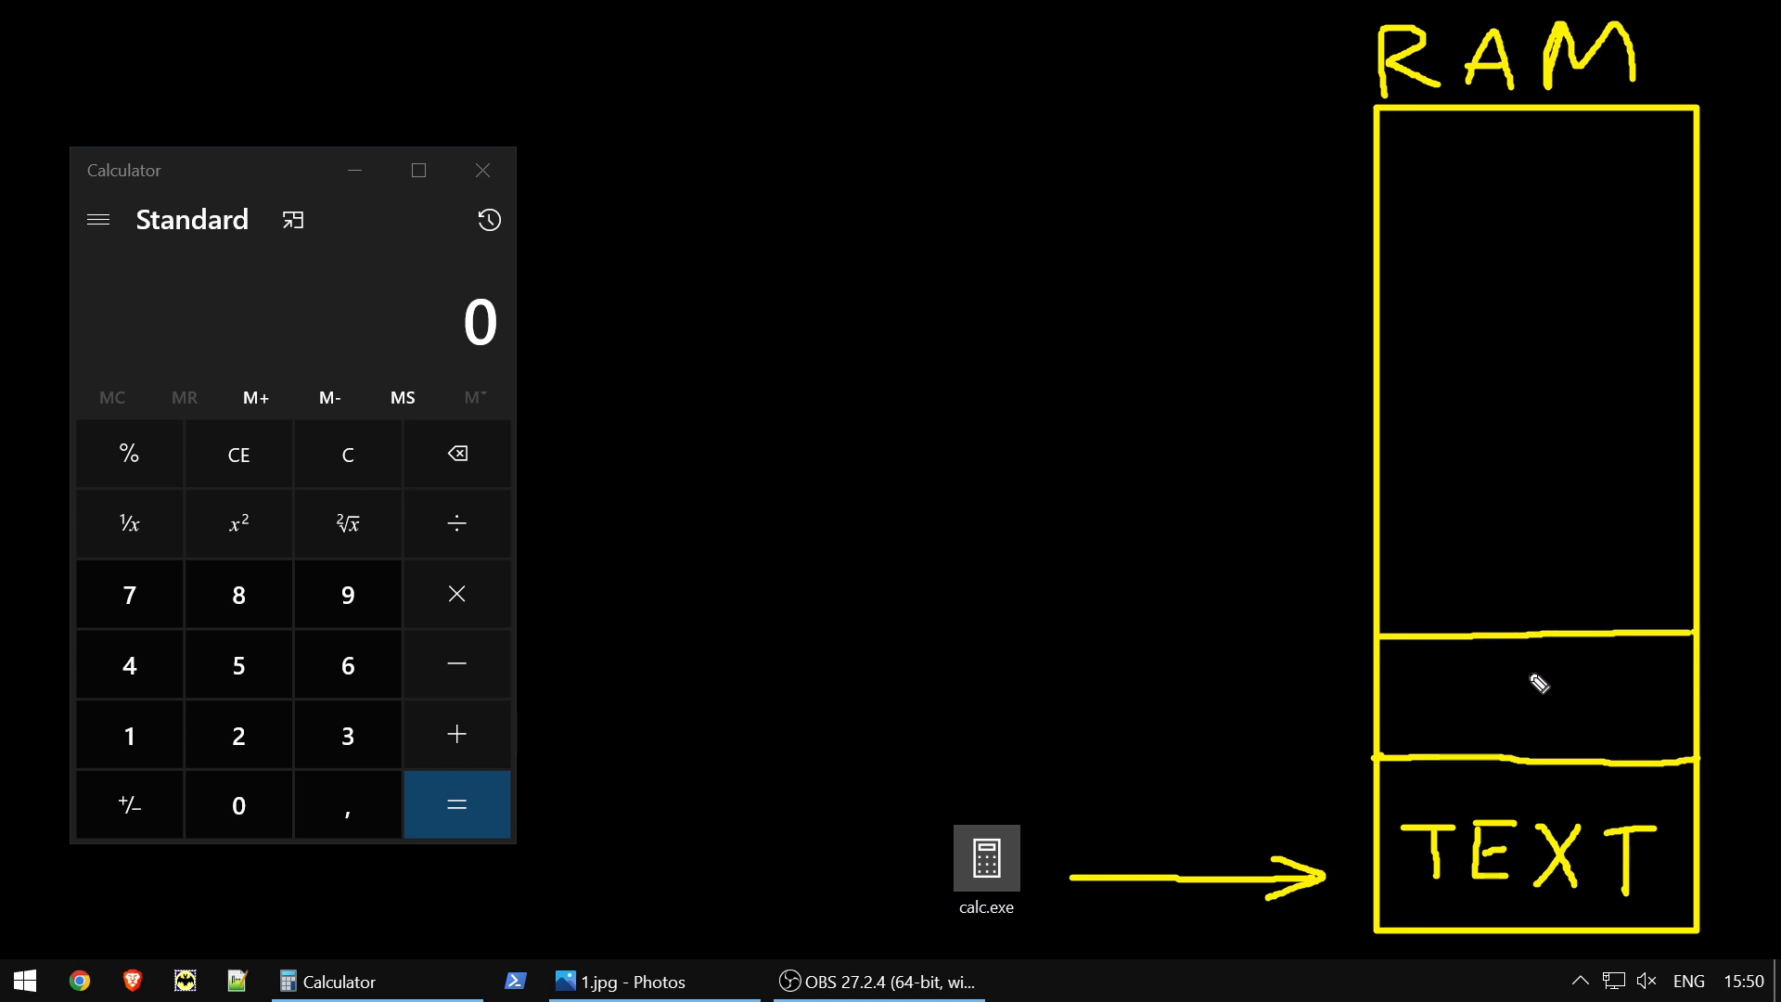
mouse_move(1453, 673)
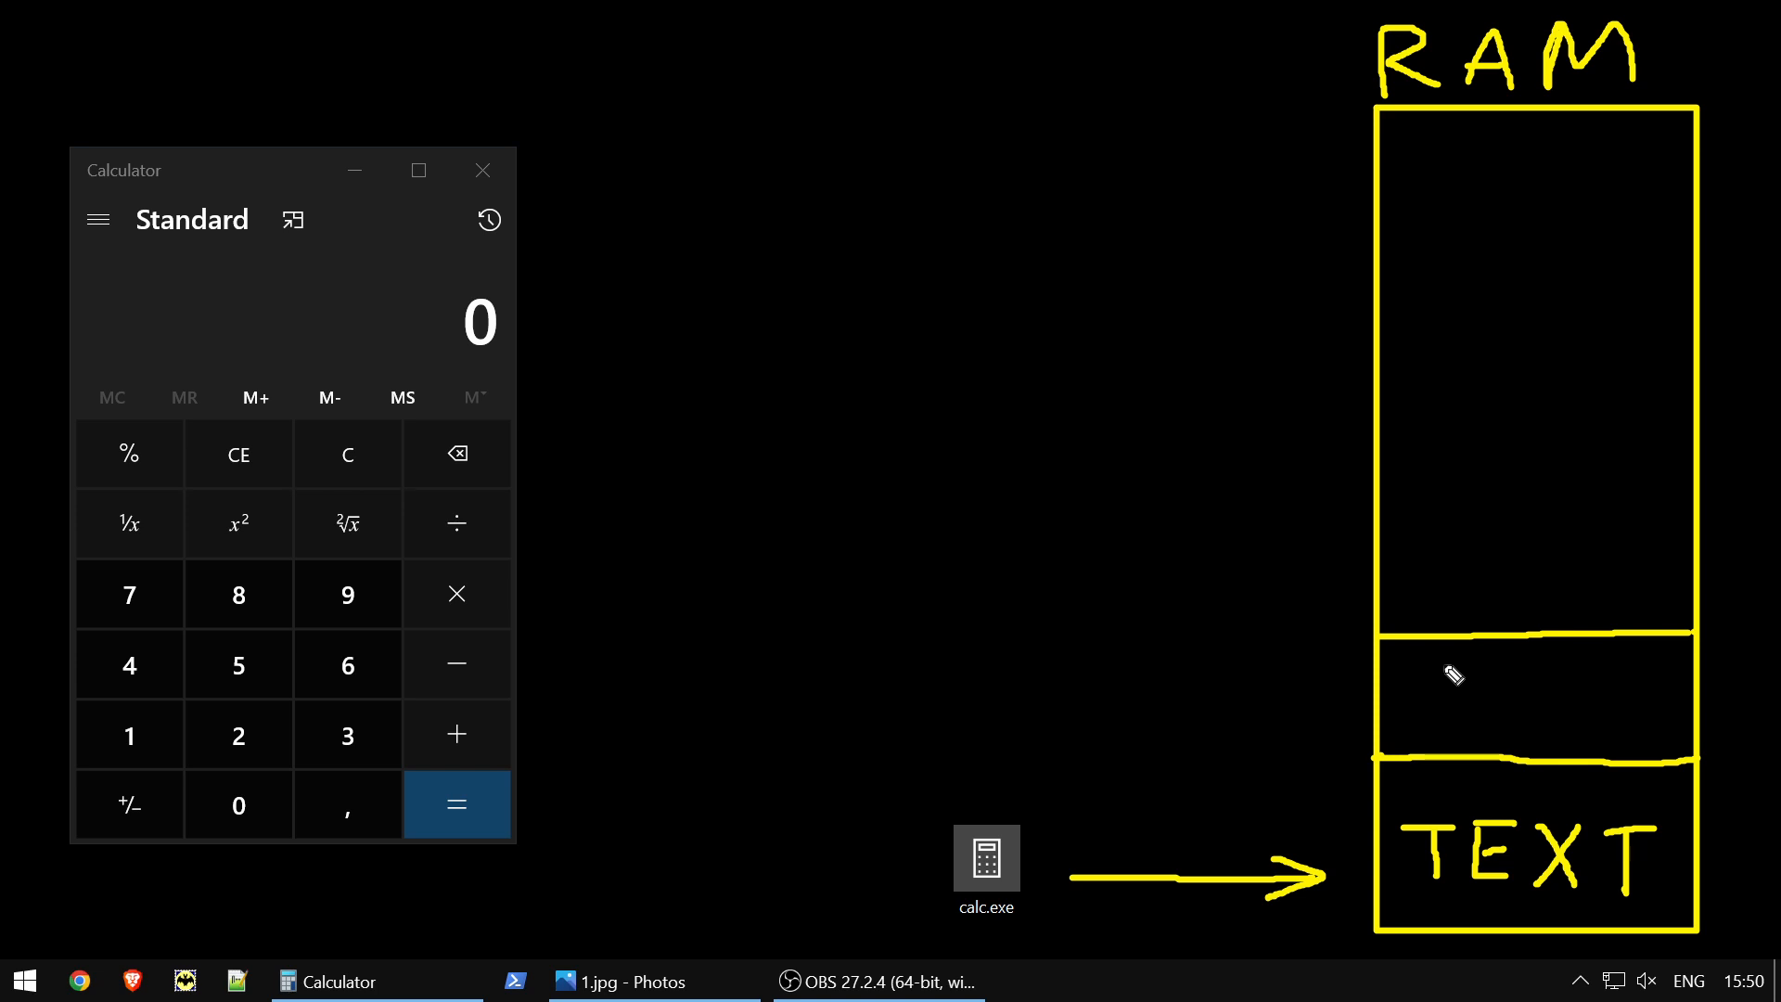
mouse_move(1420, 685)
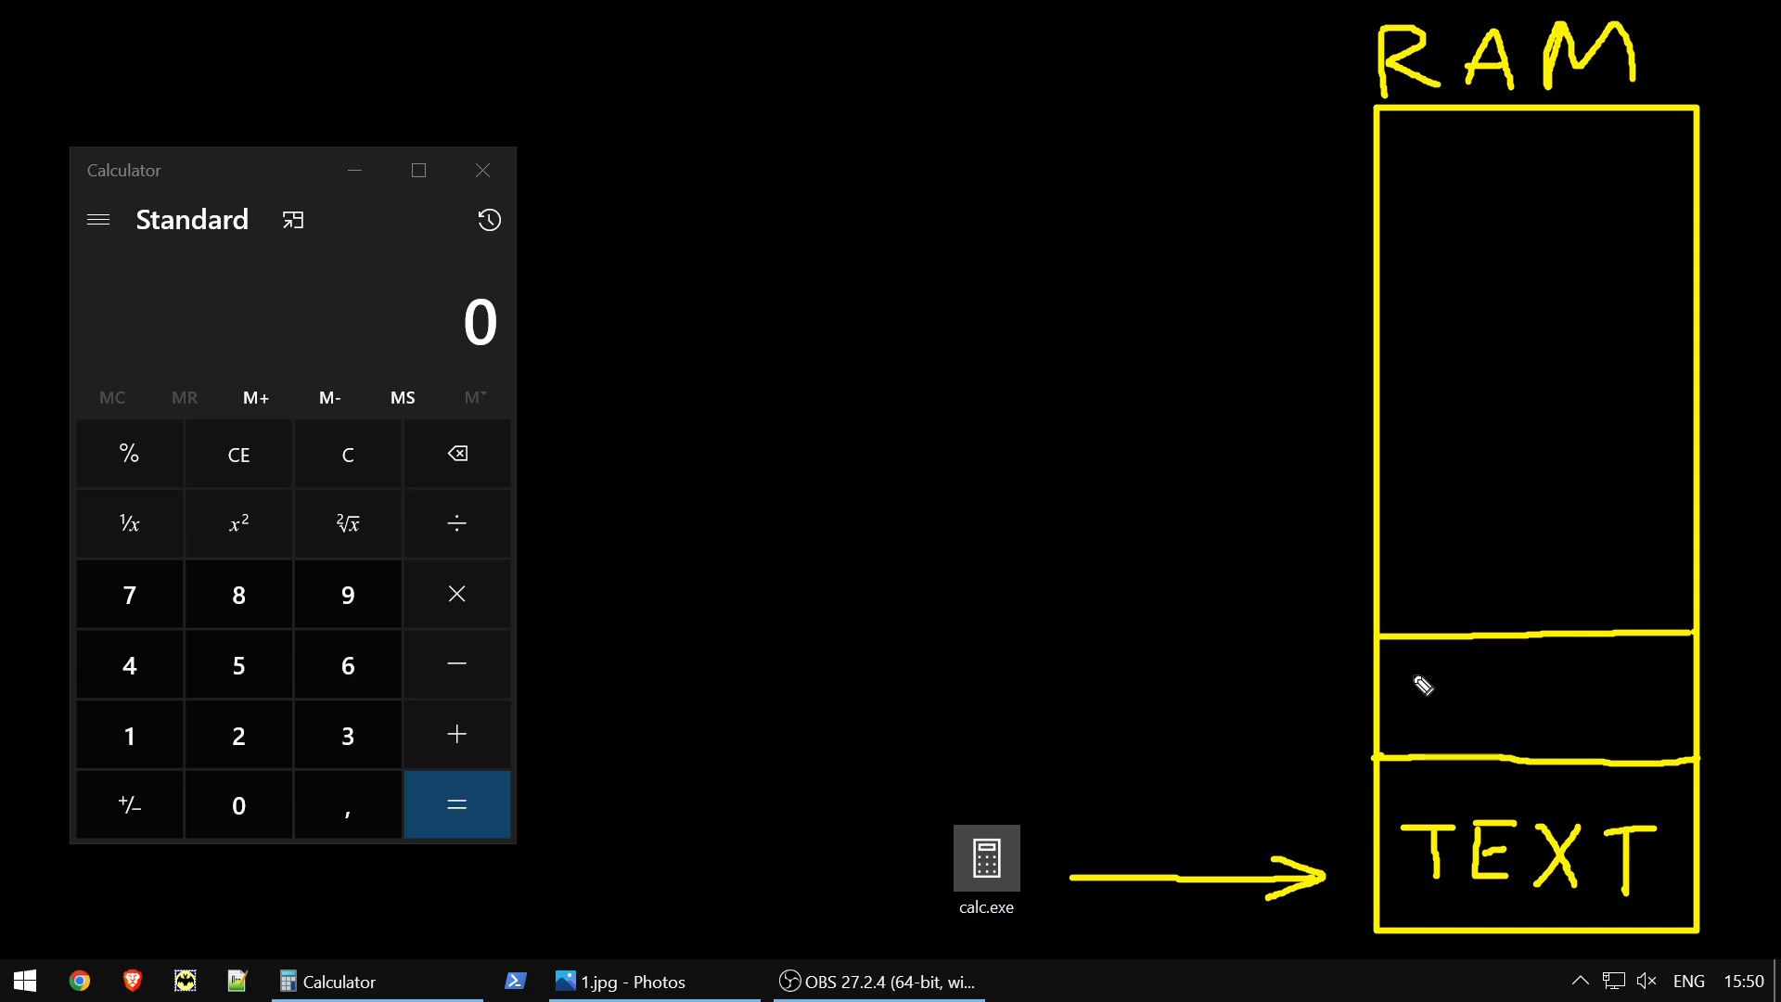
Handwrite DATA in the RAM section just above TEXT
drag(1413, 681, 1443, 709)
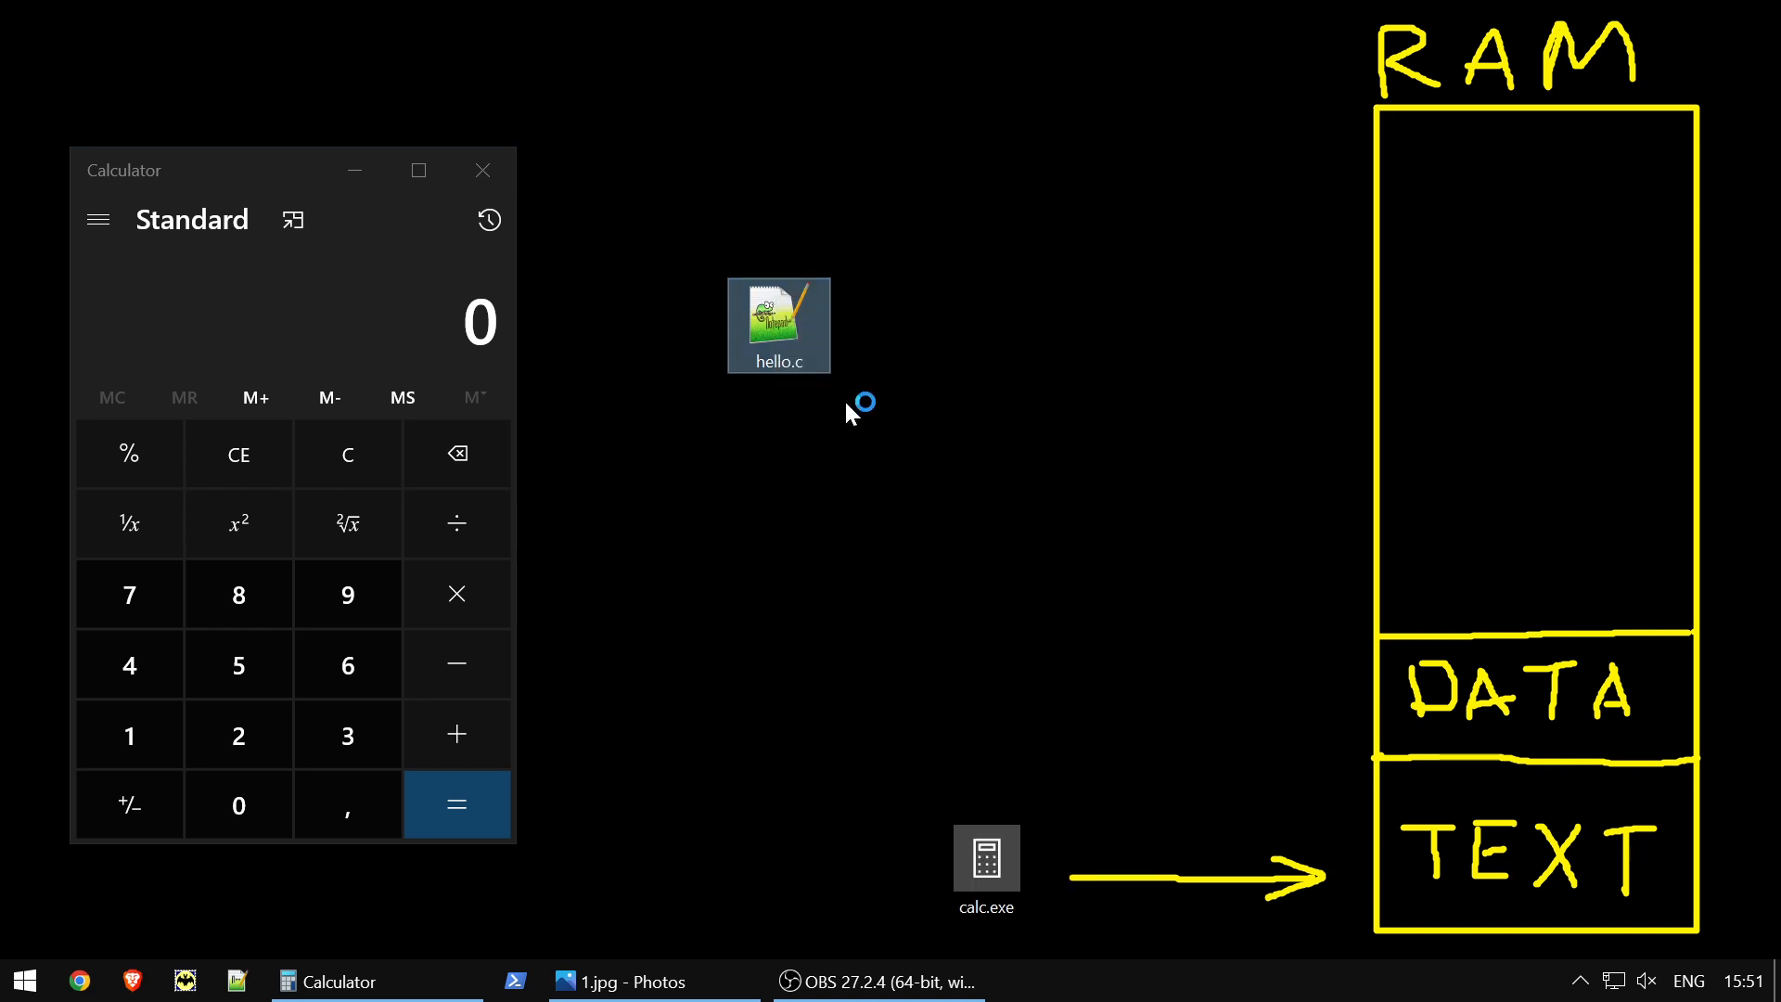
Open hello.c and declare static int a = 1 at the top of main
double_click(778, 324)
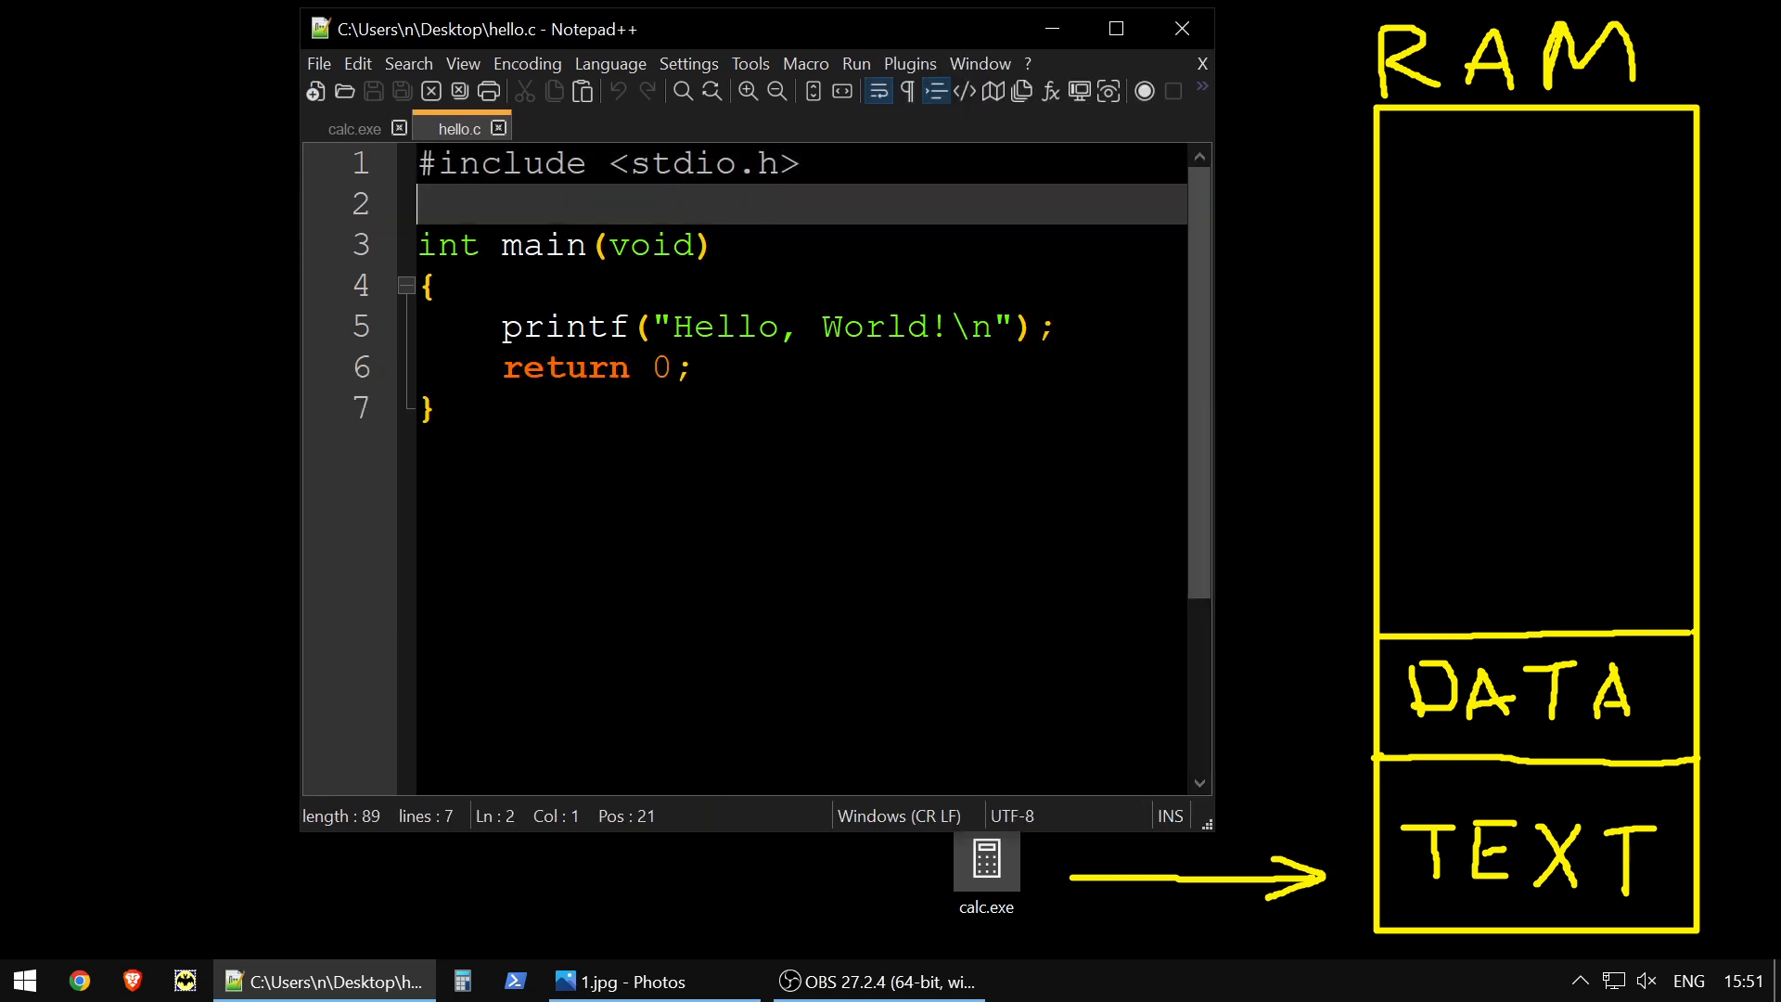
key(Enter)
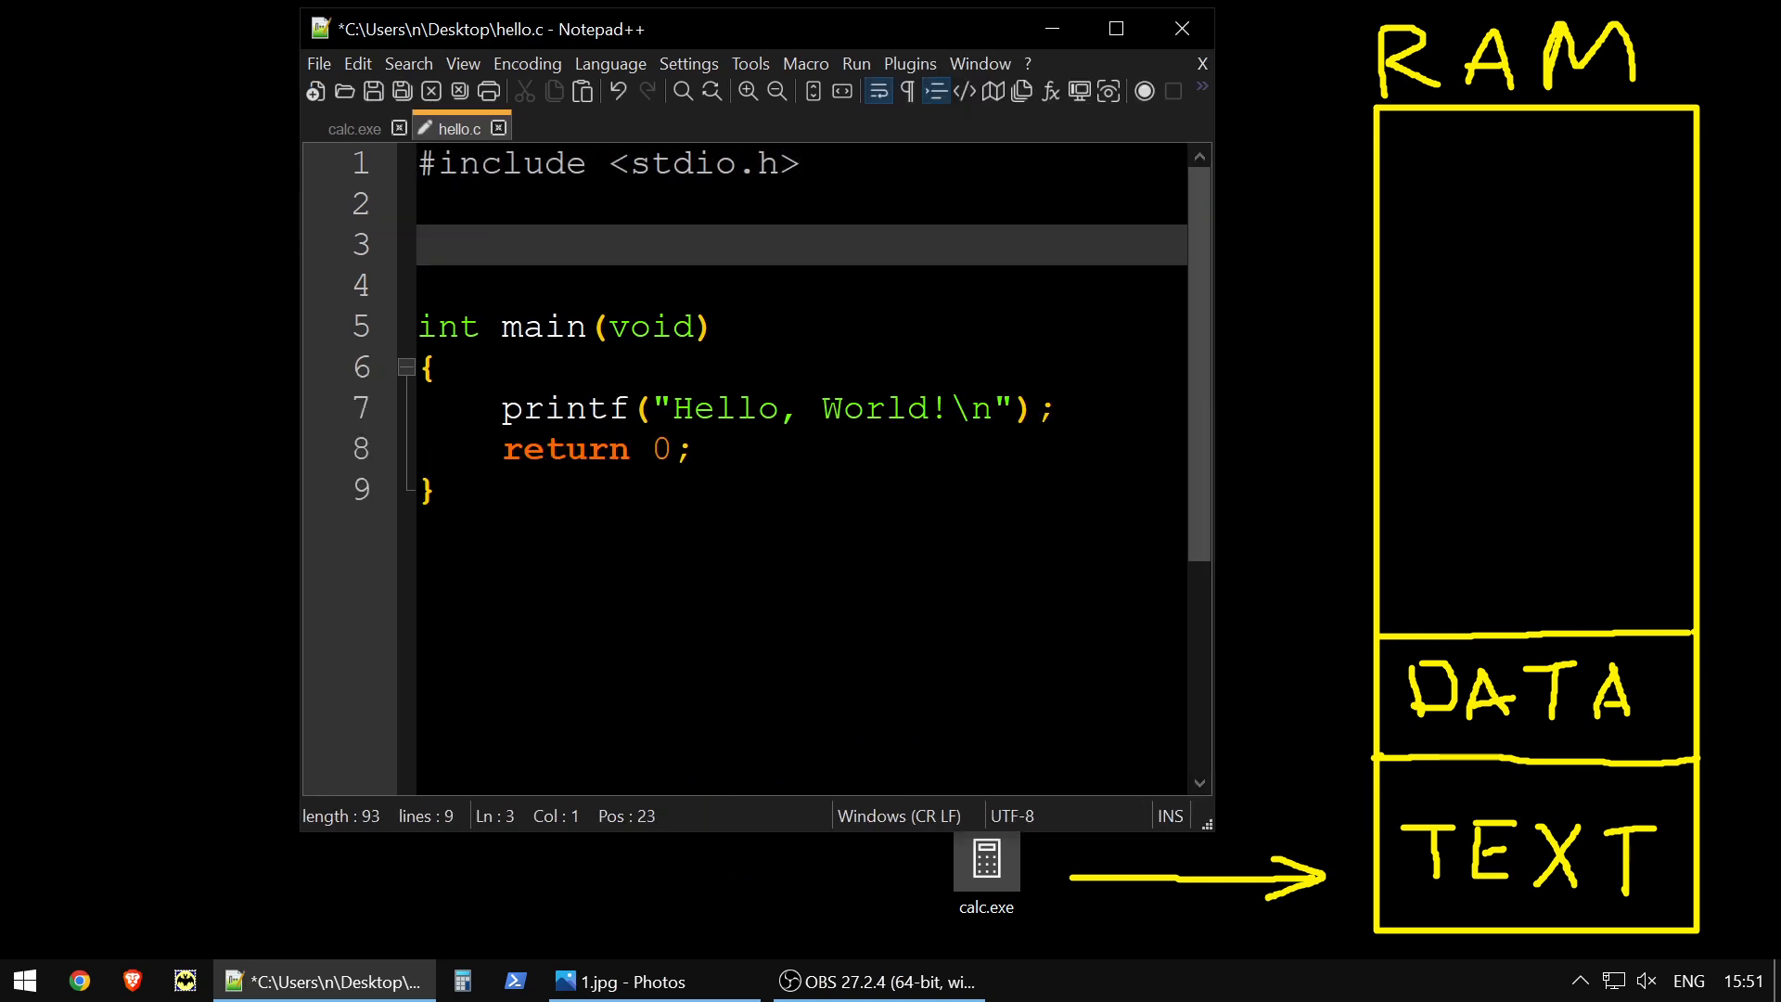
key(Enter)
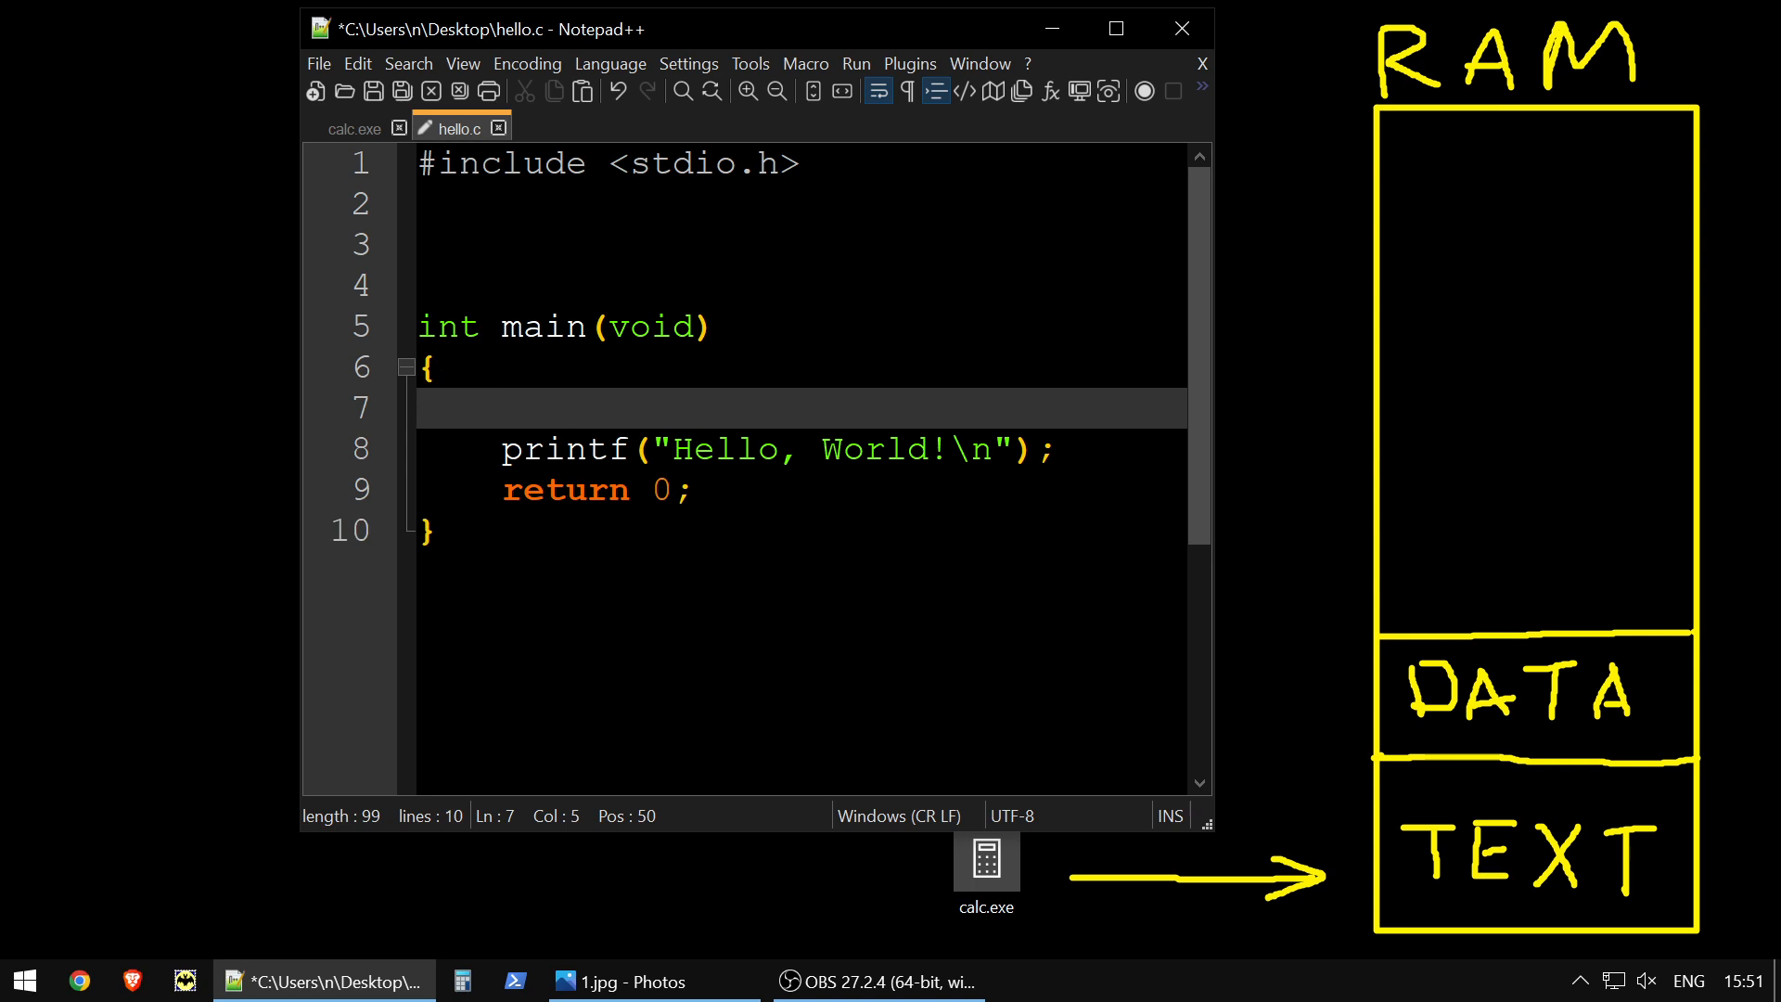
text(static)
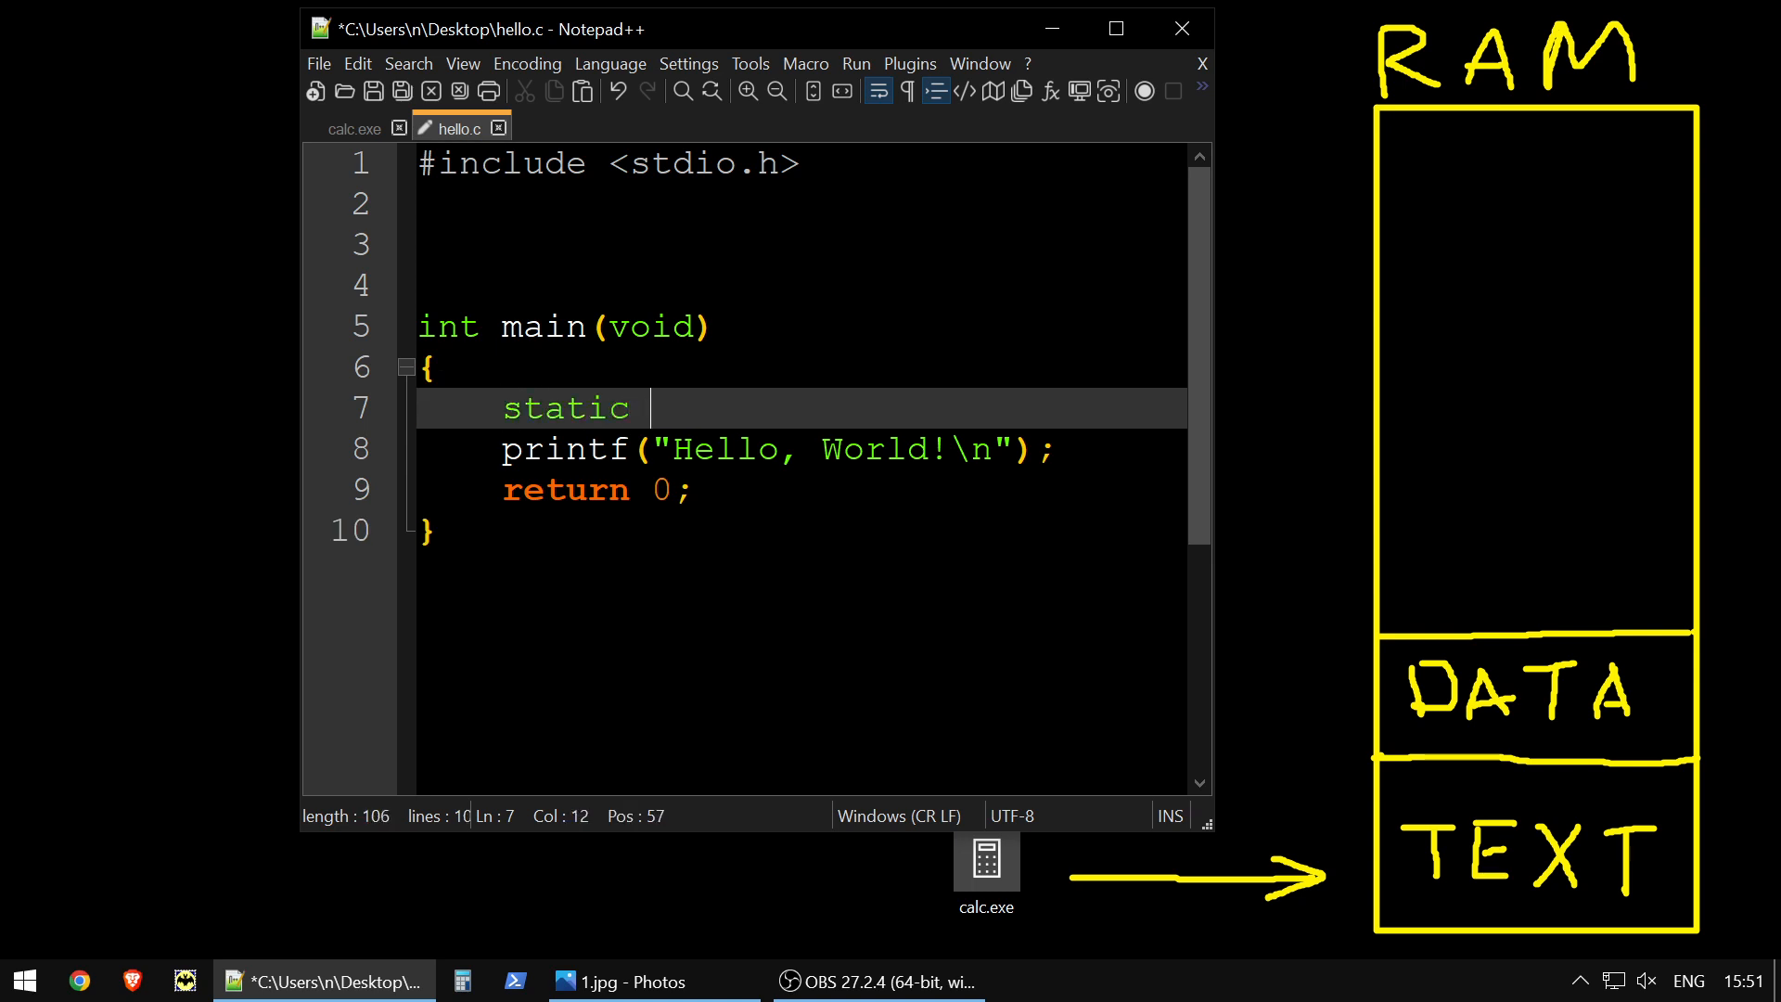
text(a)
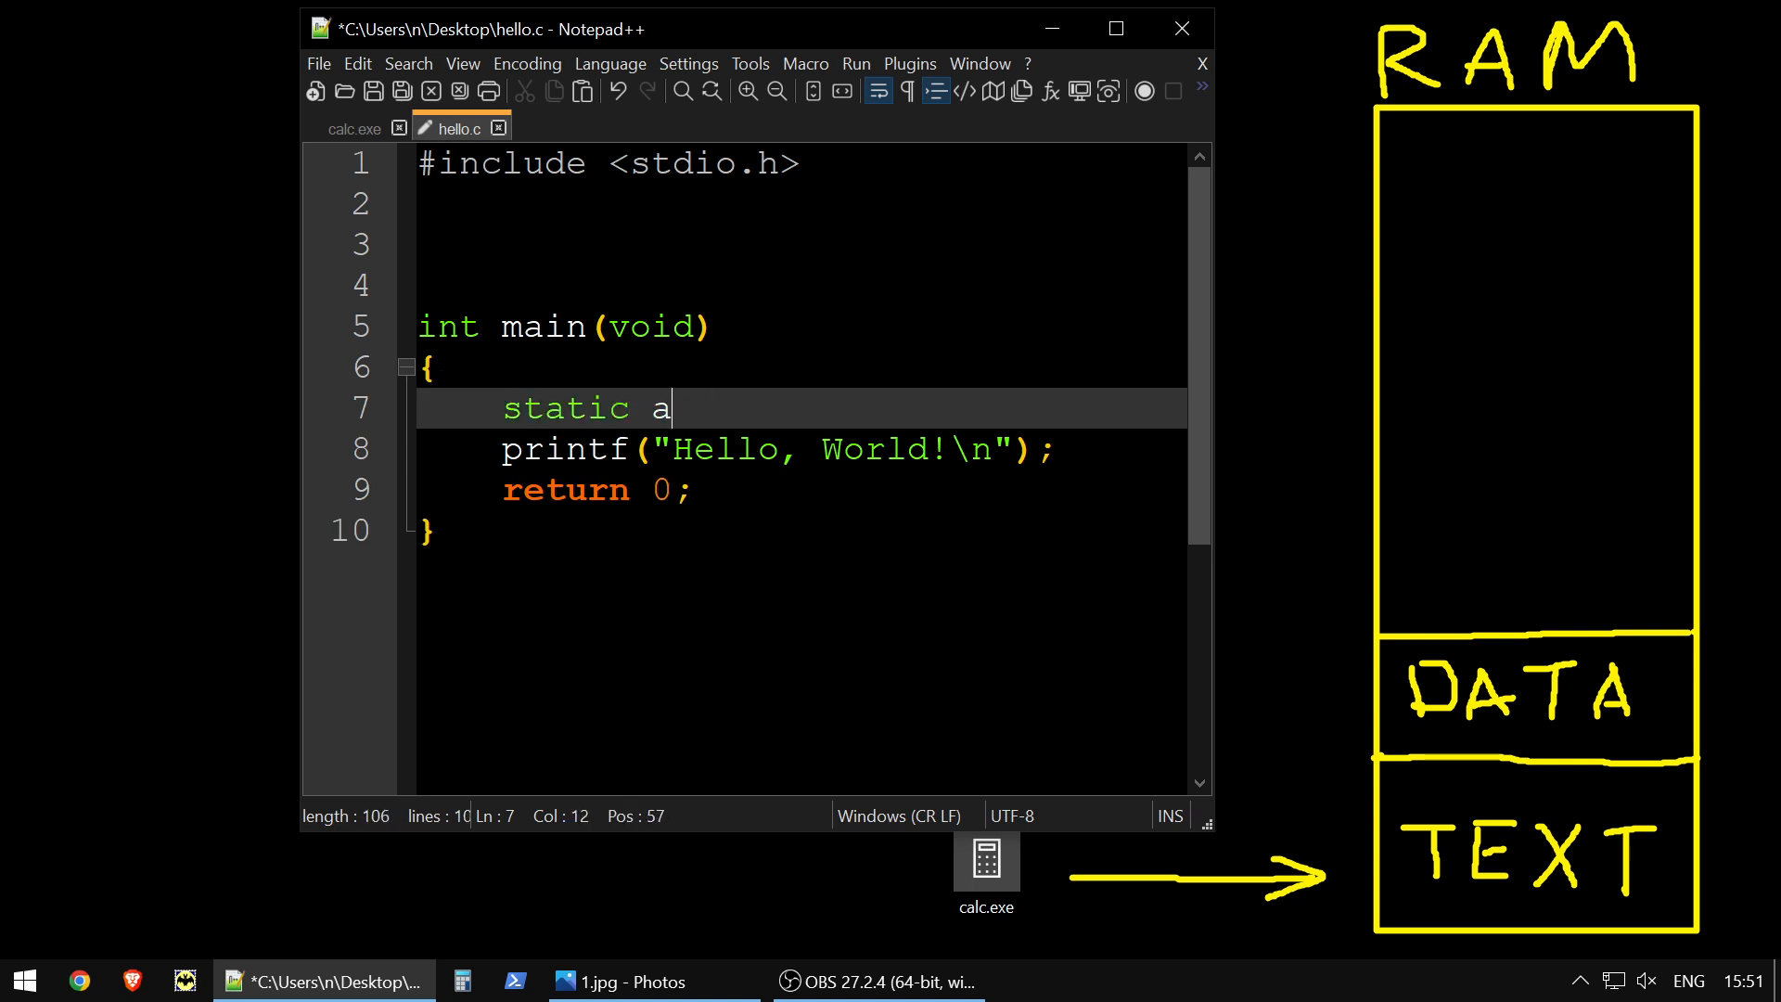
text(int a;)
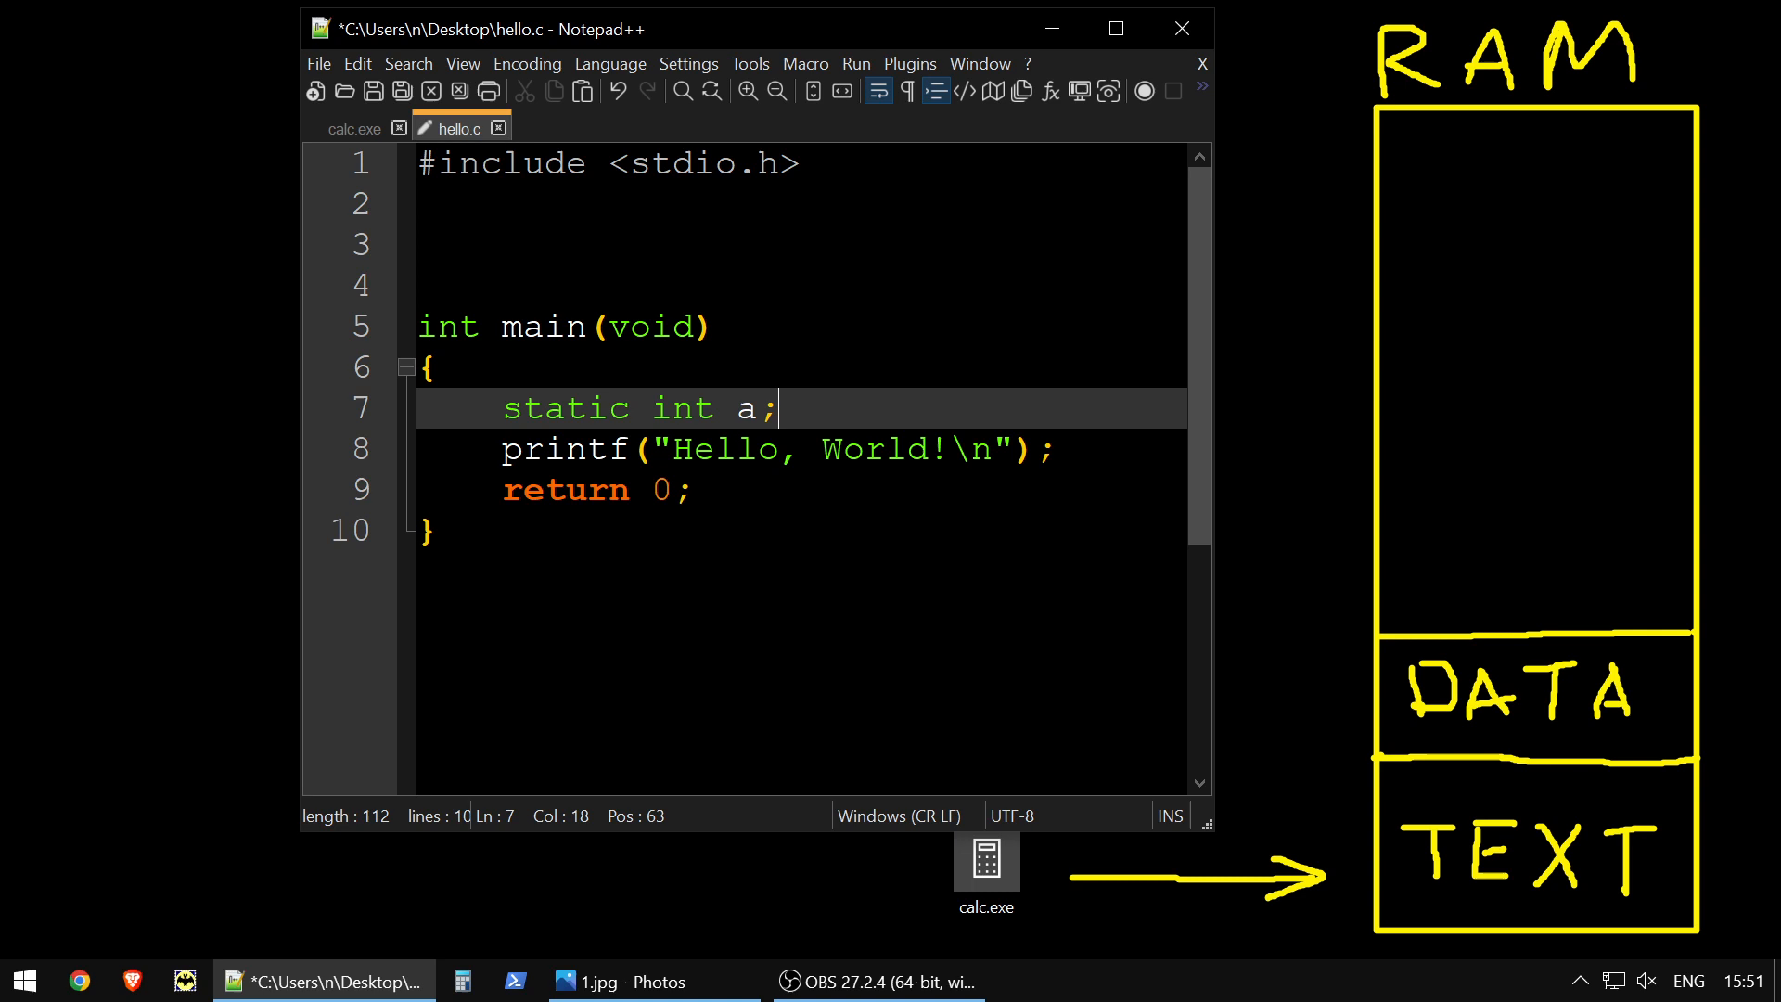
key(Enter)
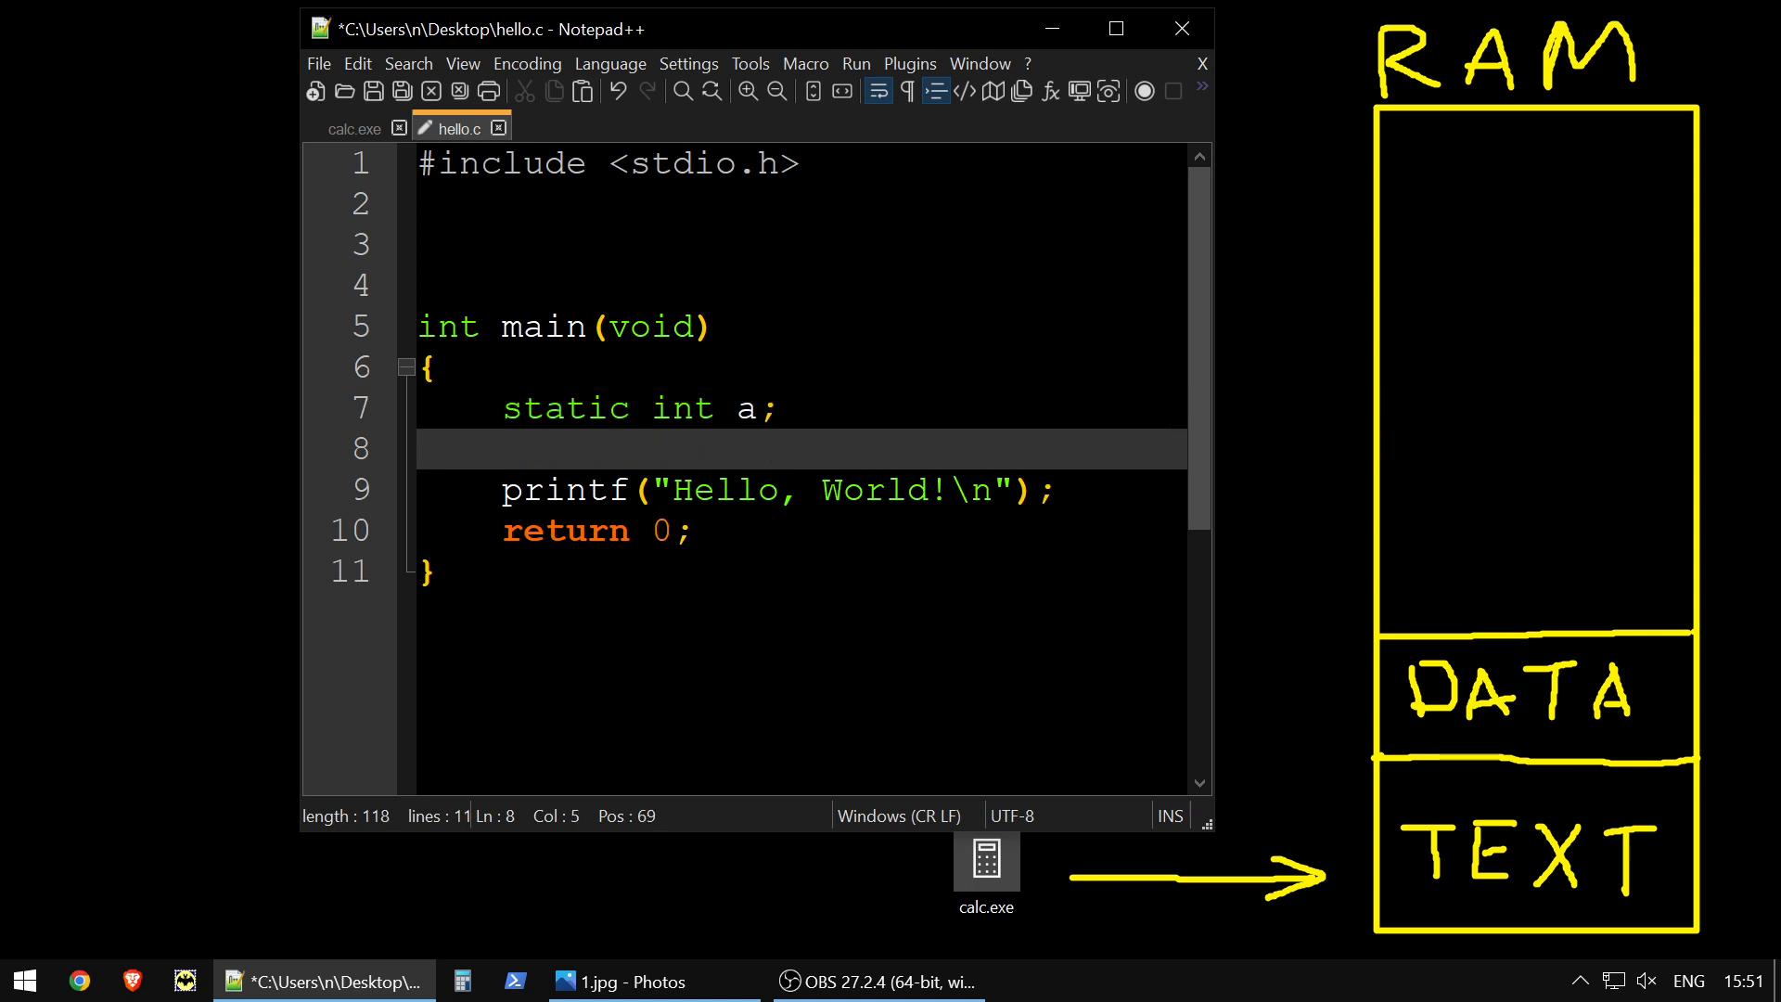
text(=)
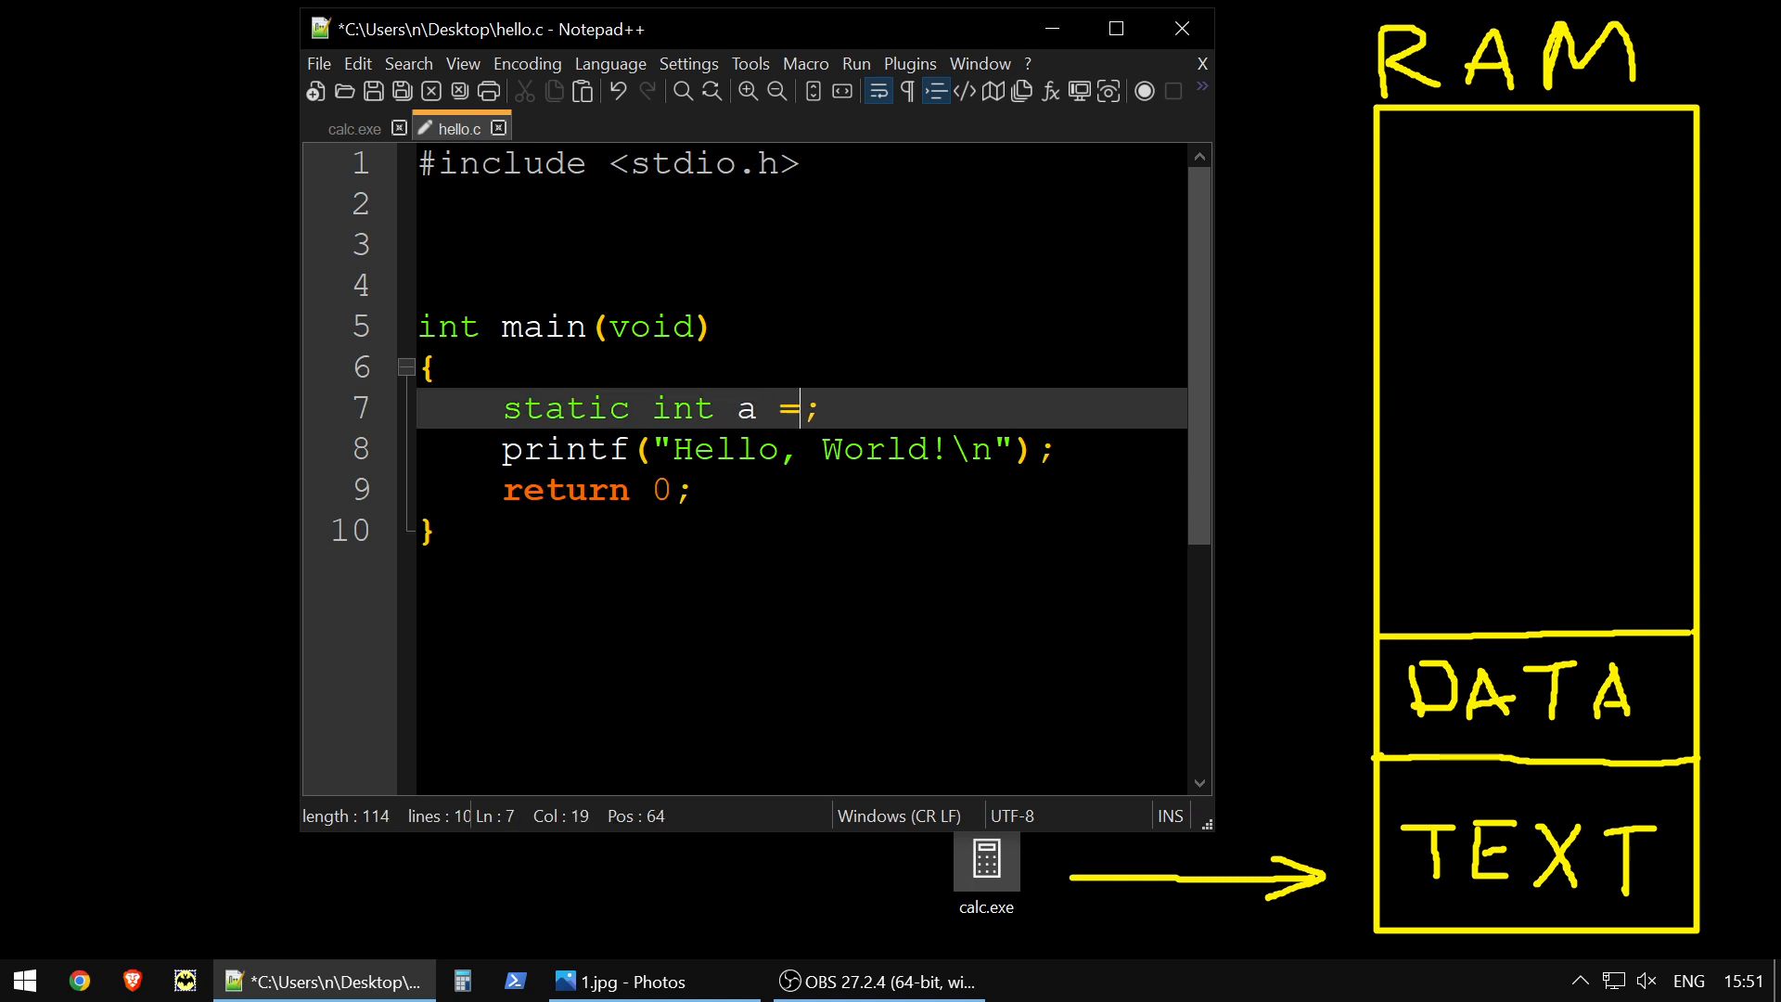
text(1)
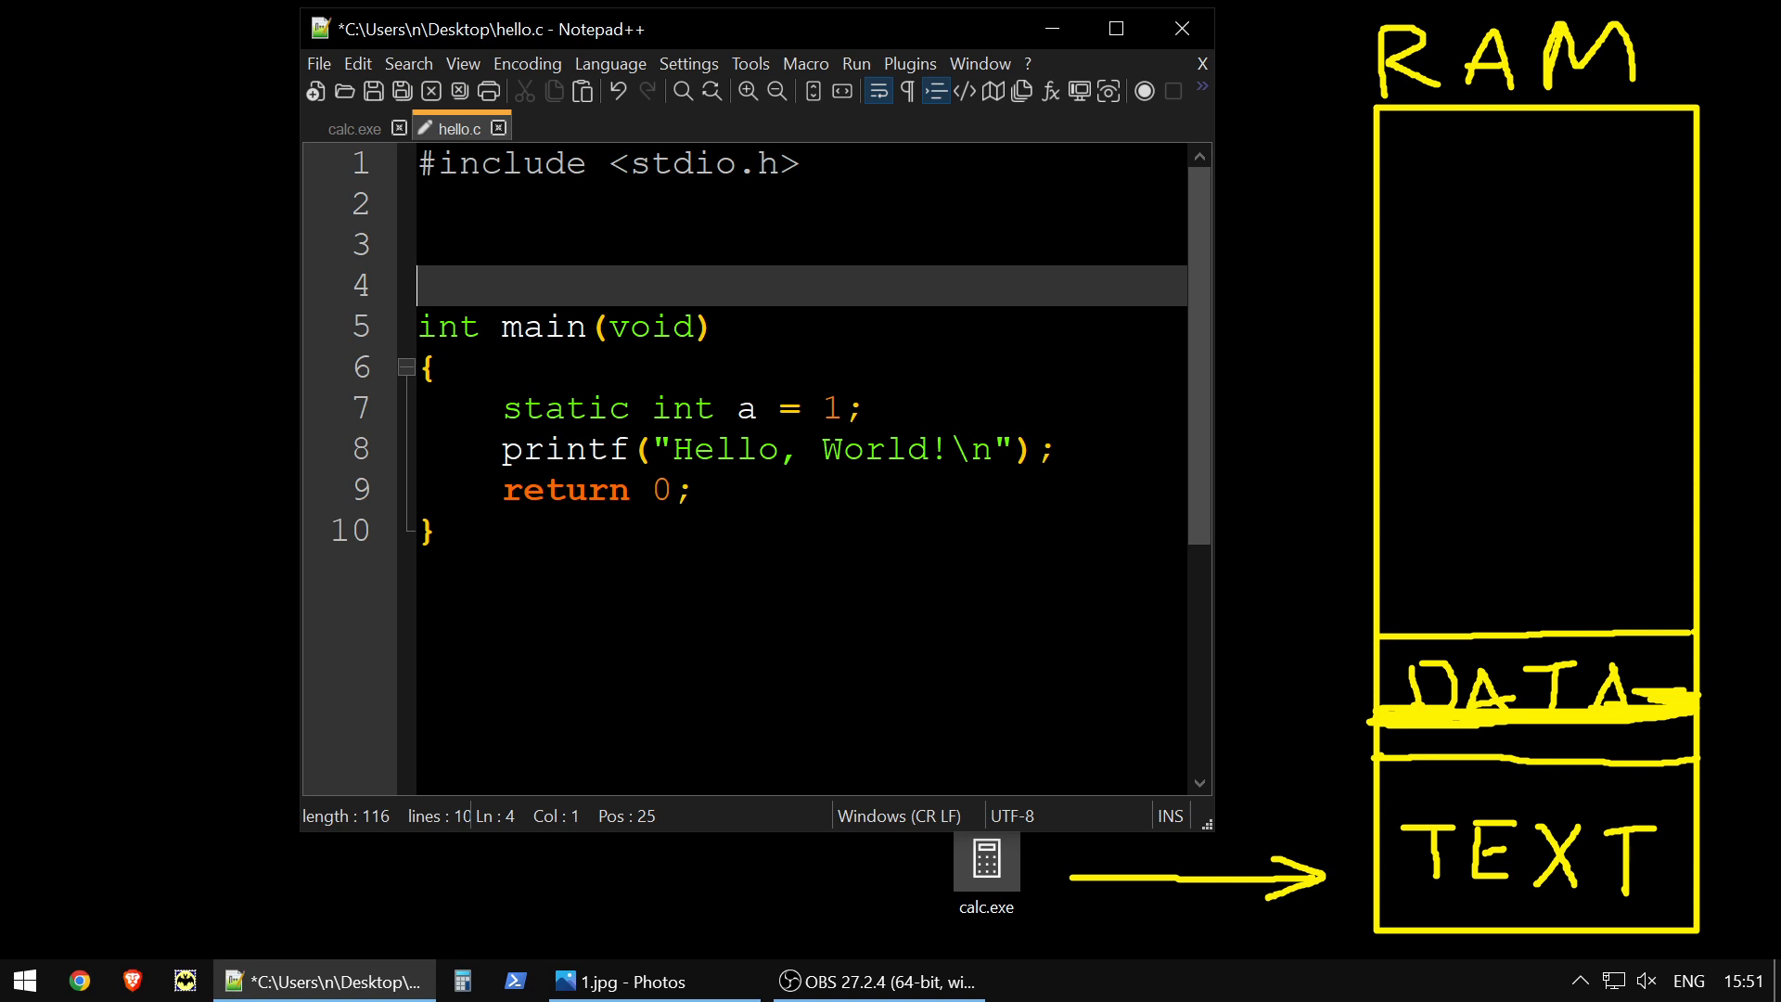
Add a global int b = 1; above main and save hello.c
text(int)
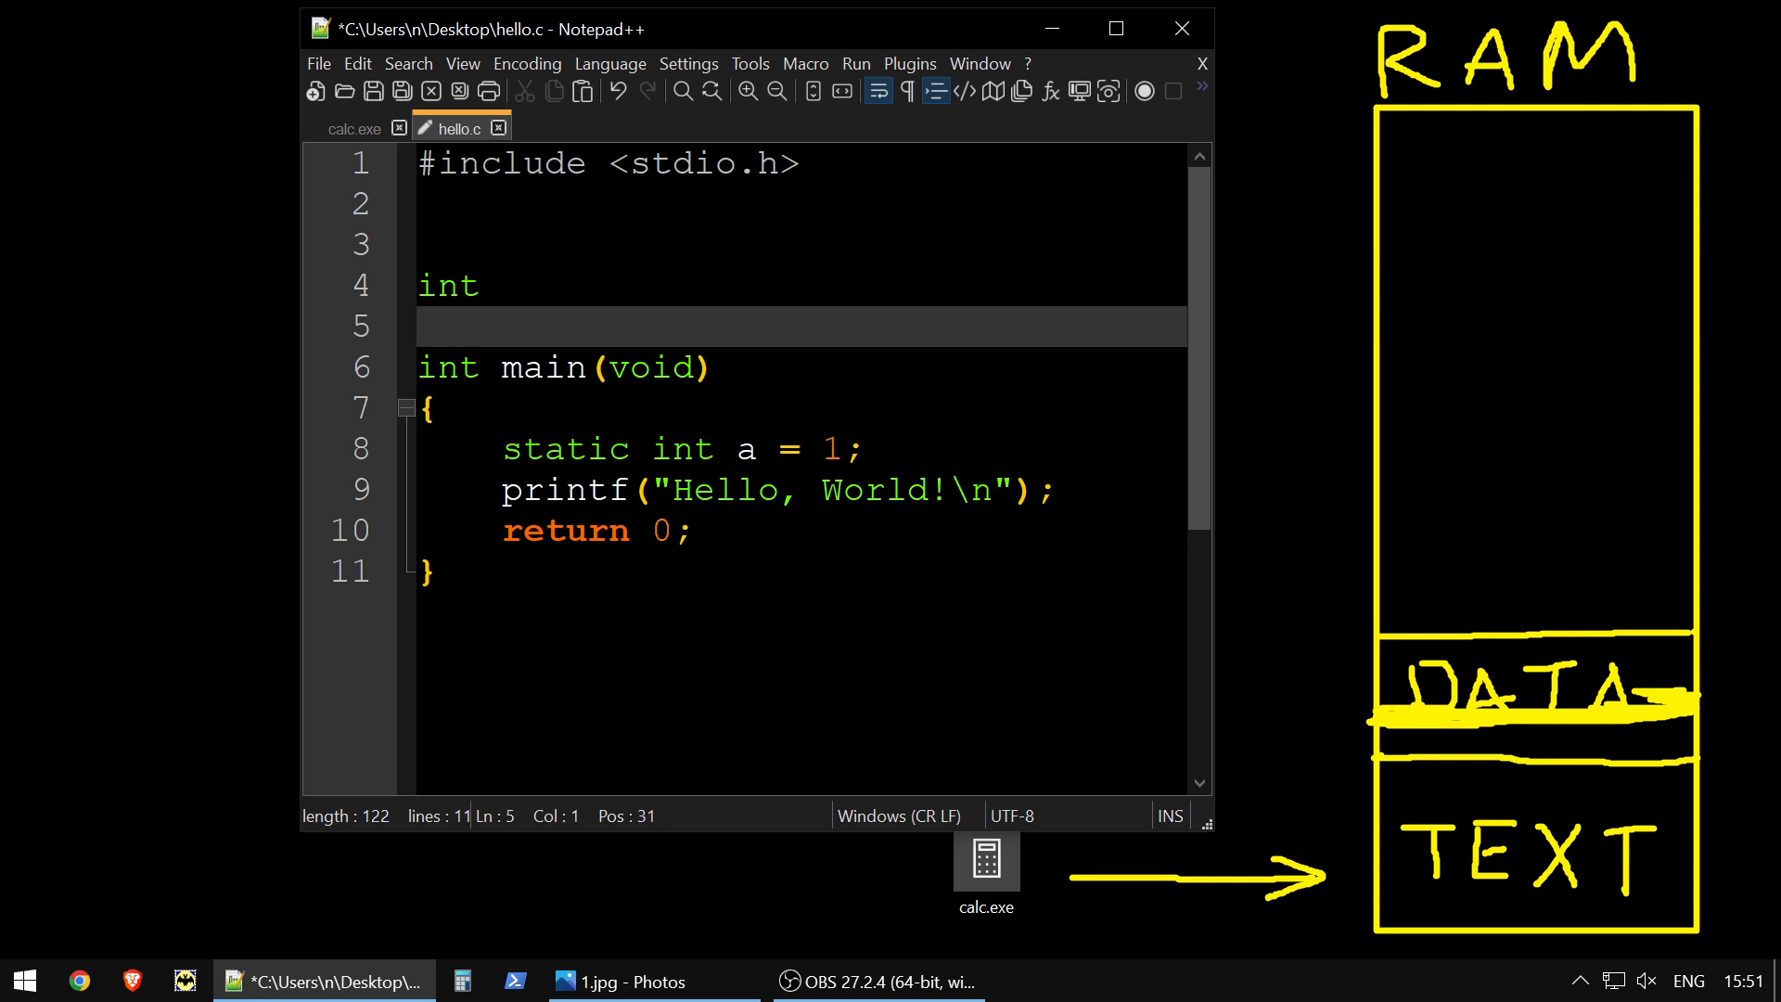
text(b)
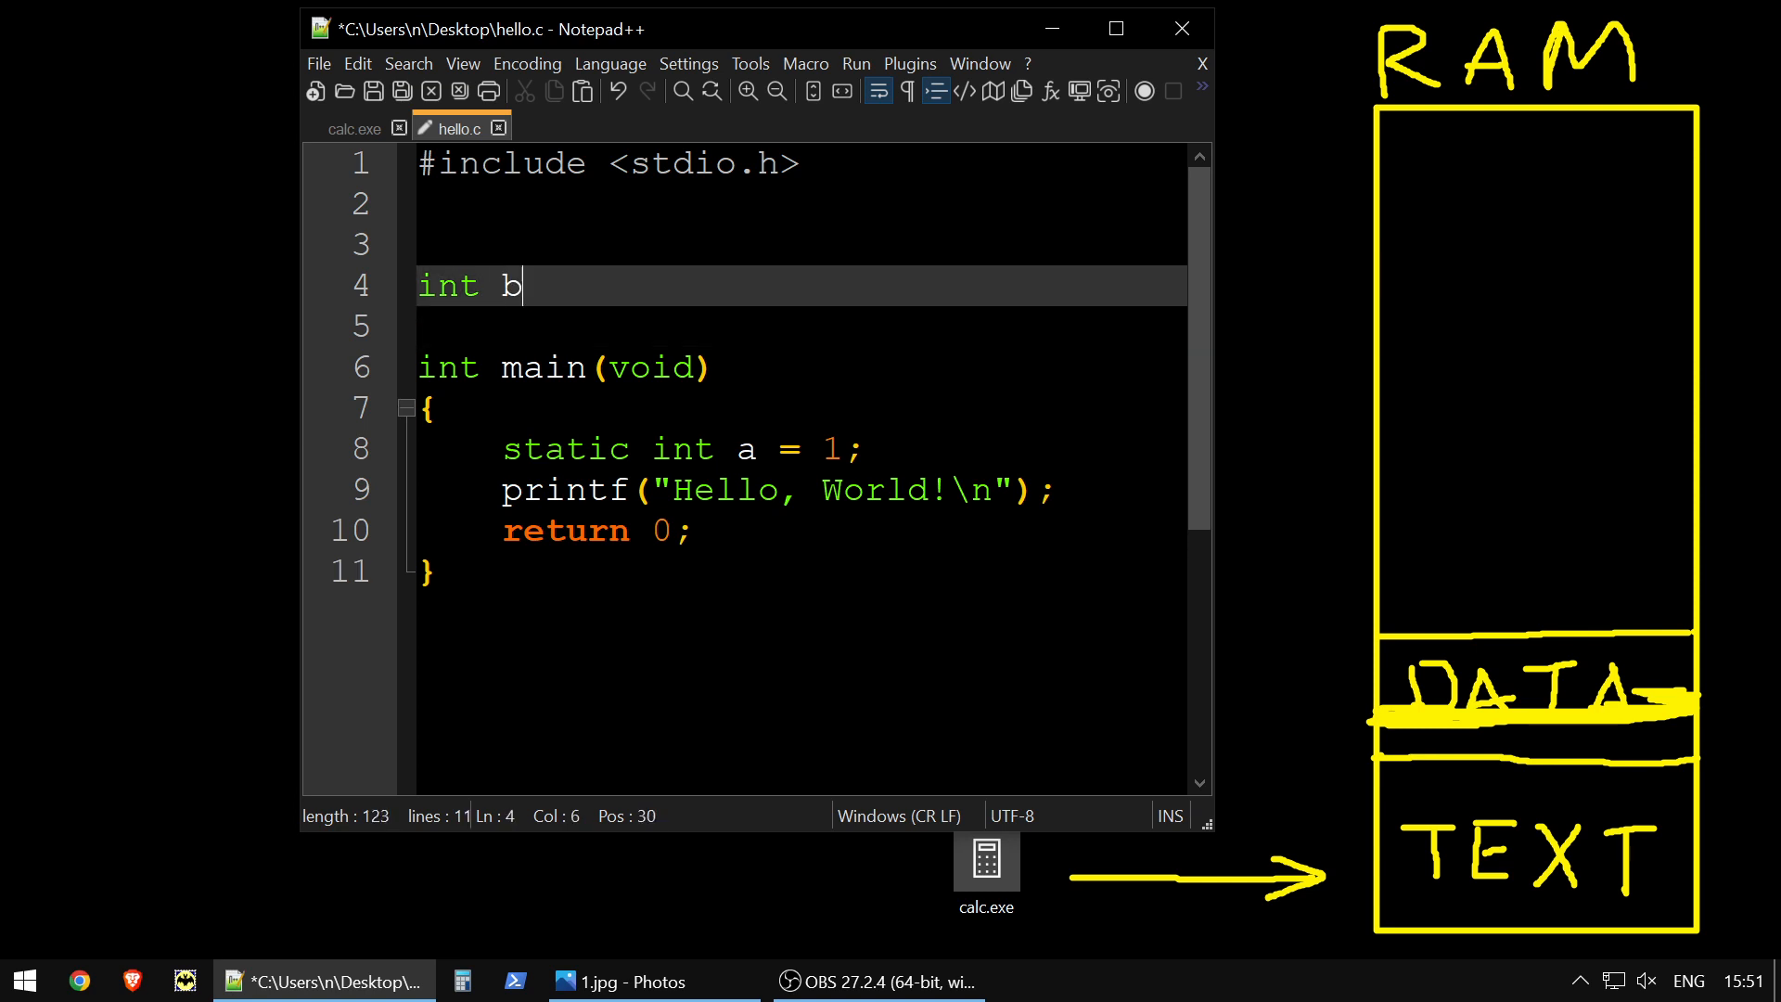
text(=)
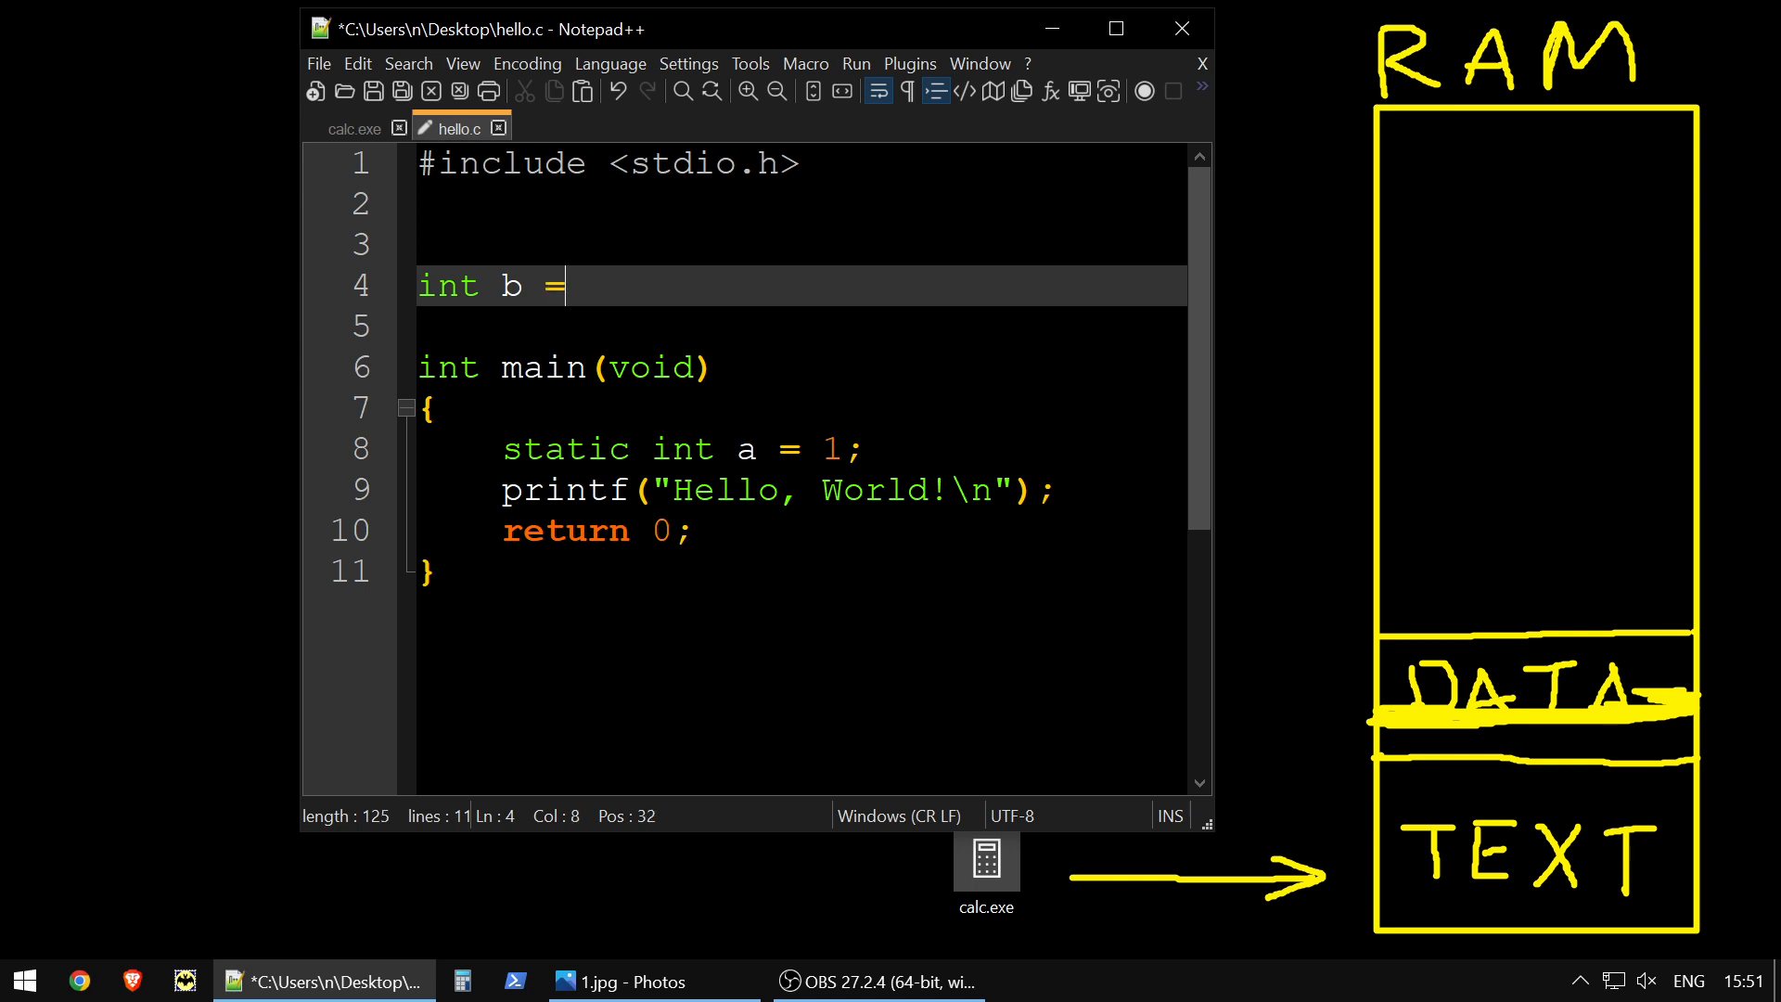
text(1;)
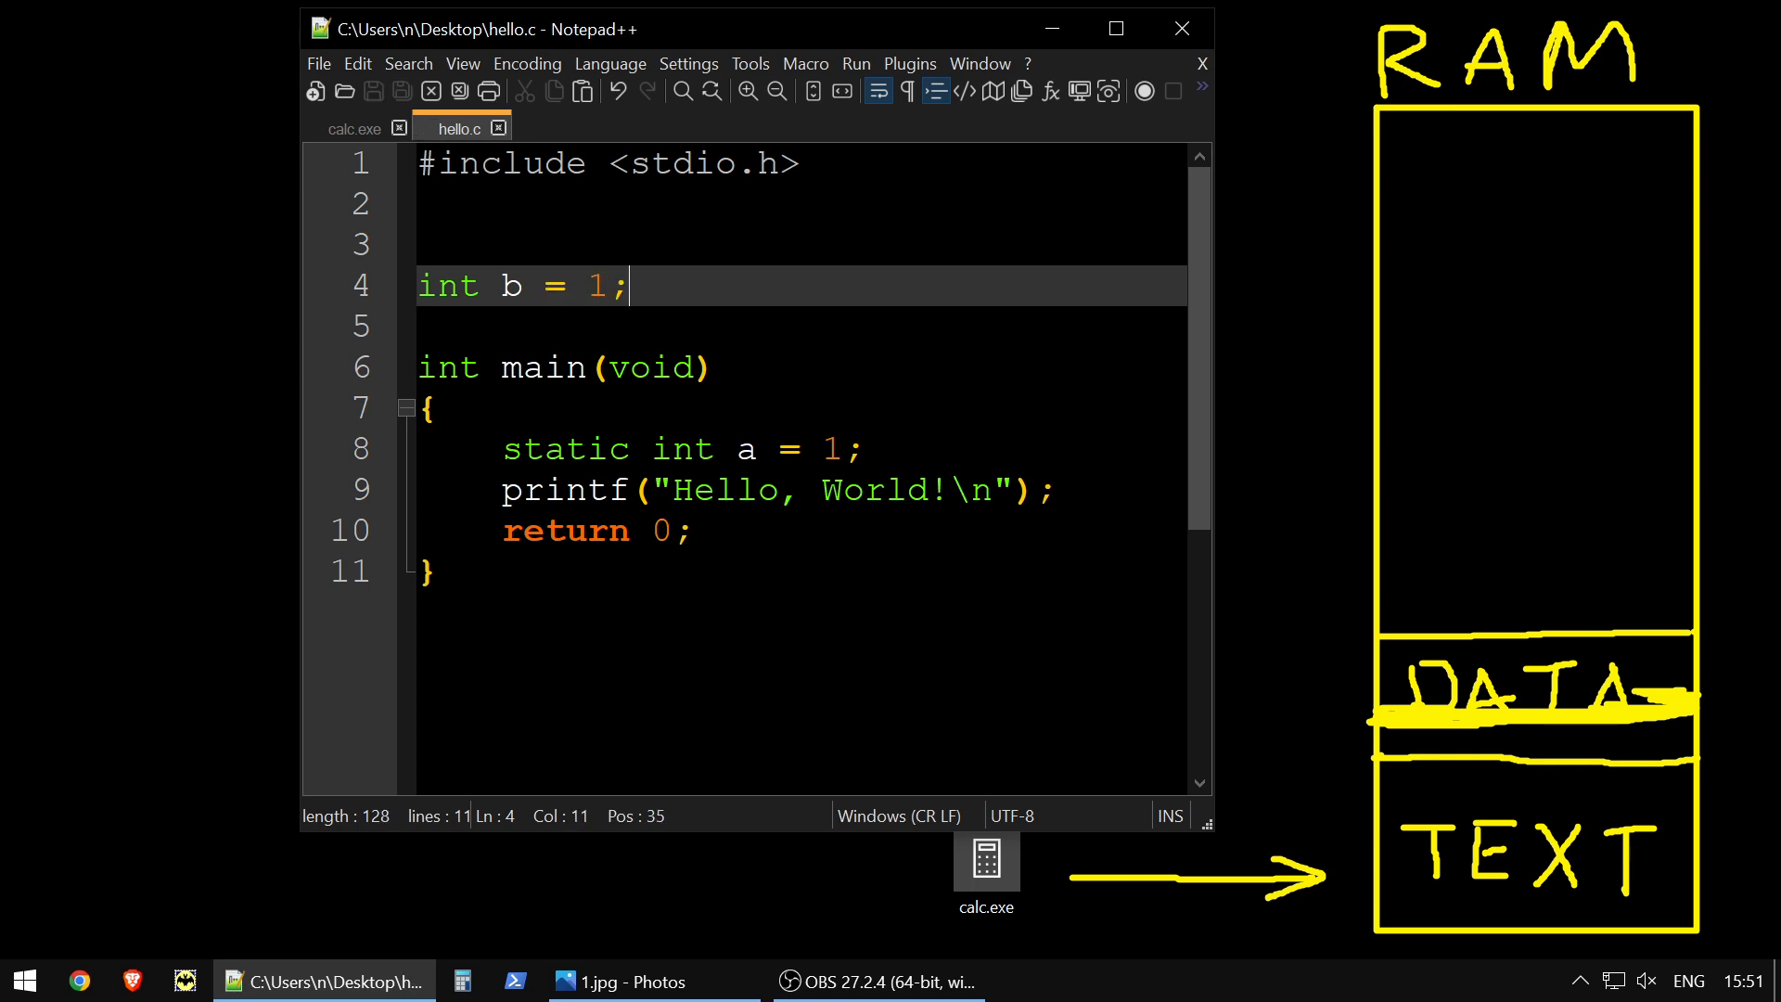
click(354, 127)
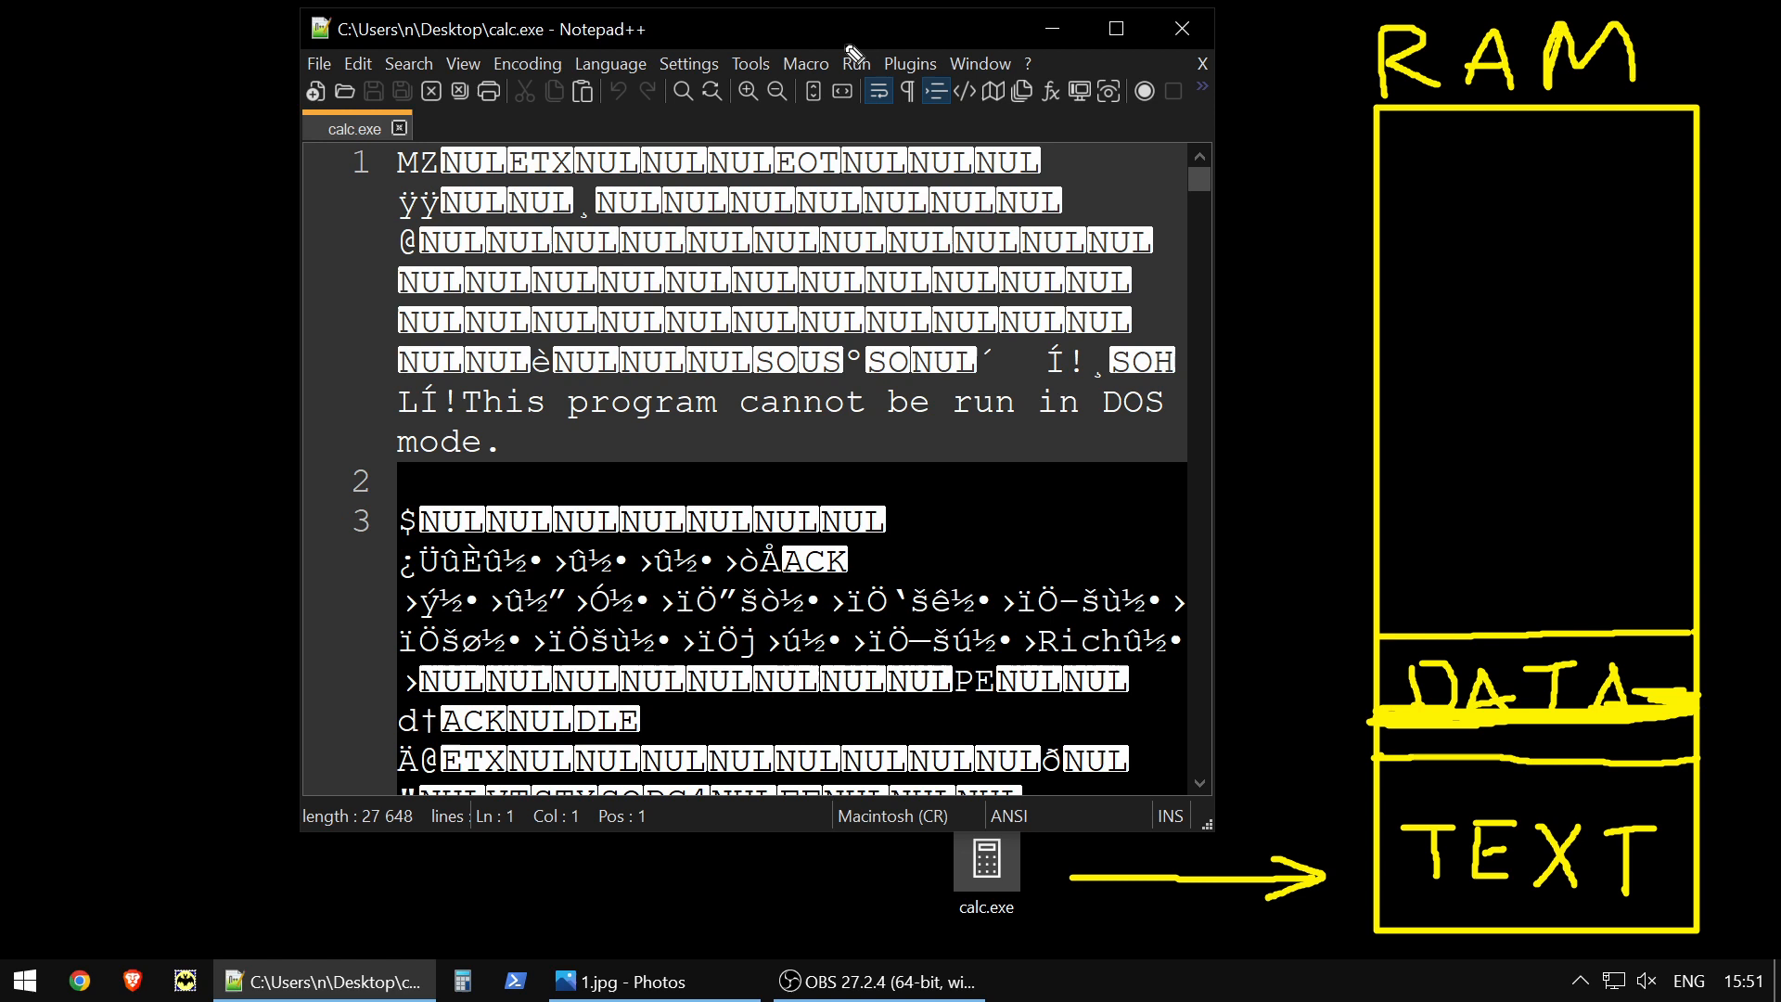
click(1179, 27)
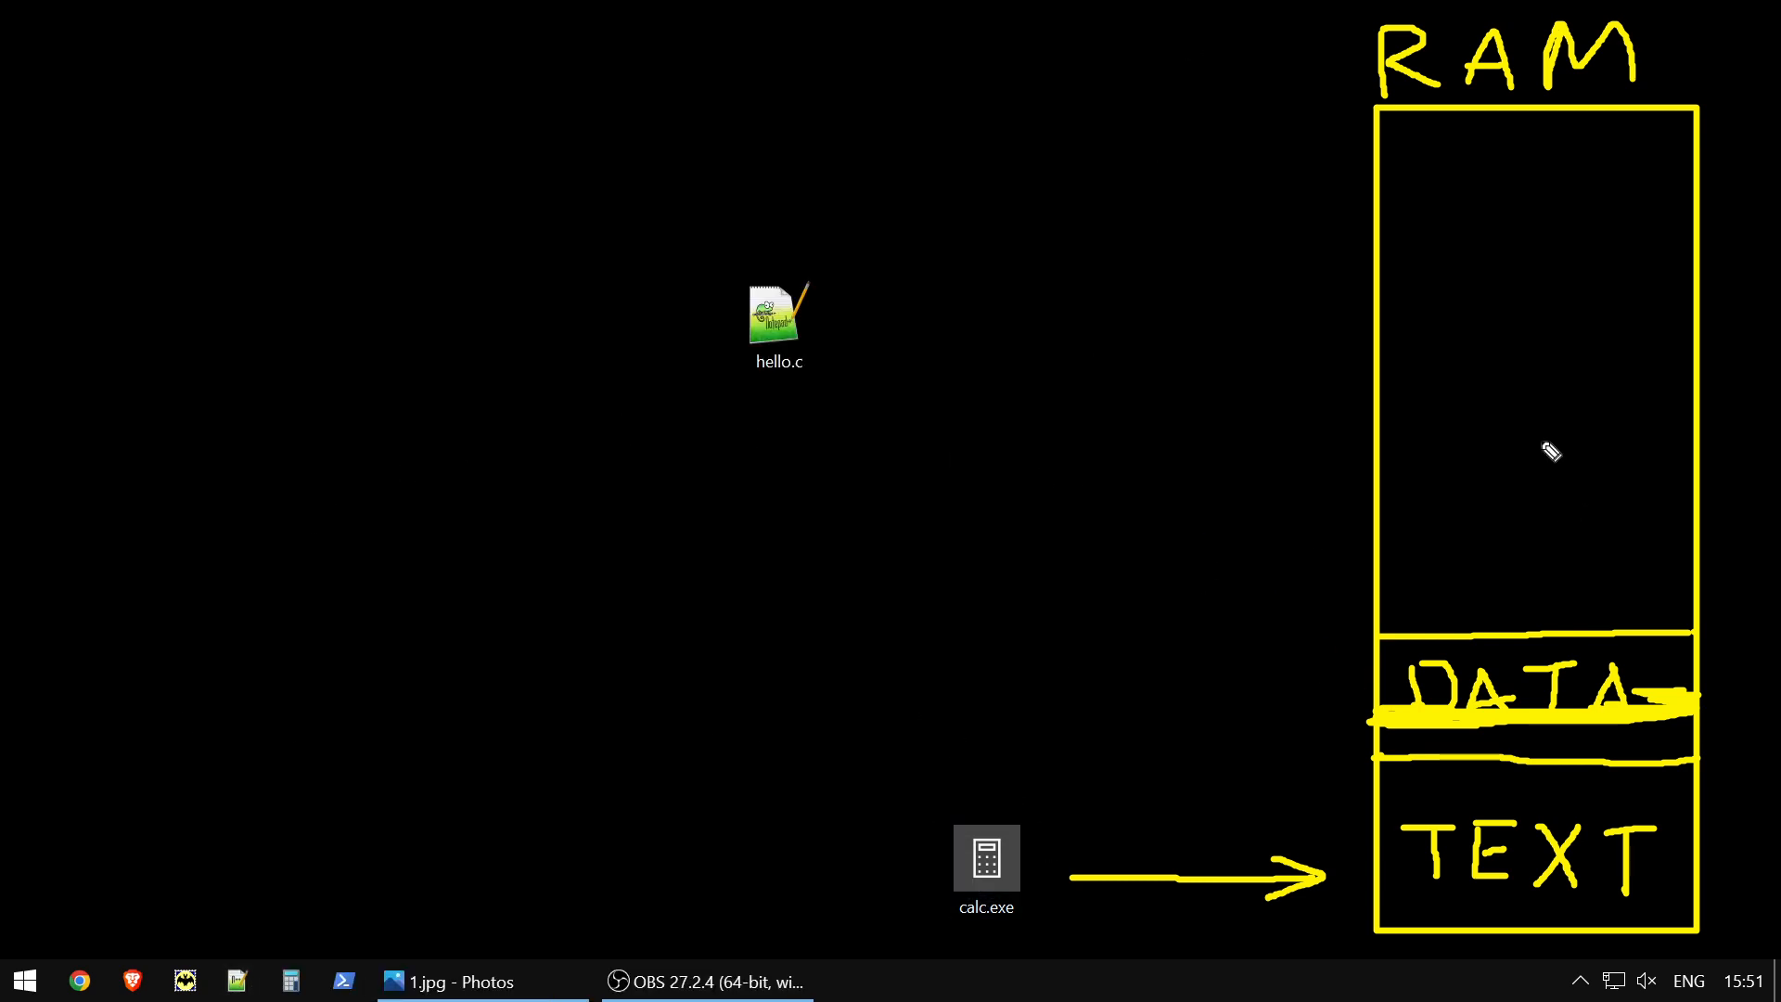
mouse_move(1468, 489)
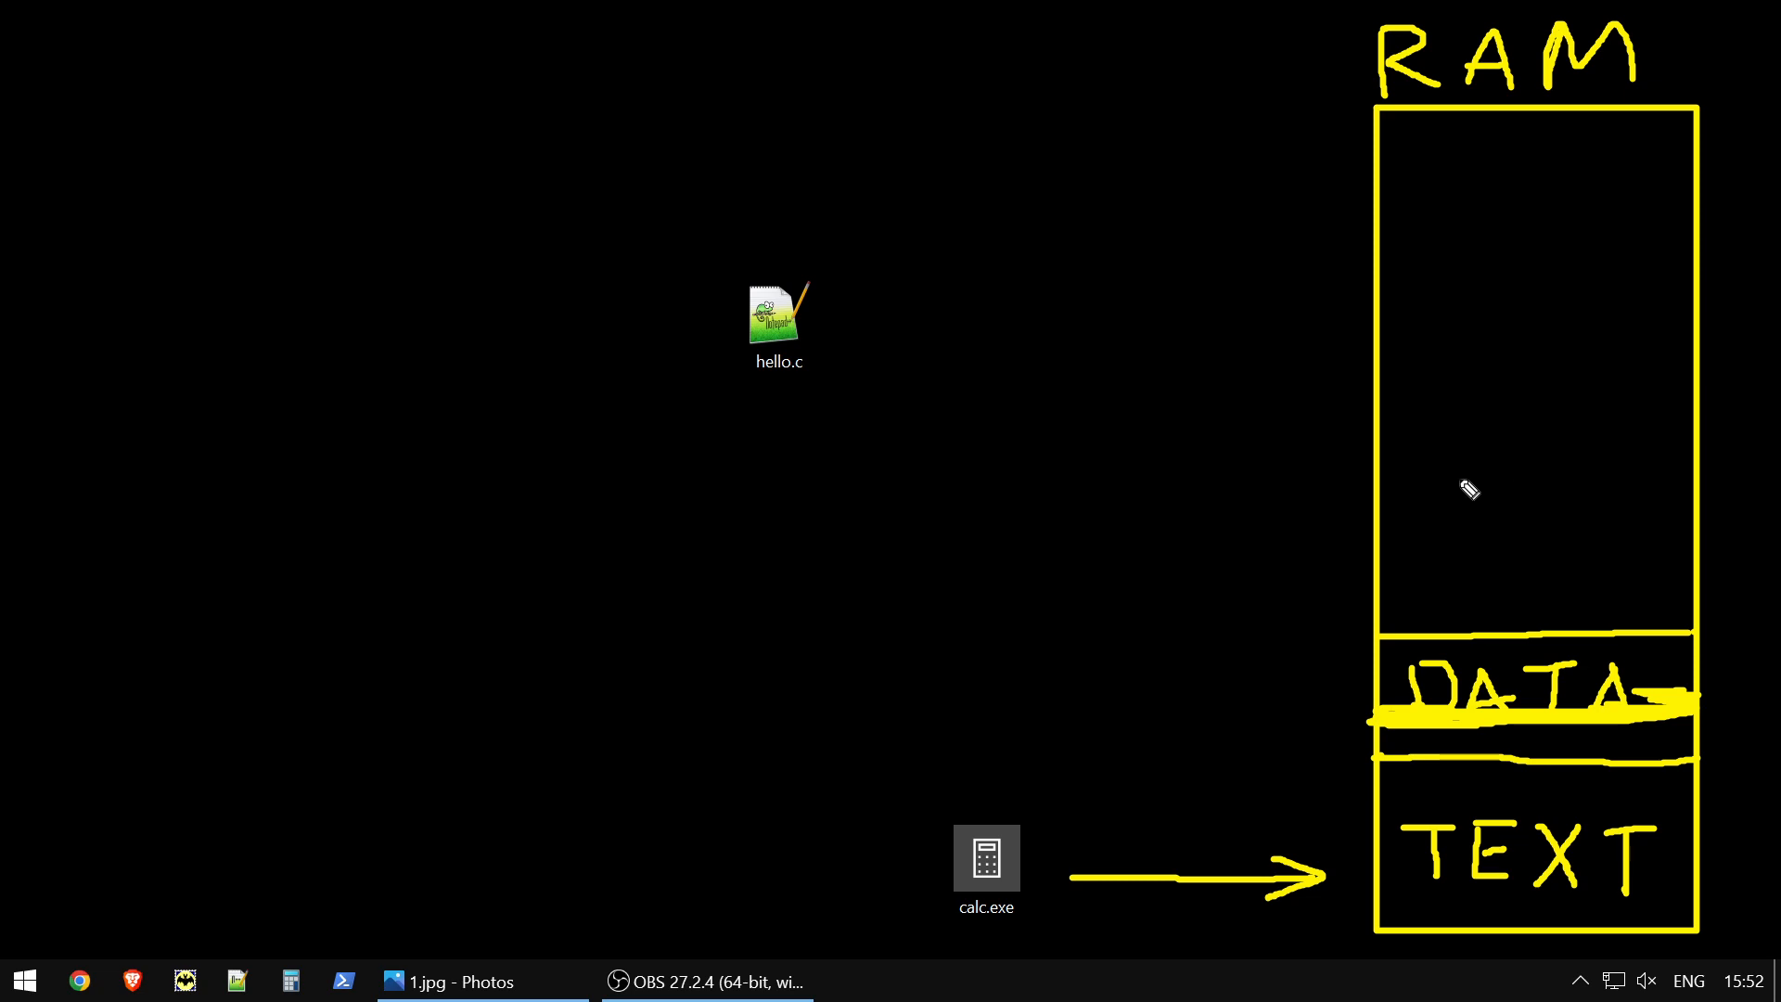
mouse_move(1463, 489)
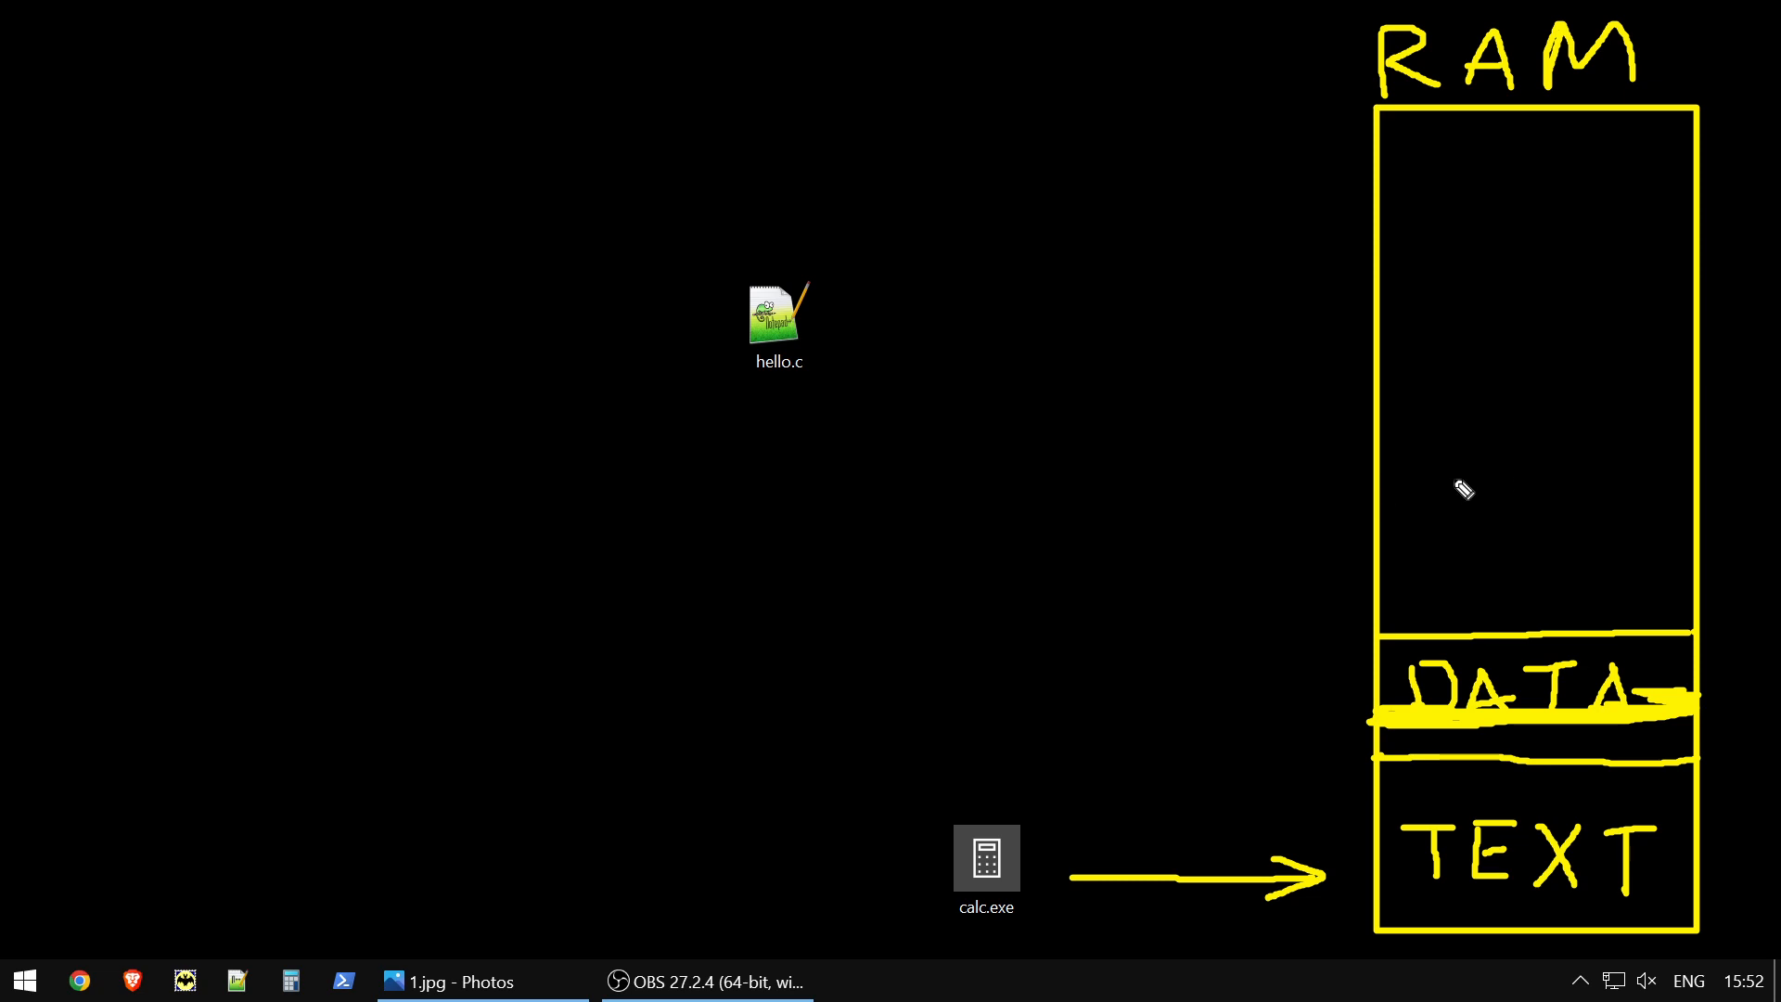
mouse_move(1433, 838)
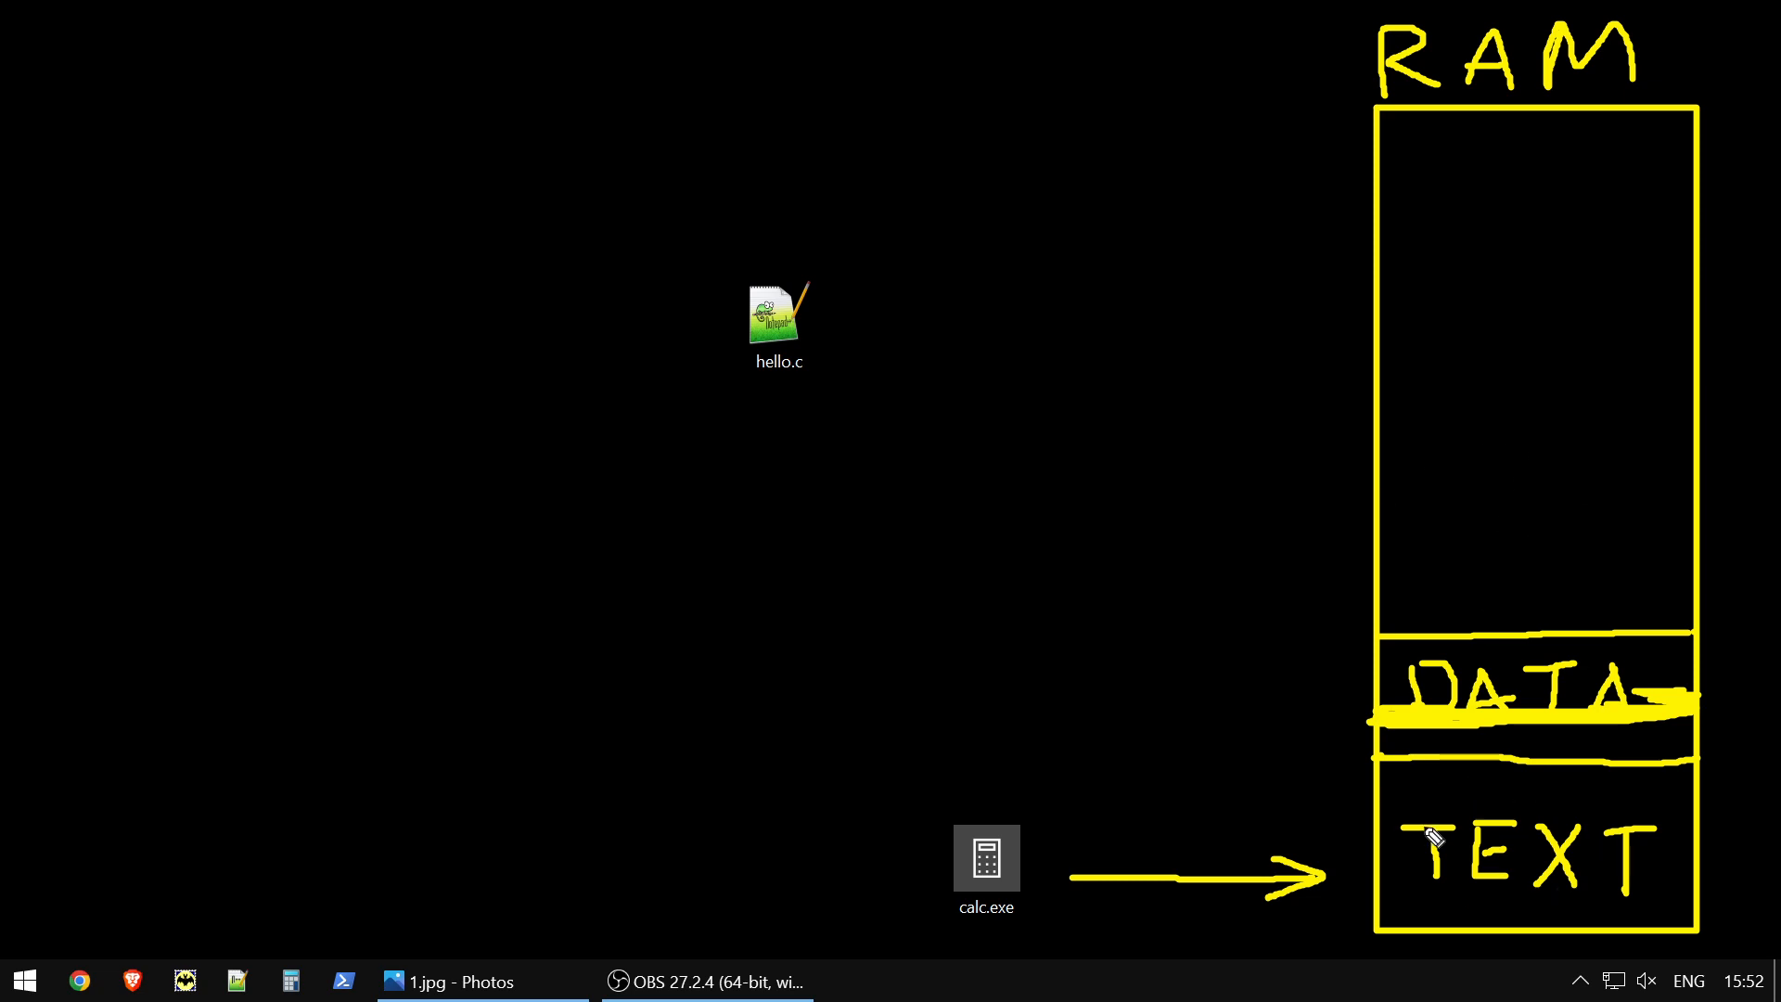
mouse_move(1504, 815)
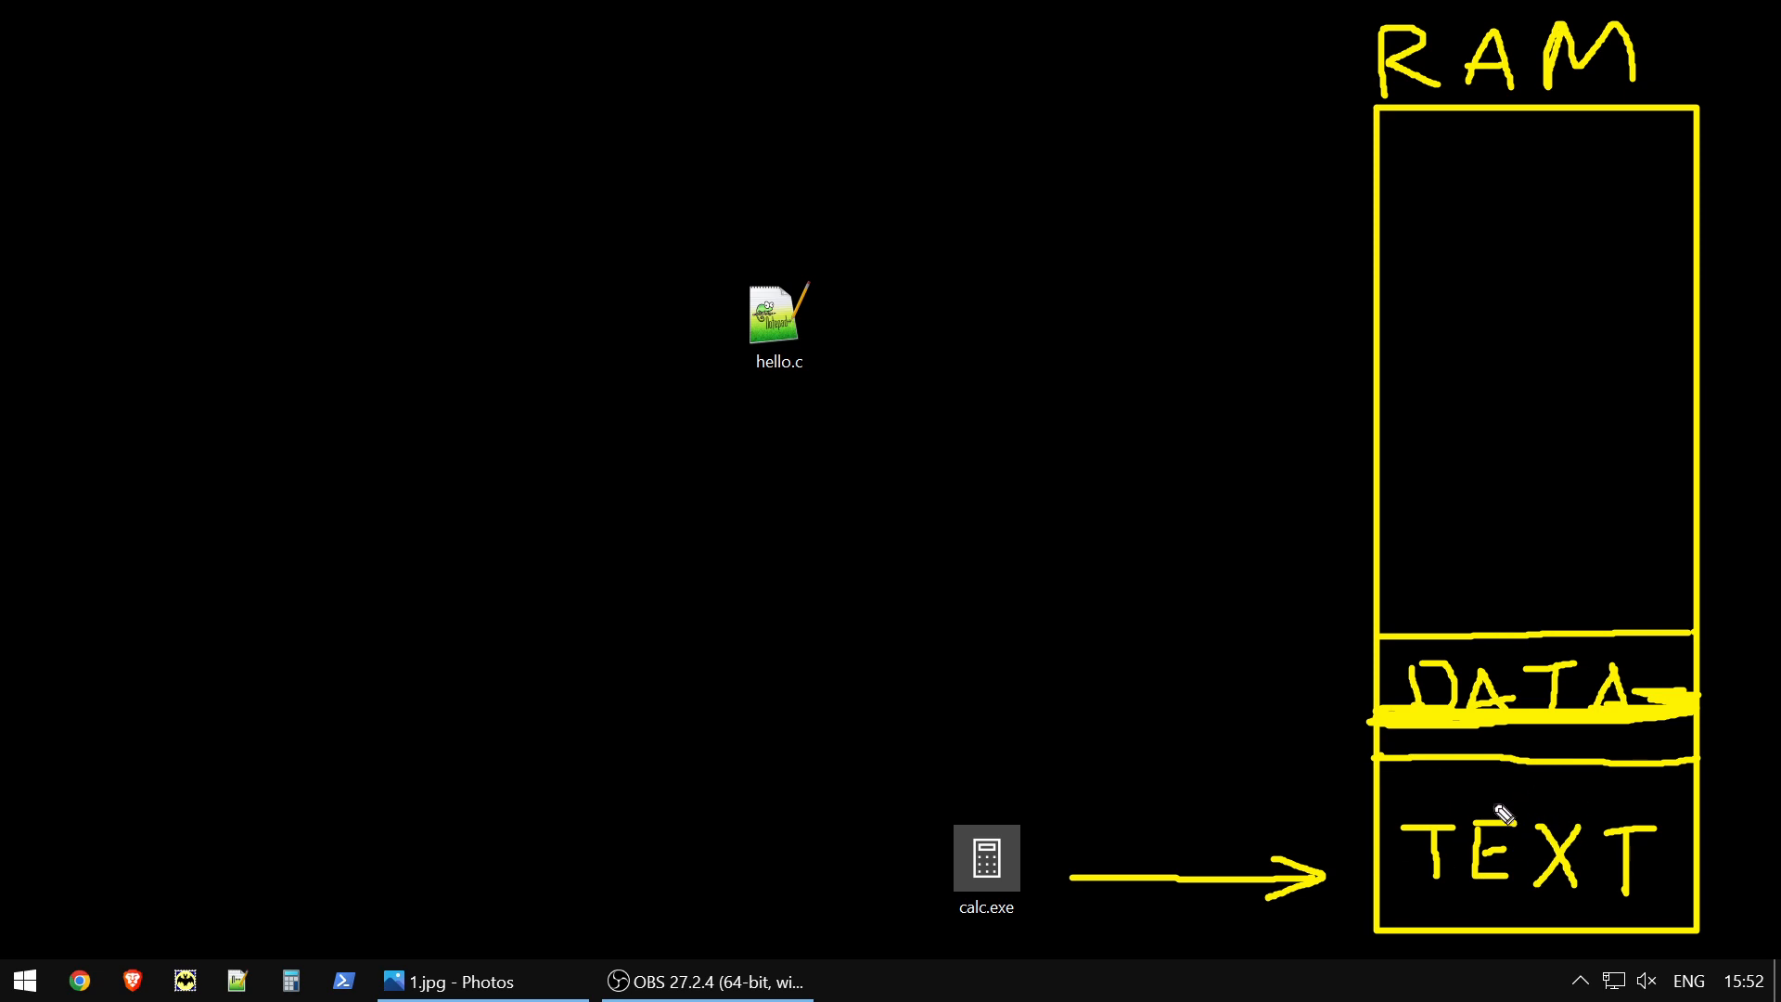
click(778, 318)
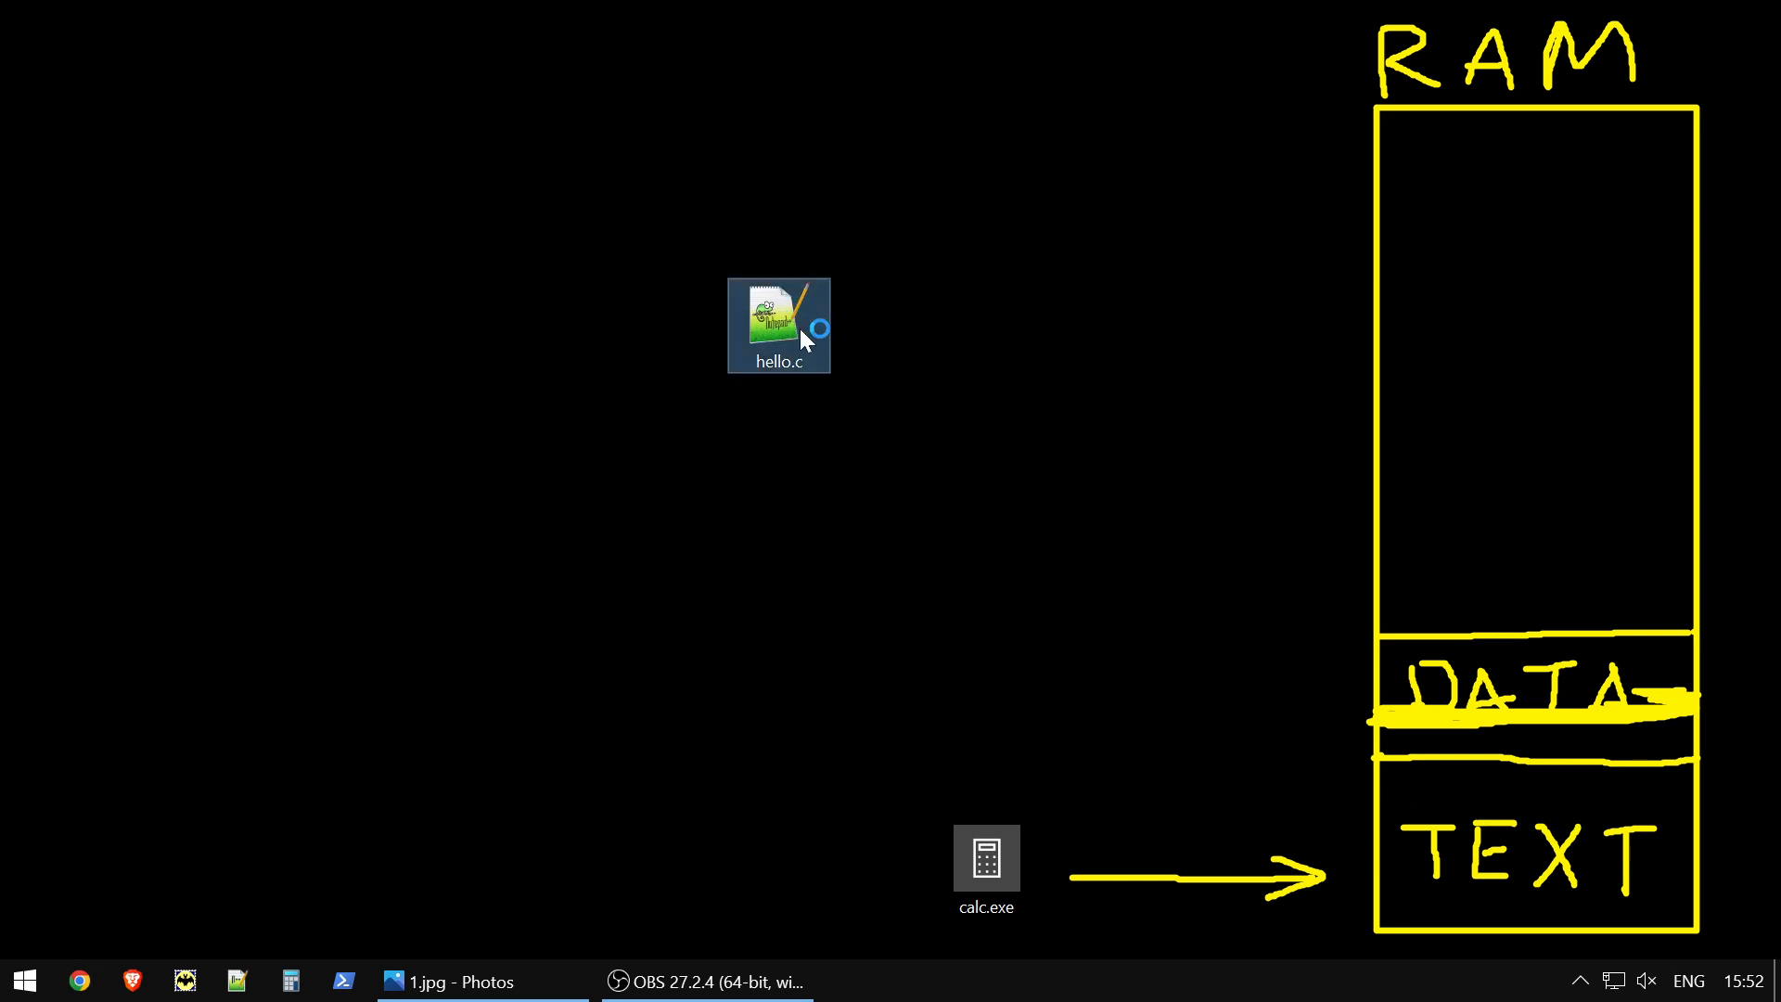
double_click(779, 325)
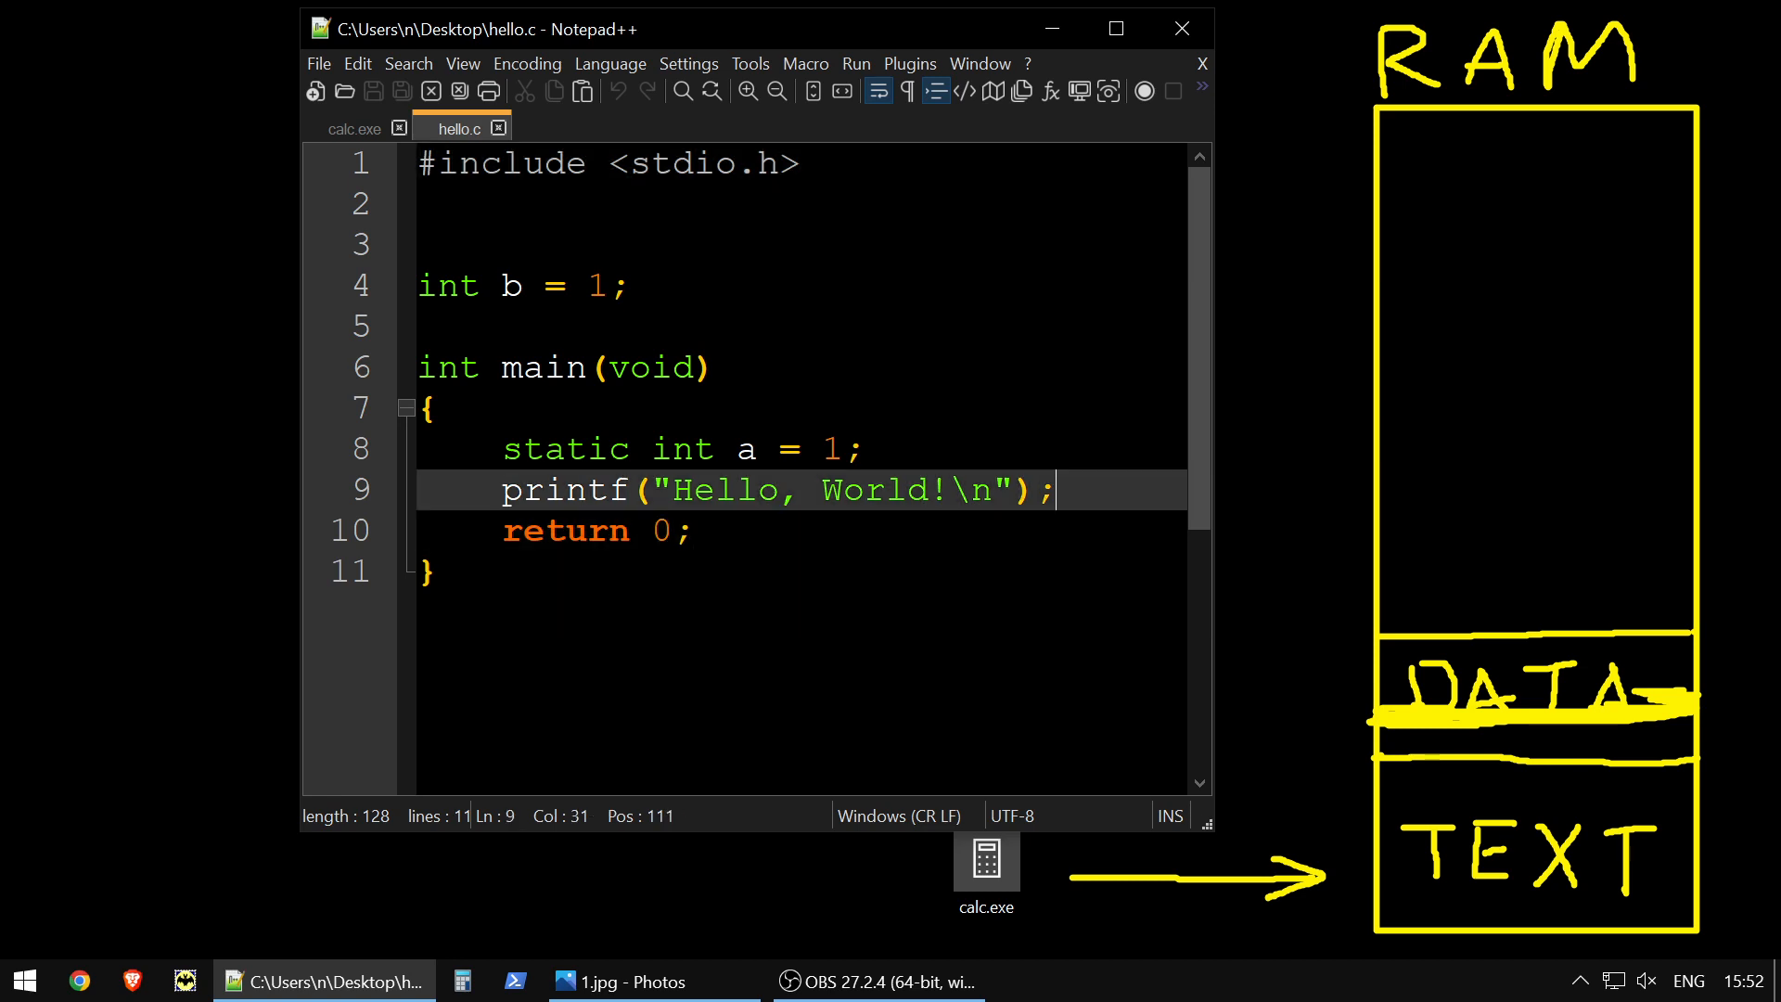
Call summon_func() after printf and define int summon_func() returning 0 above main
key(Enter)
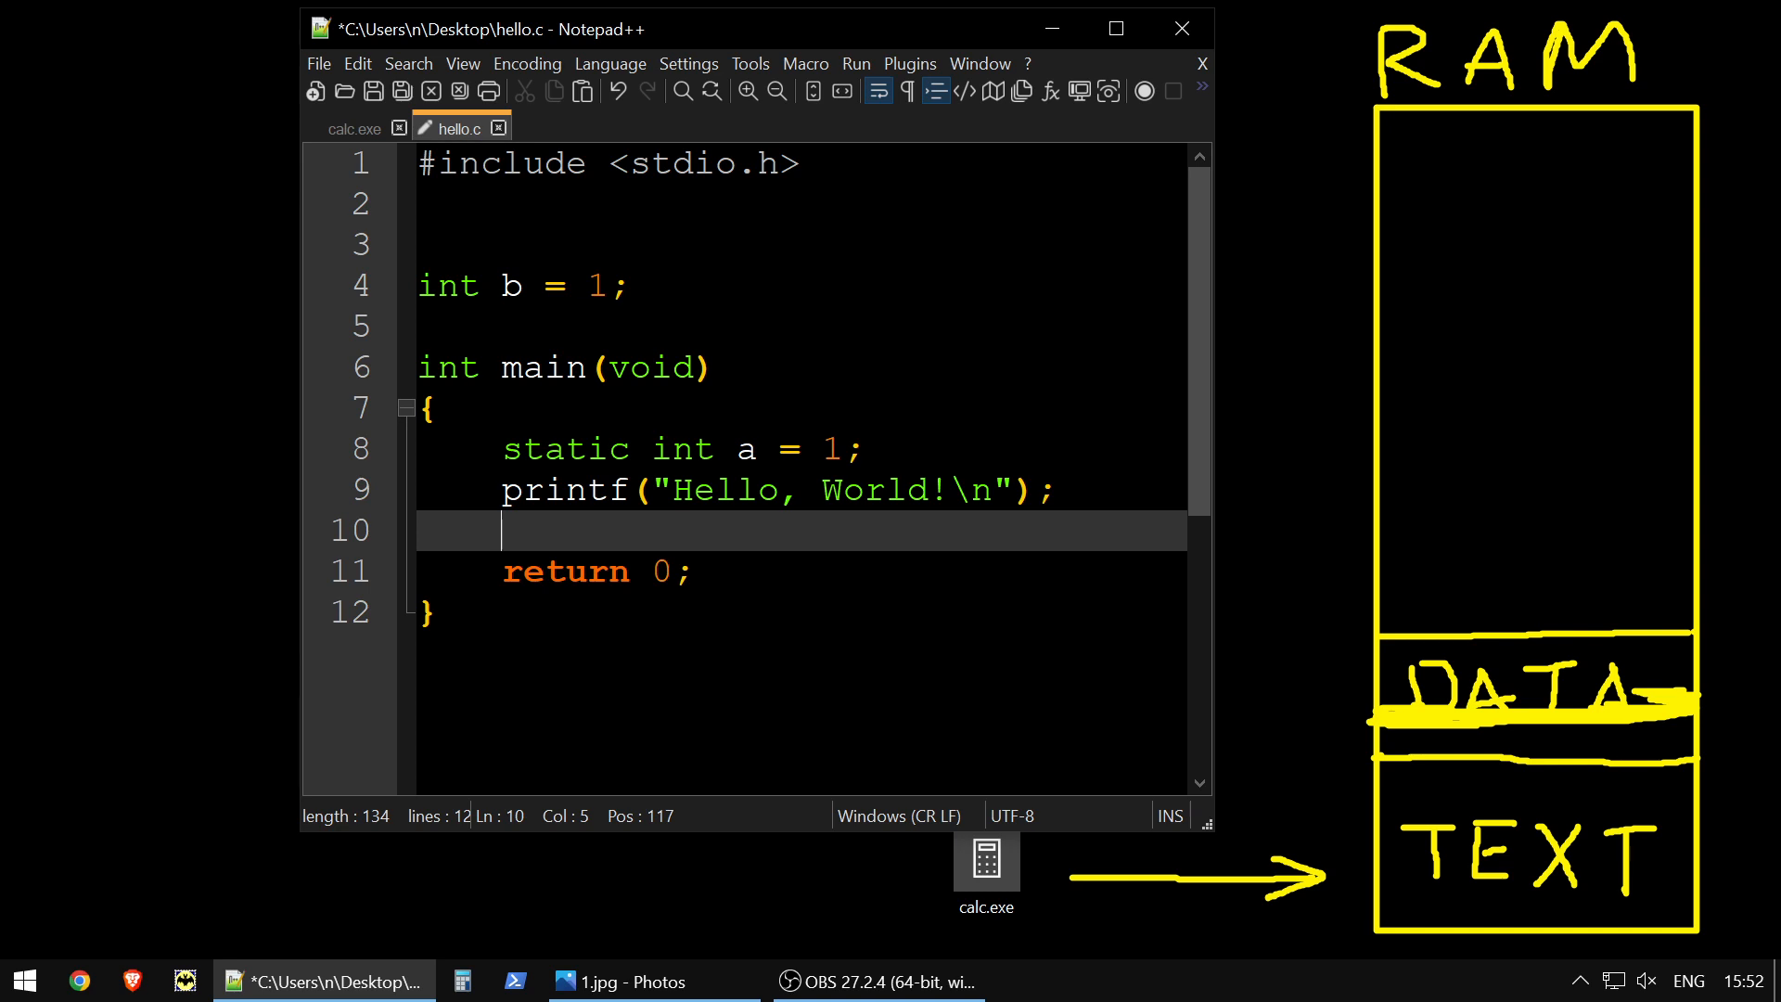
text(summon_fuc)
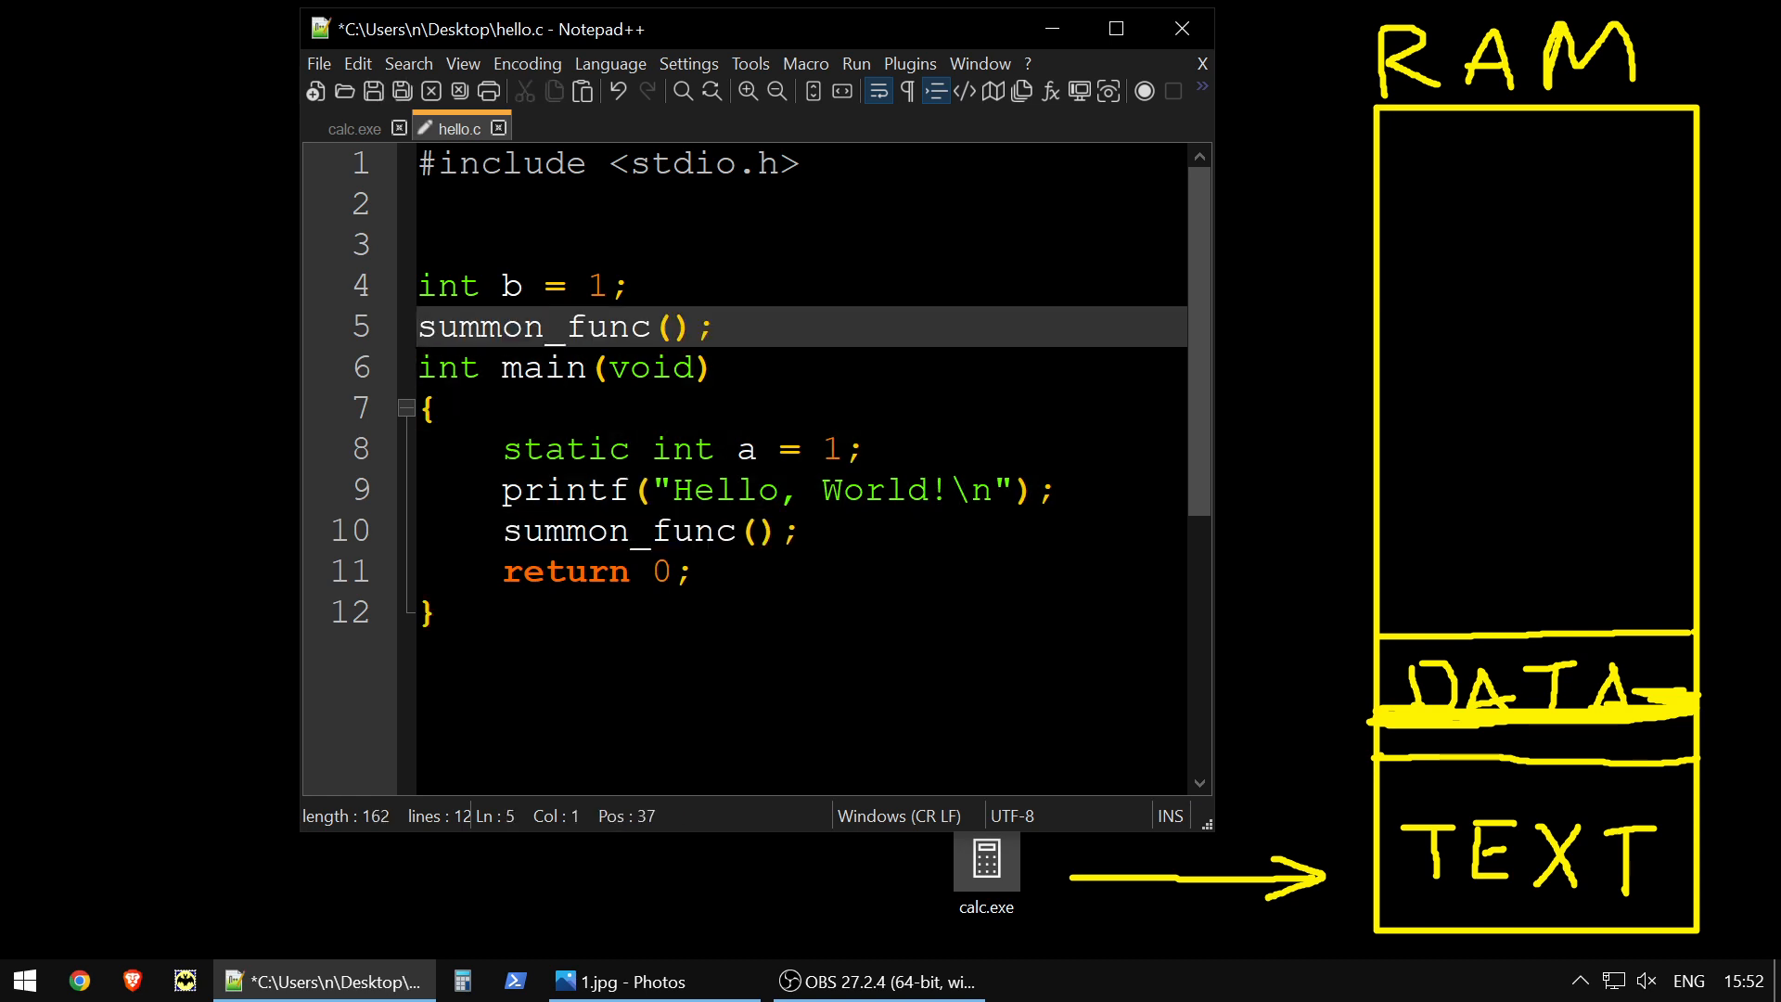
text(int)
text({)
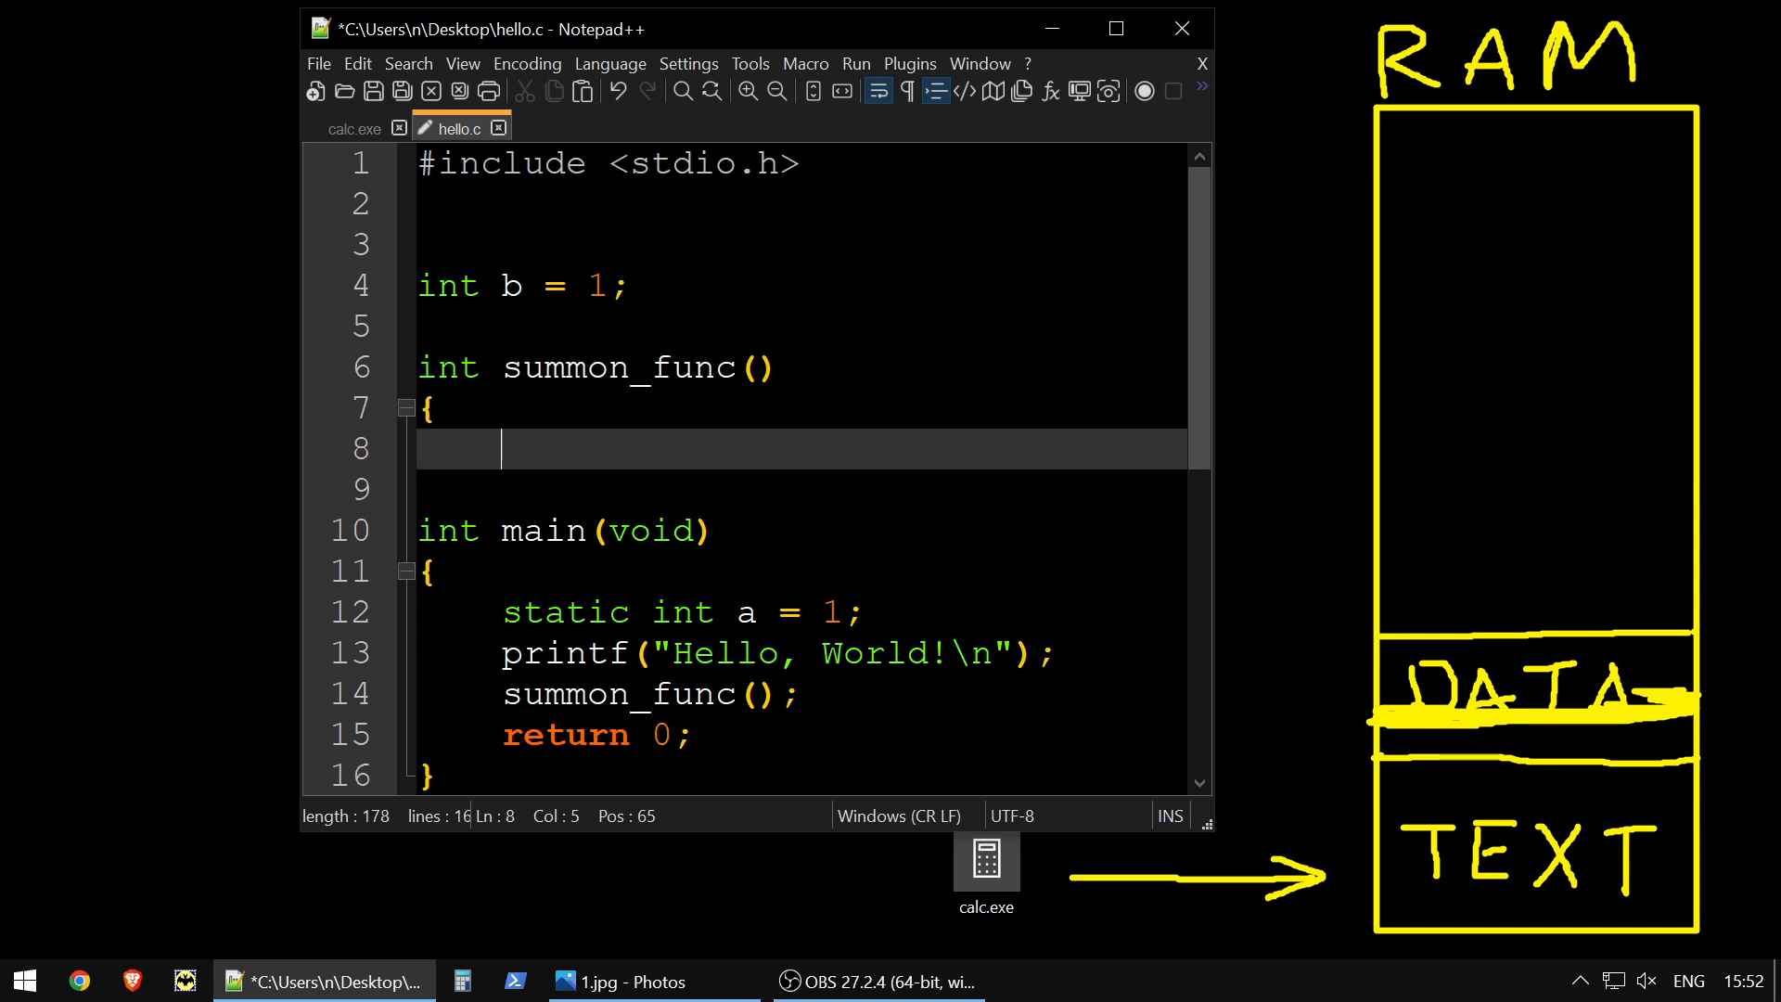
text(})
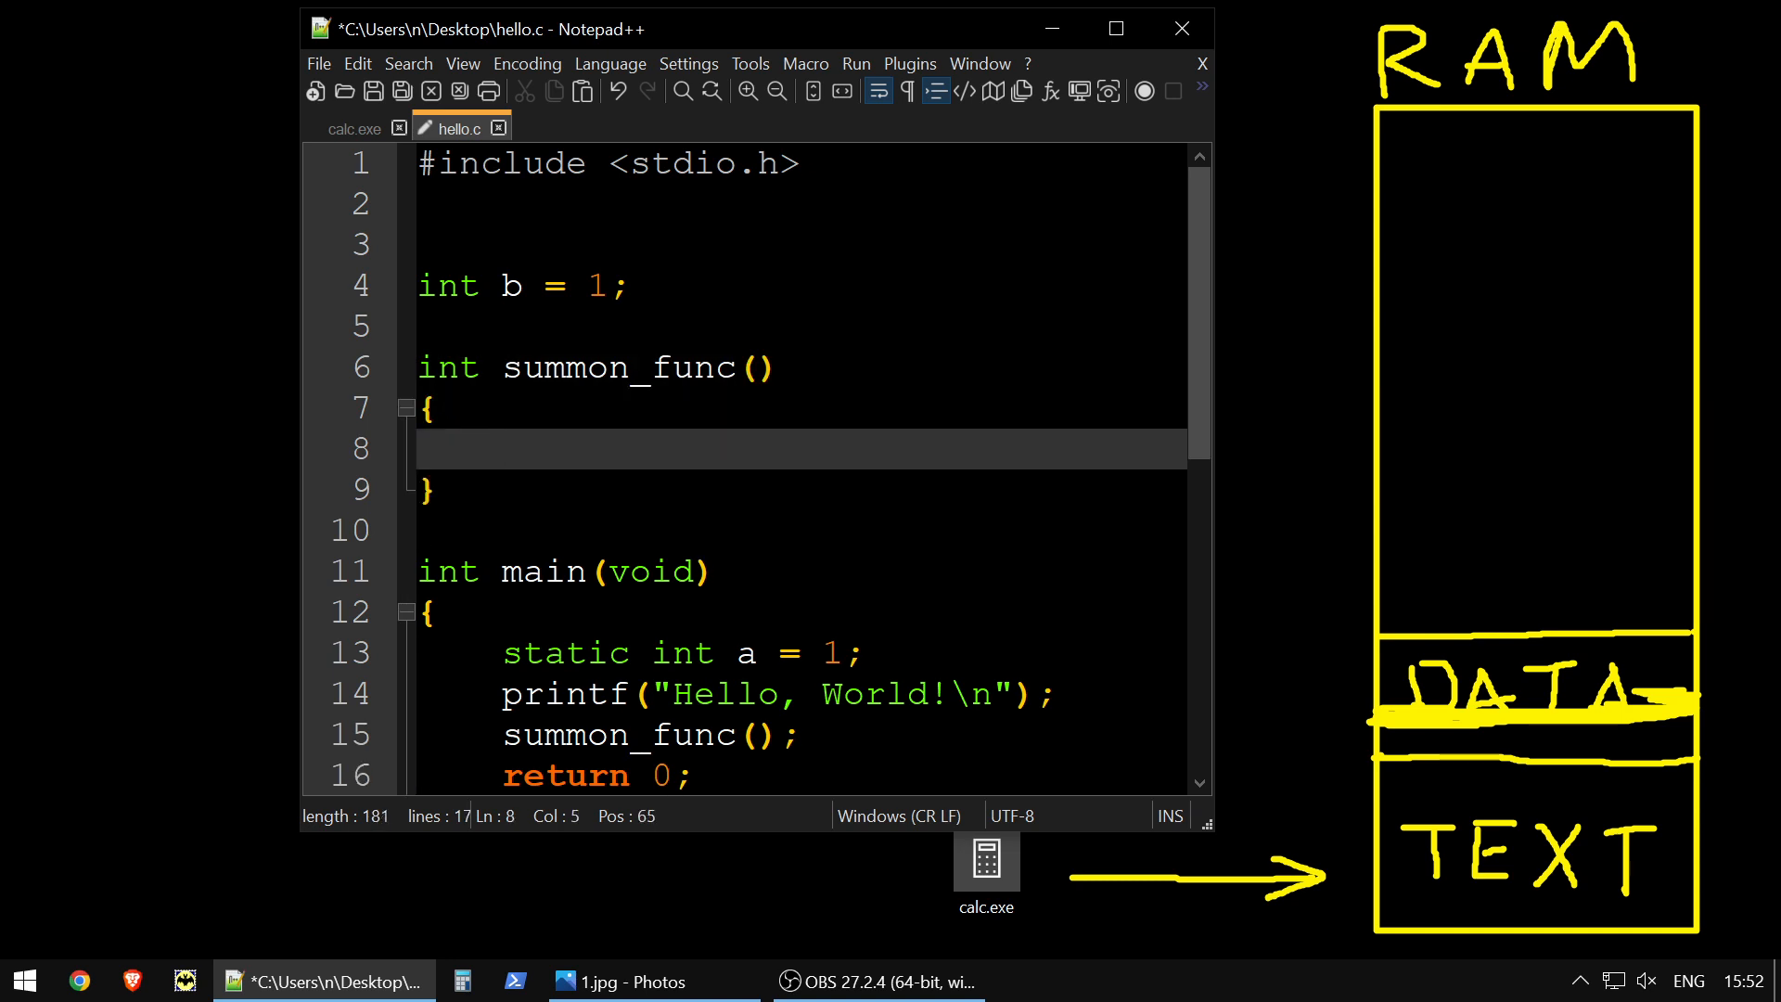
text(return 0;)
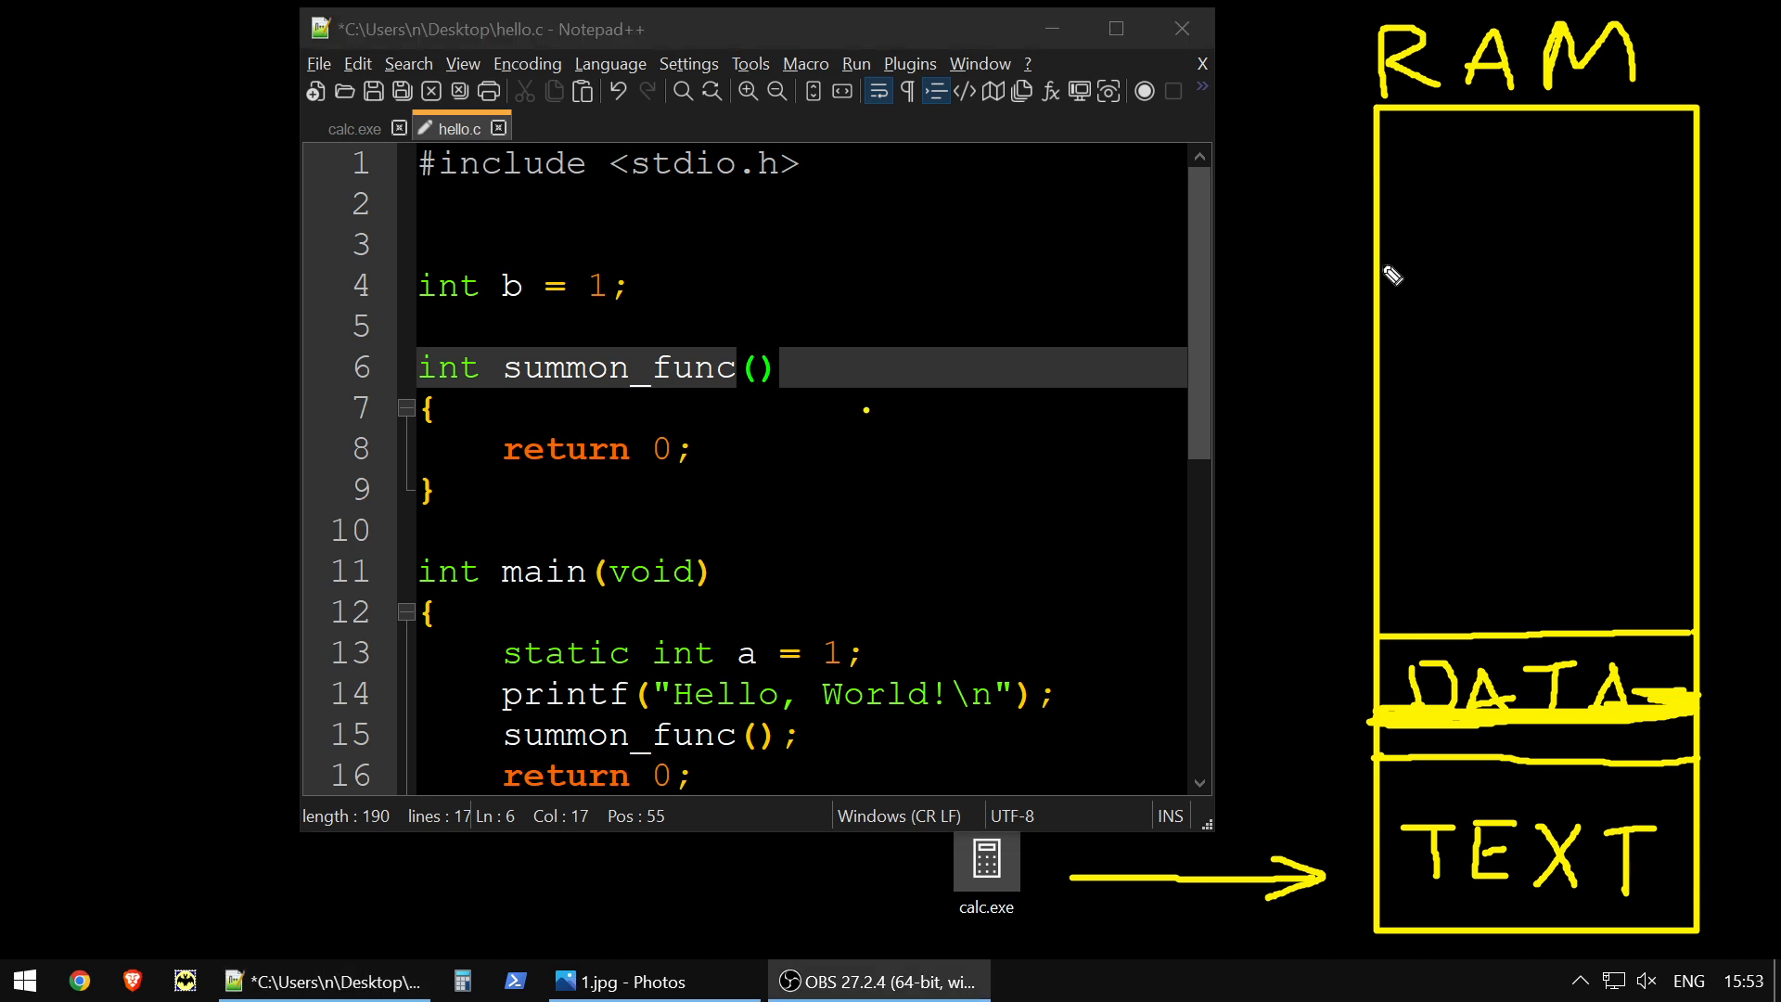
mouse_move(1388, 264)
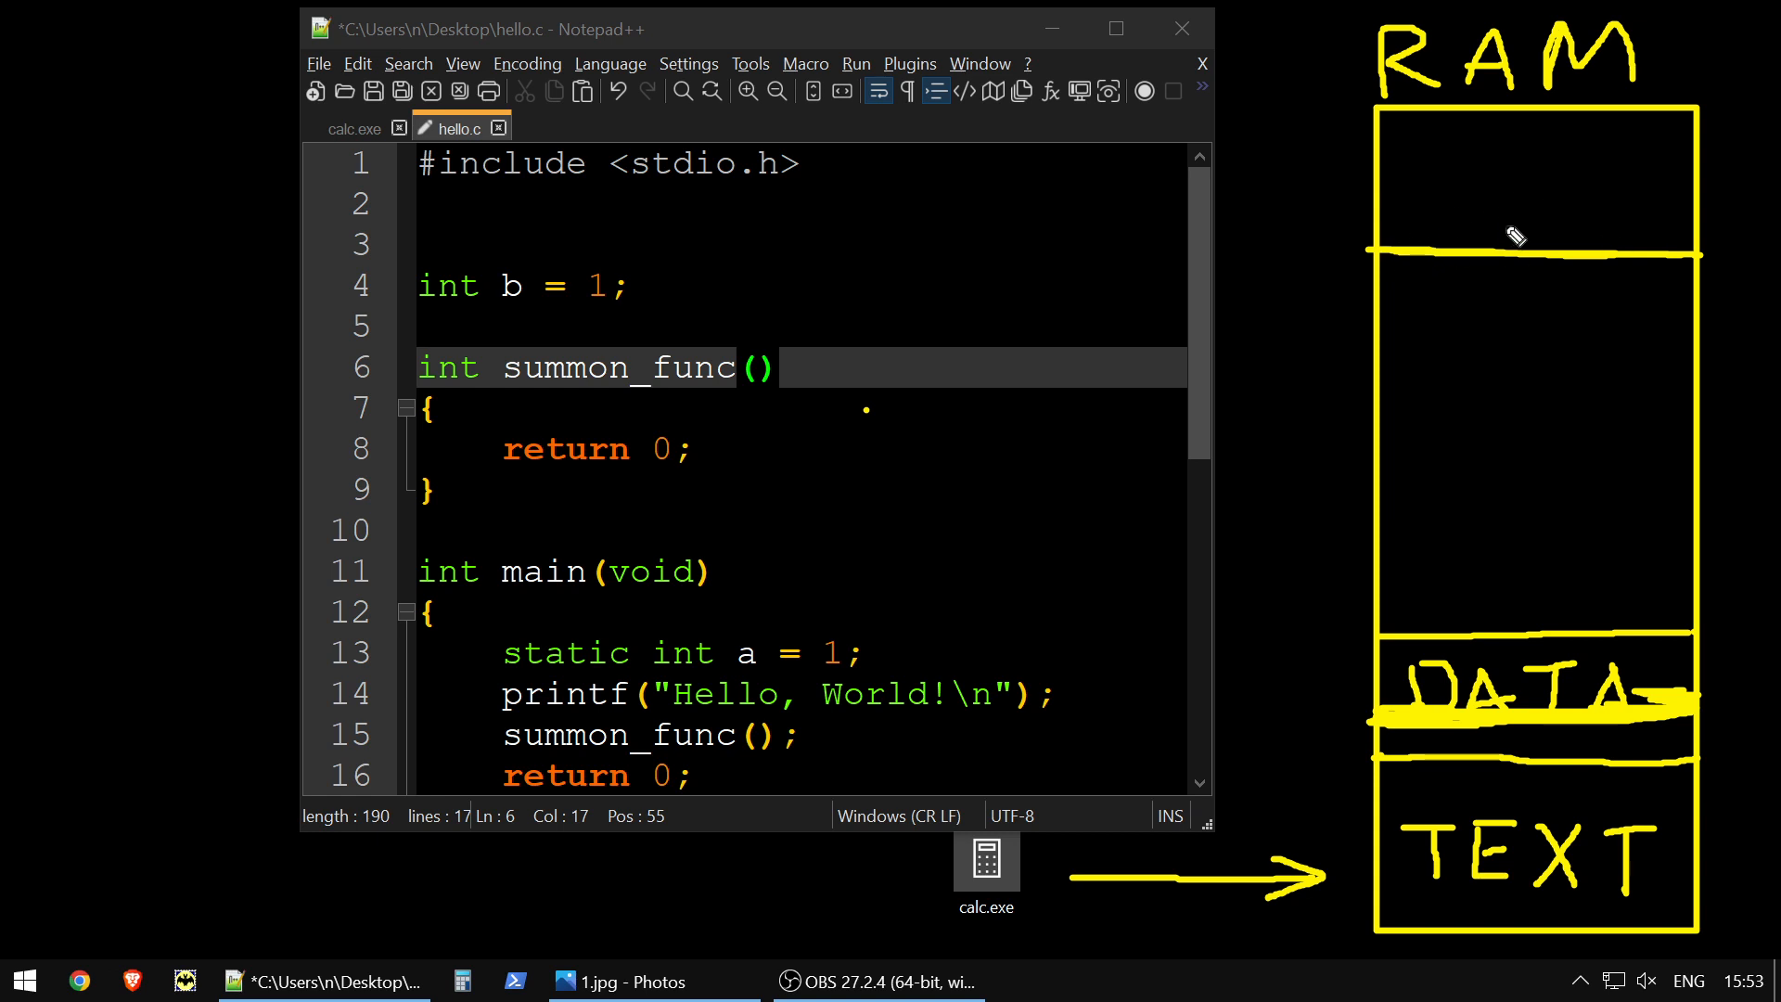
mouse_move(1392, 185)
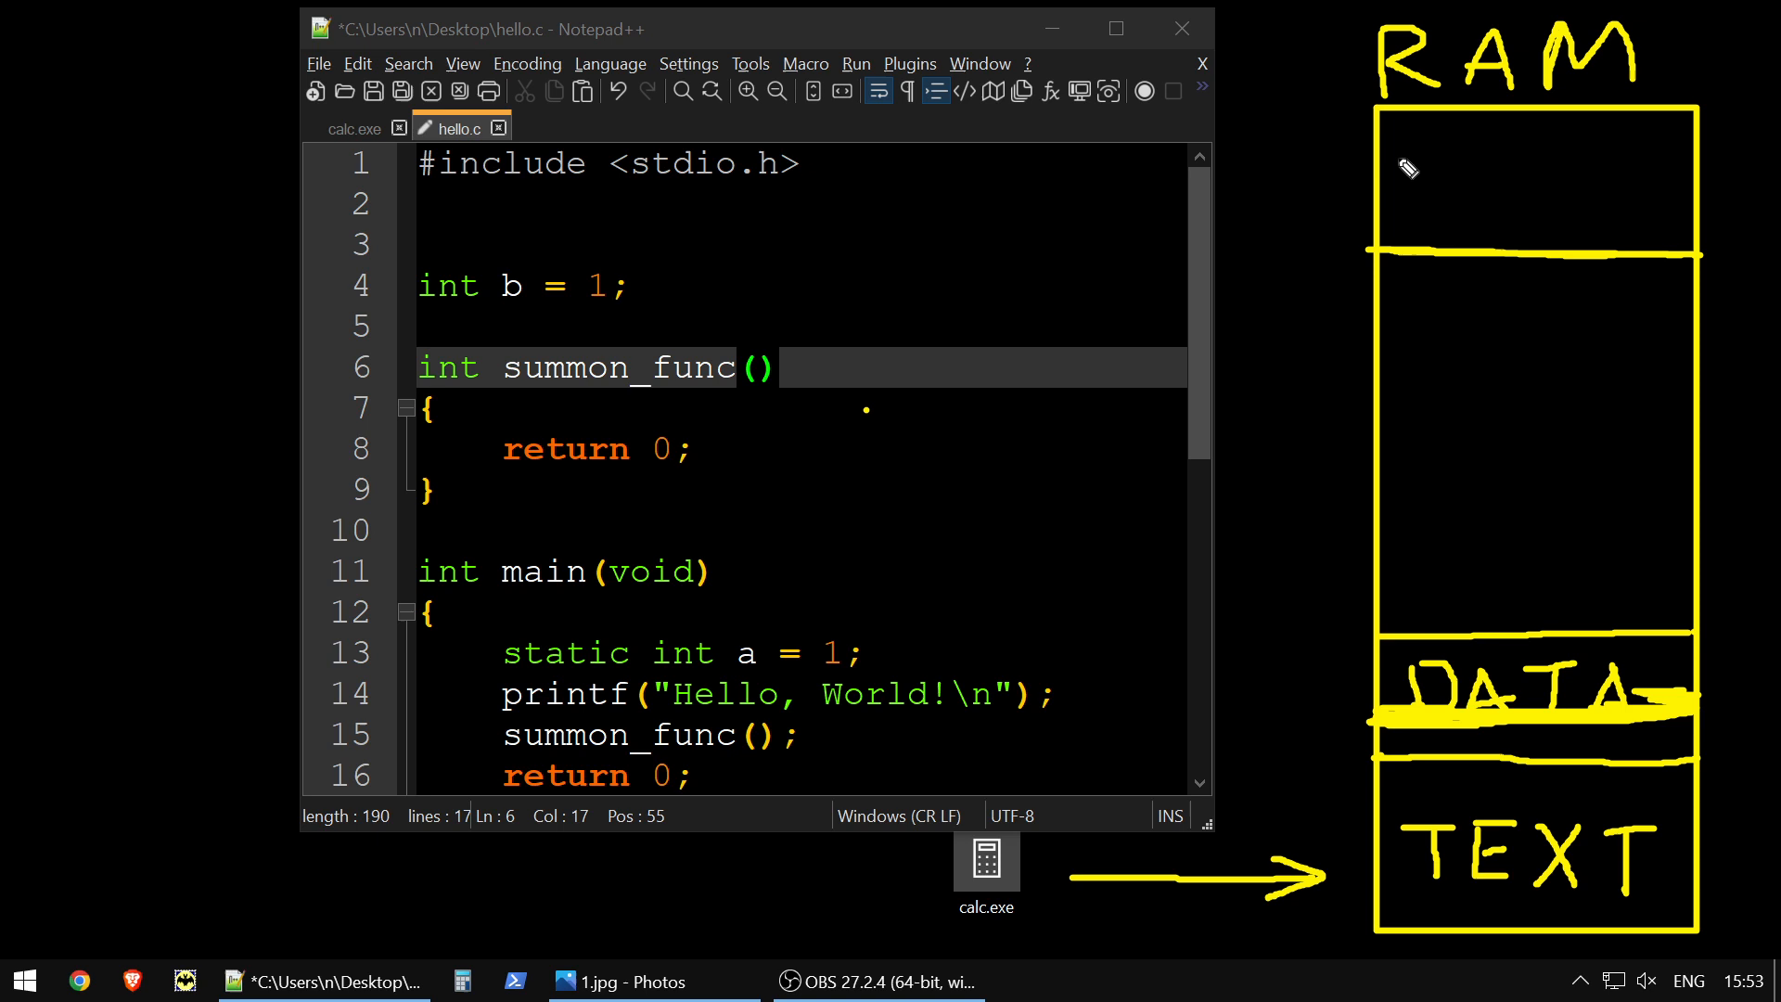
mouse_move(1395, 189)
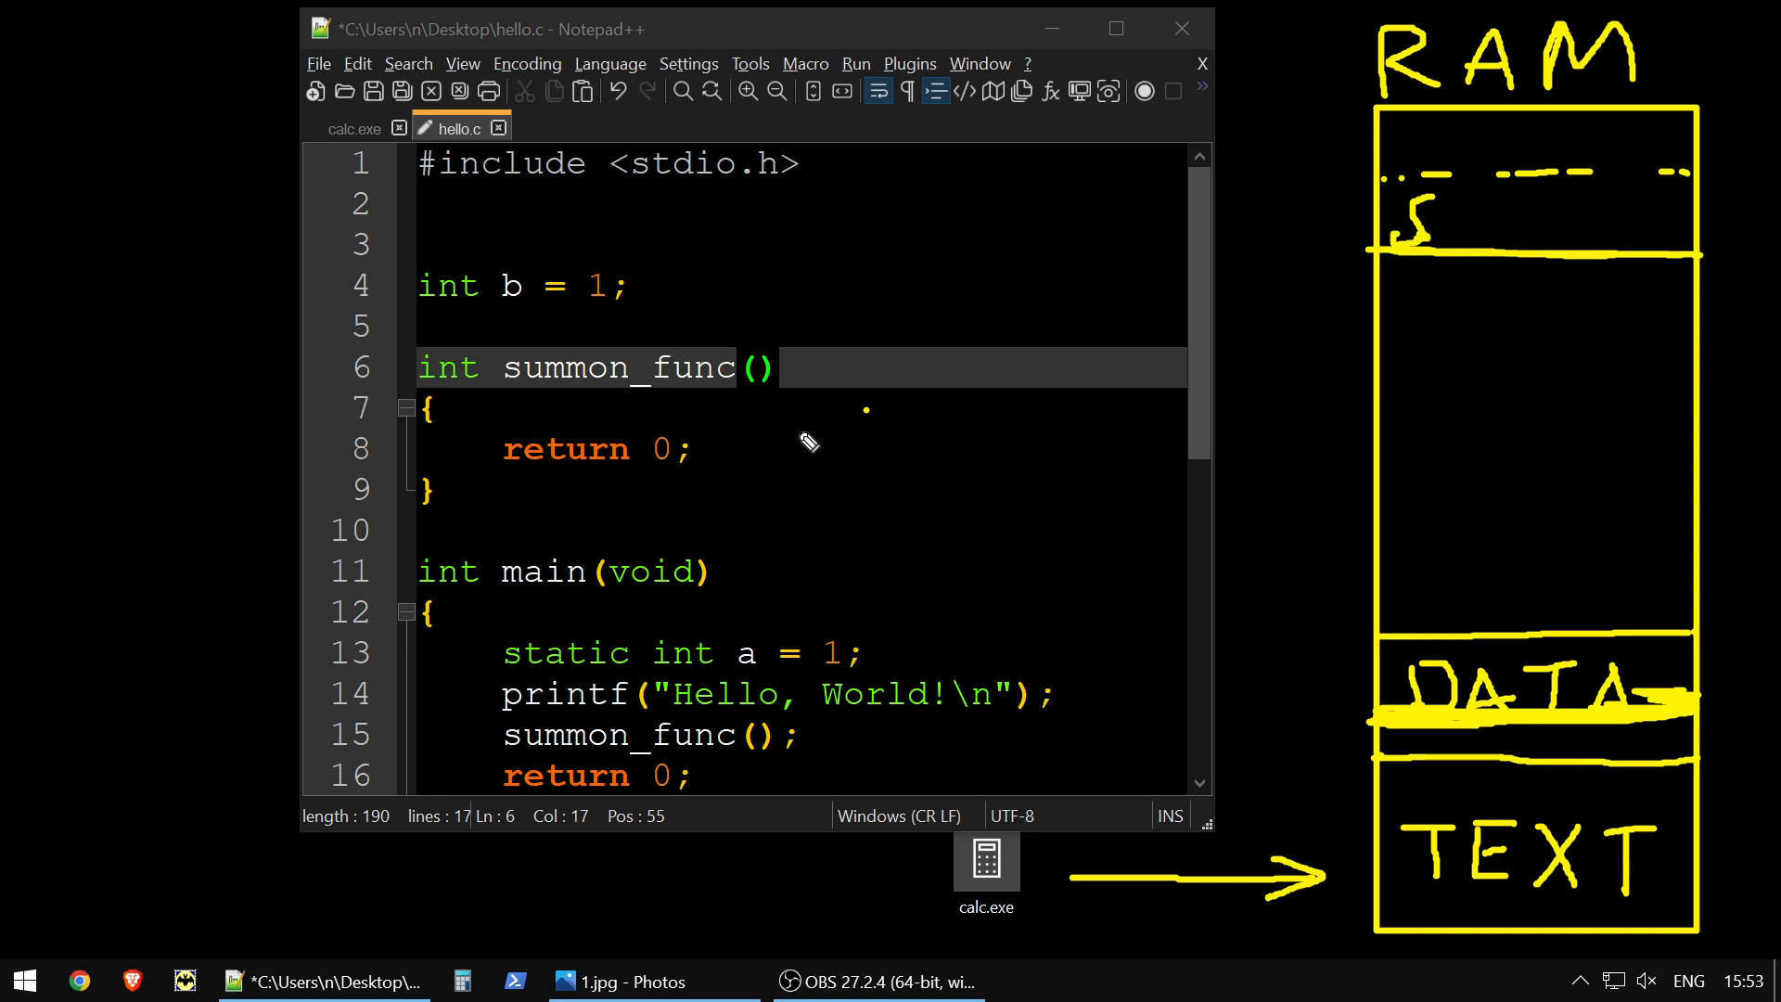
Brace the summon_func definition and draw an arrow from it to RAM's top, labelled STACK
drag(806, 329, 954, 425)
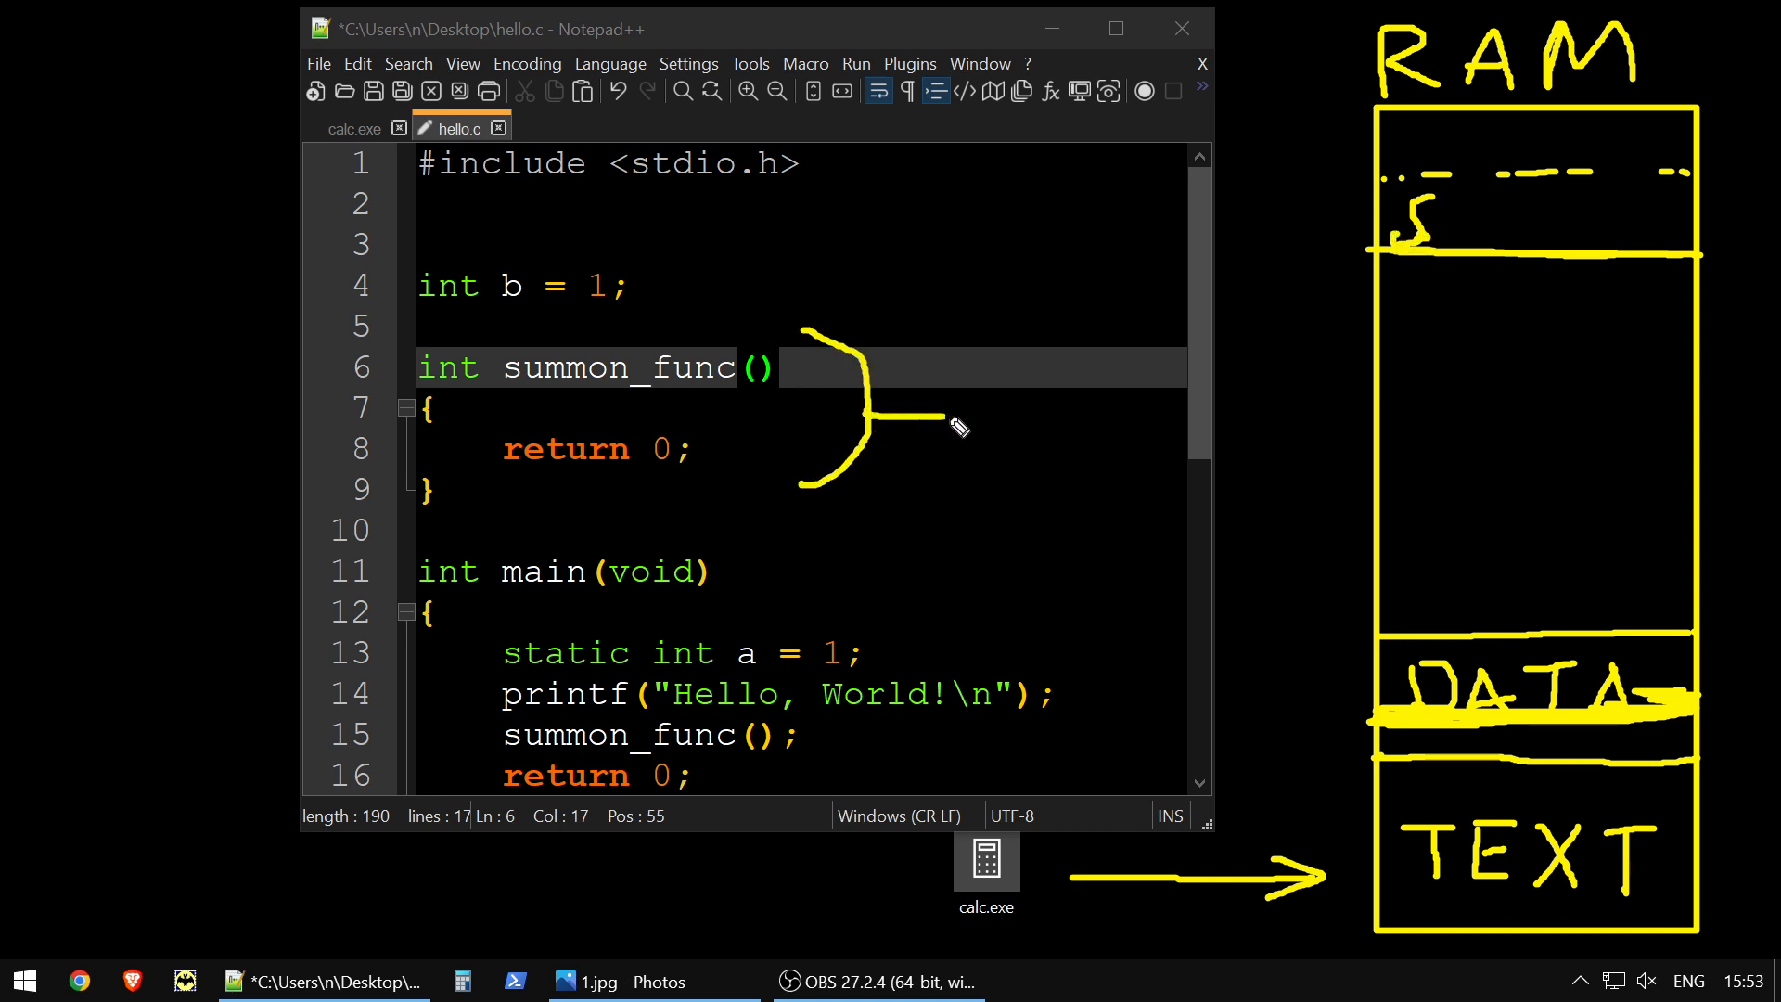
drag(952, 430, 1306, 239)
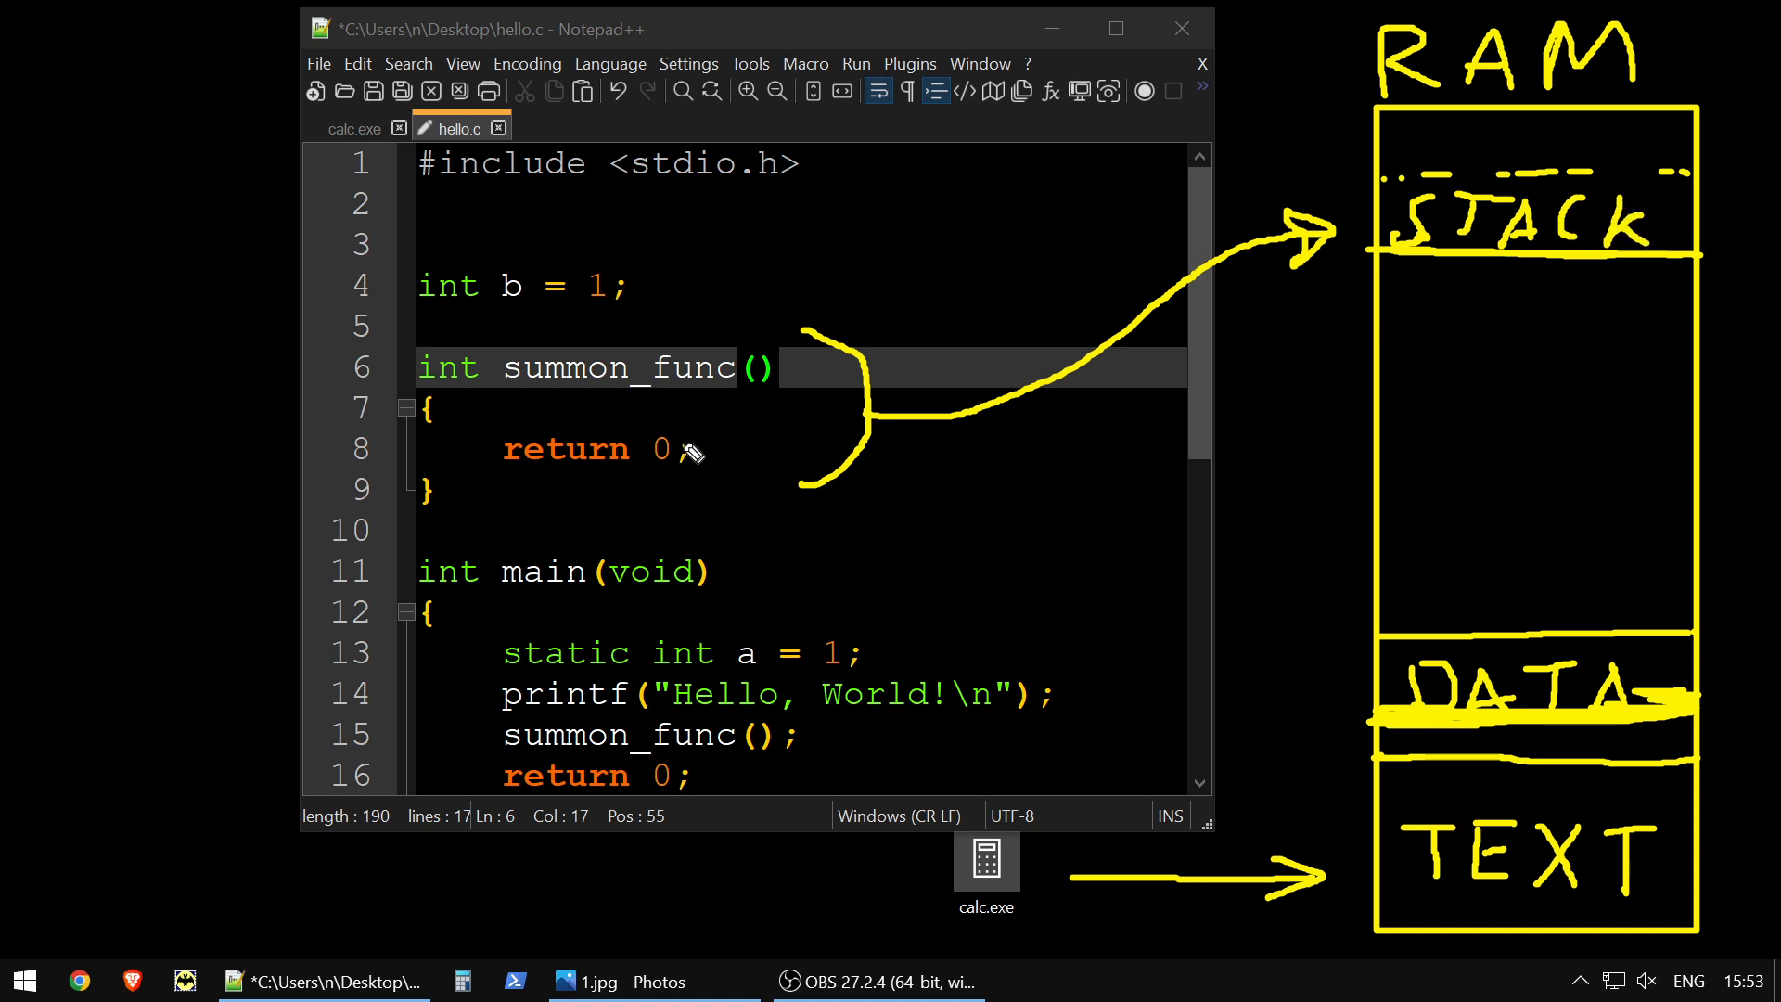
mouse_move(1602, 151)
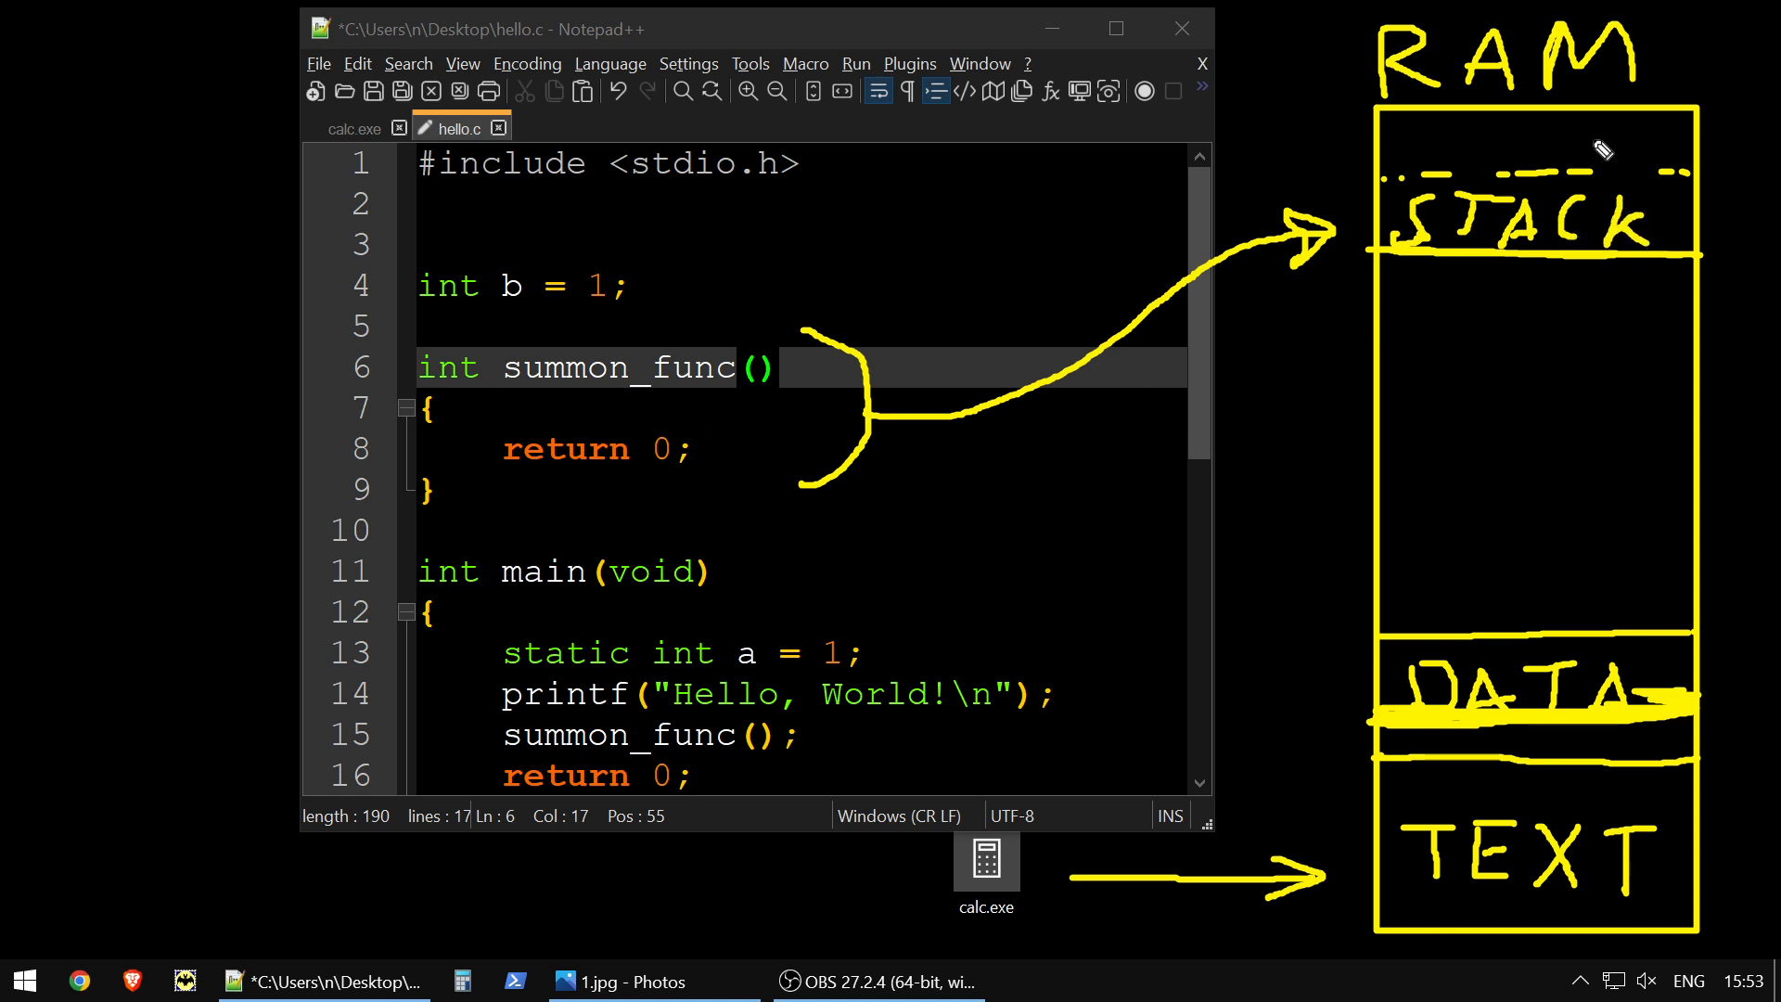
mouse_move(1476, 353)
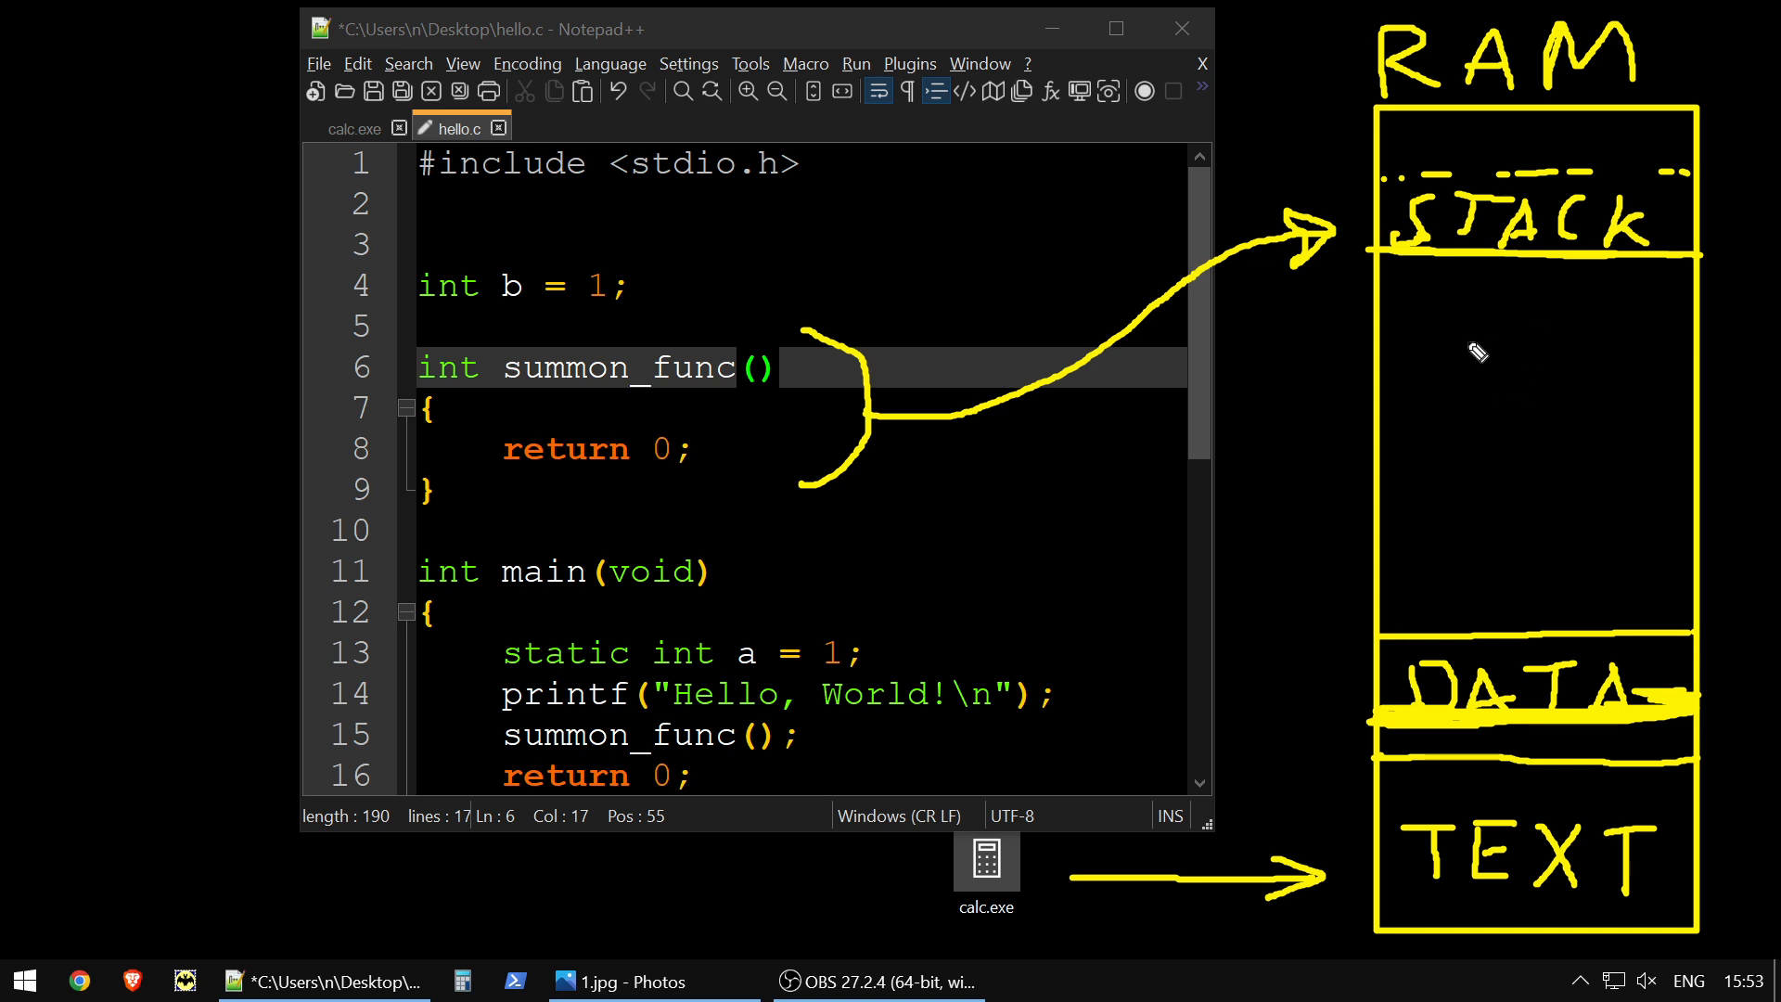
mouse_move(1432, 552)
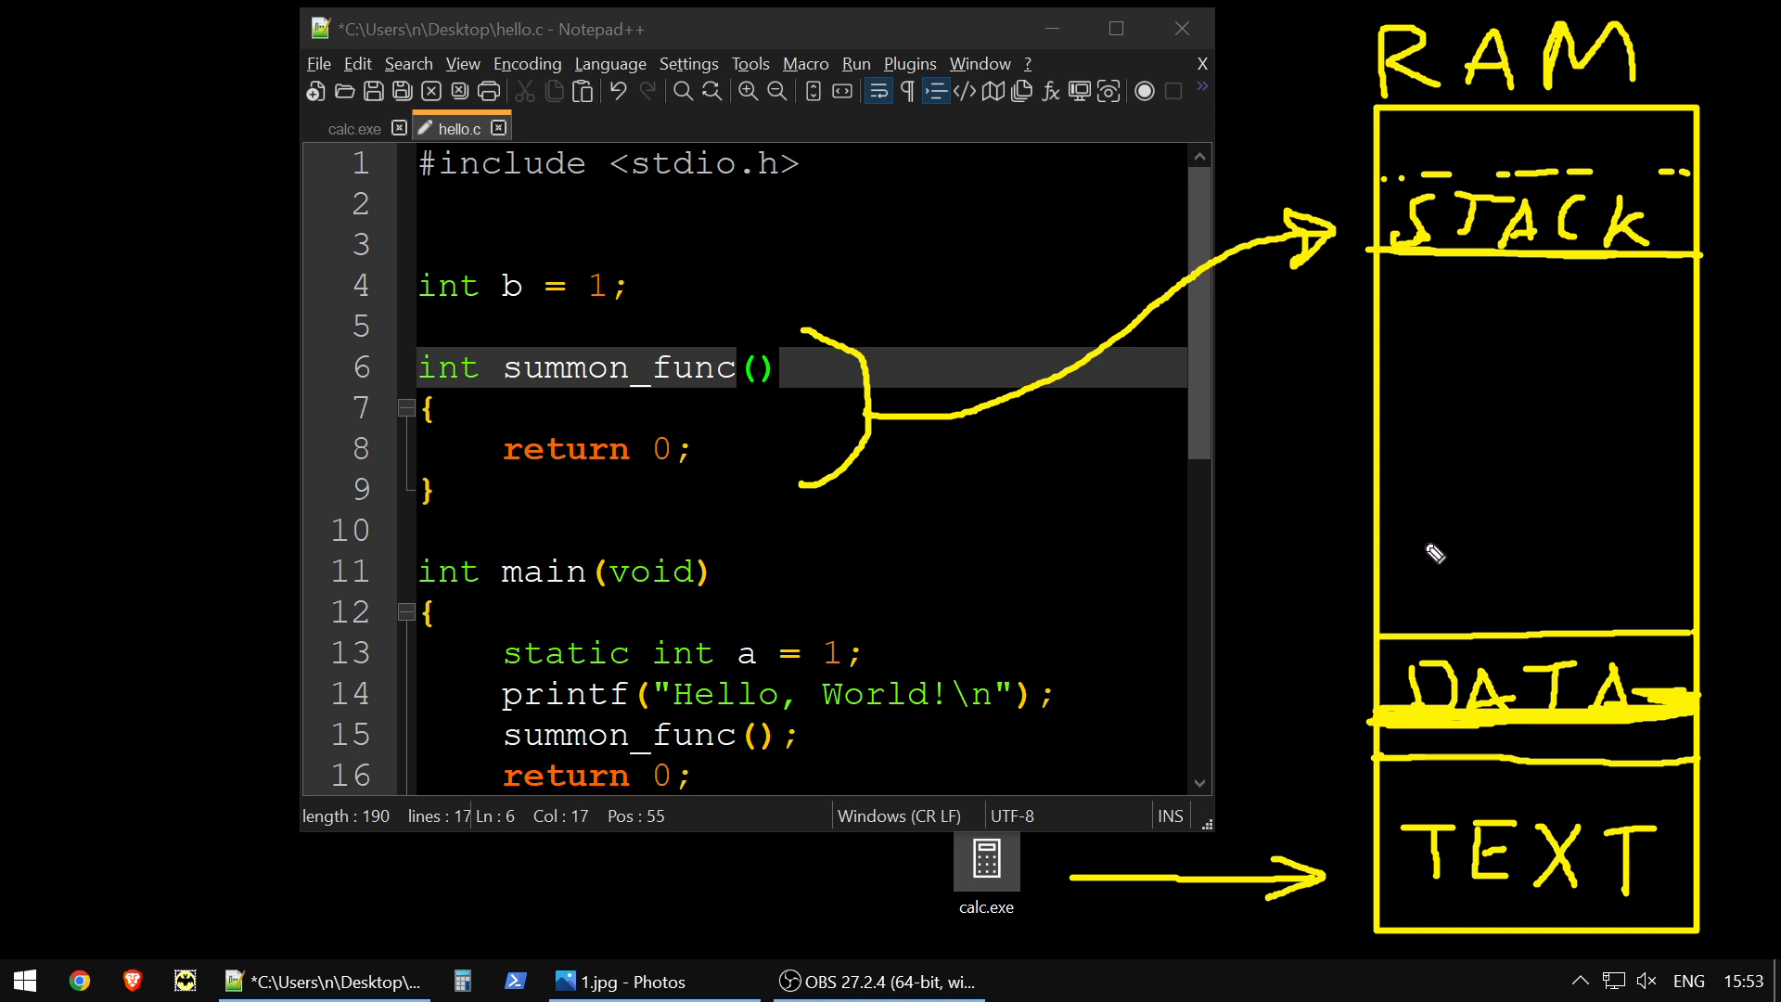
Draw a HEAP divider above DATA and type a malloc() call in main
drag(1377, 526, 1686, 536)
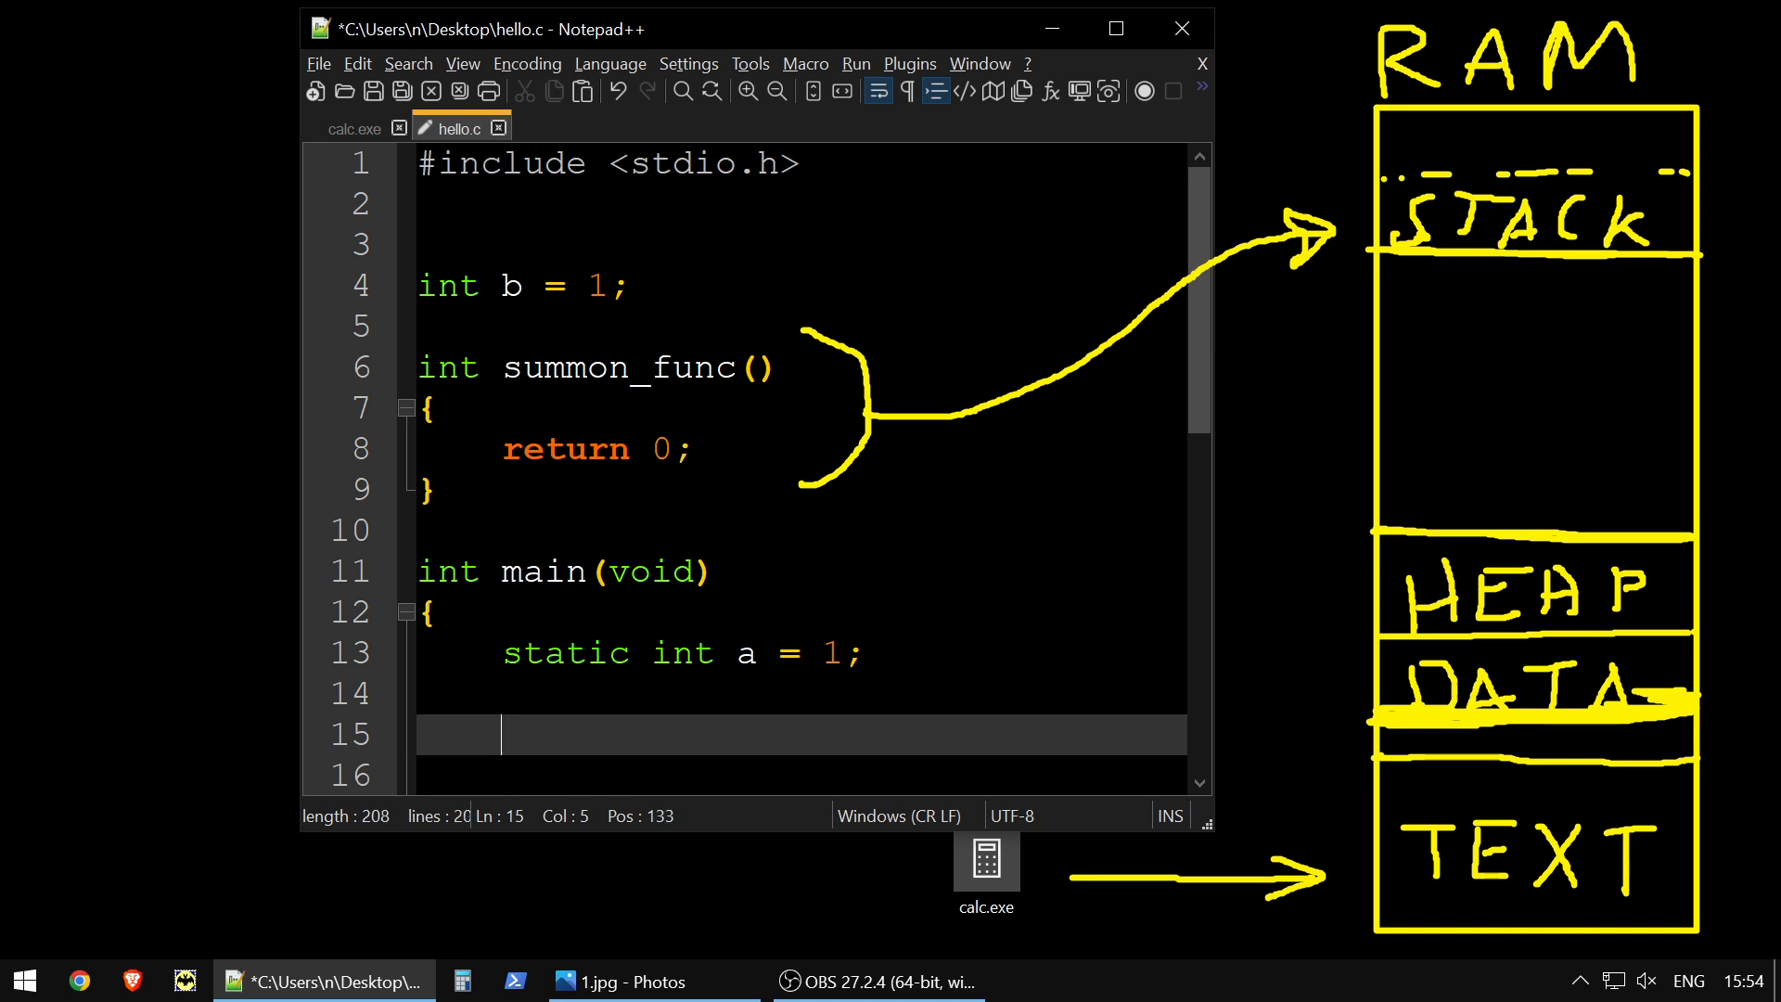
text(mal)
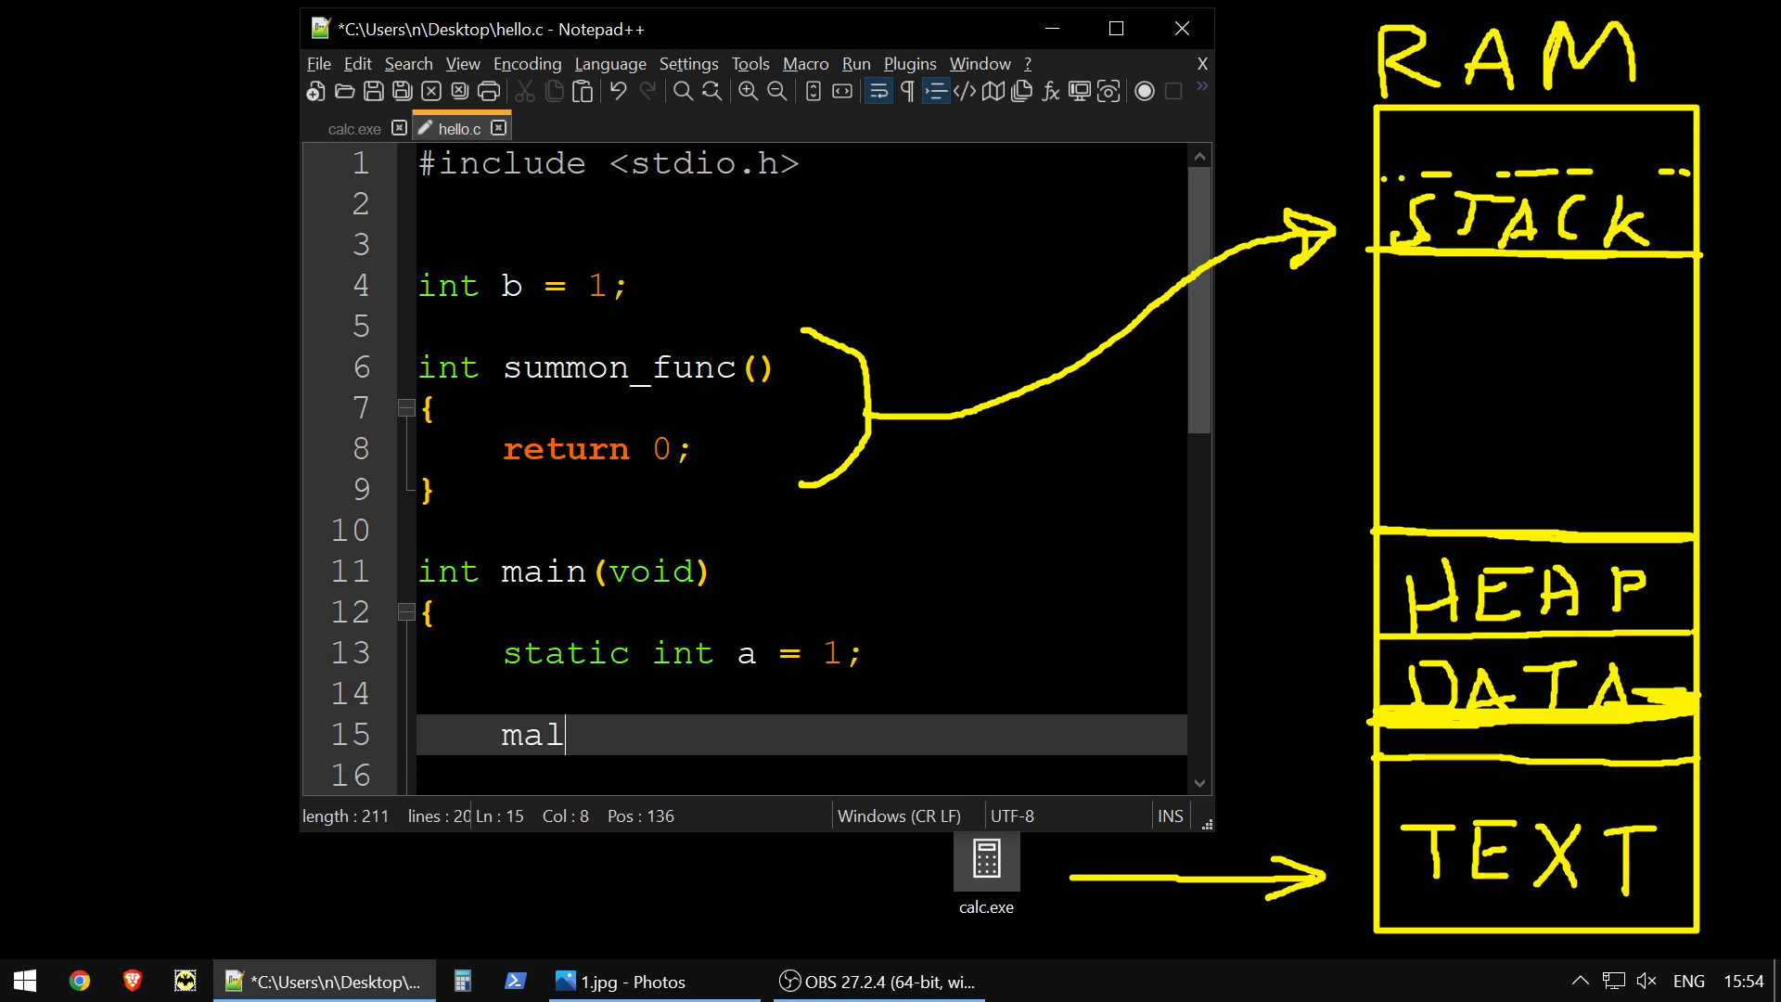
text(loc())
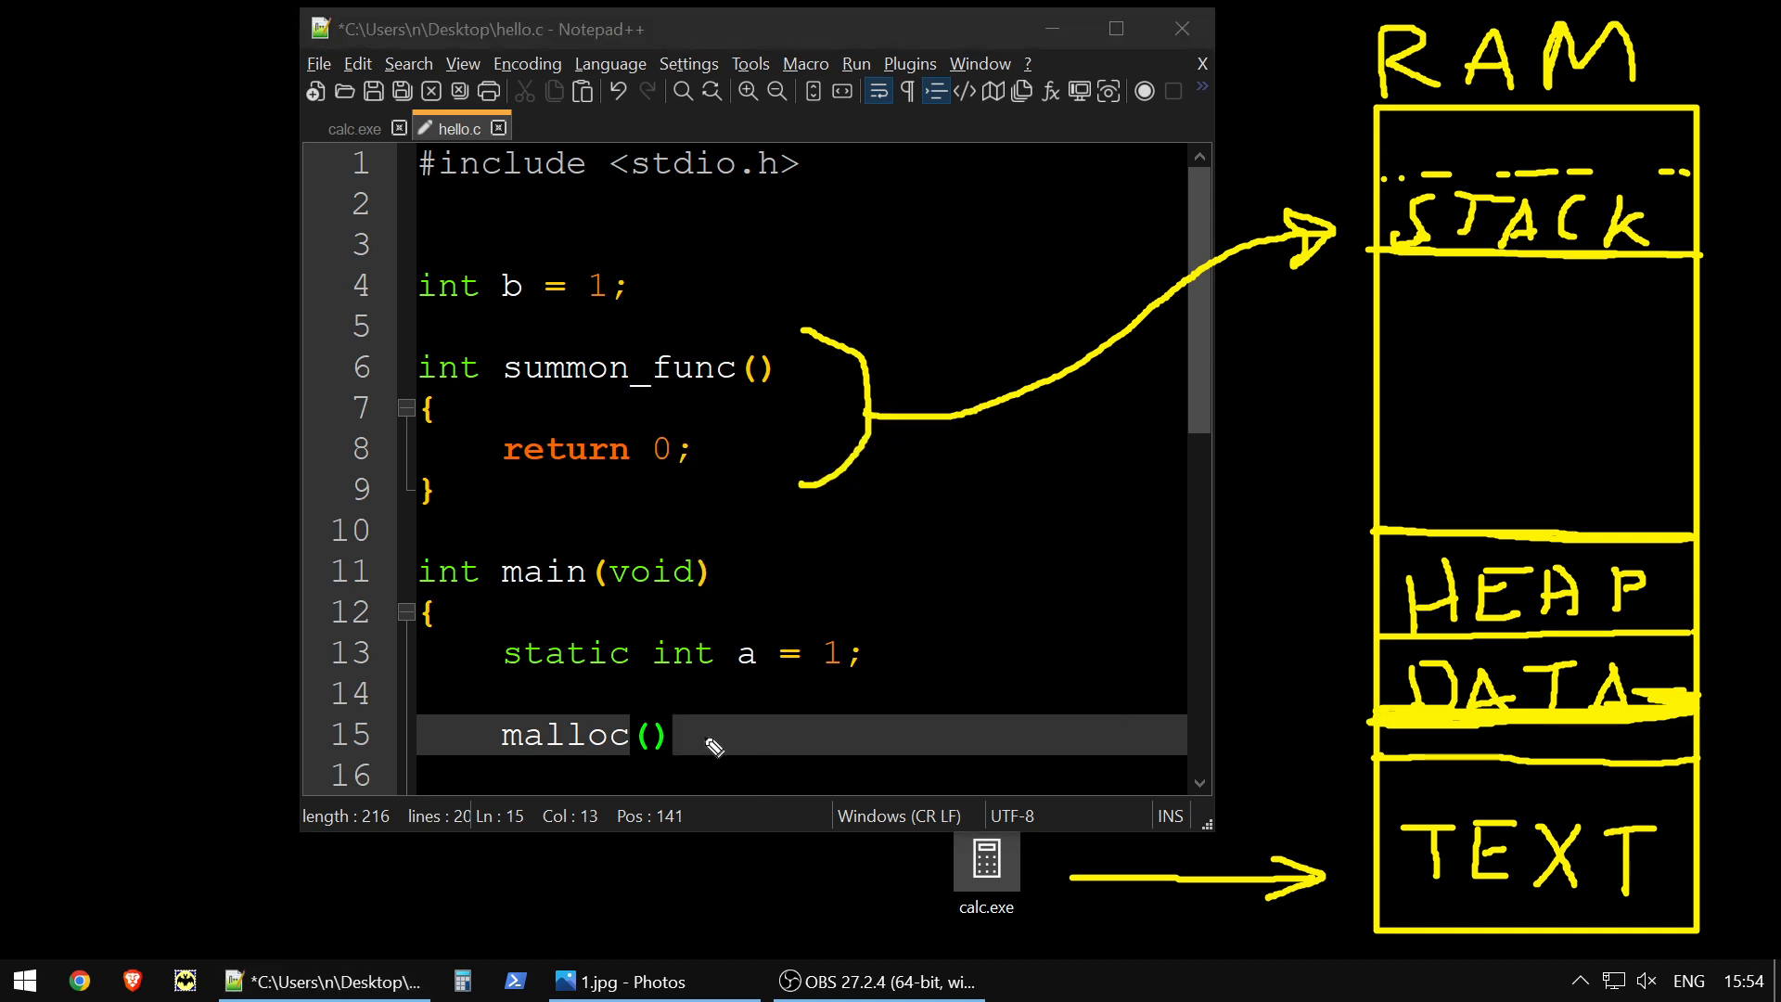
Draw an arrow from malloc() to HEAP and a downward stack-growth arrow below STACK
drag(698, 736, 1317, 586)
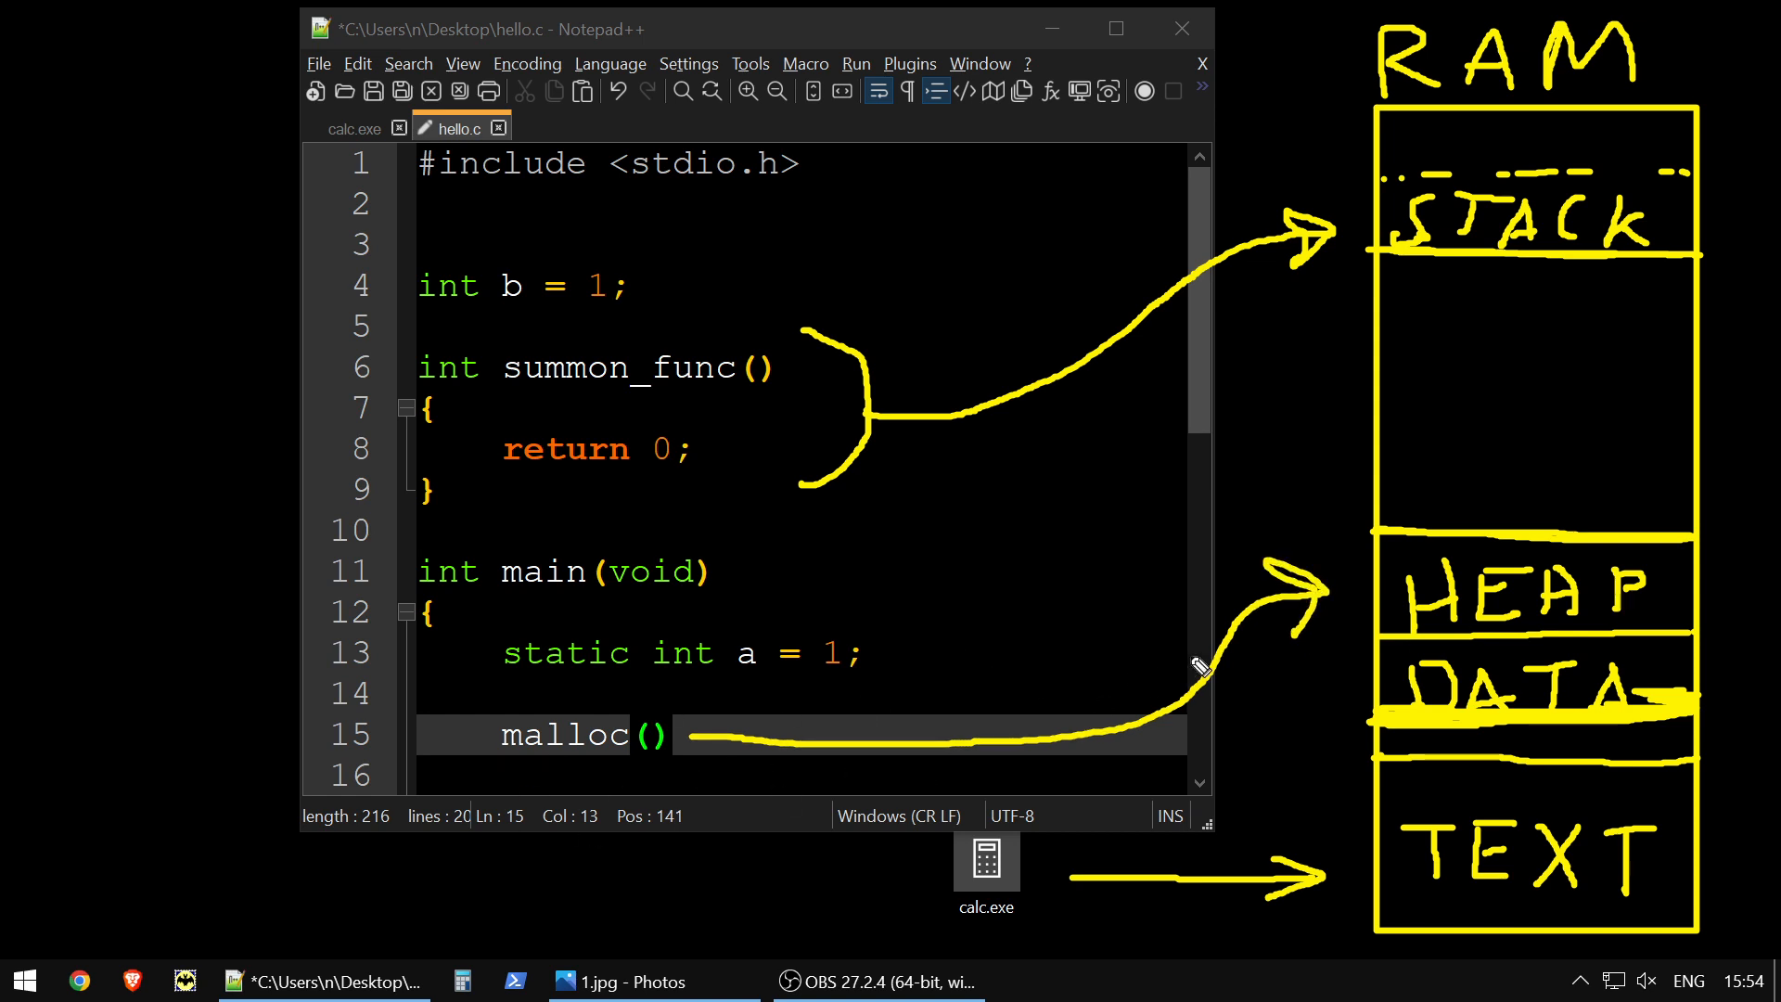
mouse_move(645, 508)
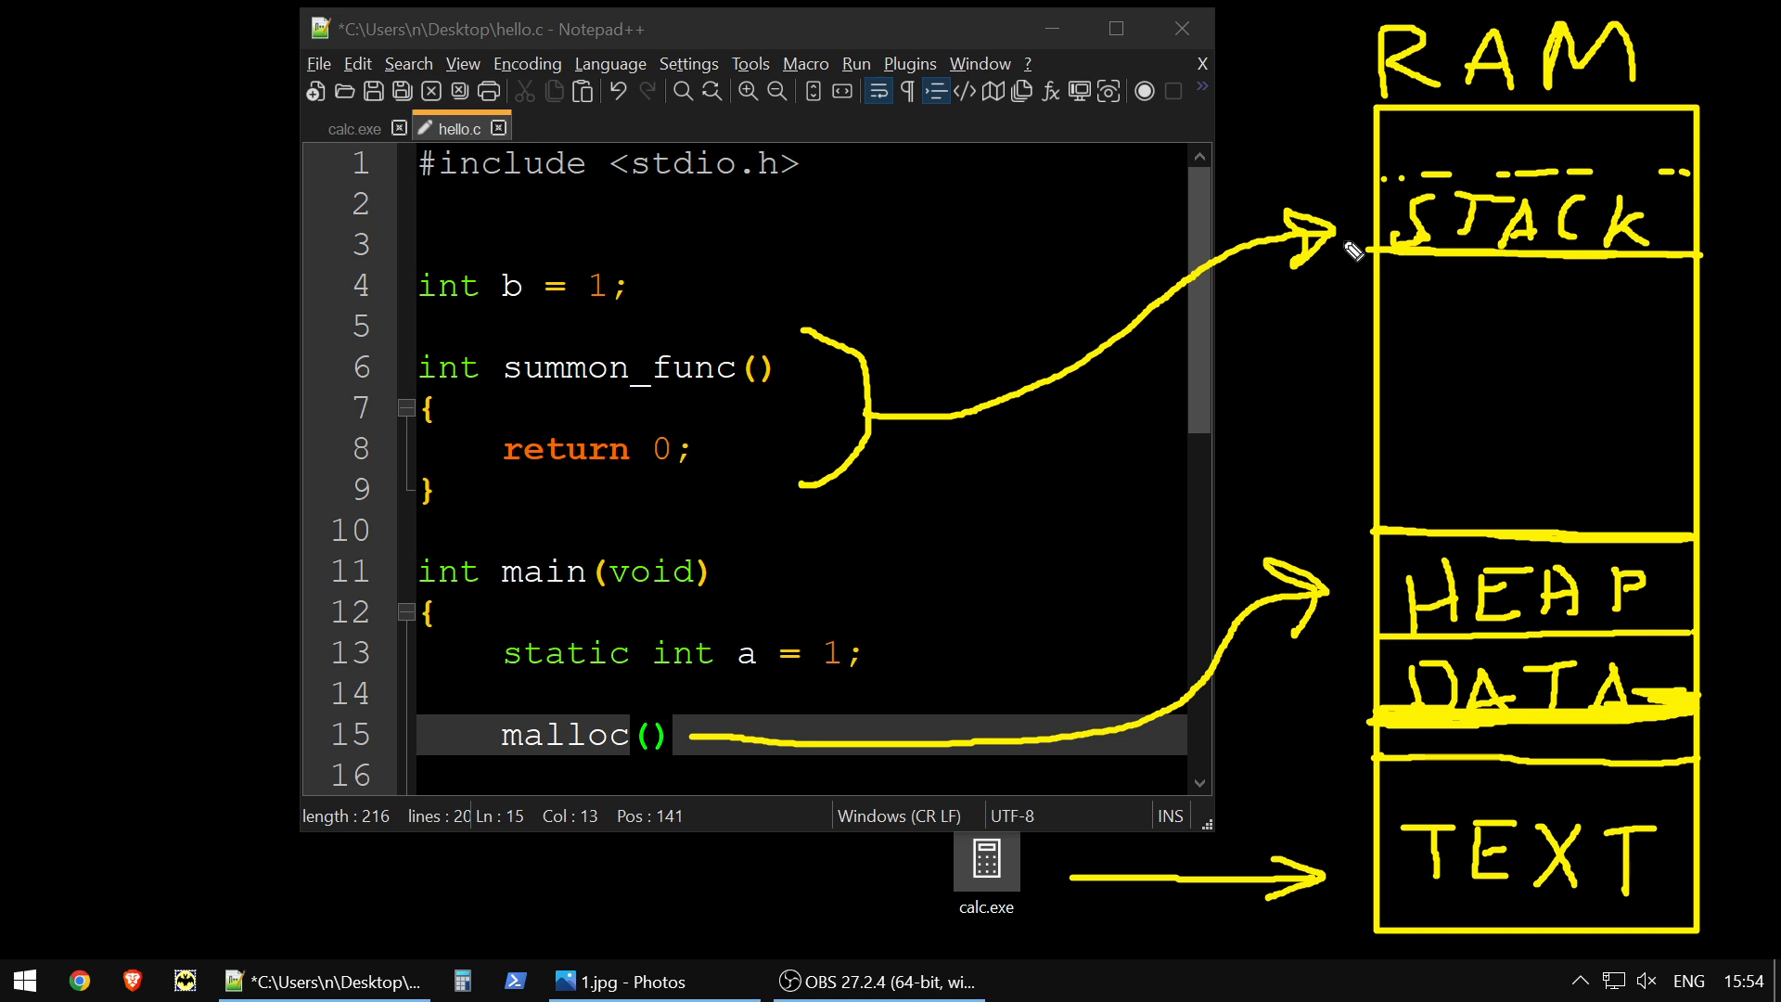
mouse_move(1522, 280)
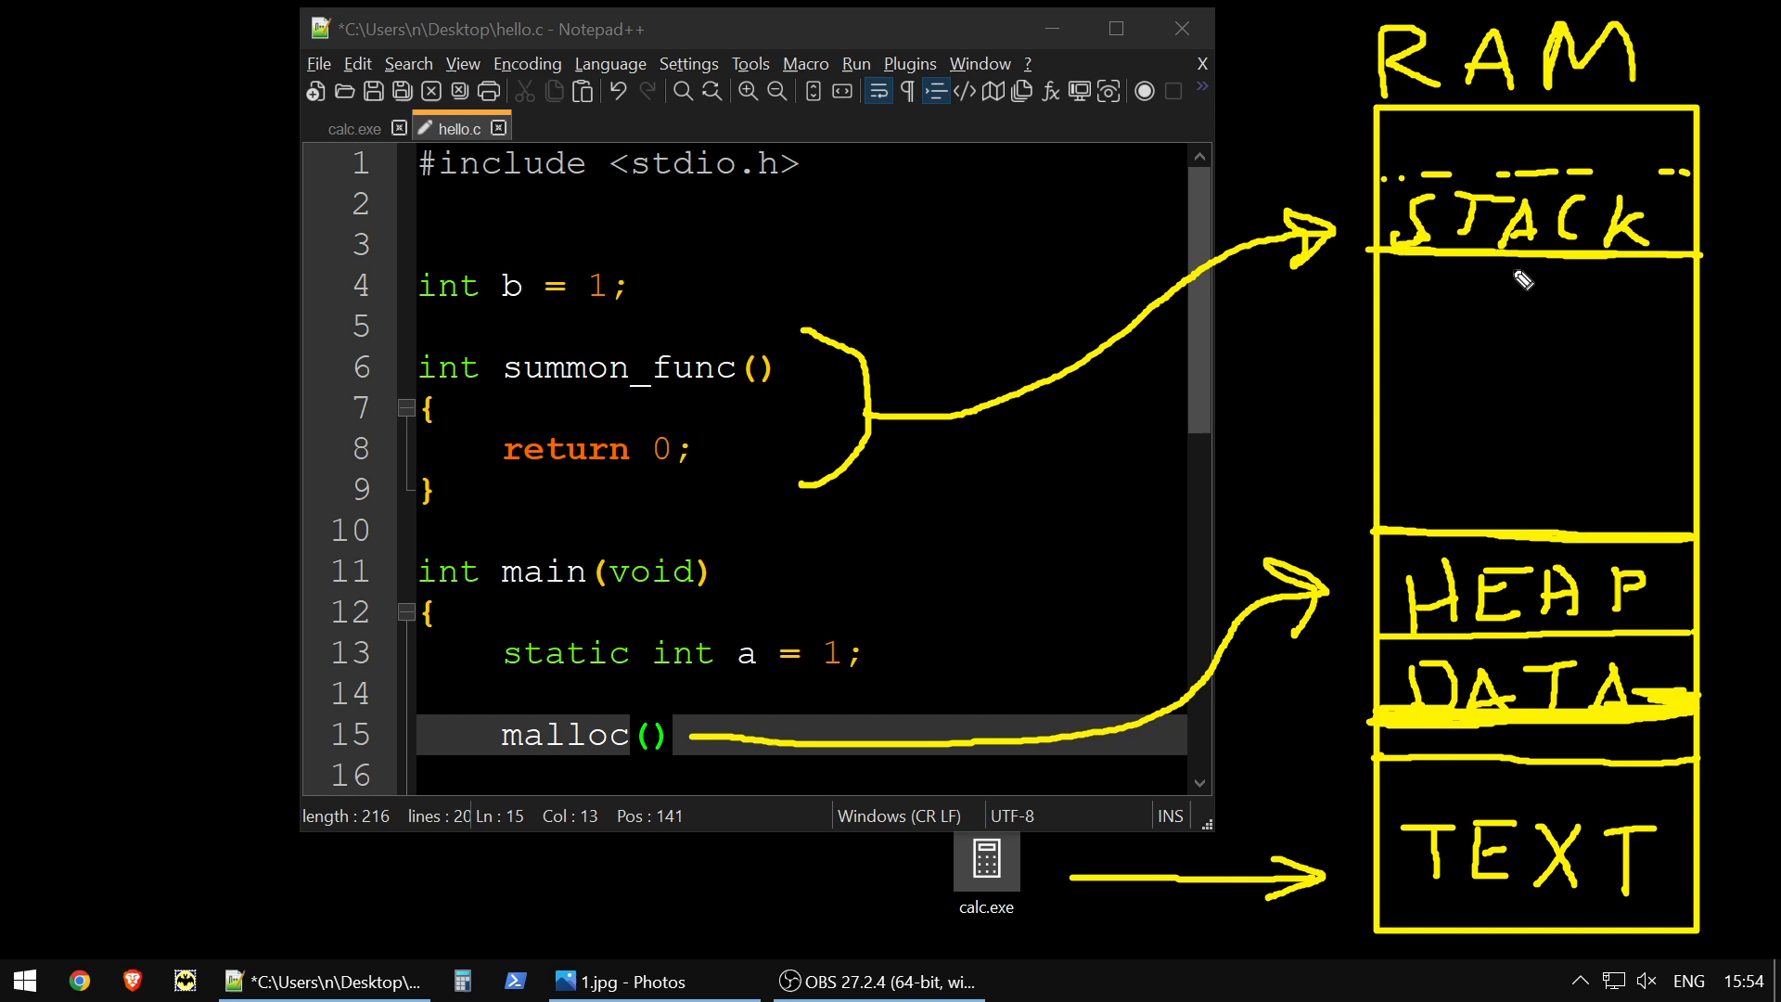
drag(1517, 267, 1527, 346)
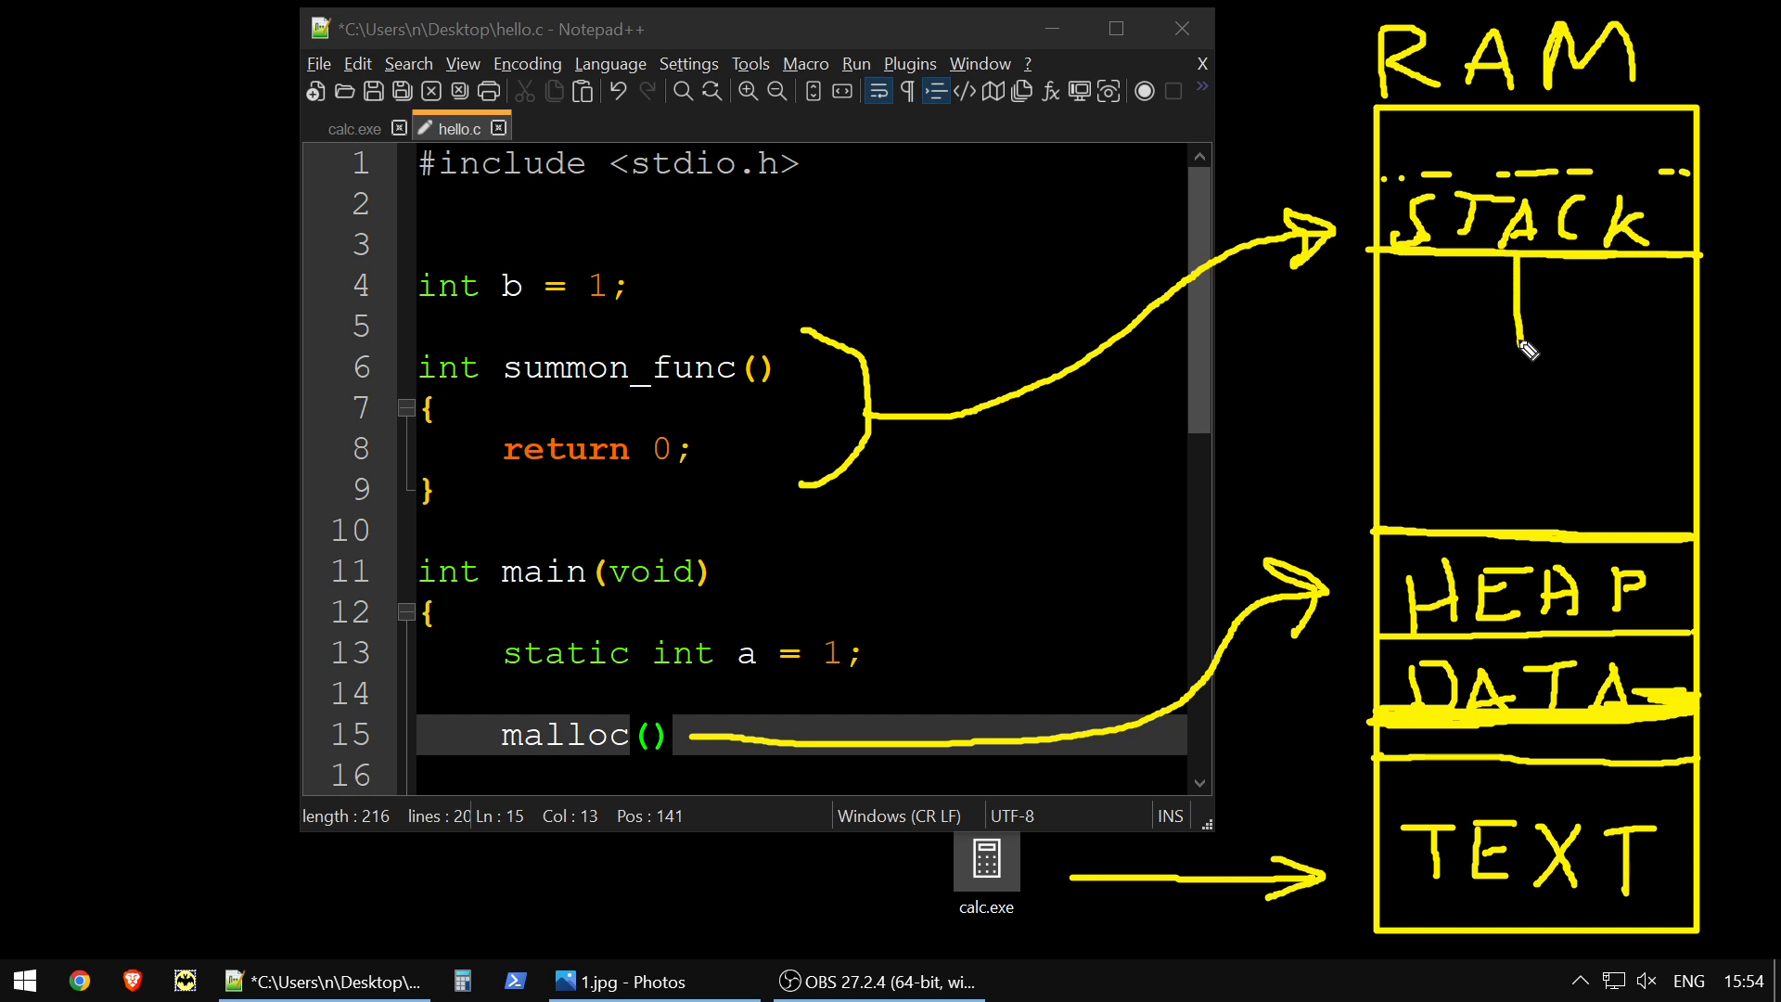
drag(1527, 295, 1522, 340)
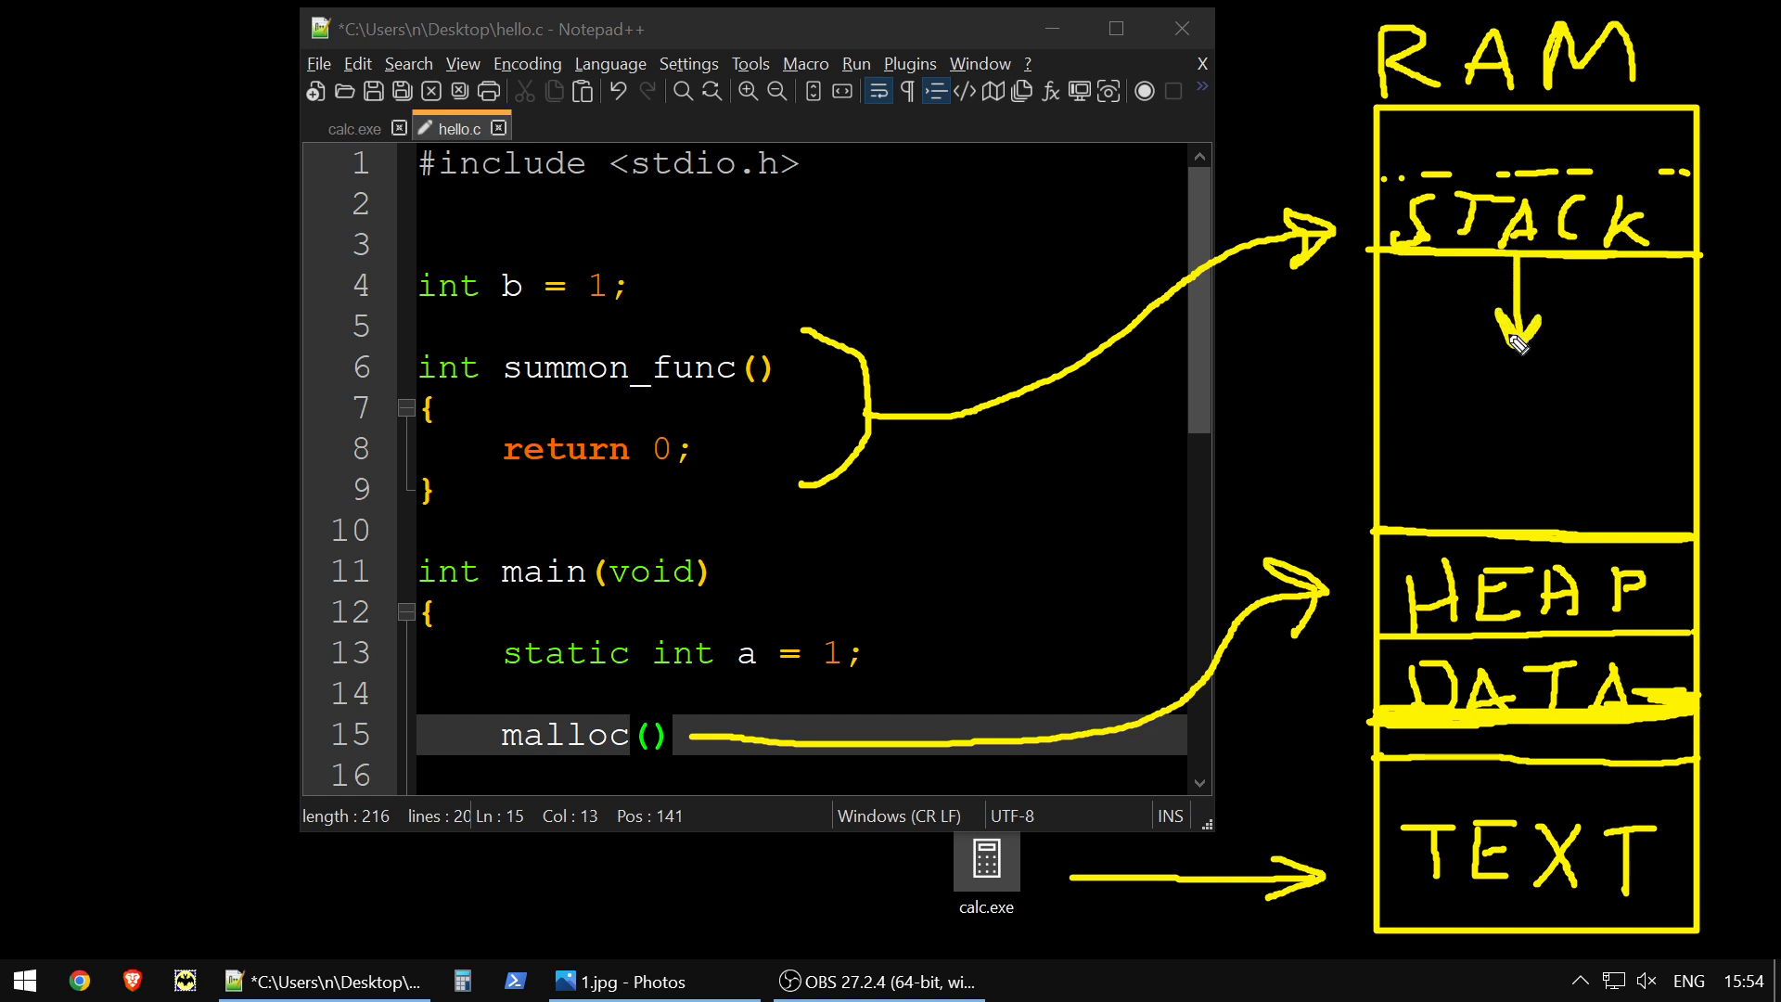
mouse_move(1522, 511)
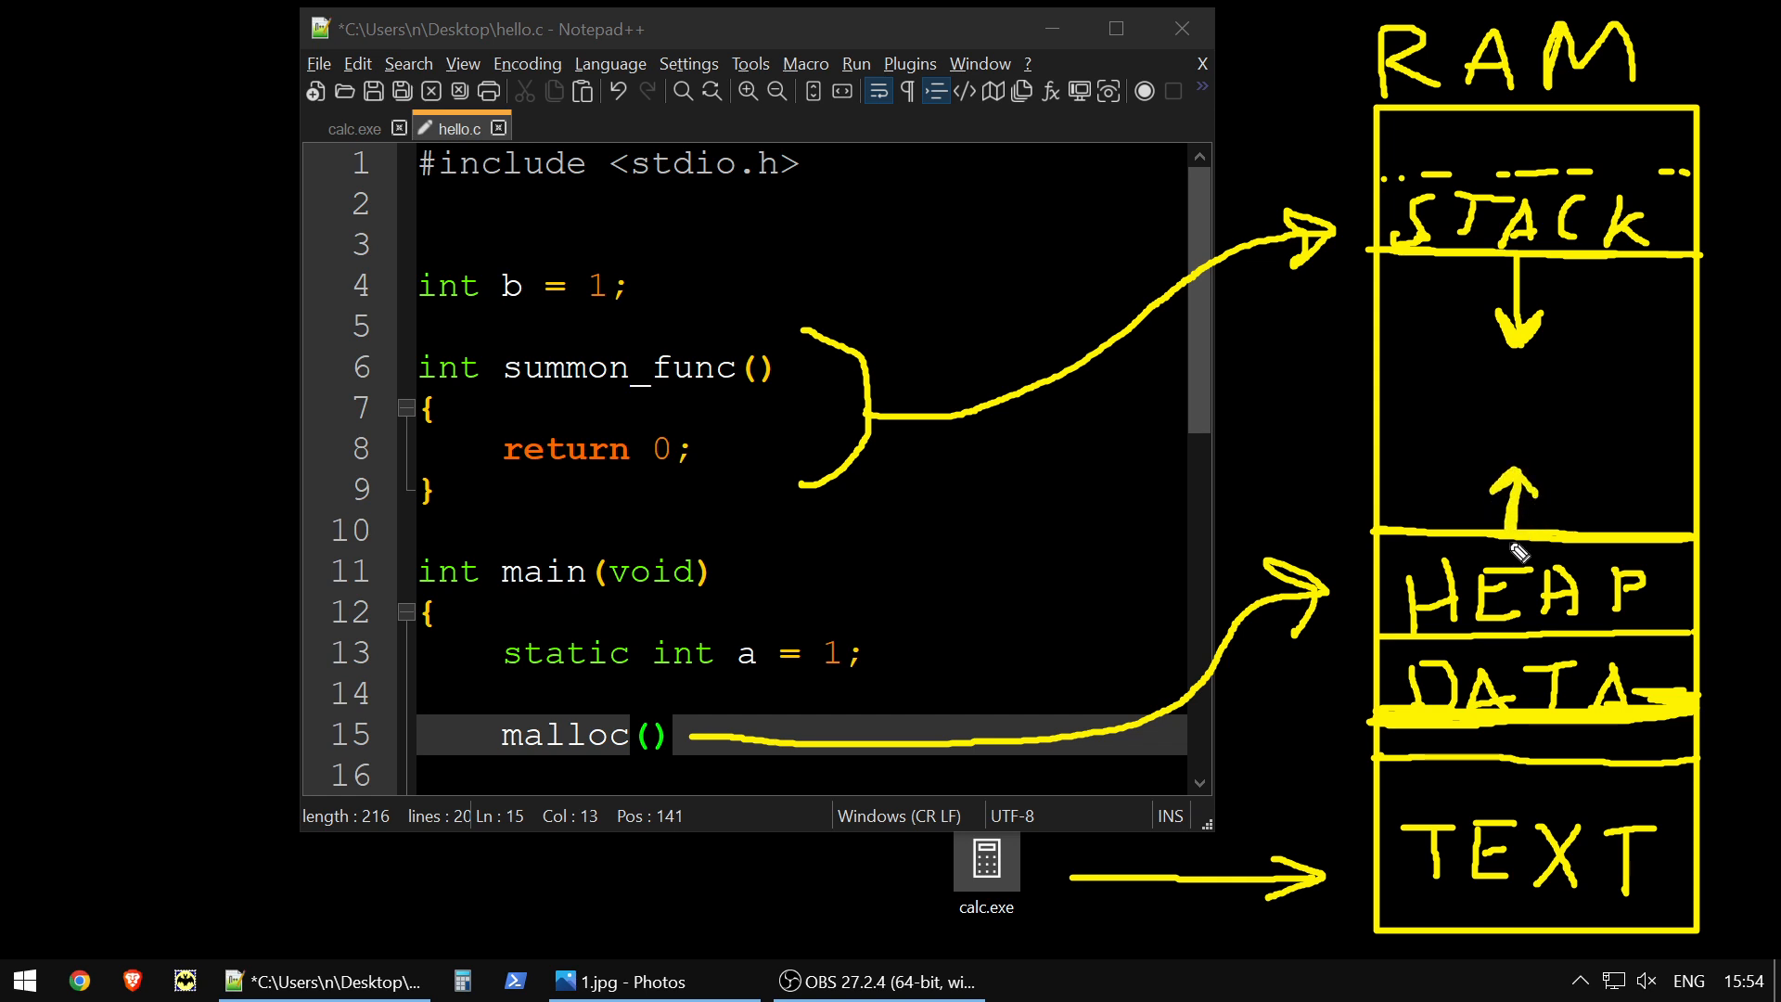
mouse_move(1533, 232)
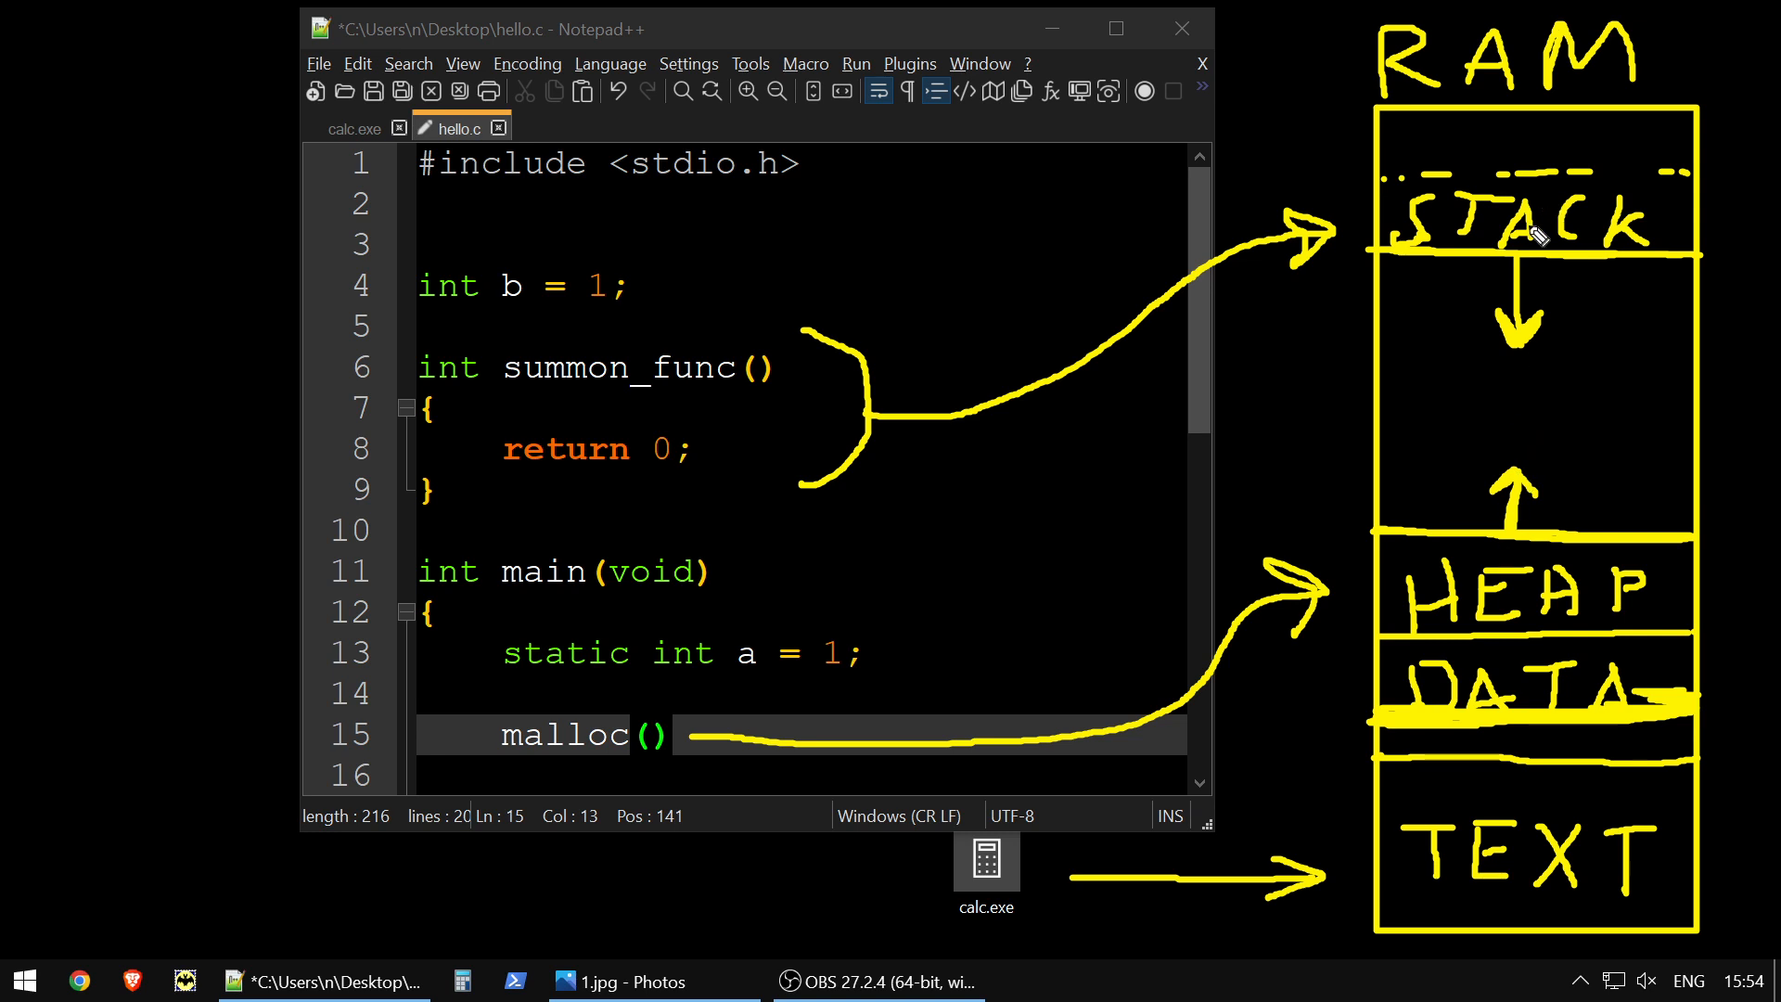
mouse_move(1726, 914)
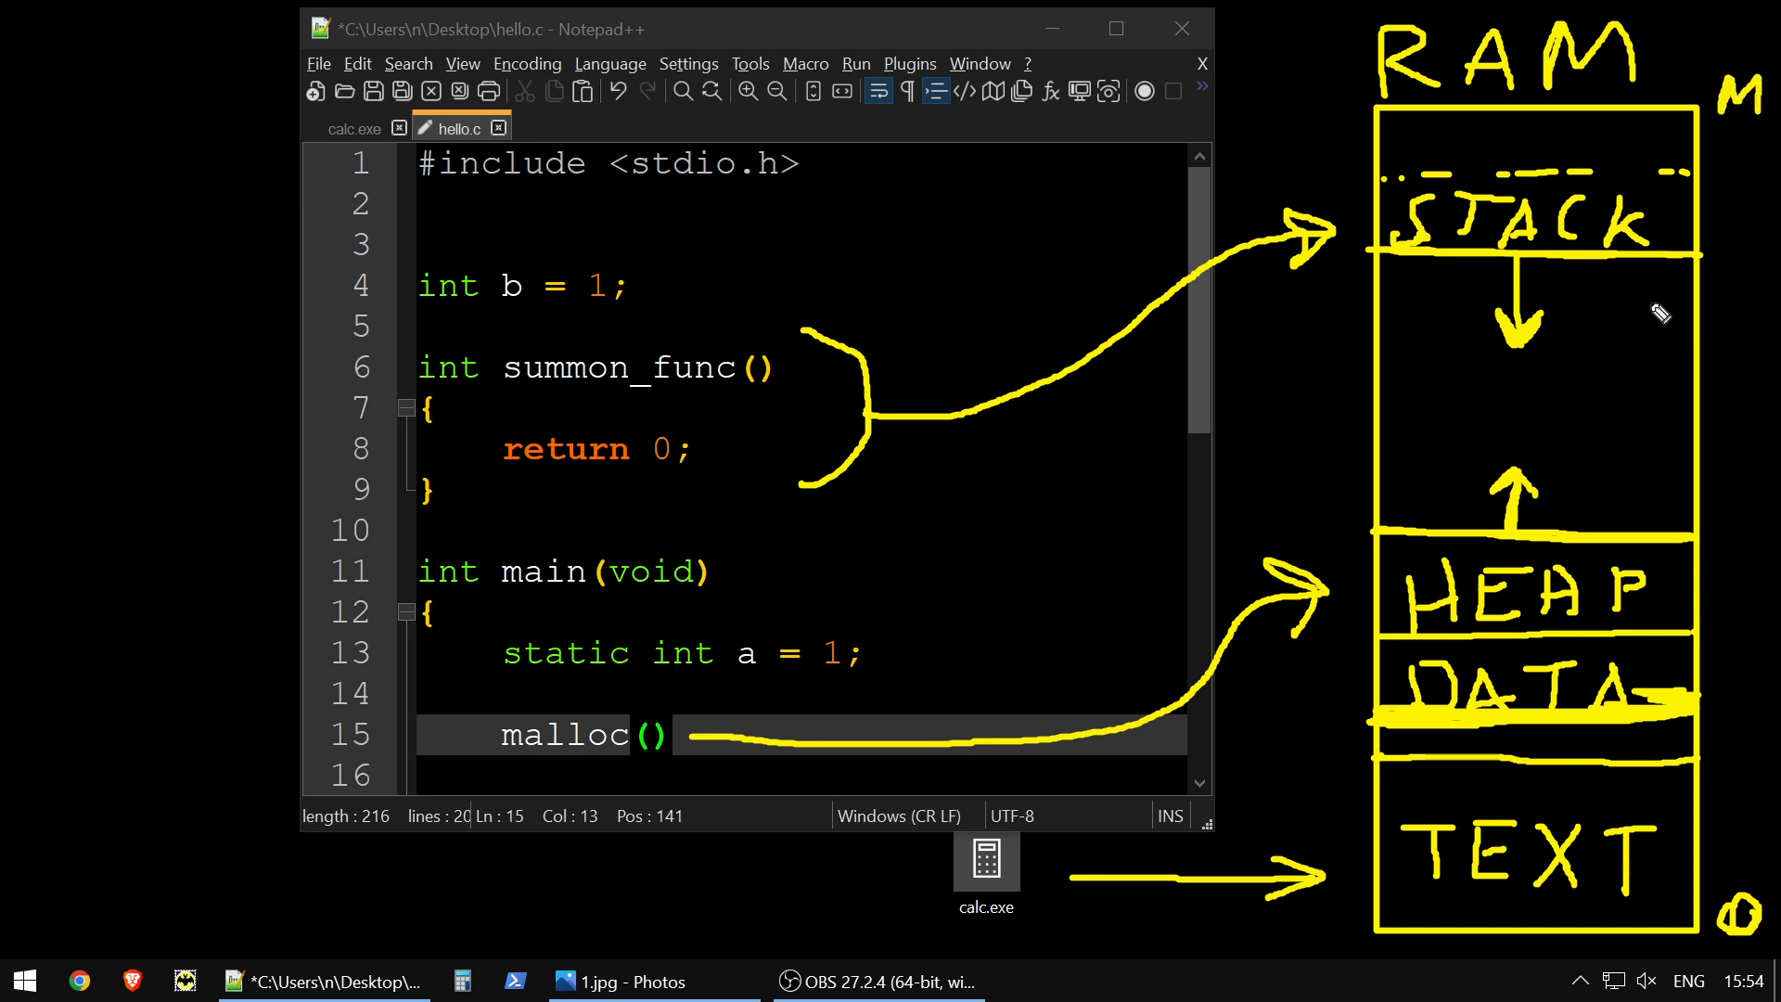
mouse_move(773, 468)
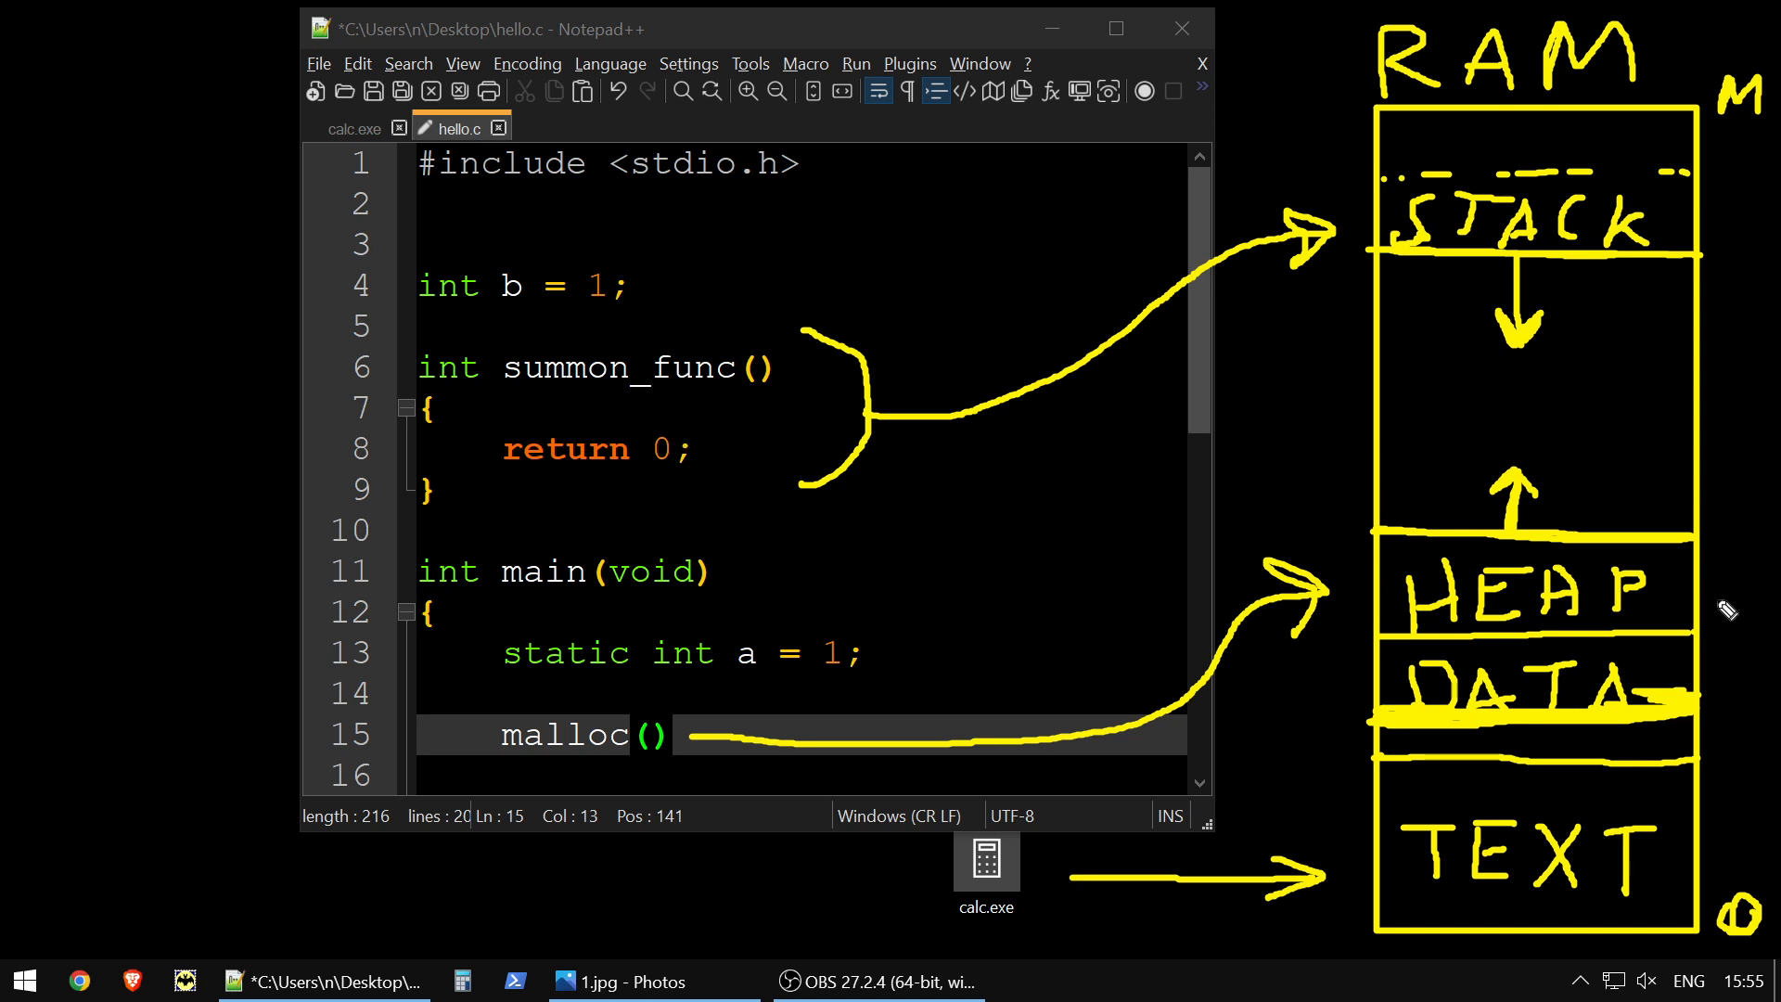
mouse_move(1246, 637)
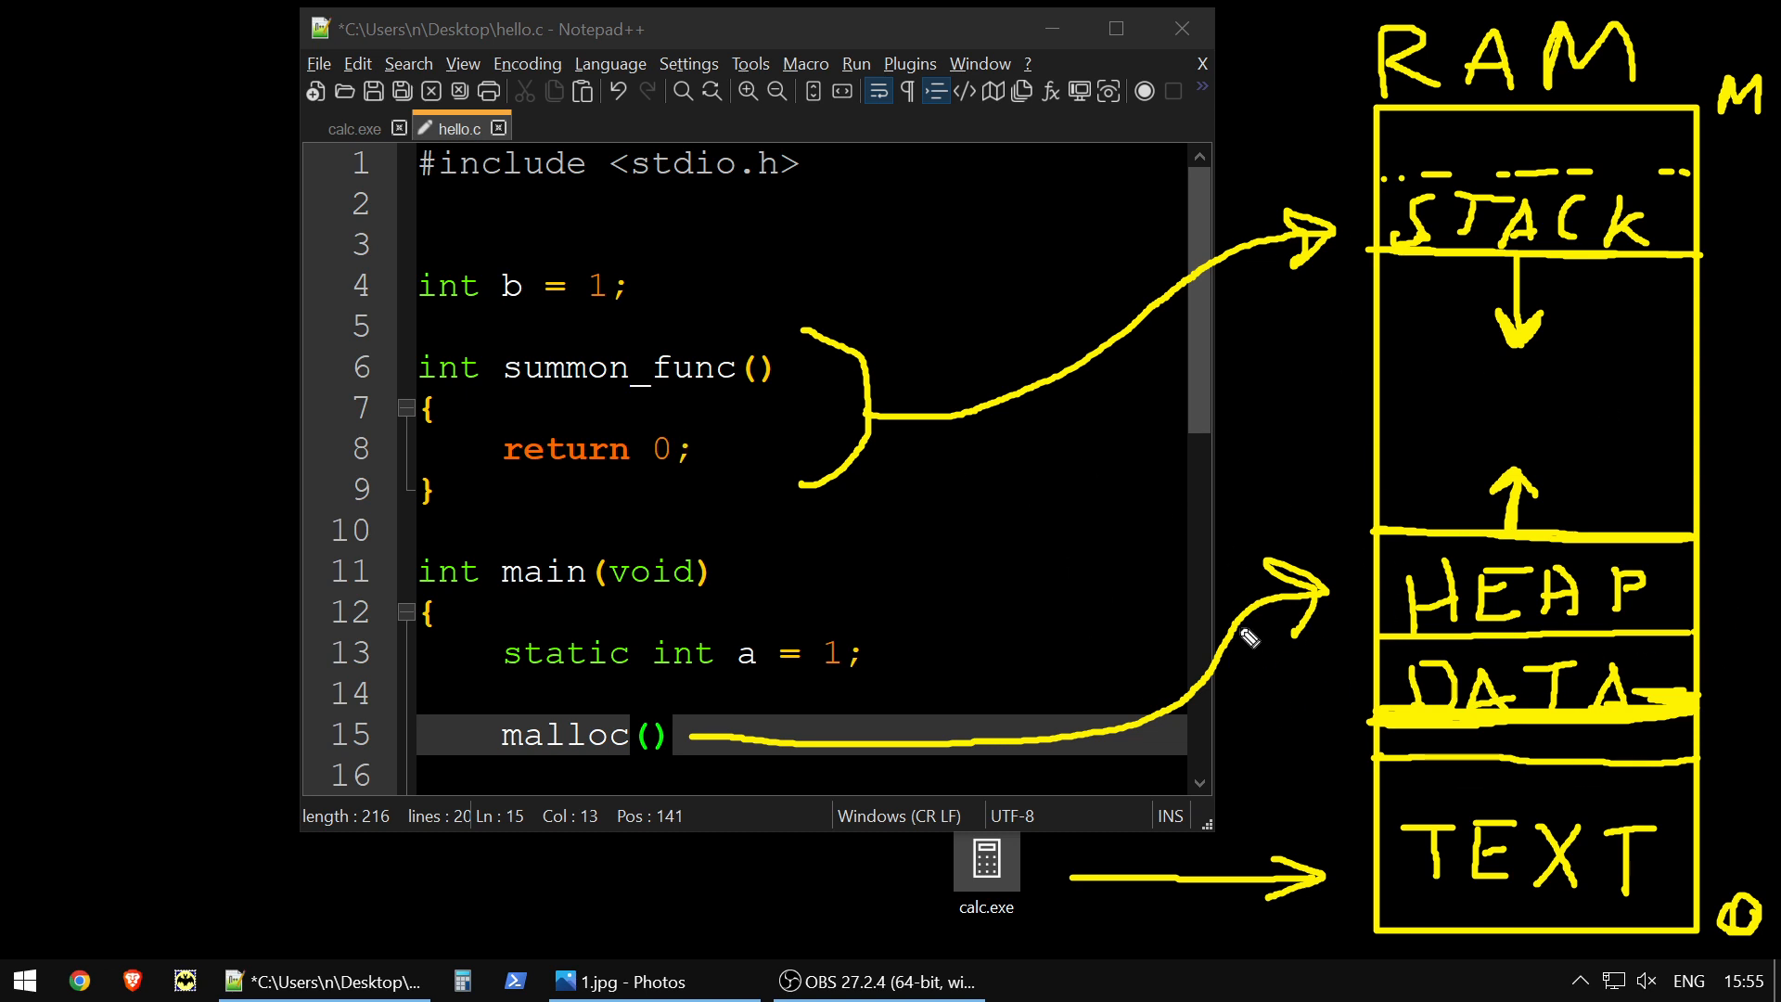
mouse_move(188, 348)
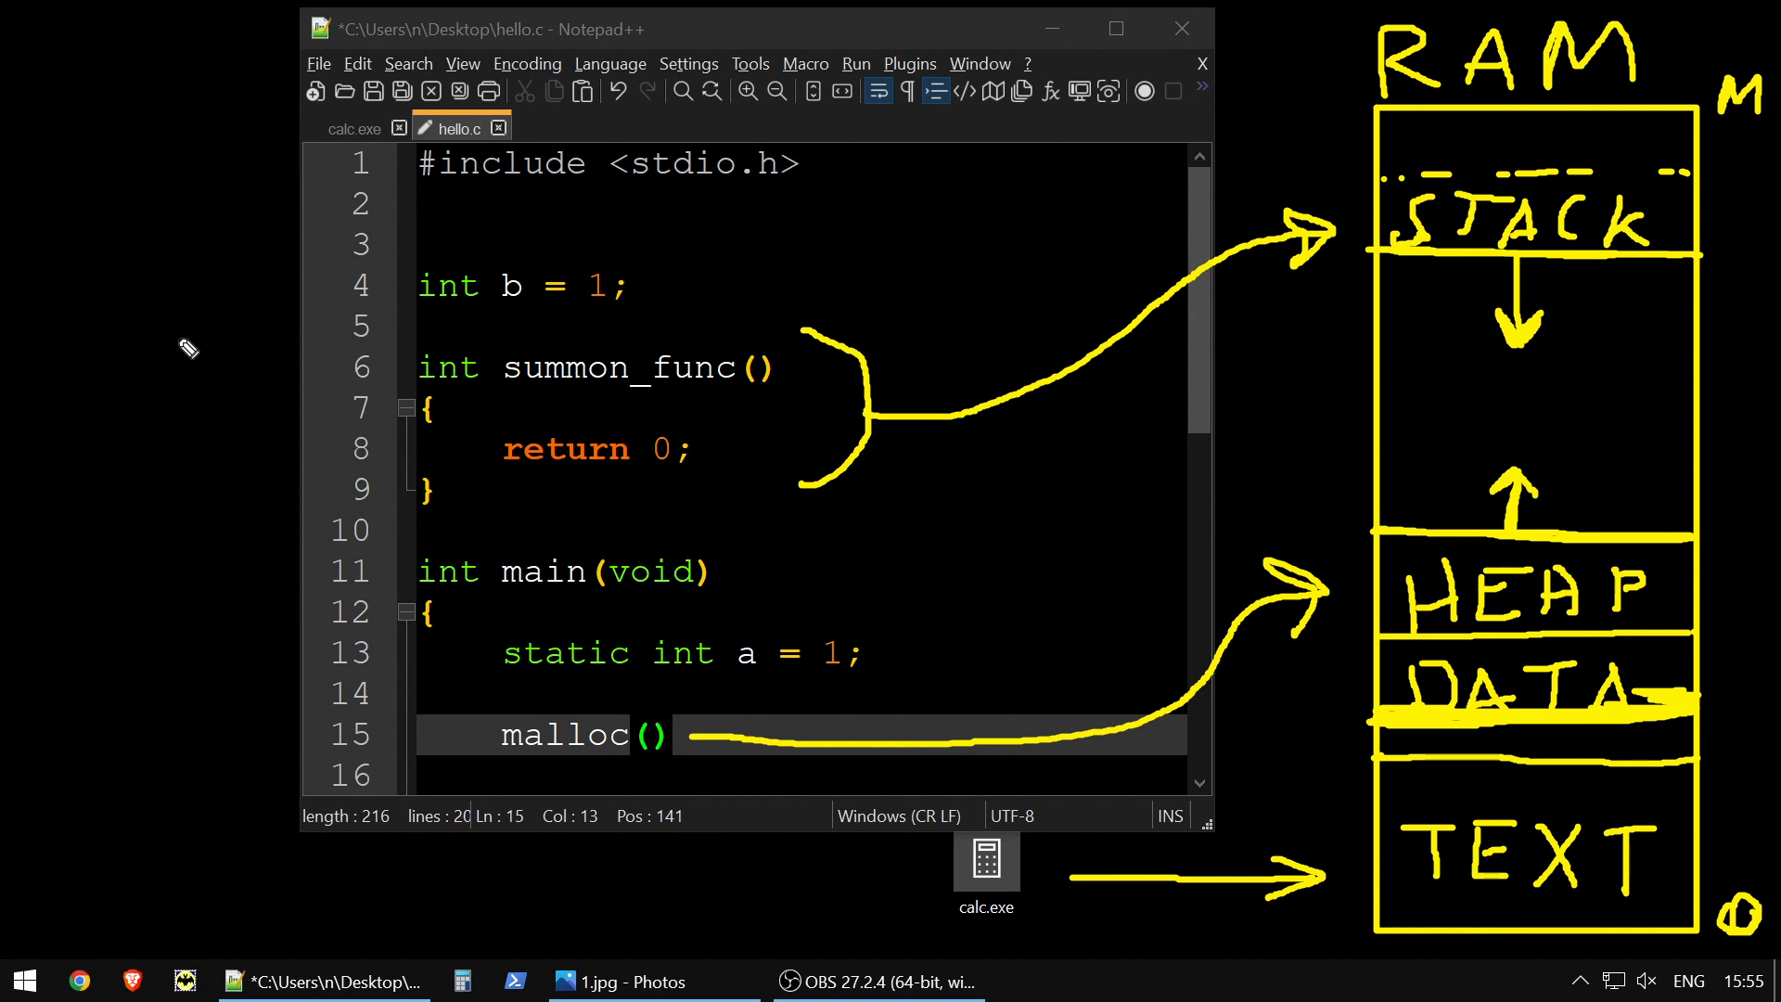
mouse_move(46, 284)
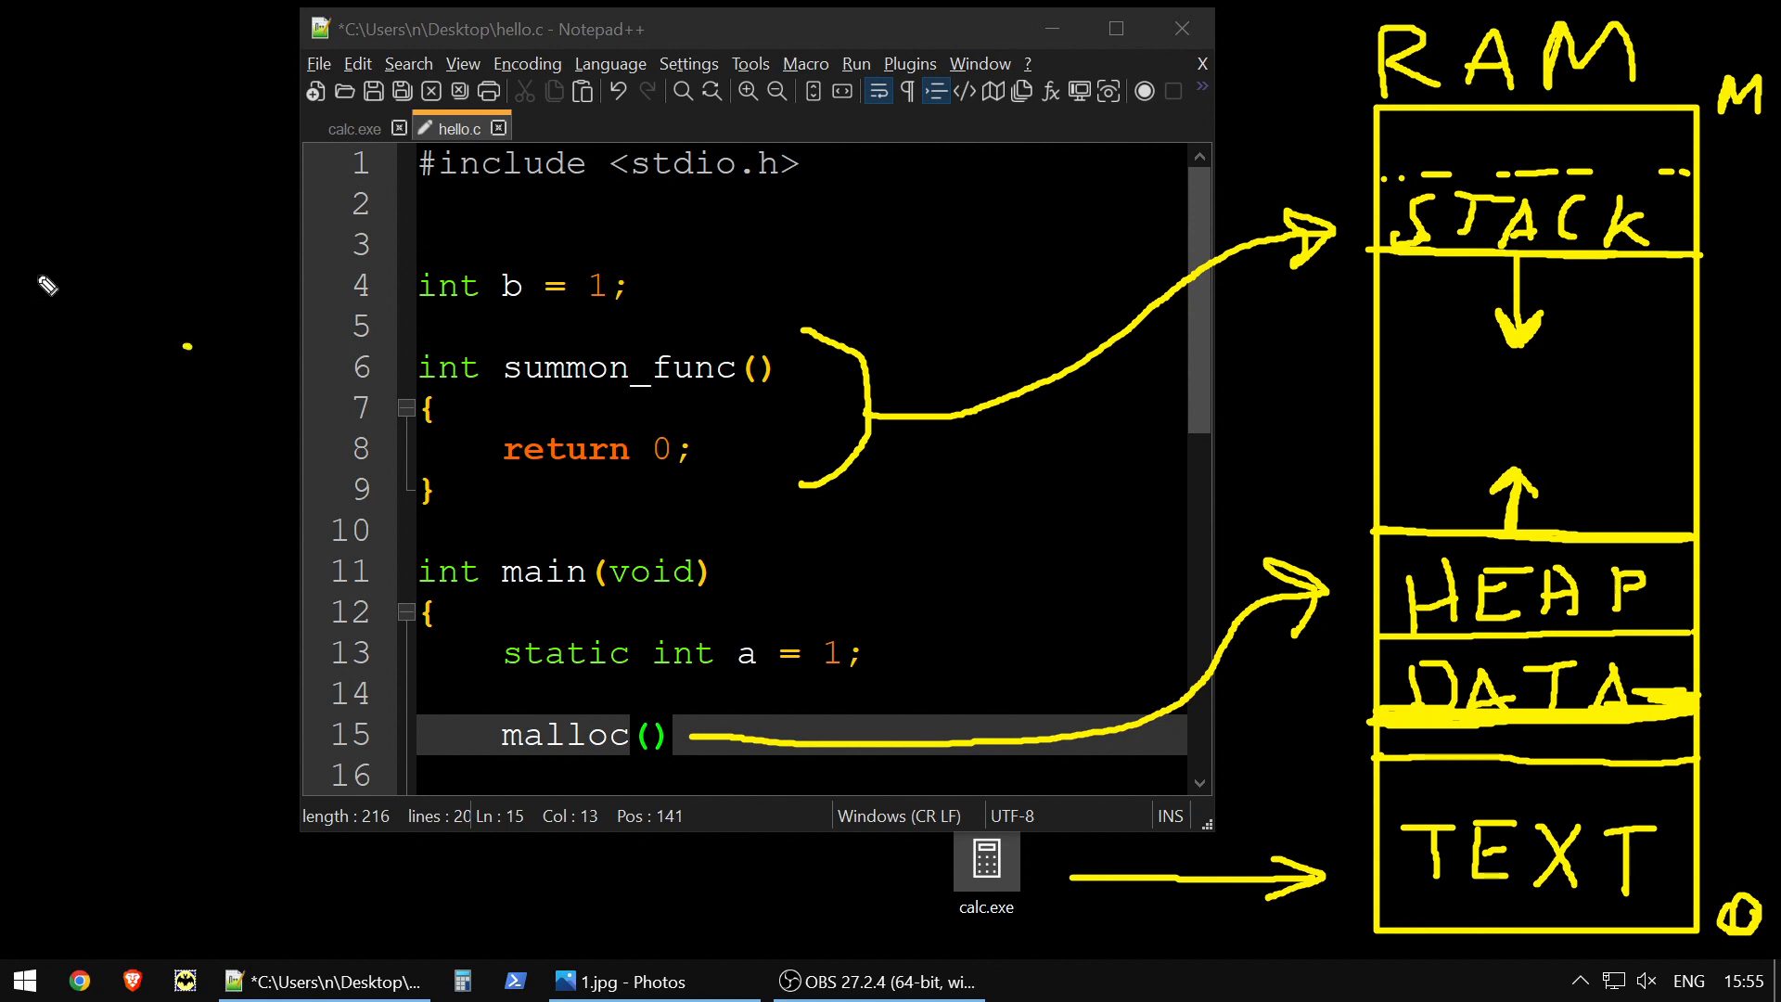
Outline a CPU box left of the code with an arrow into RAM's TEXT region
drag(51, 262, 273, 613)
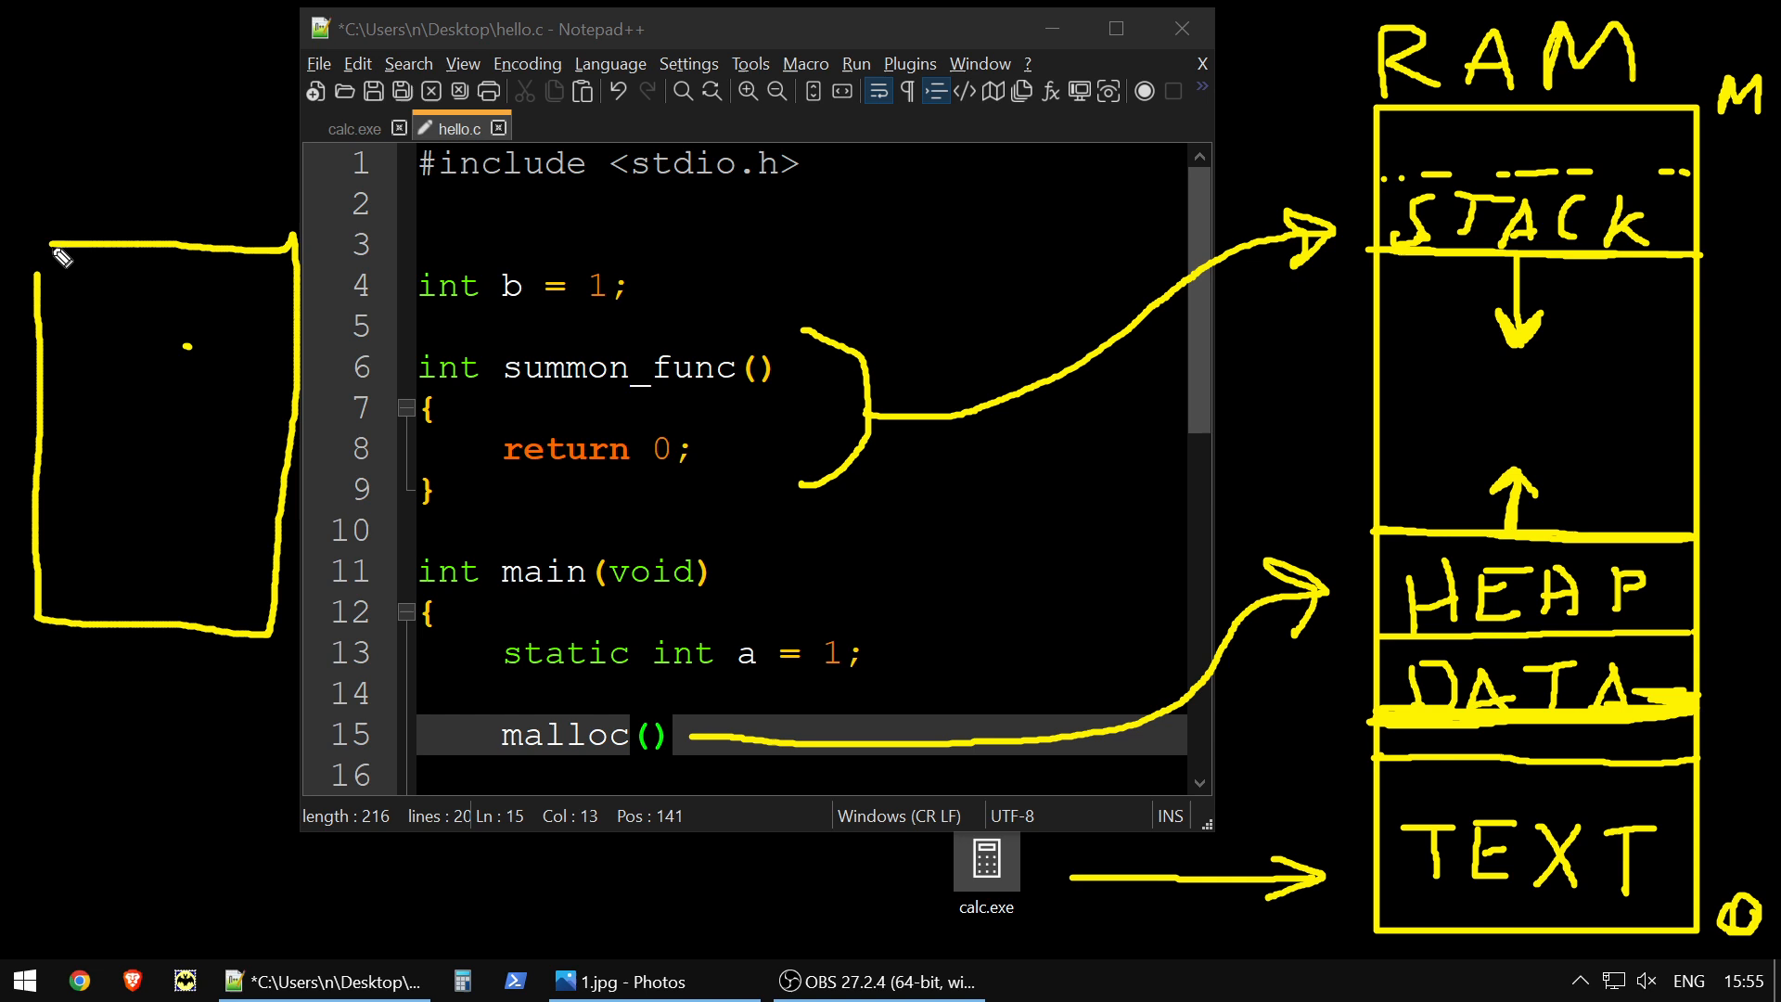
drag(68, 329, 204, 386)
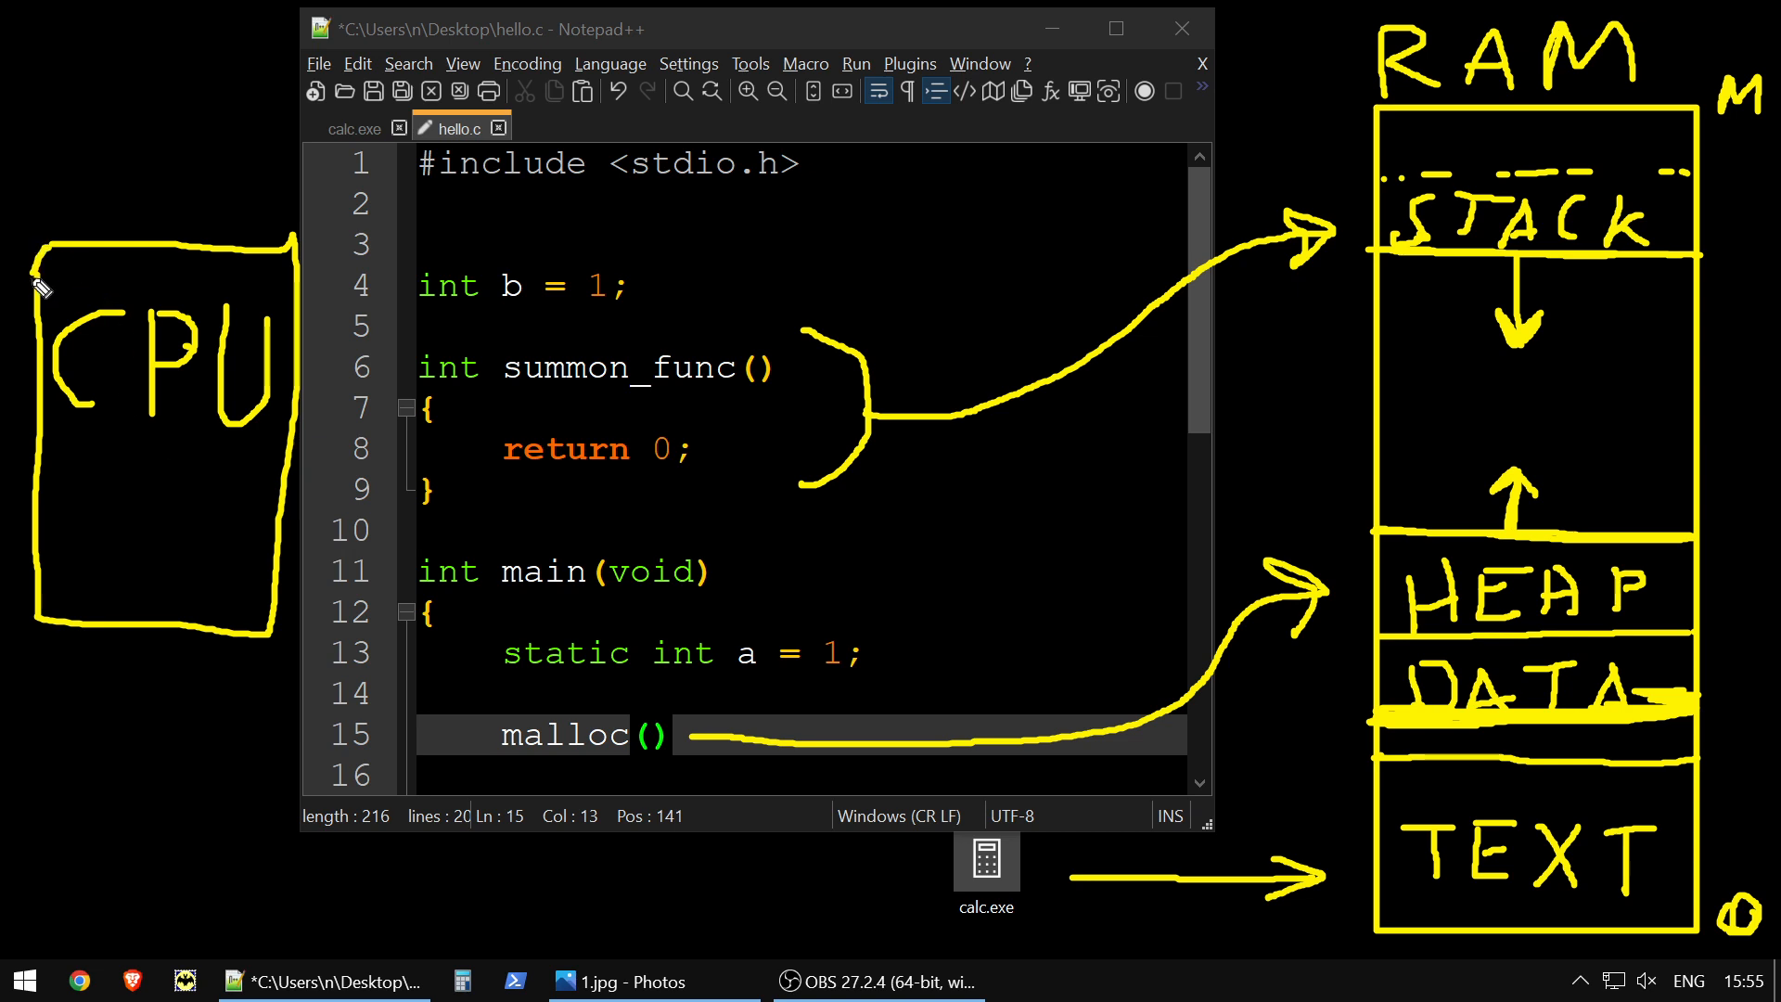
mouse_move(261, 661)
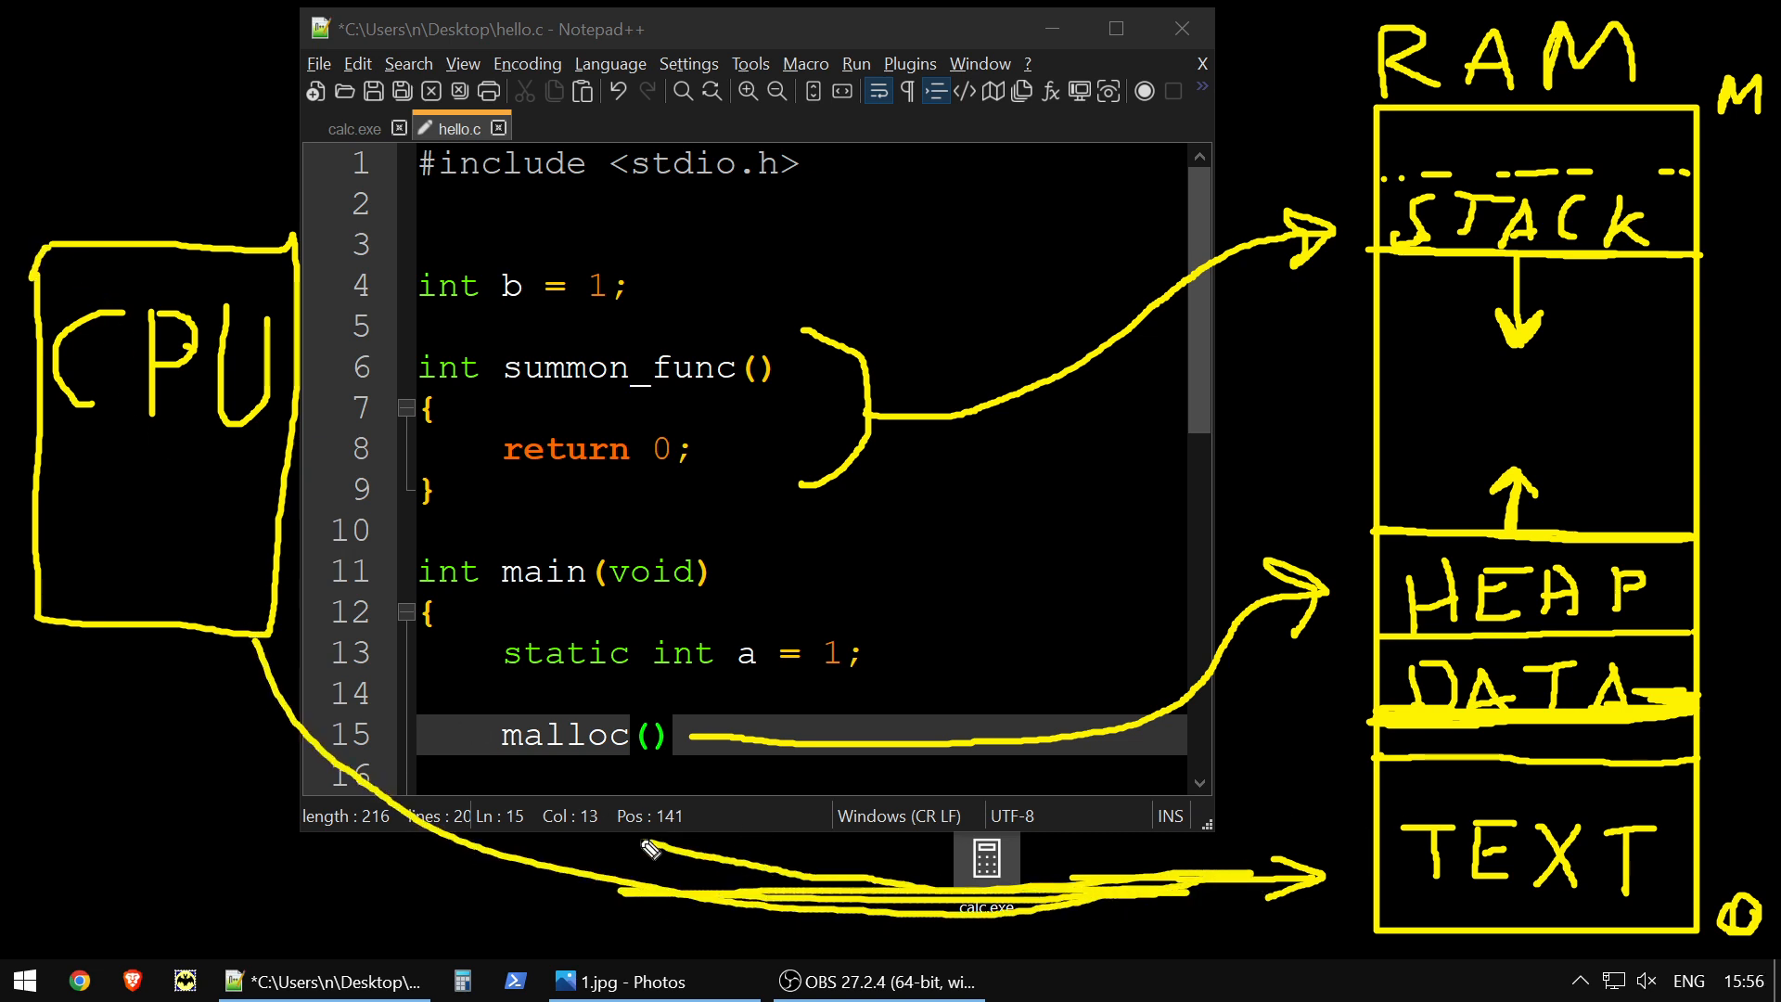
drag(272, 613, 1335, 897)
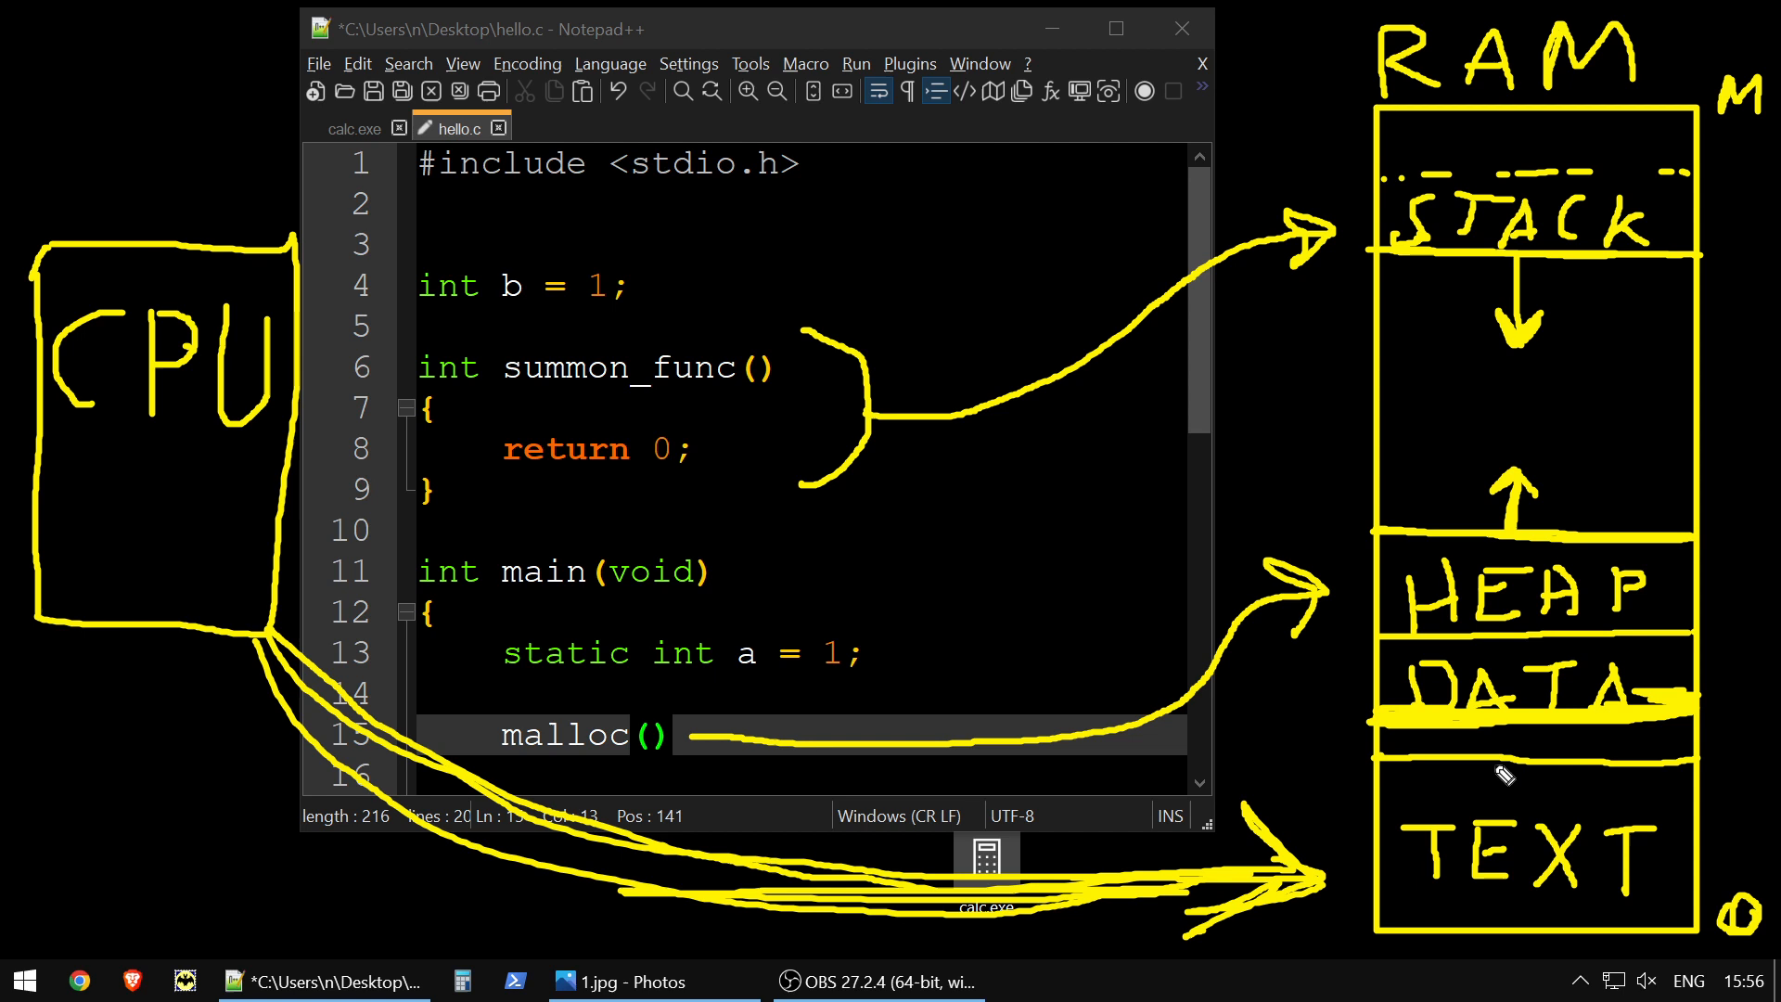
mouse_move(1399, 804)
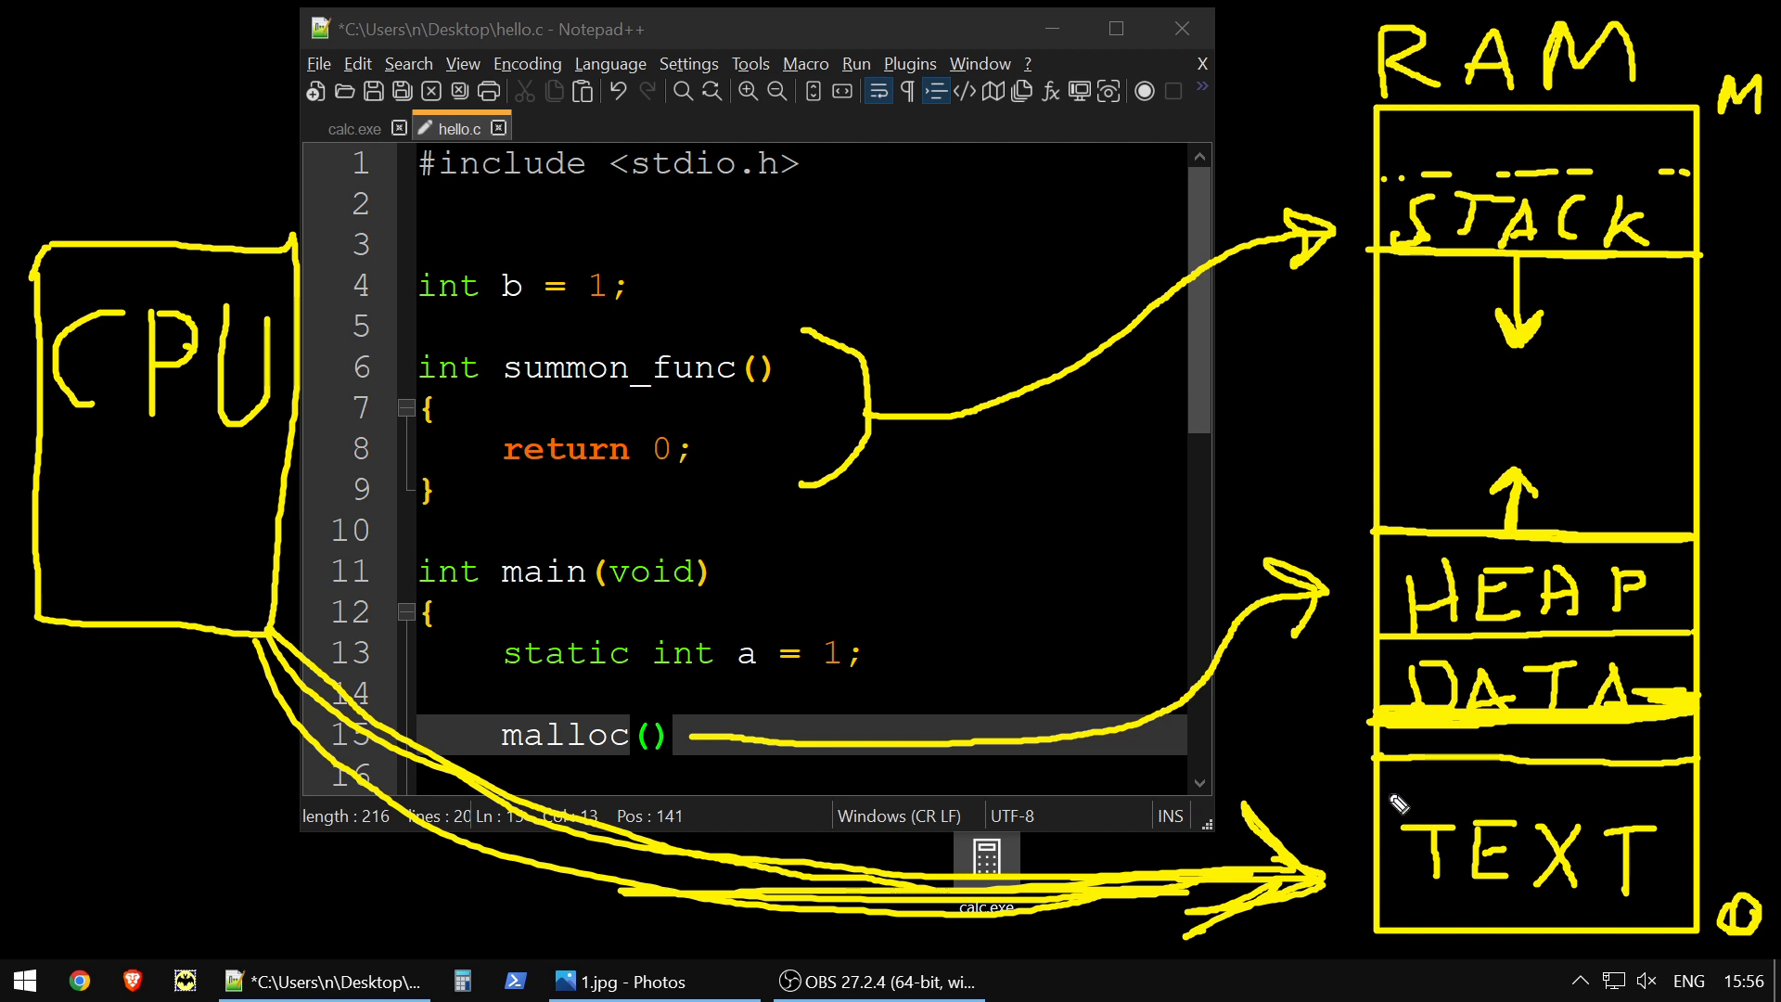
mouse_move(1289, 909)
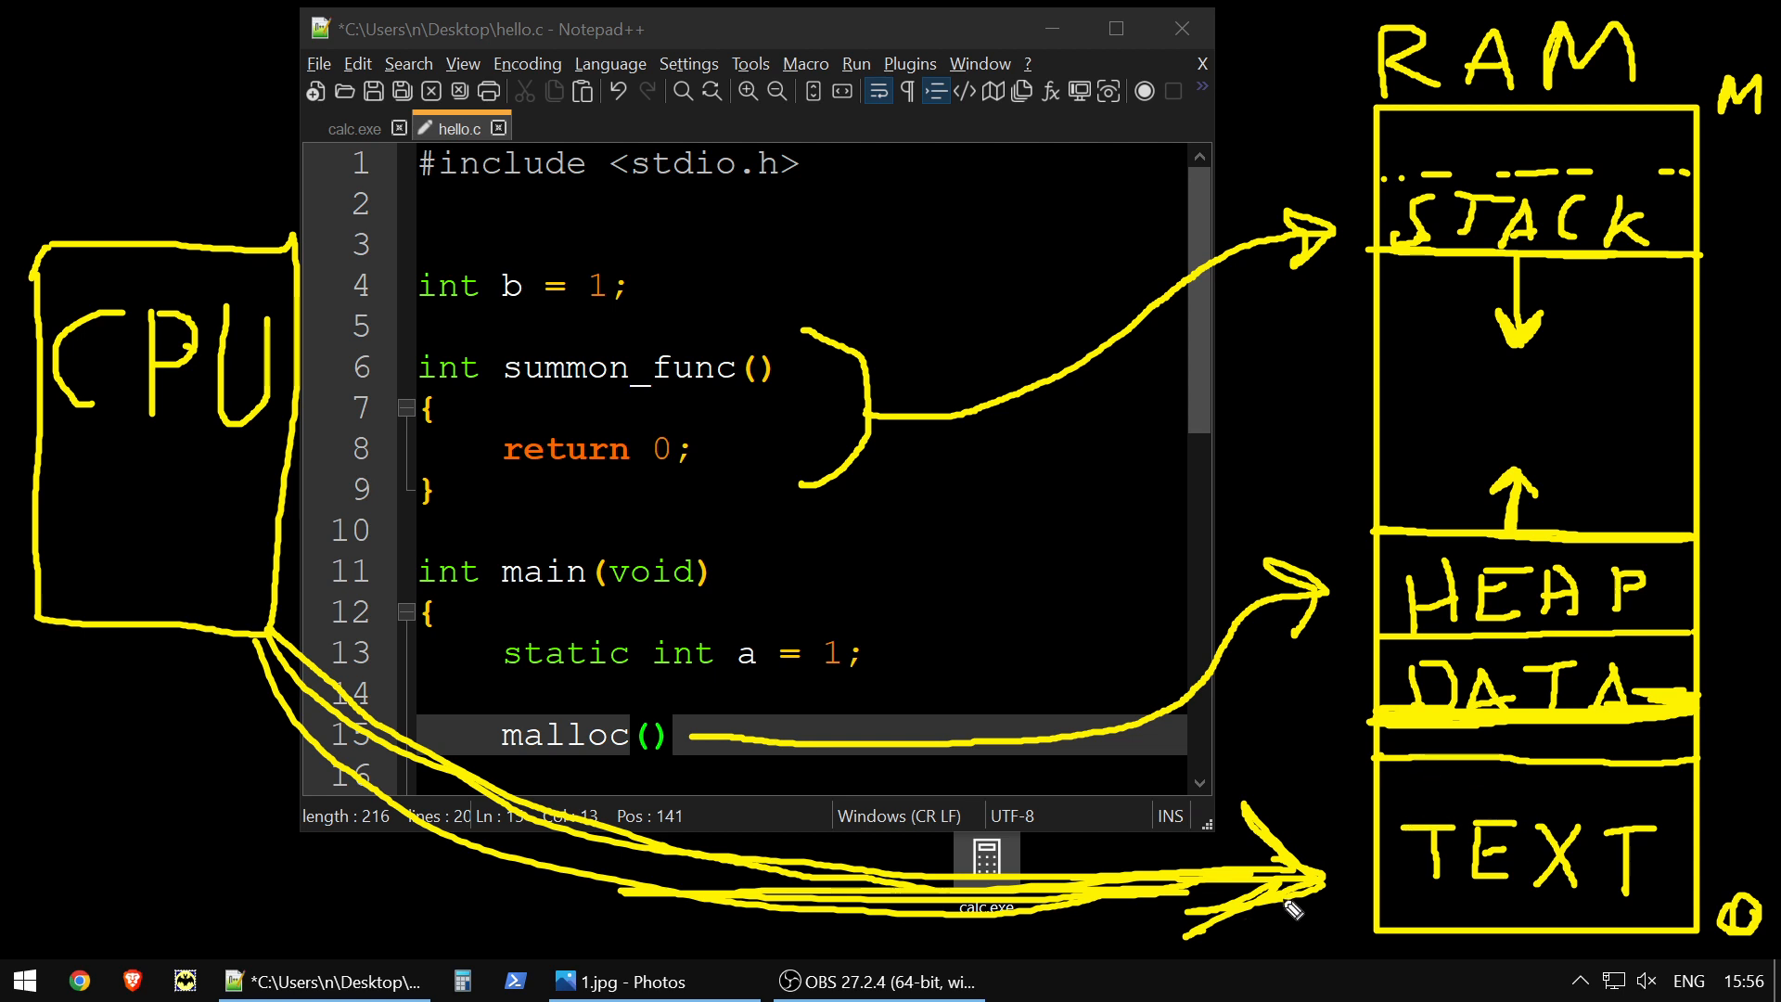
mouse_move(641, 885)
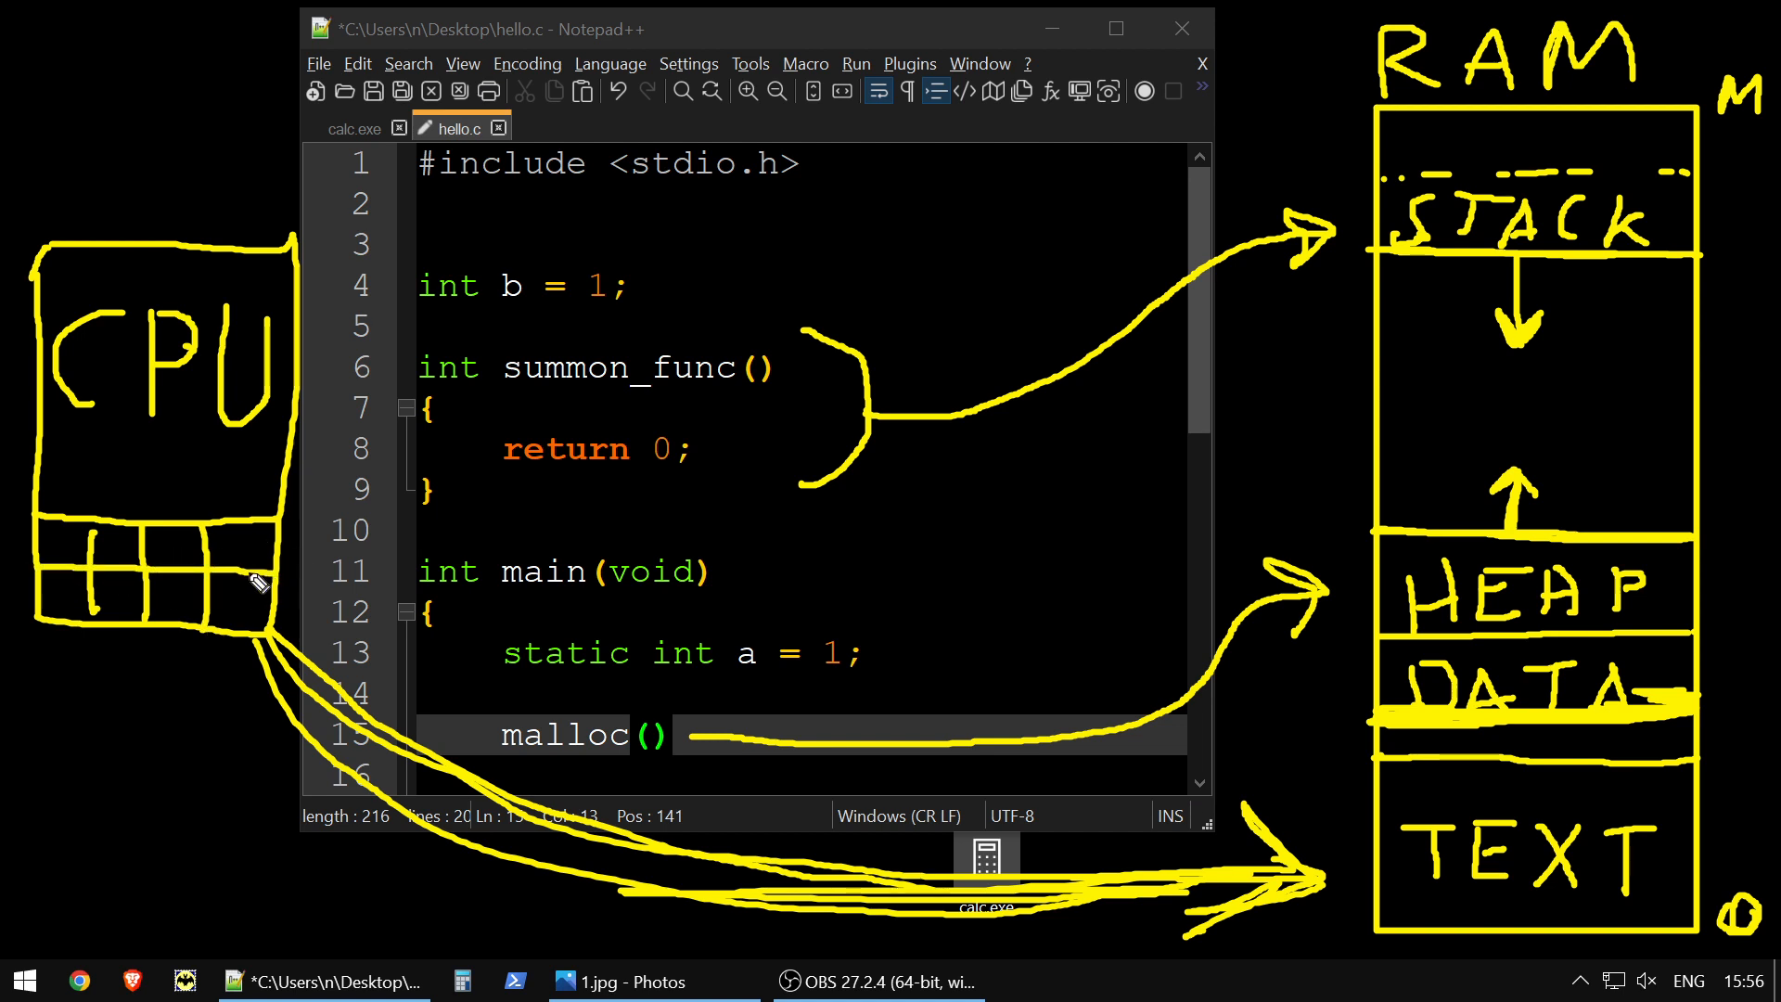
mouse_move(51, 497)
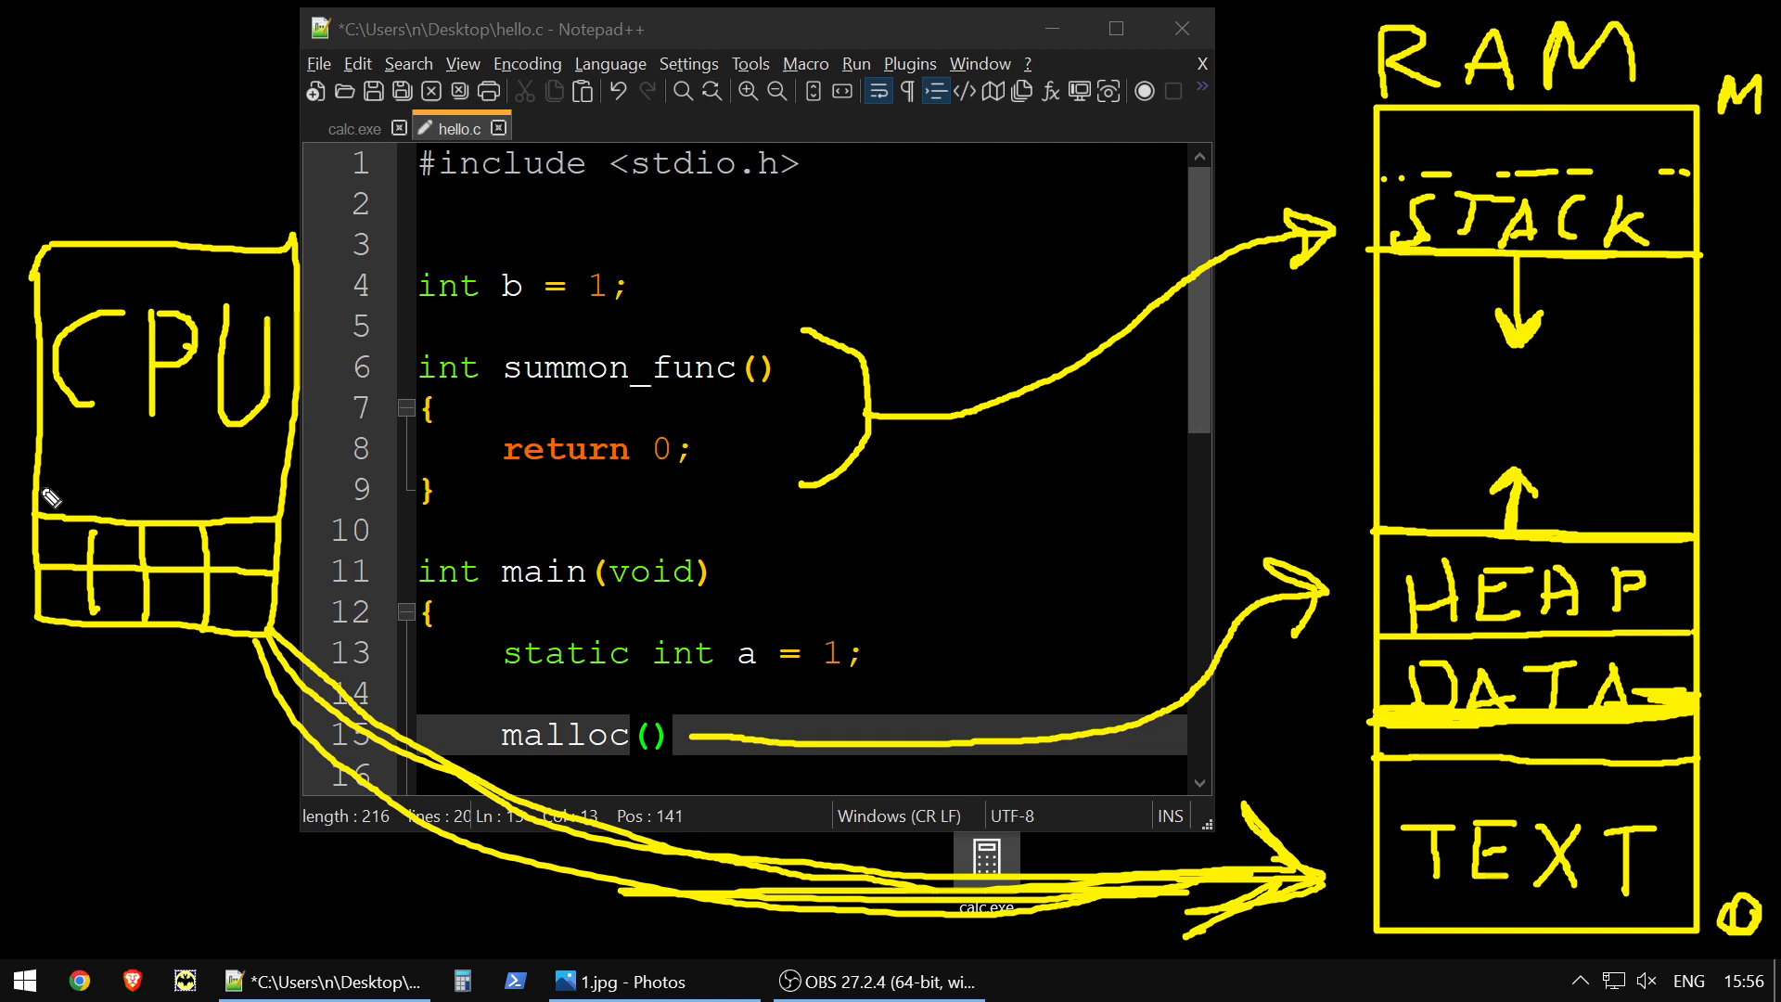
mouse_move(1573, 138)
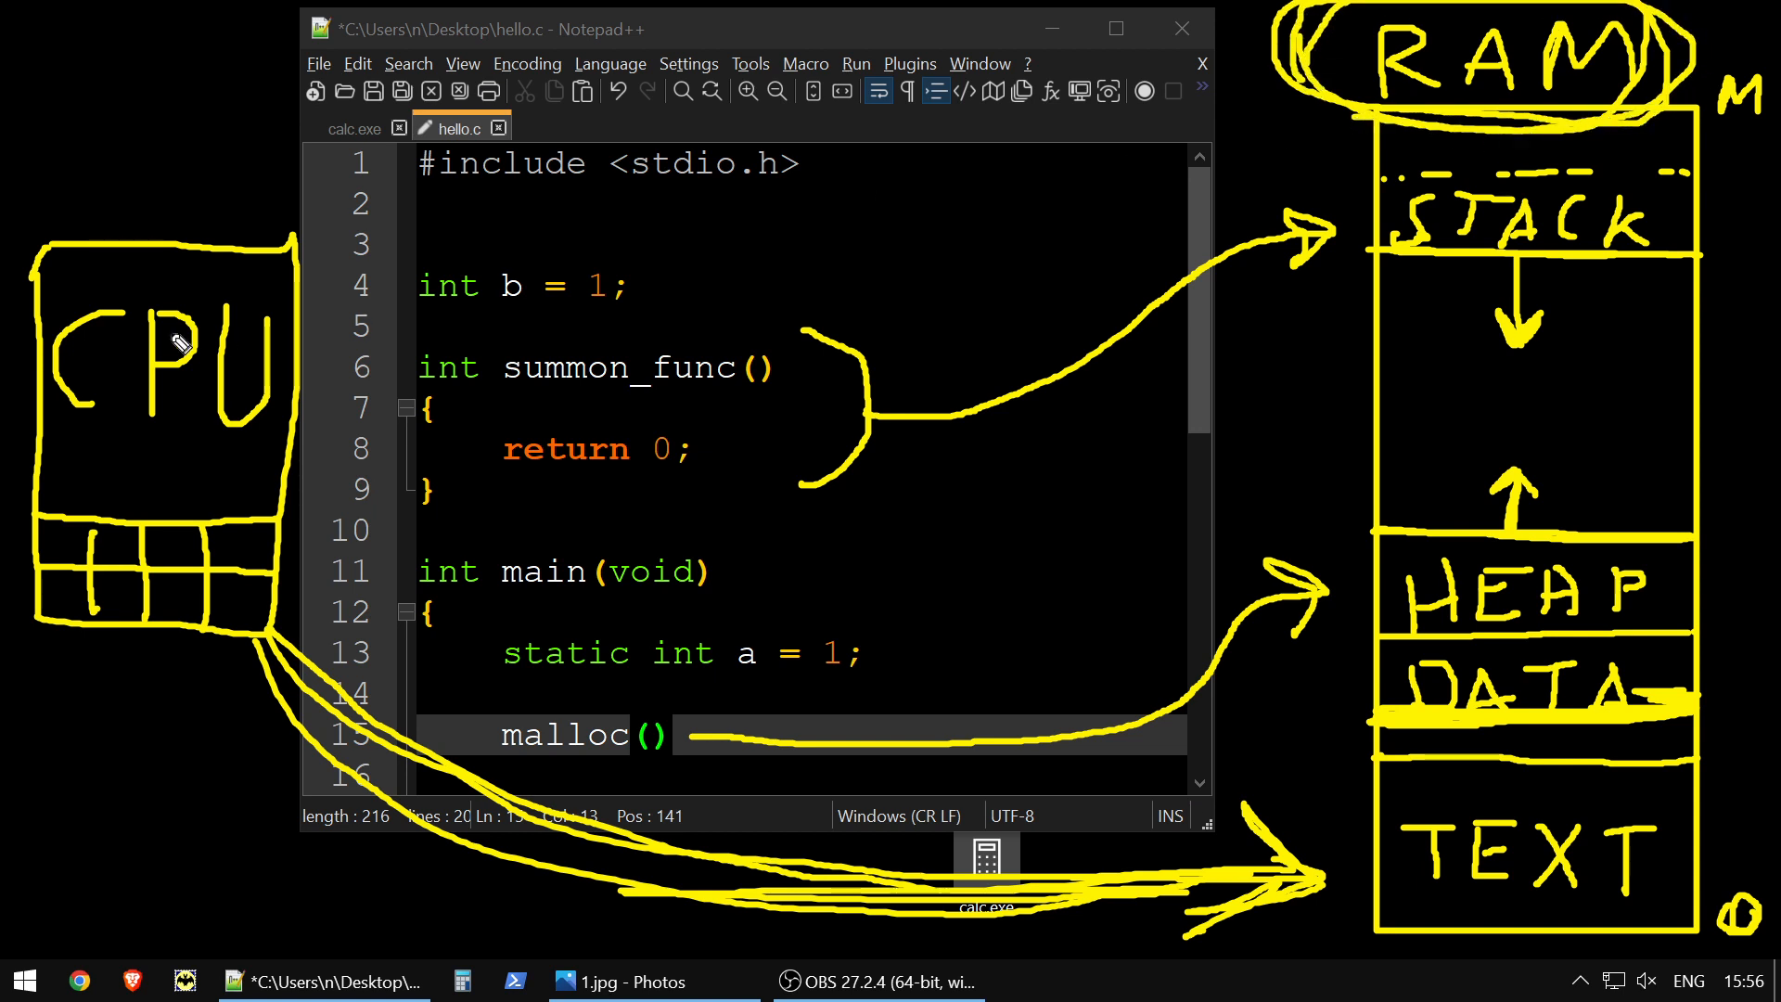
mouse_move(1249, 117)
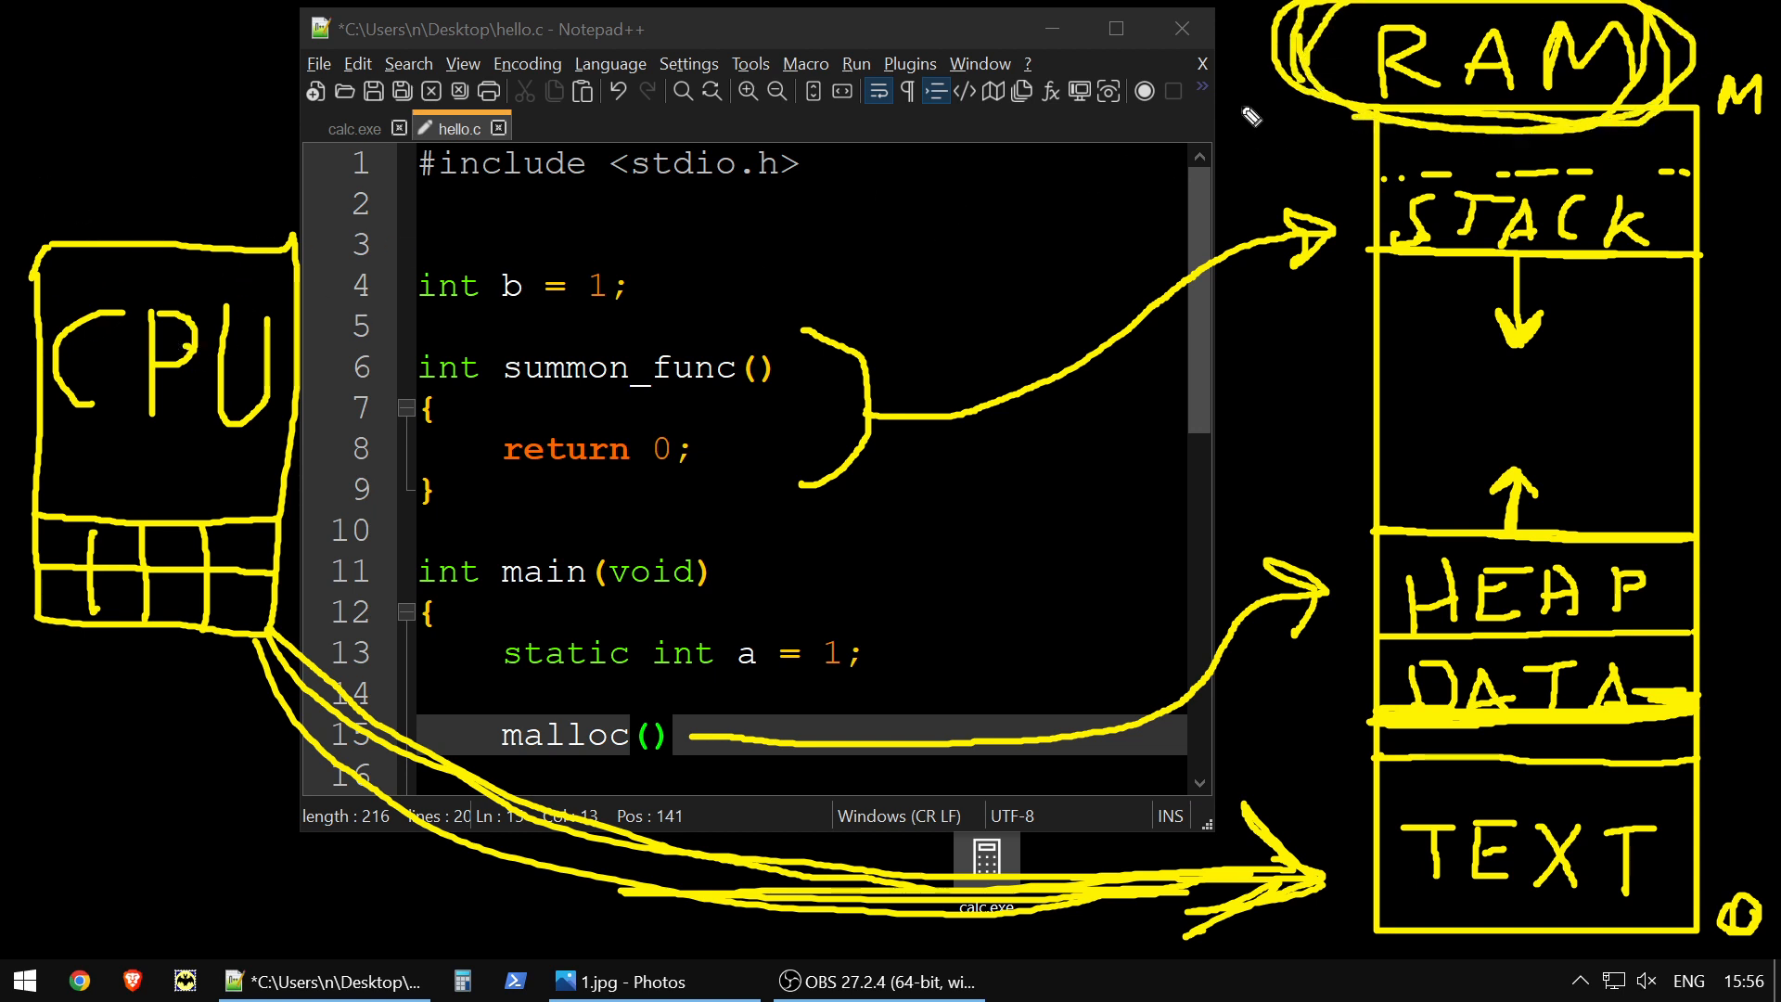
mouse_move(62, 618)
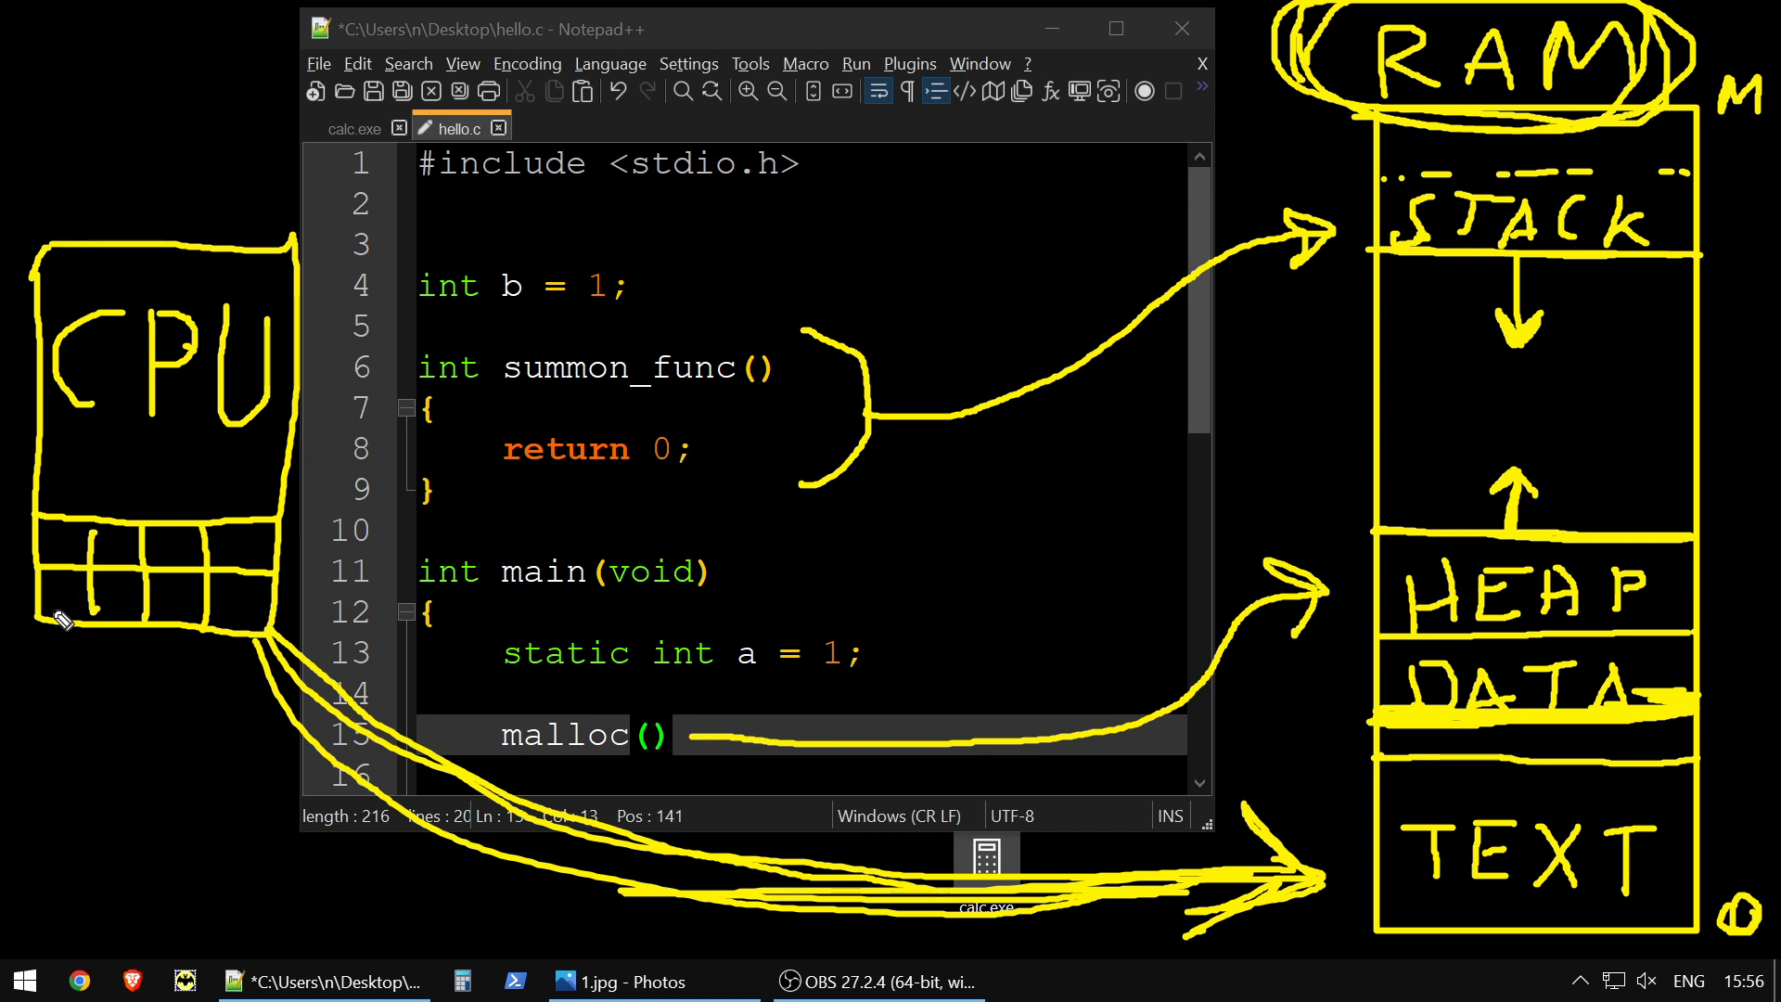
mouse_move(45, 690)
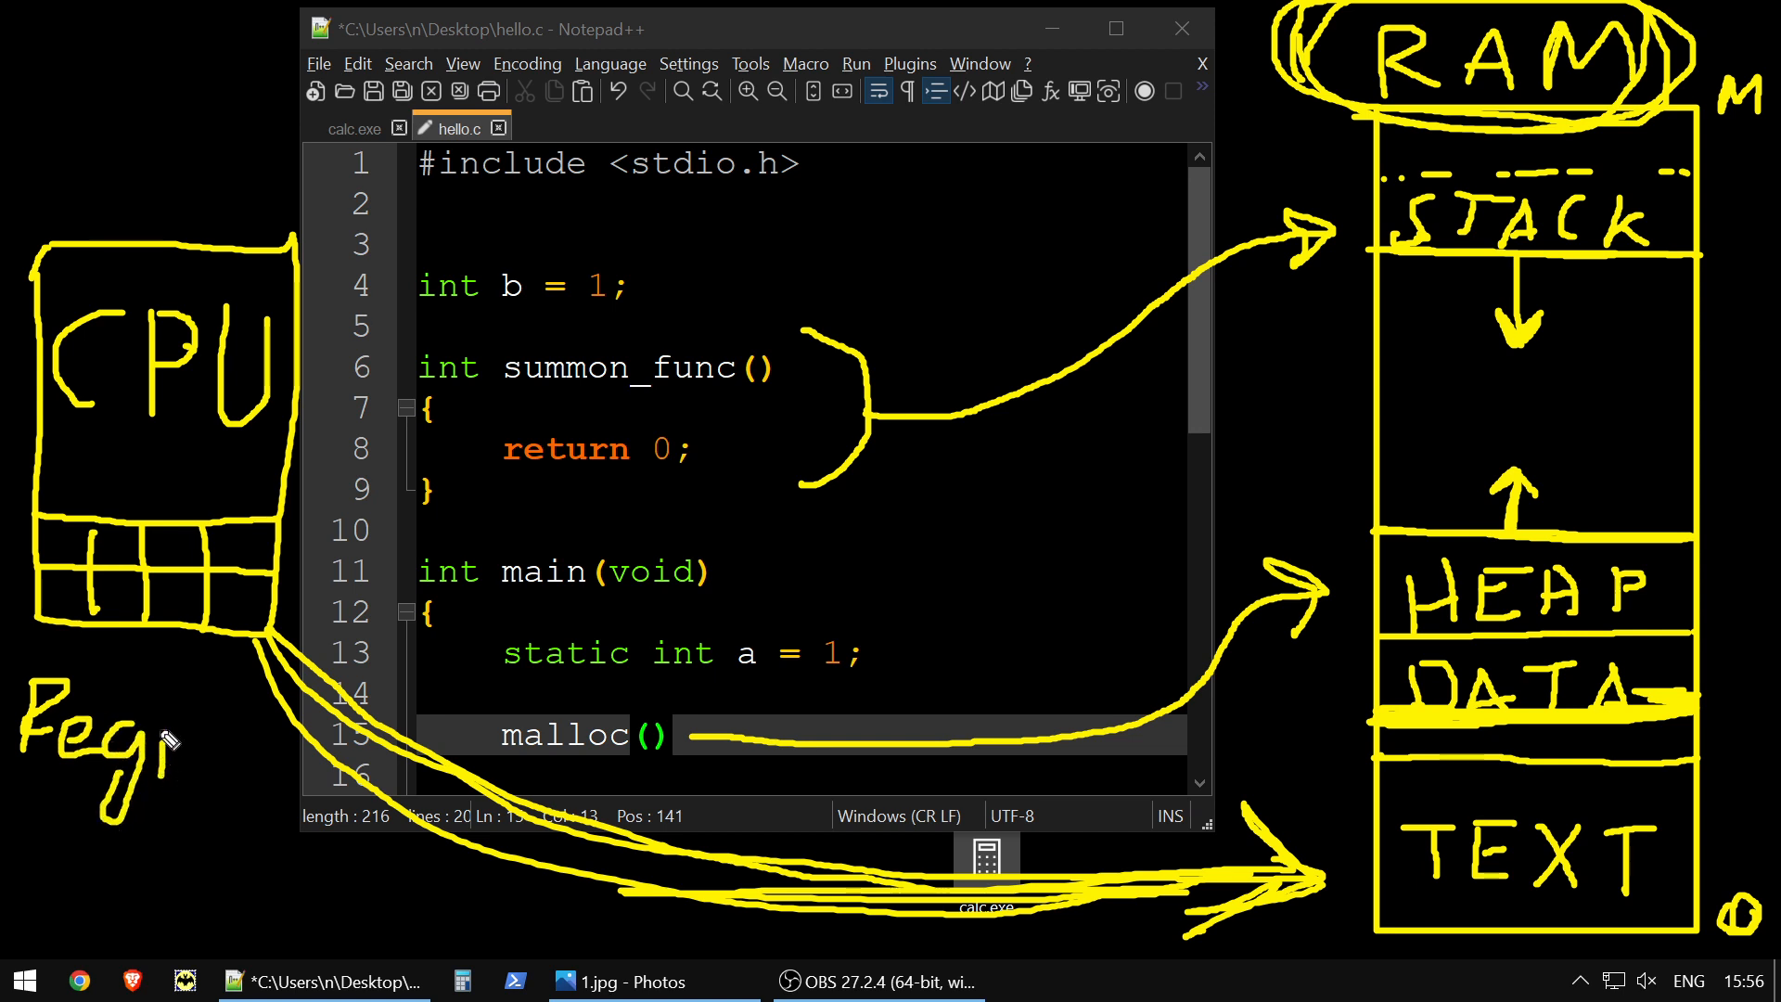
mouse_move(182, 755)
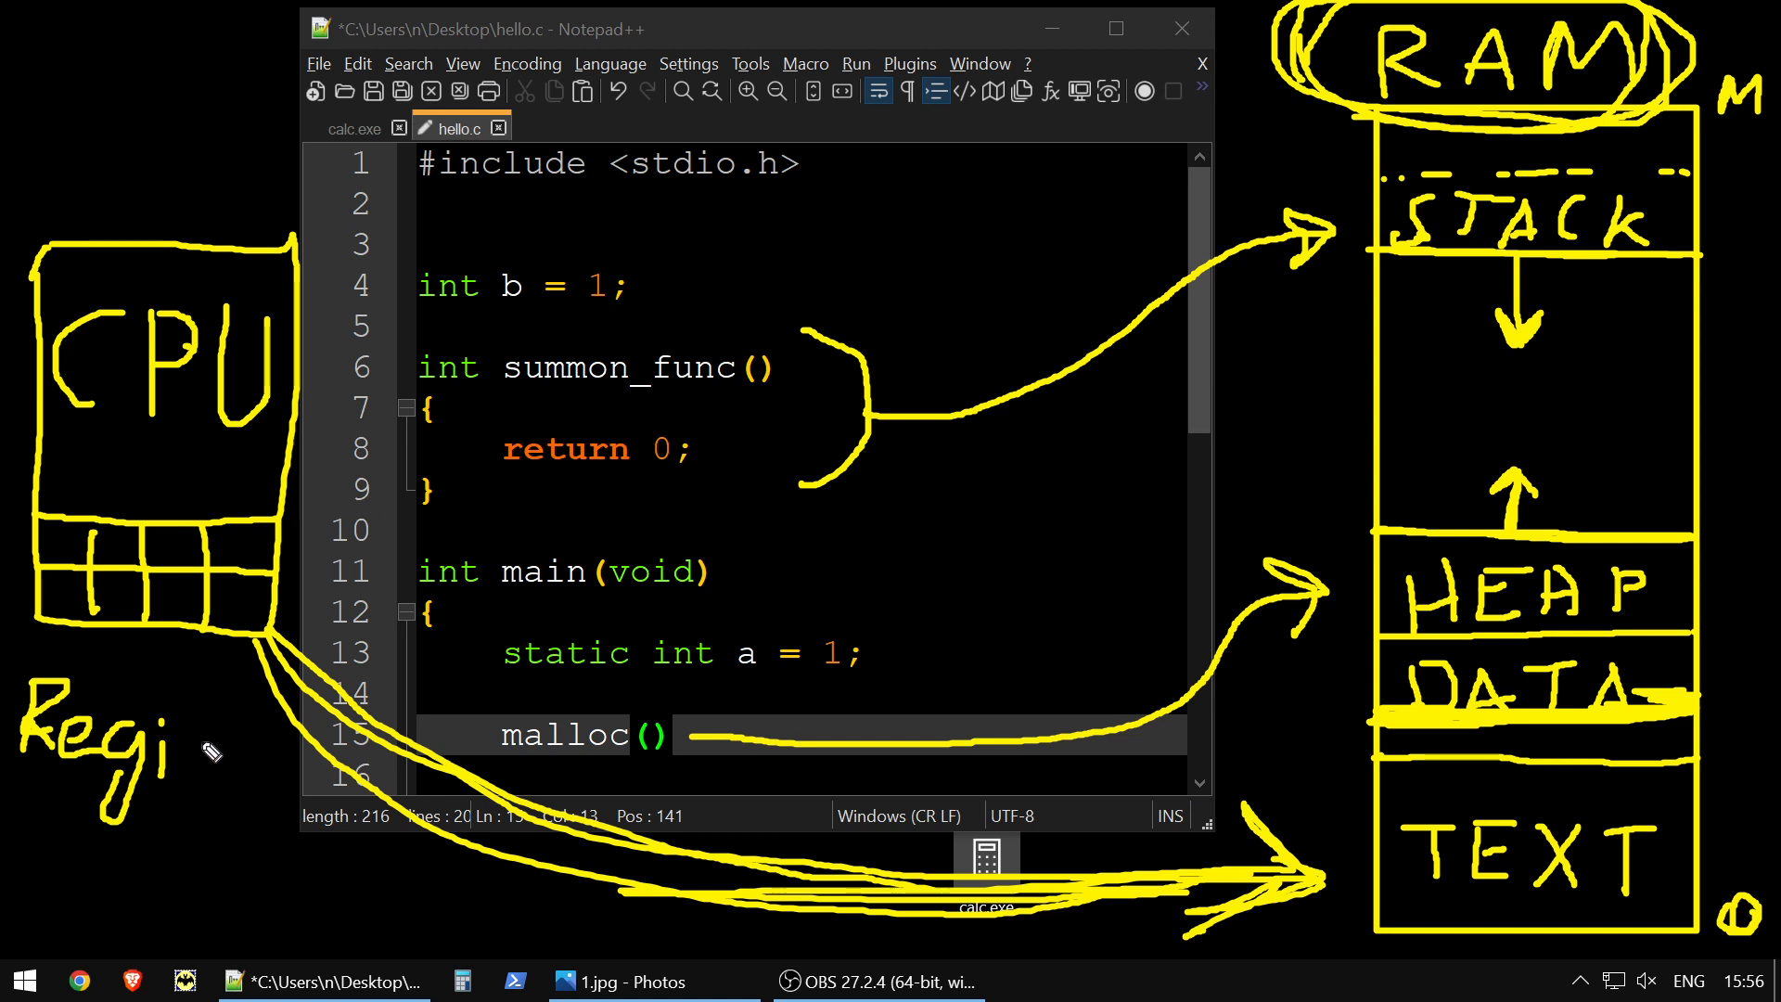
mouse_move(97, 634)
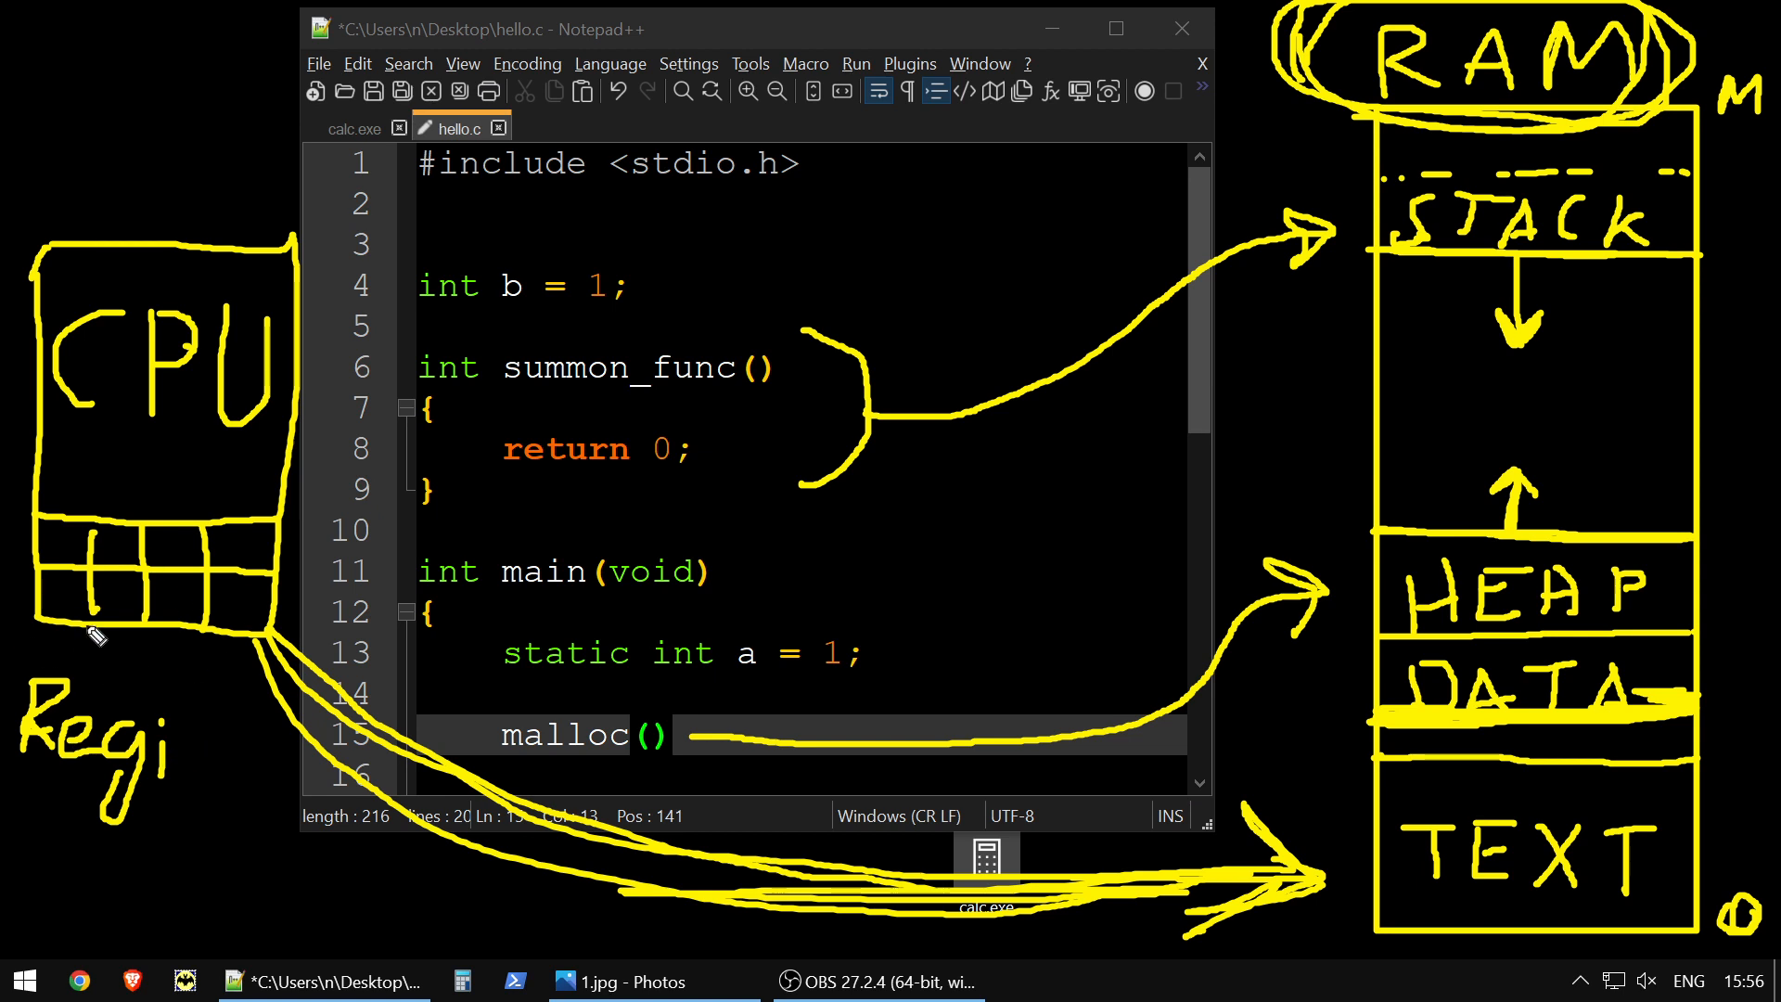
mouse_move(218, 763)
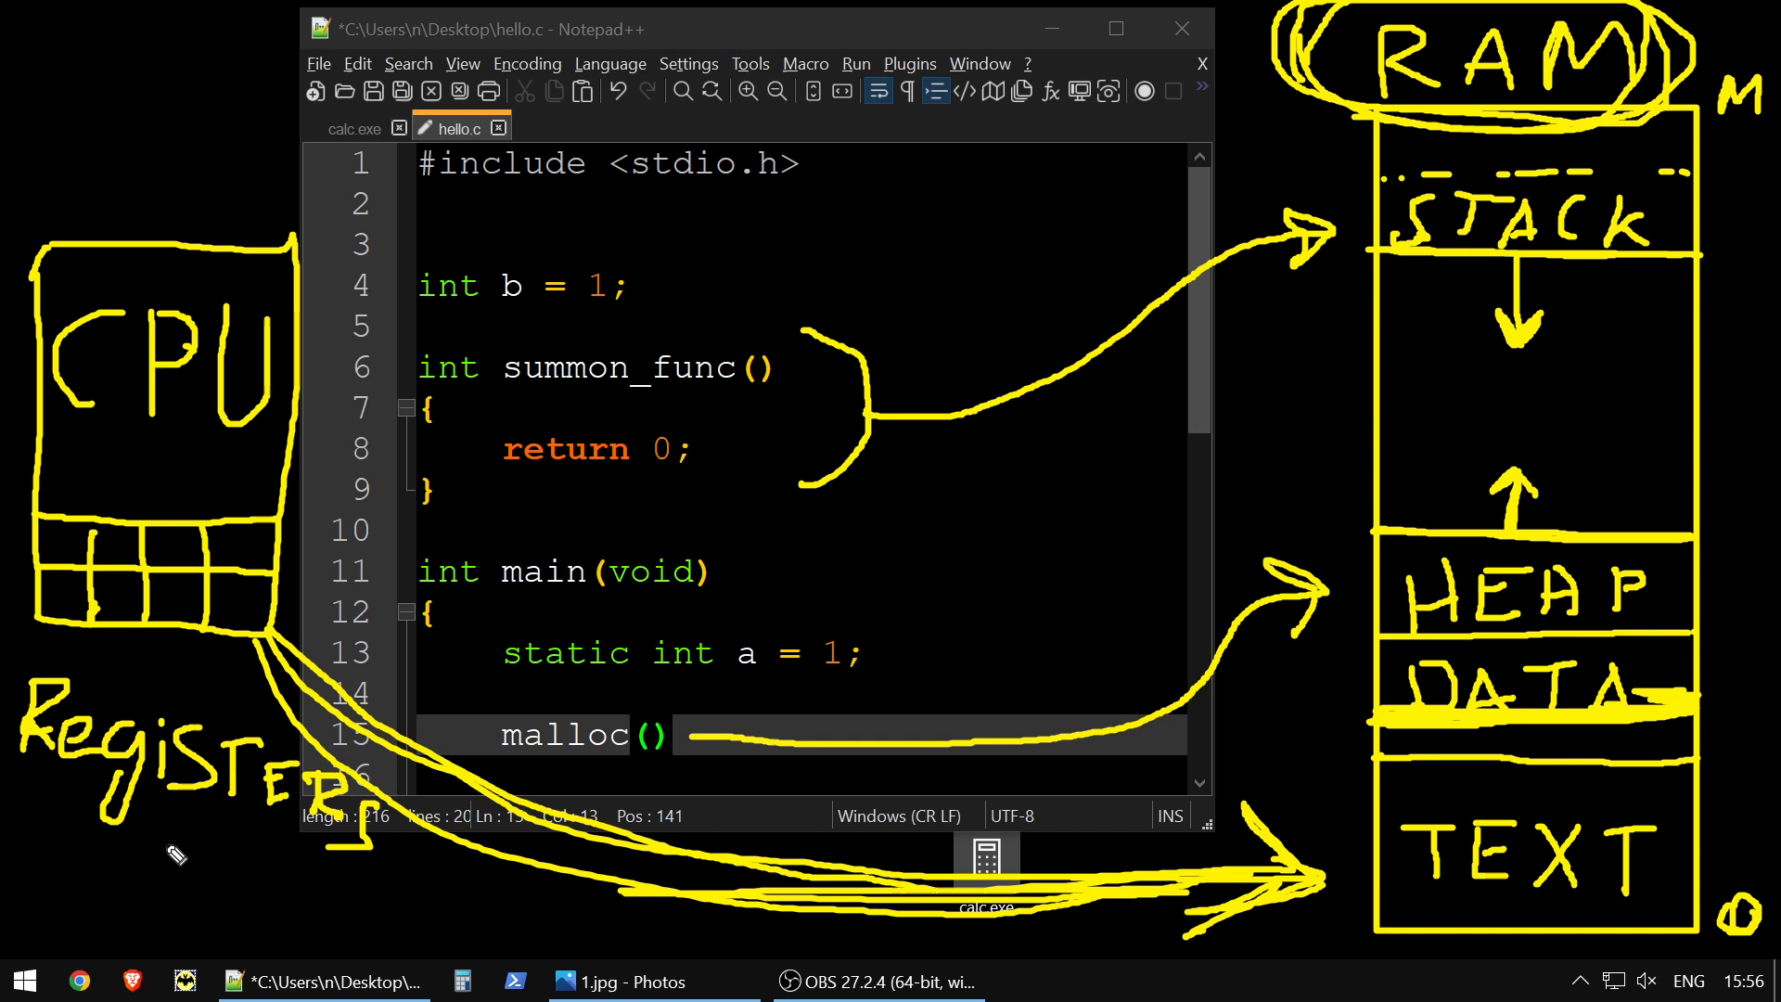
mouse_move(298, 701)
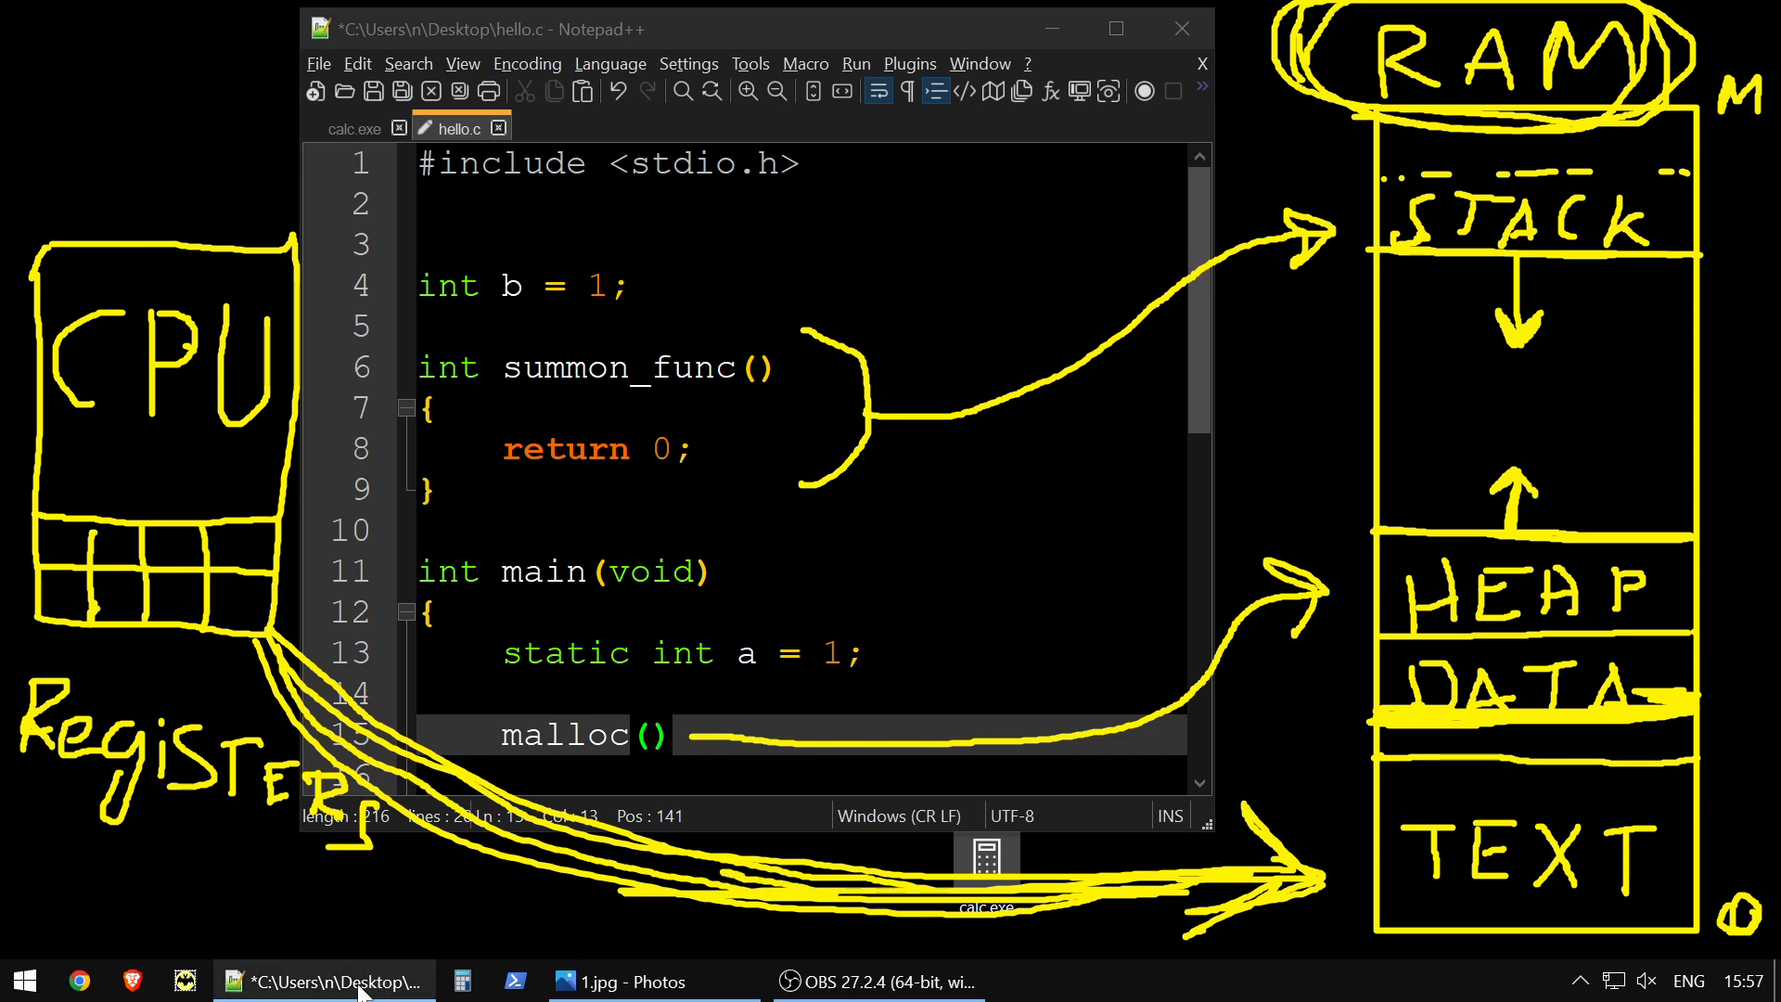
Switch the editor to the open calc.exe file
click(358, 128)
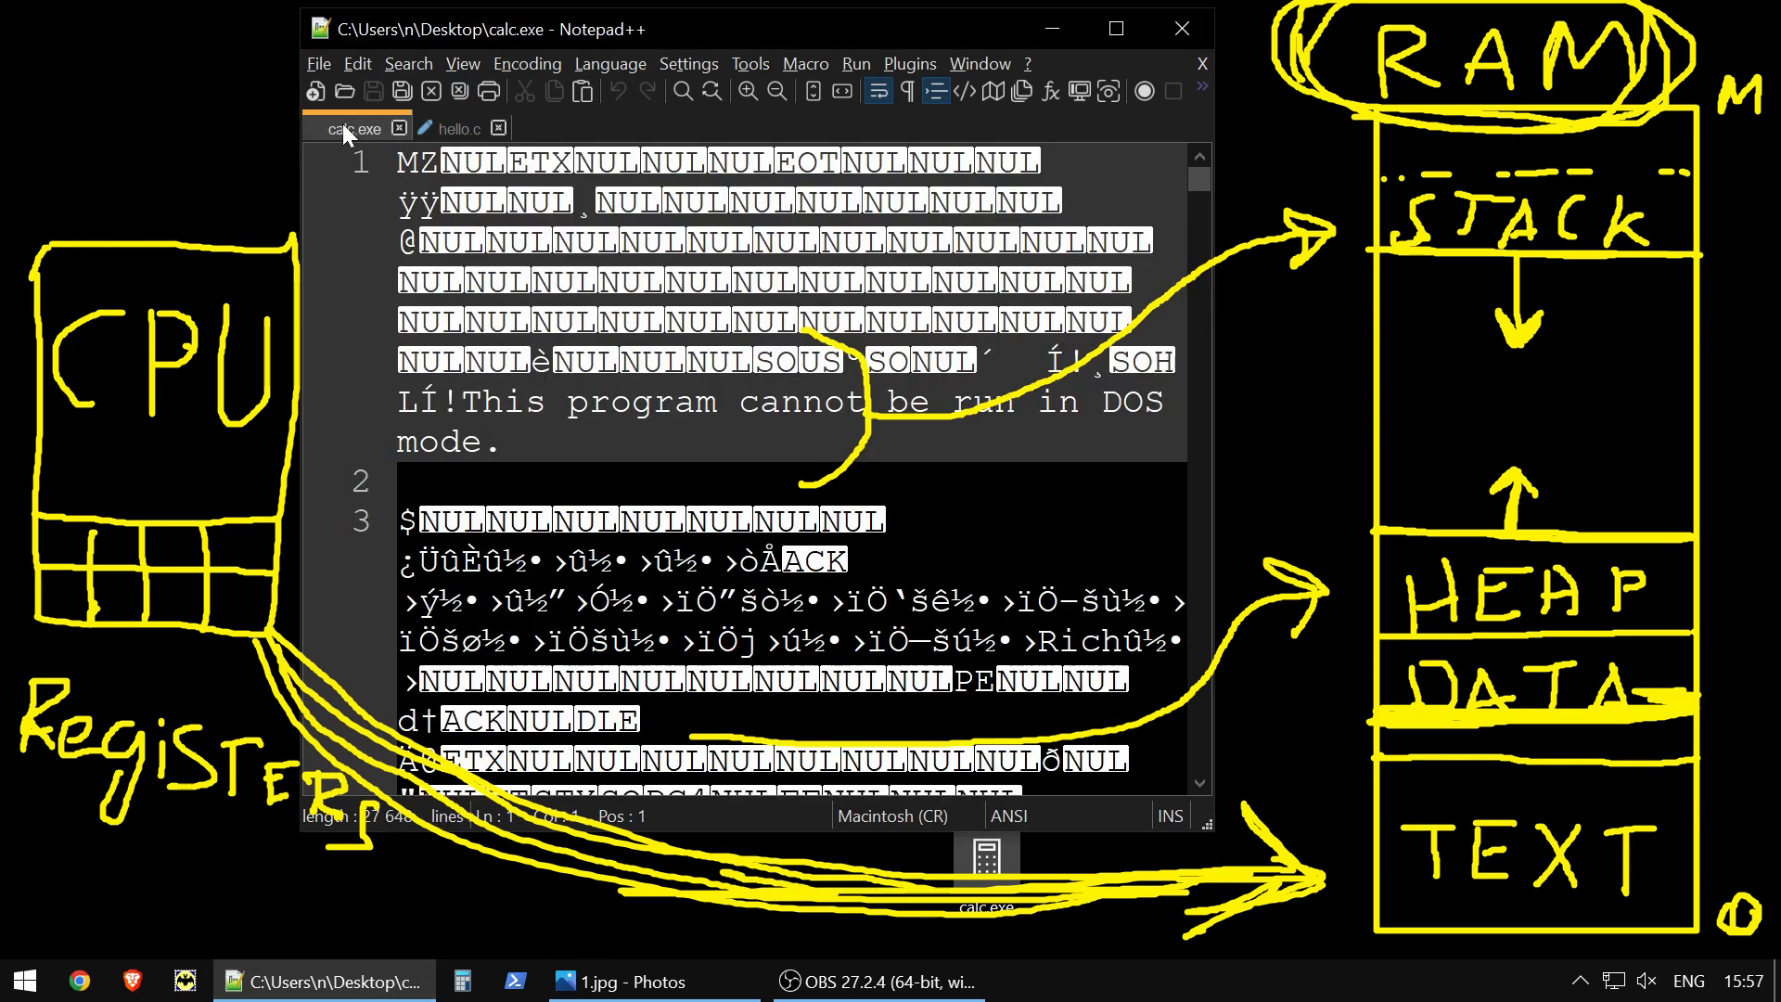
Show calc.exe as hexadecimal bytes with the HEX-Editor plugin's View in HEX
click(909, 64)
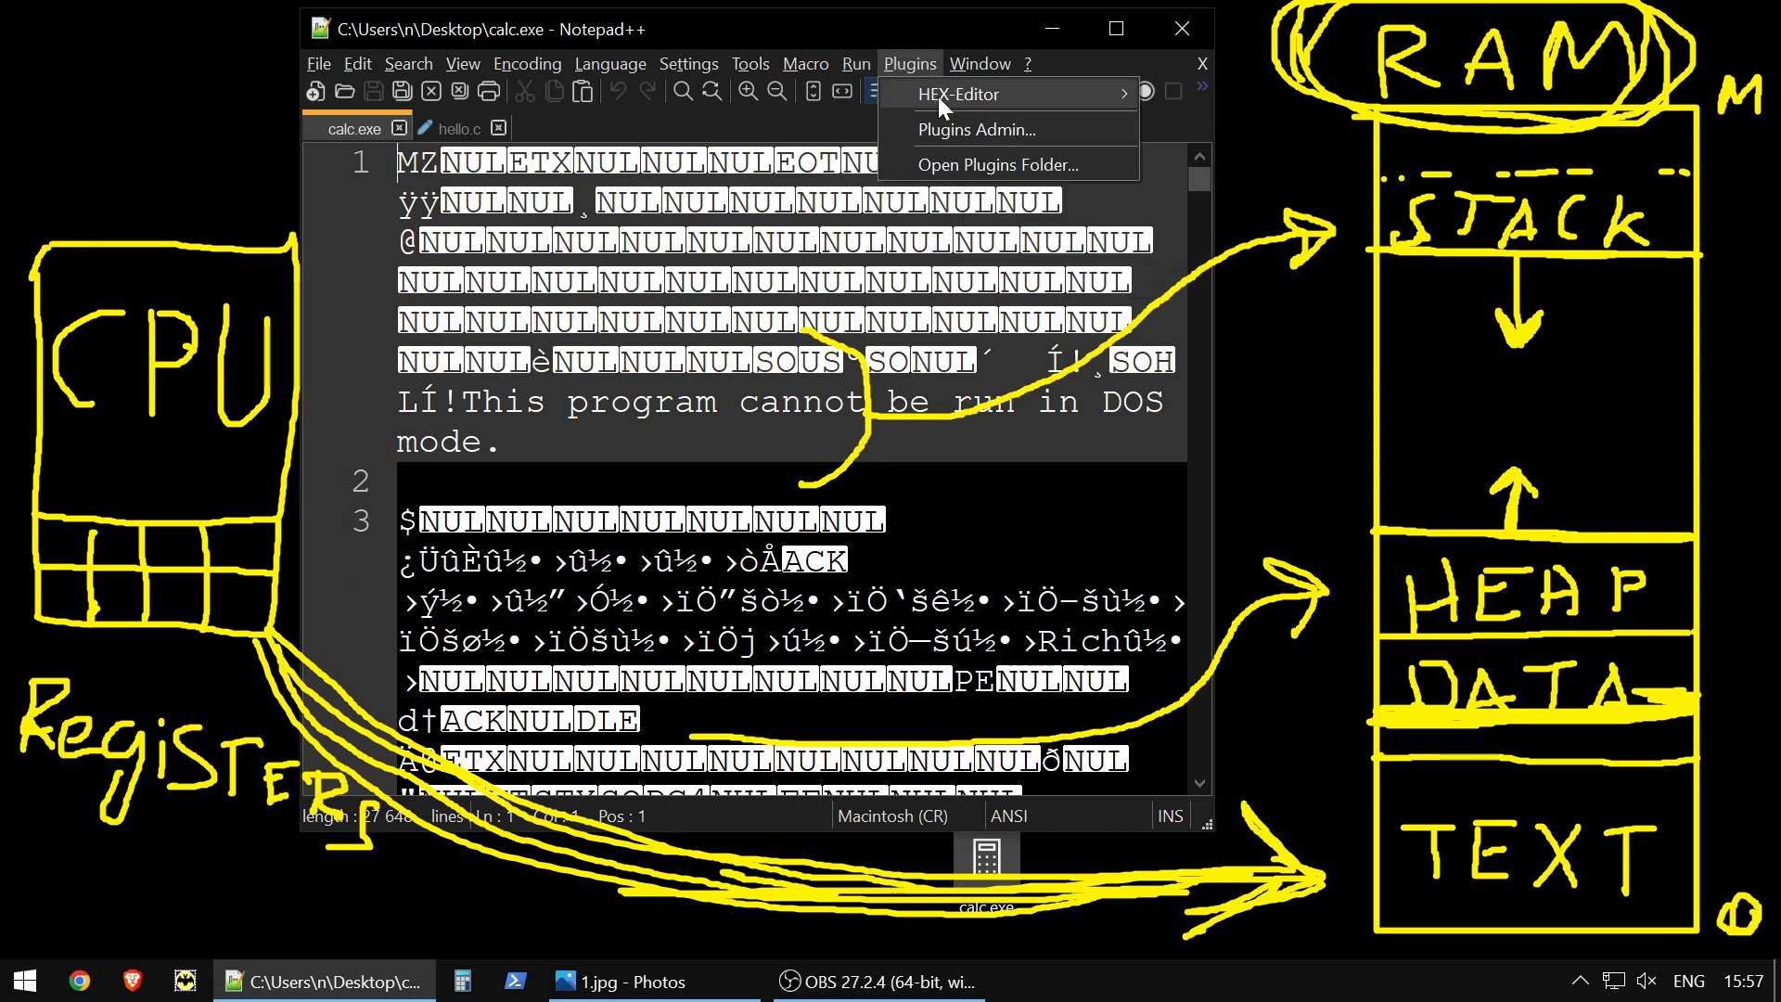
click(955, 95)
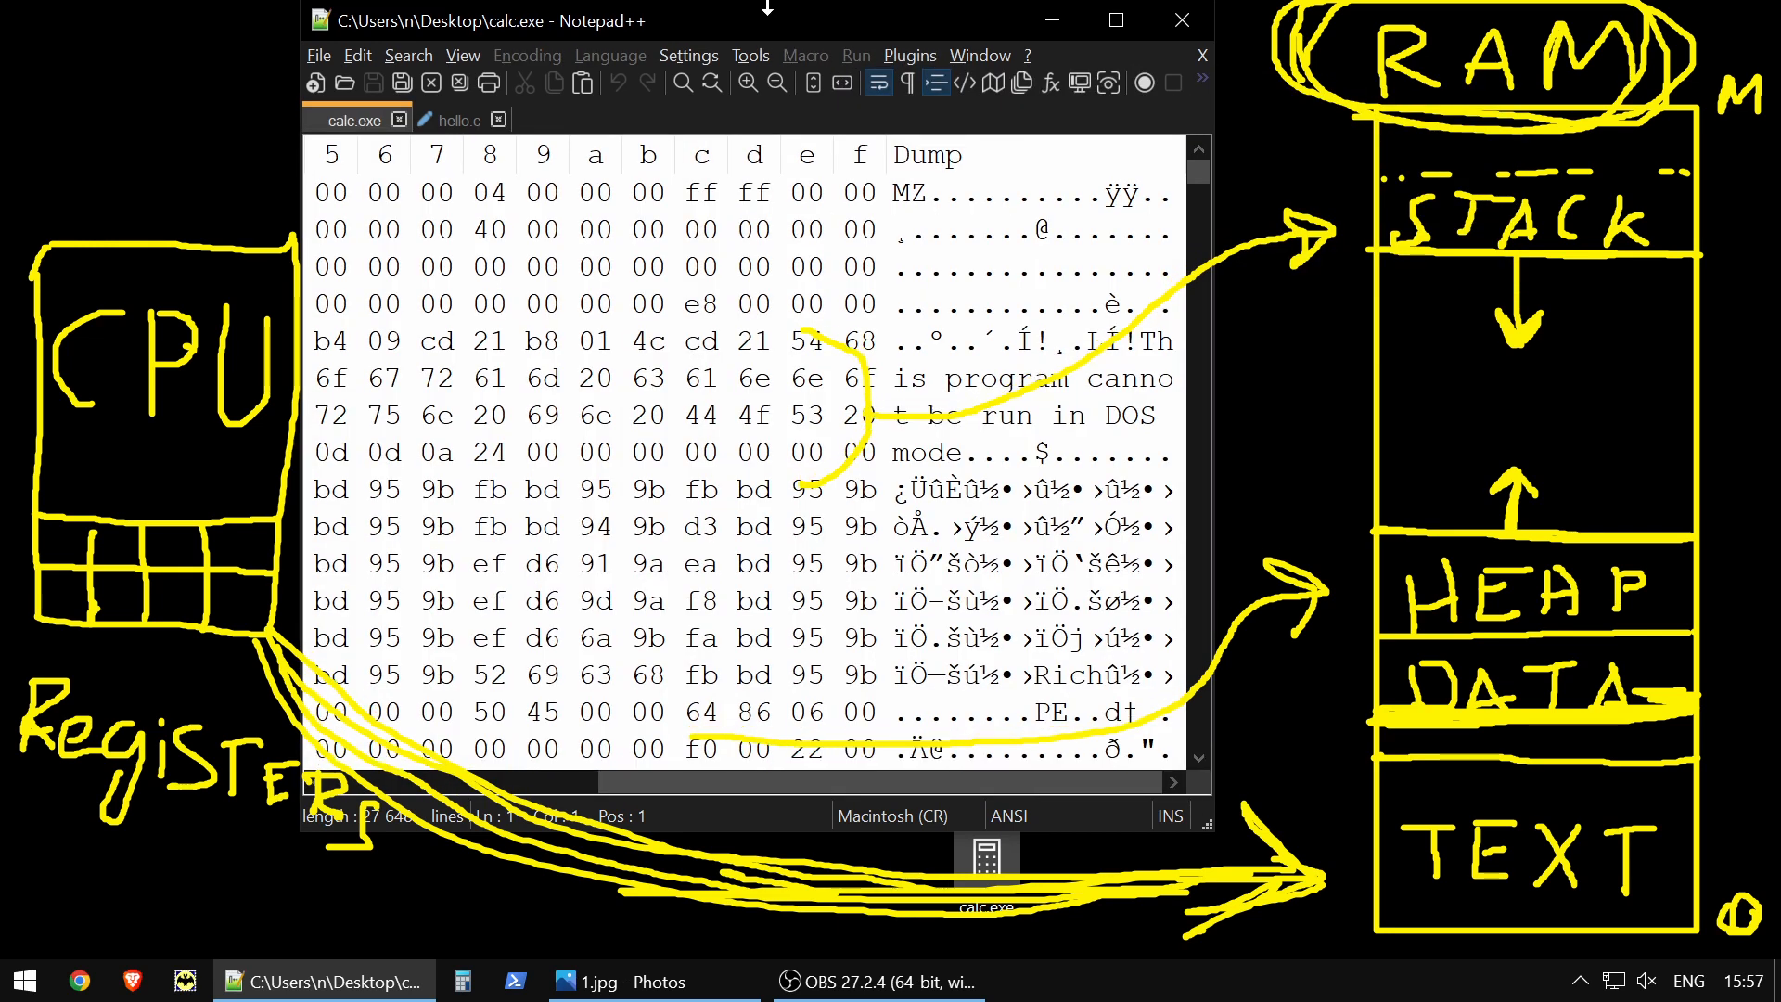
click(977, 55)
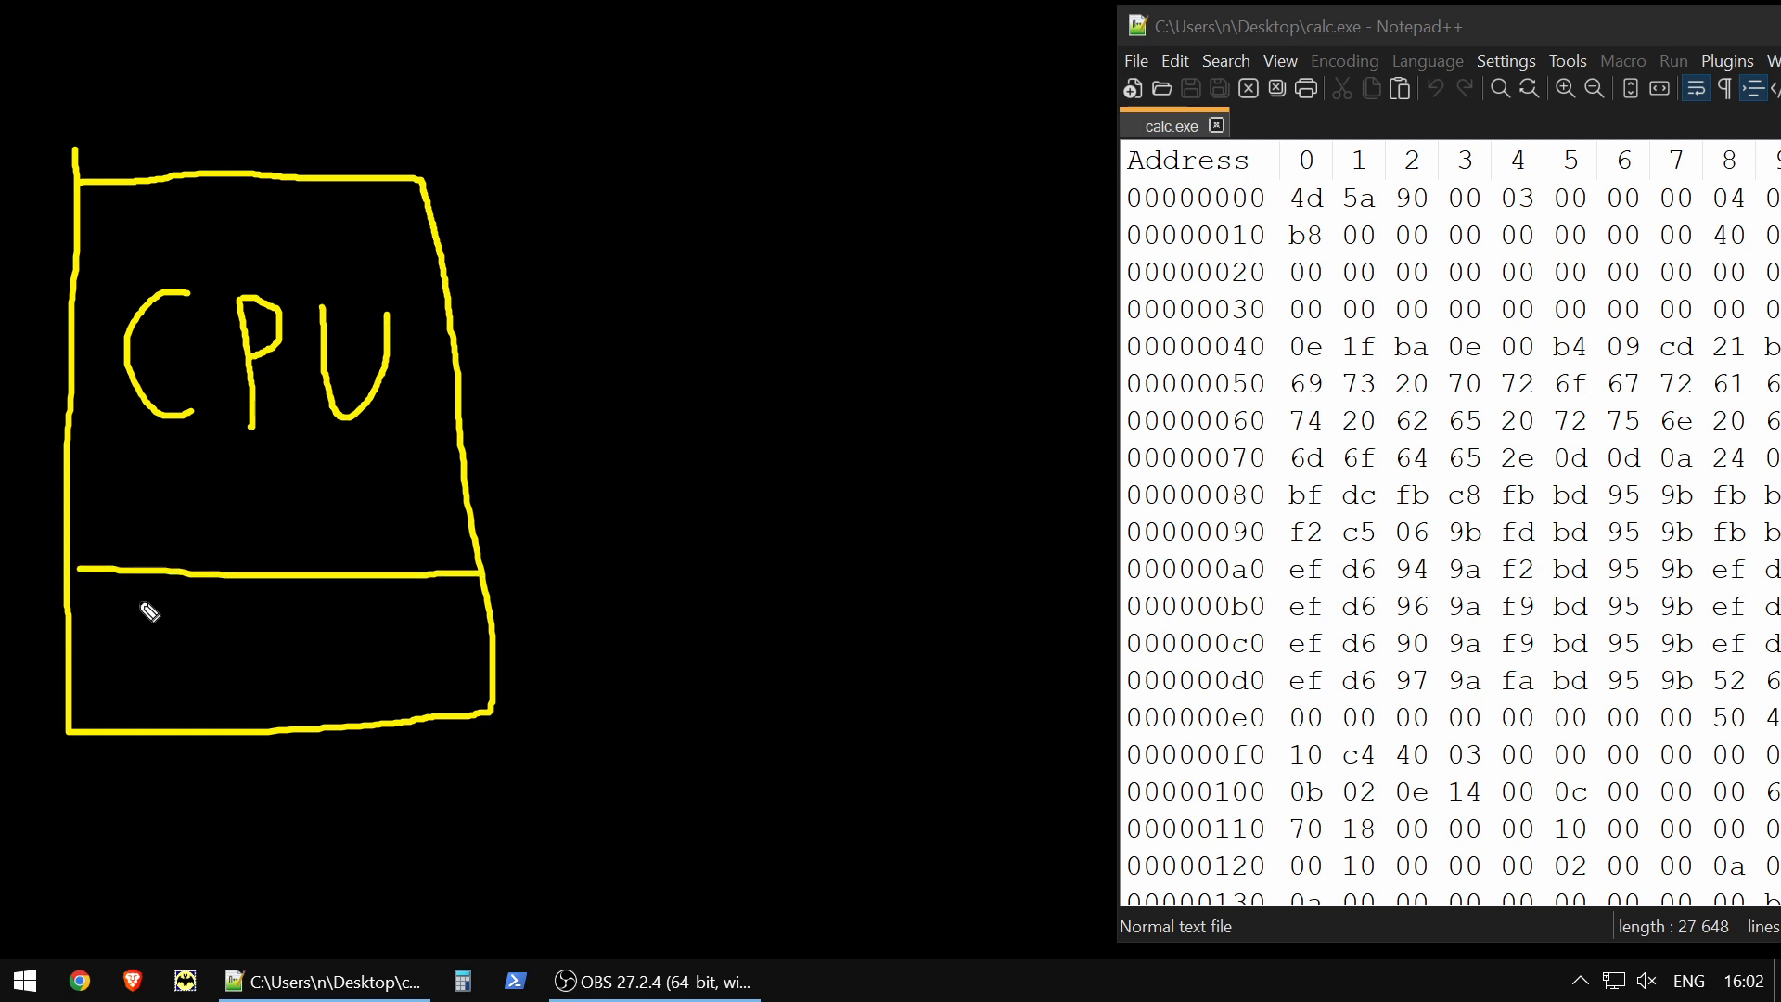
Divide the CPU into register cells, with arrows from a register to address 00000000 and later addresses
drag(153, 578, 153, 744)
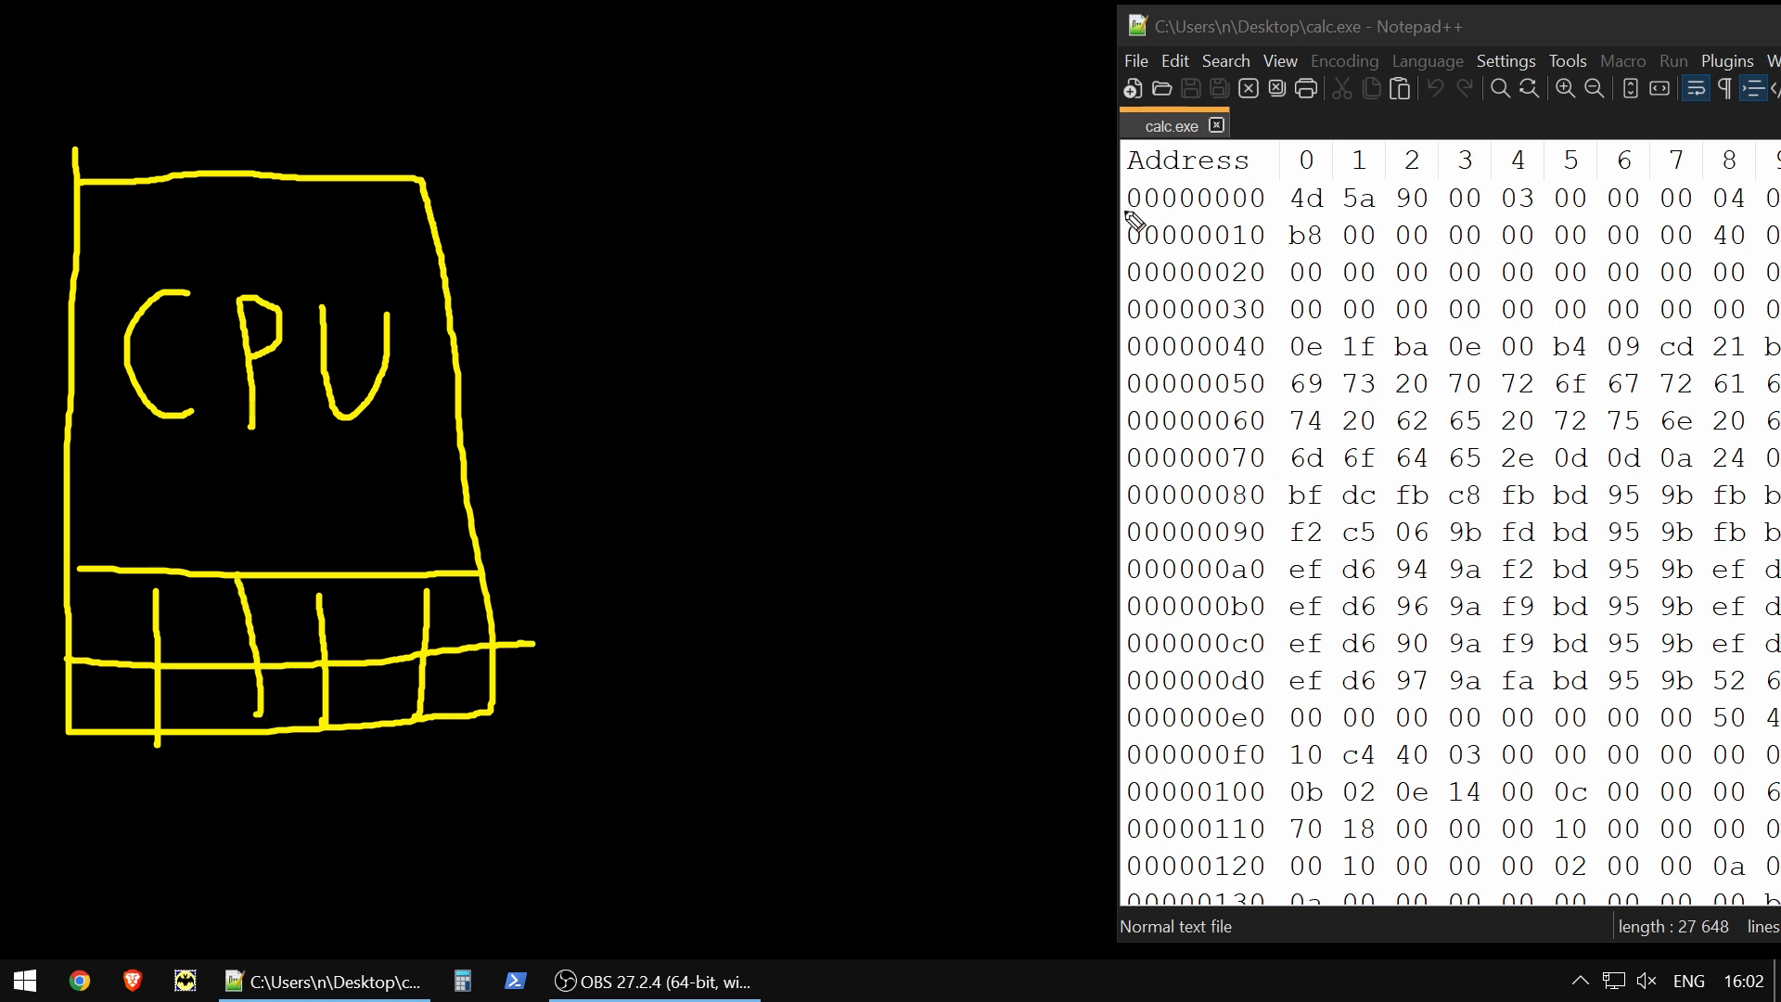
drag(516, 664, 1101, 192)
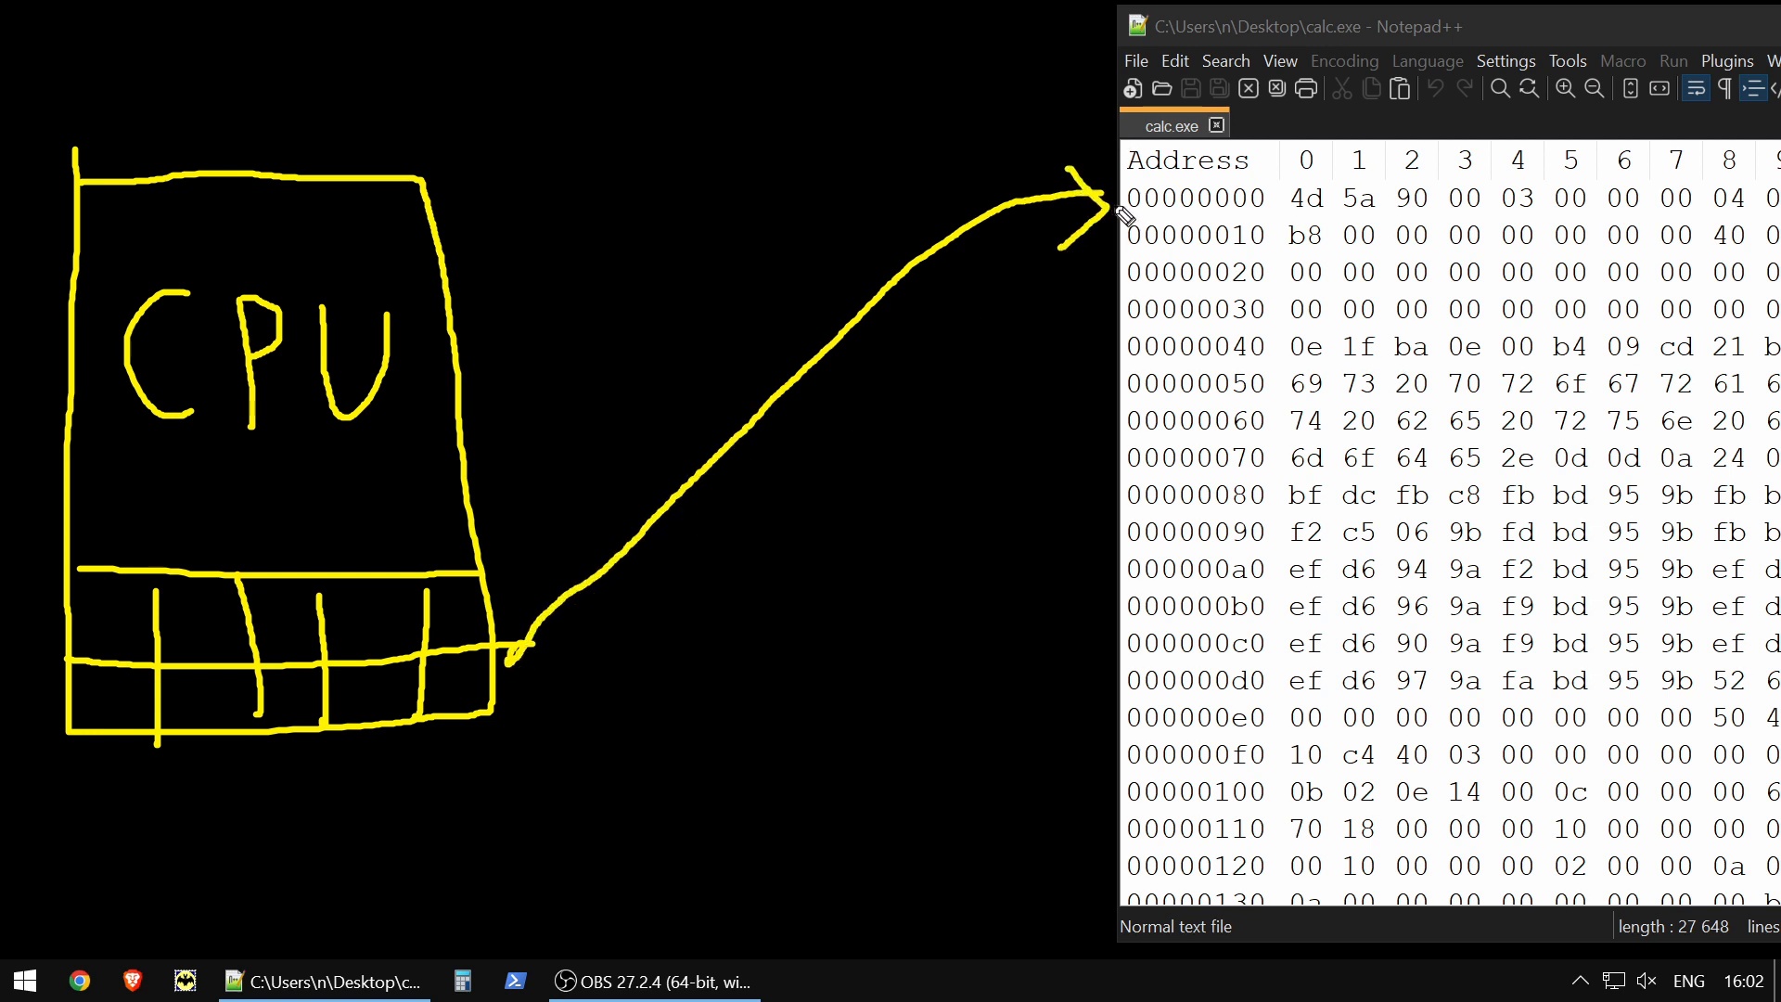
mouse_move(1511, 222)
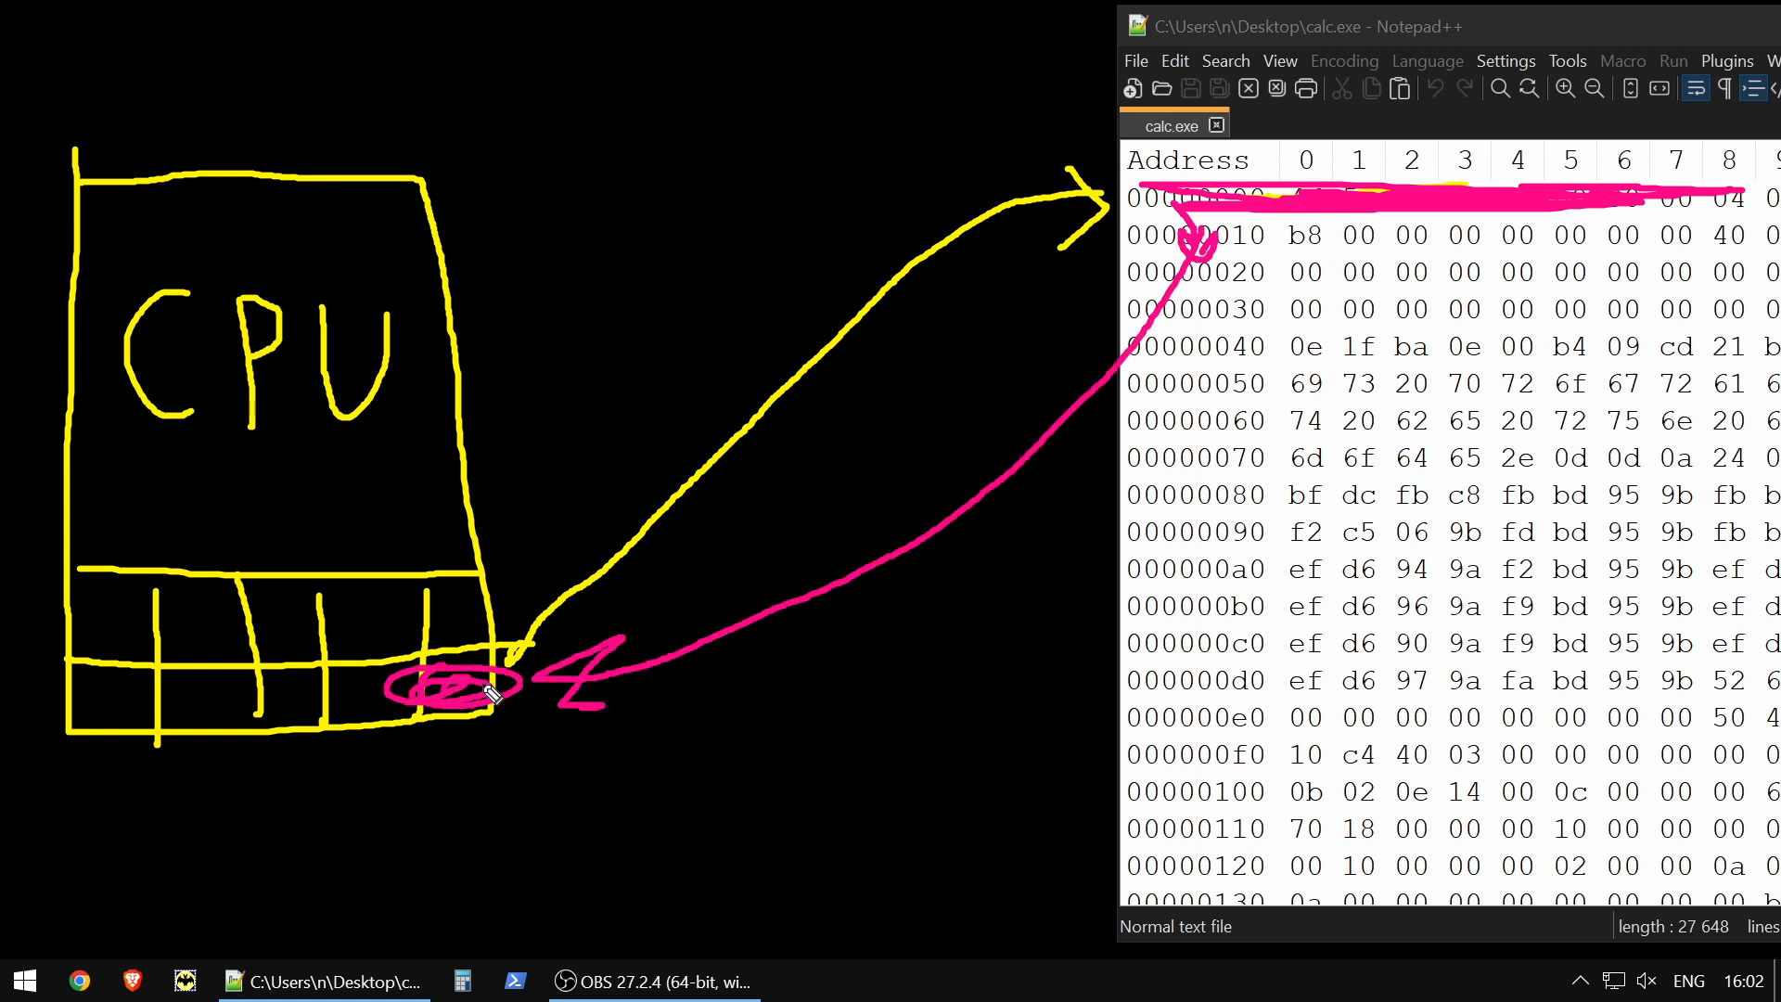
drag(511, 670, 1260, 301)
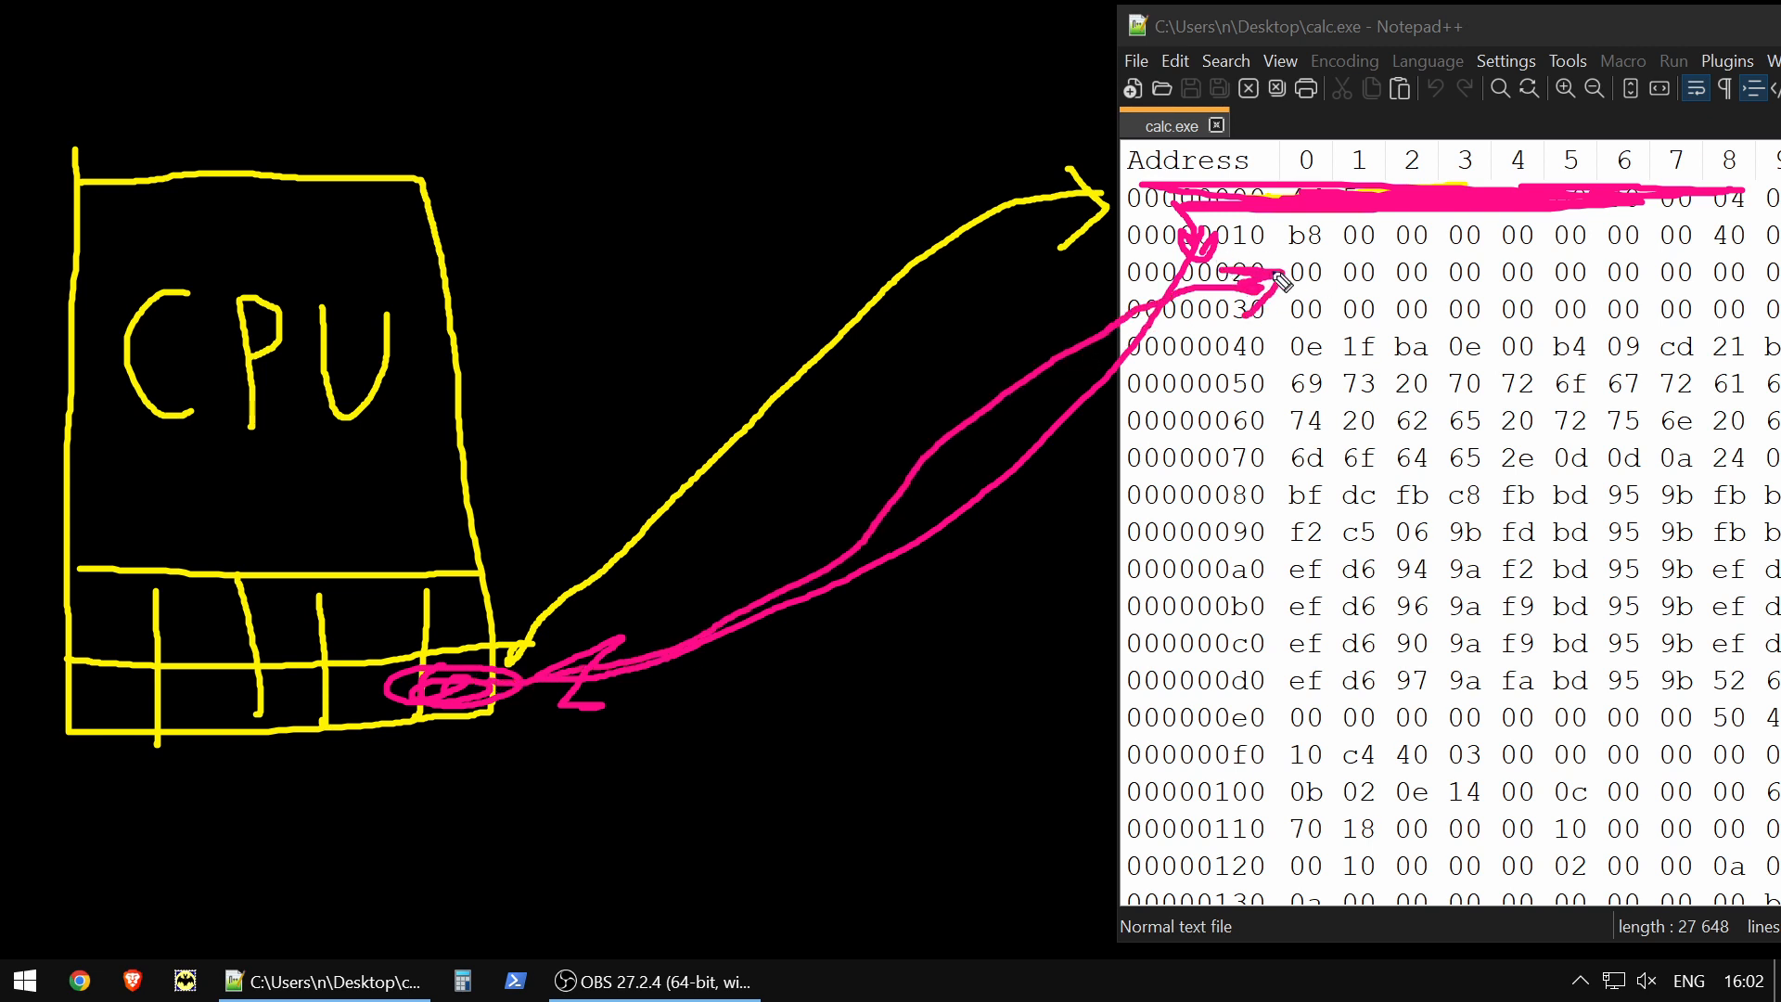
mouse_move(1437, 272)
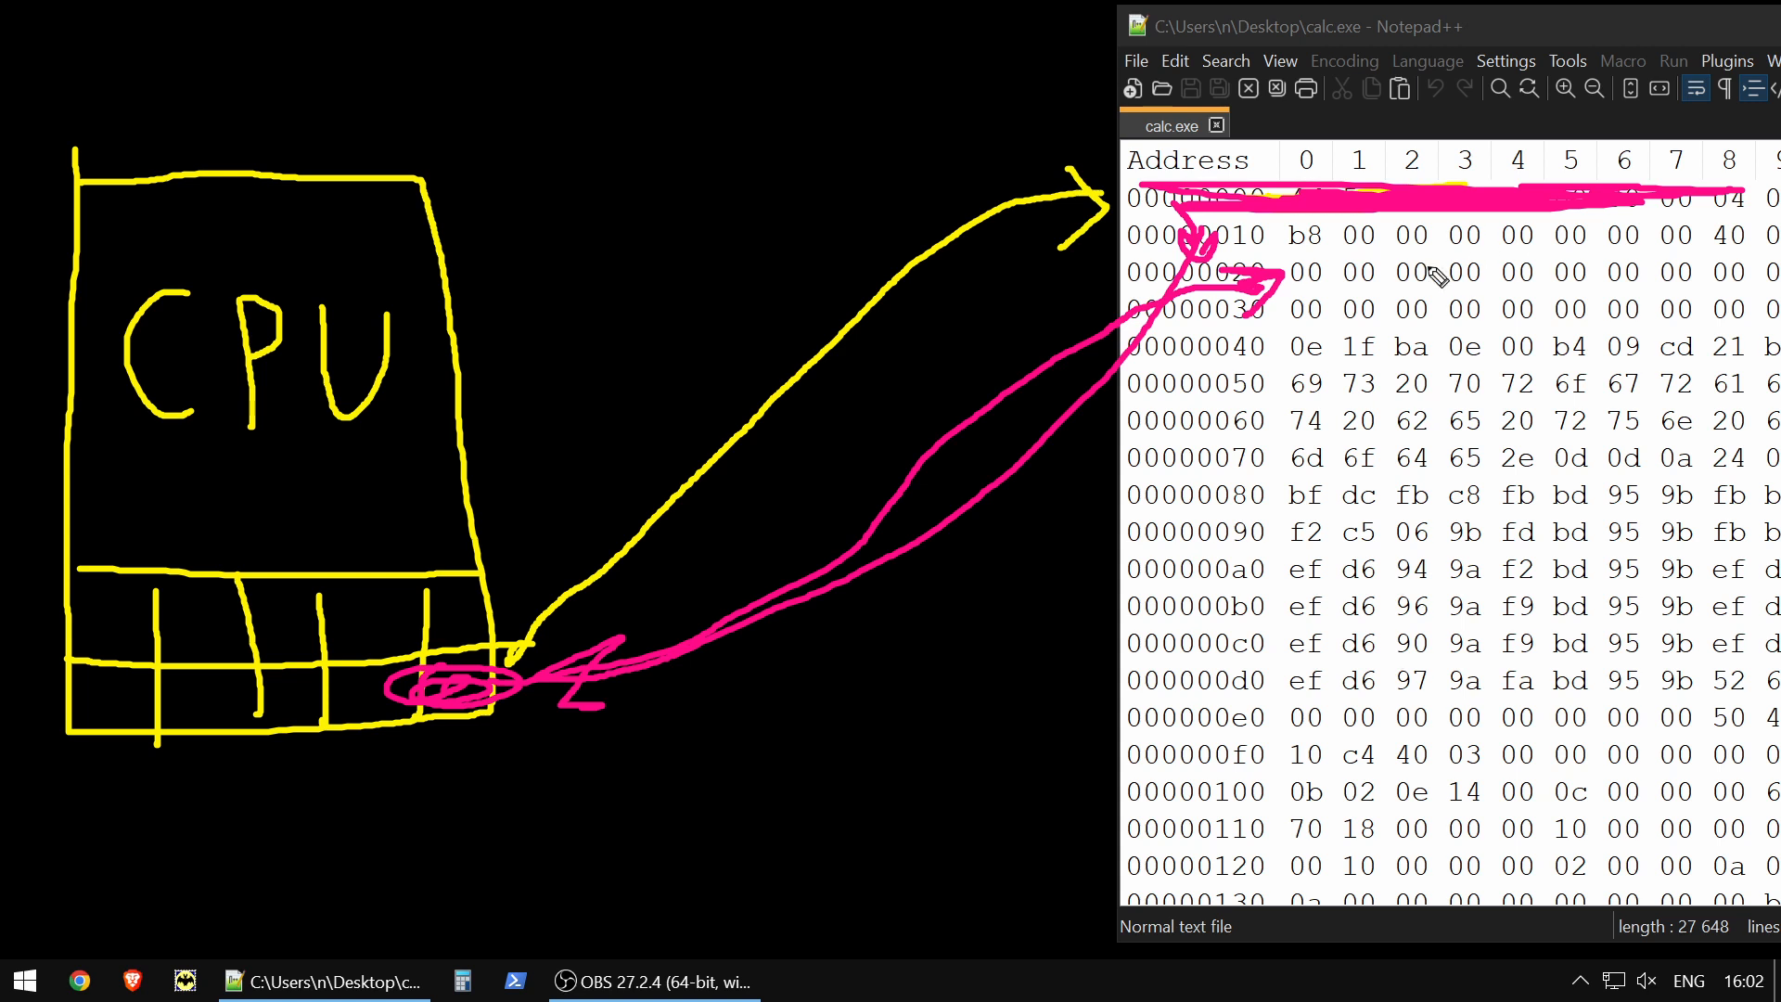
mouse_move(1304, 371)
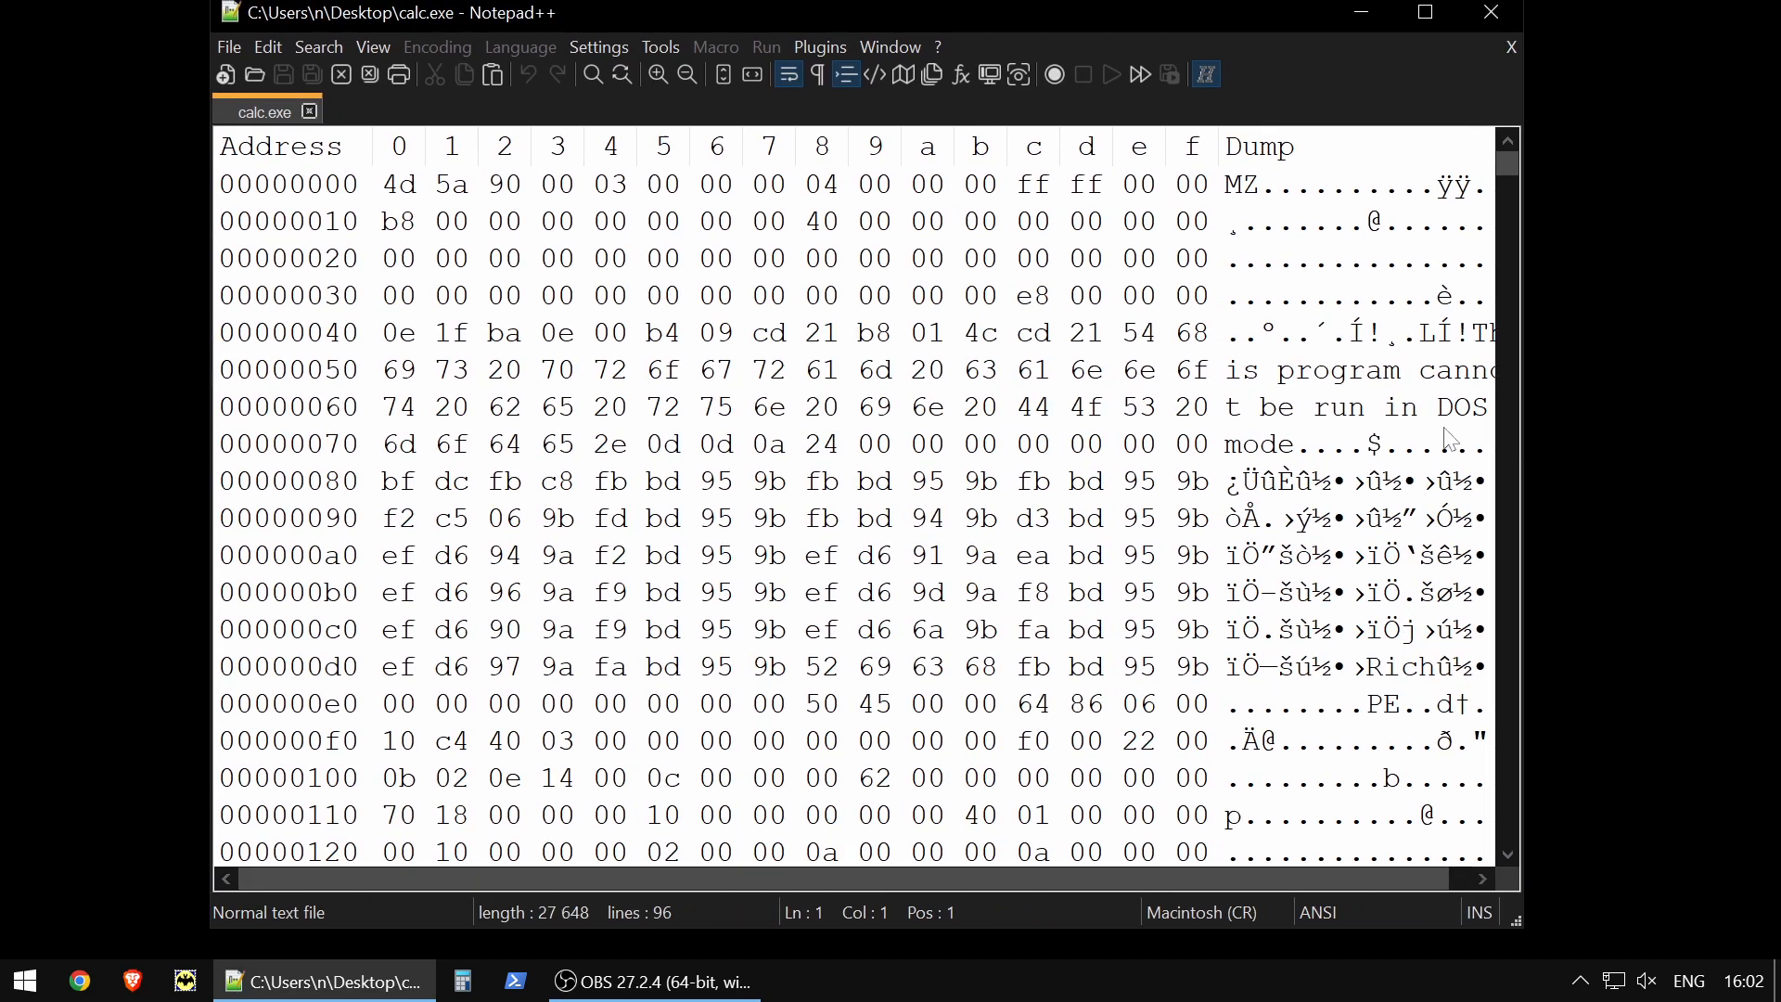
scroll(down, 3)
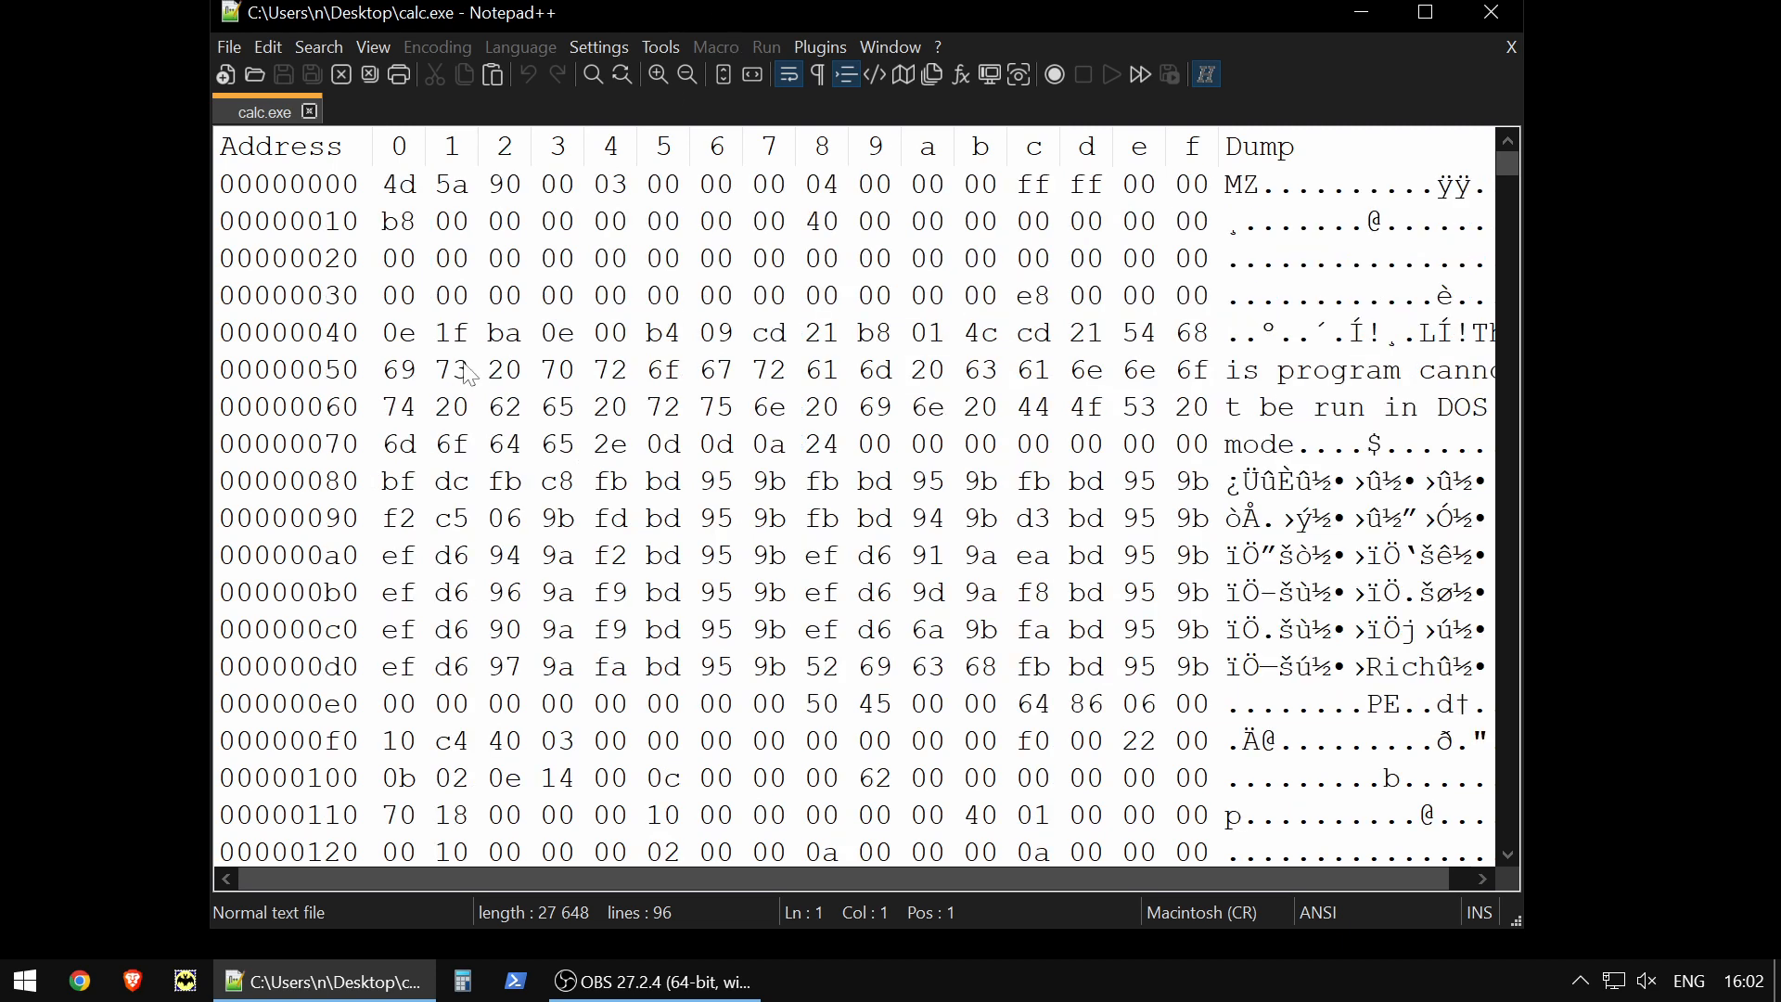
mouse_move(530, 329)
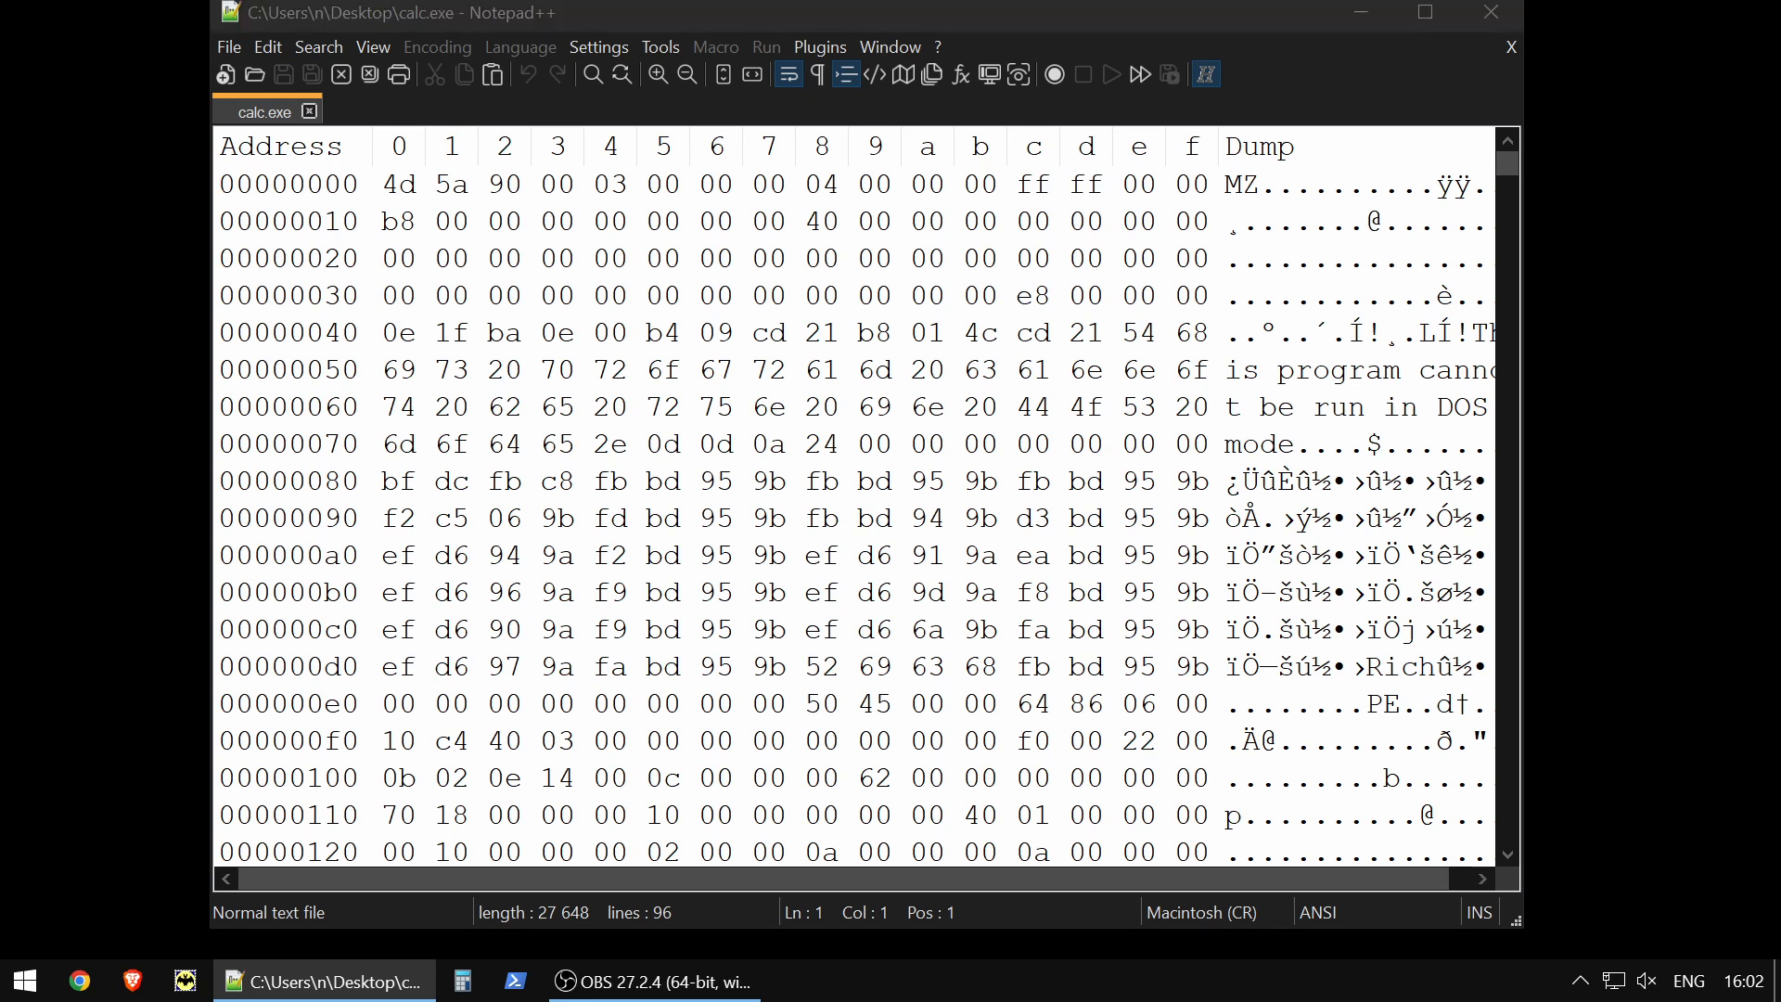
click(365, 111)
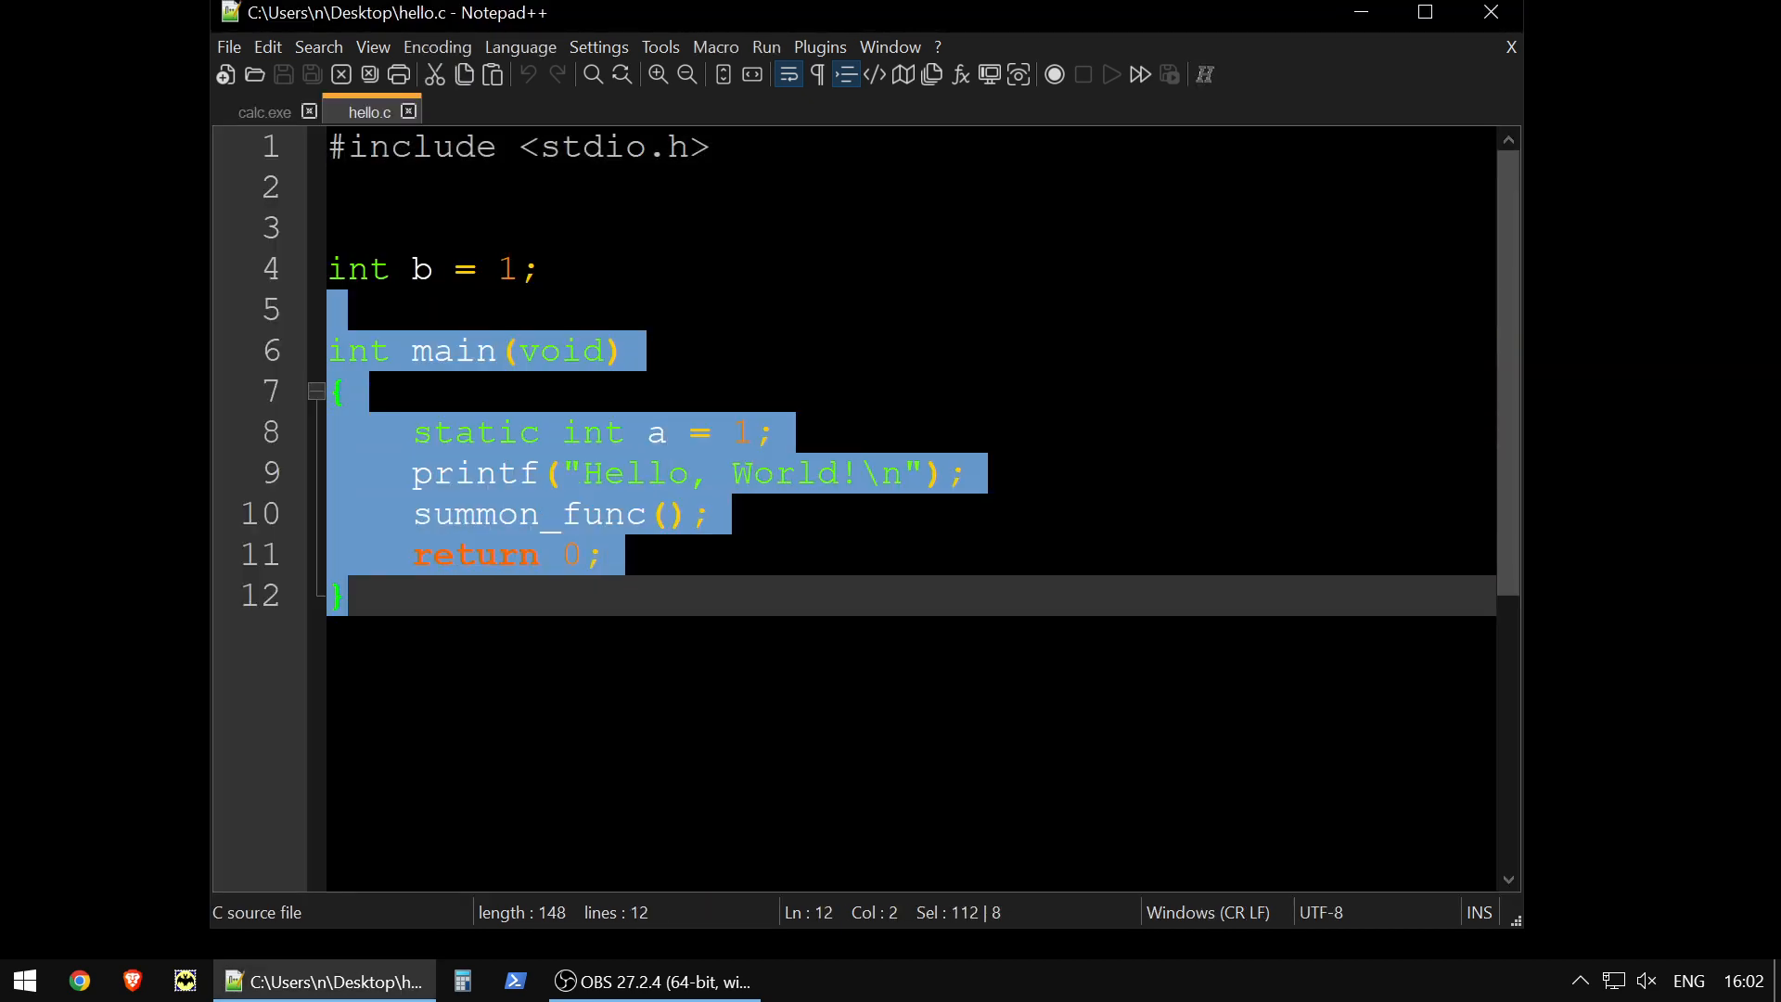
click(341, 596)
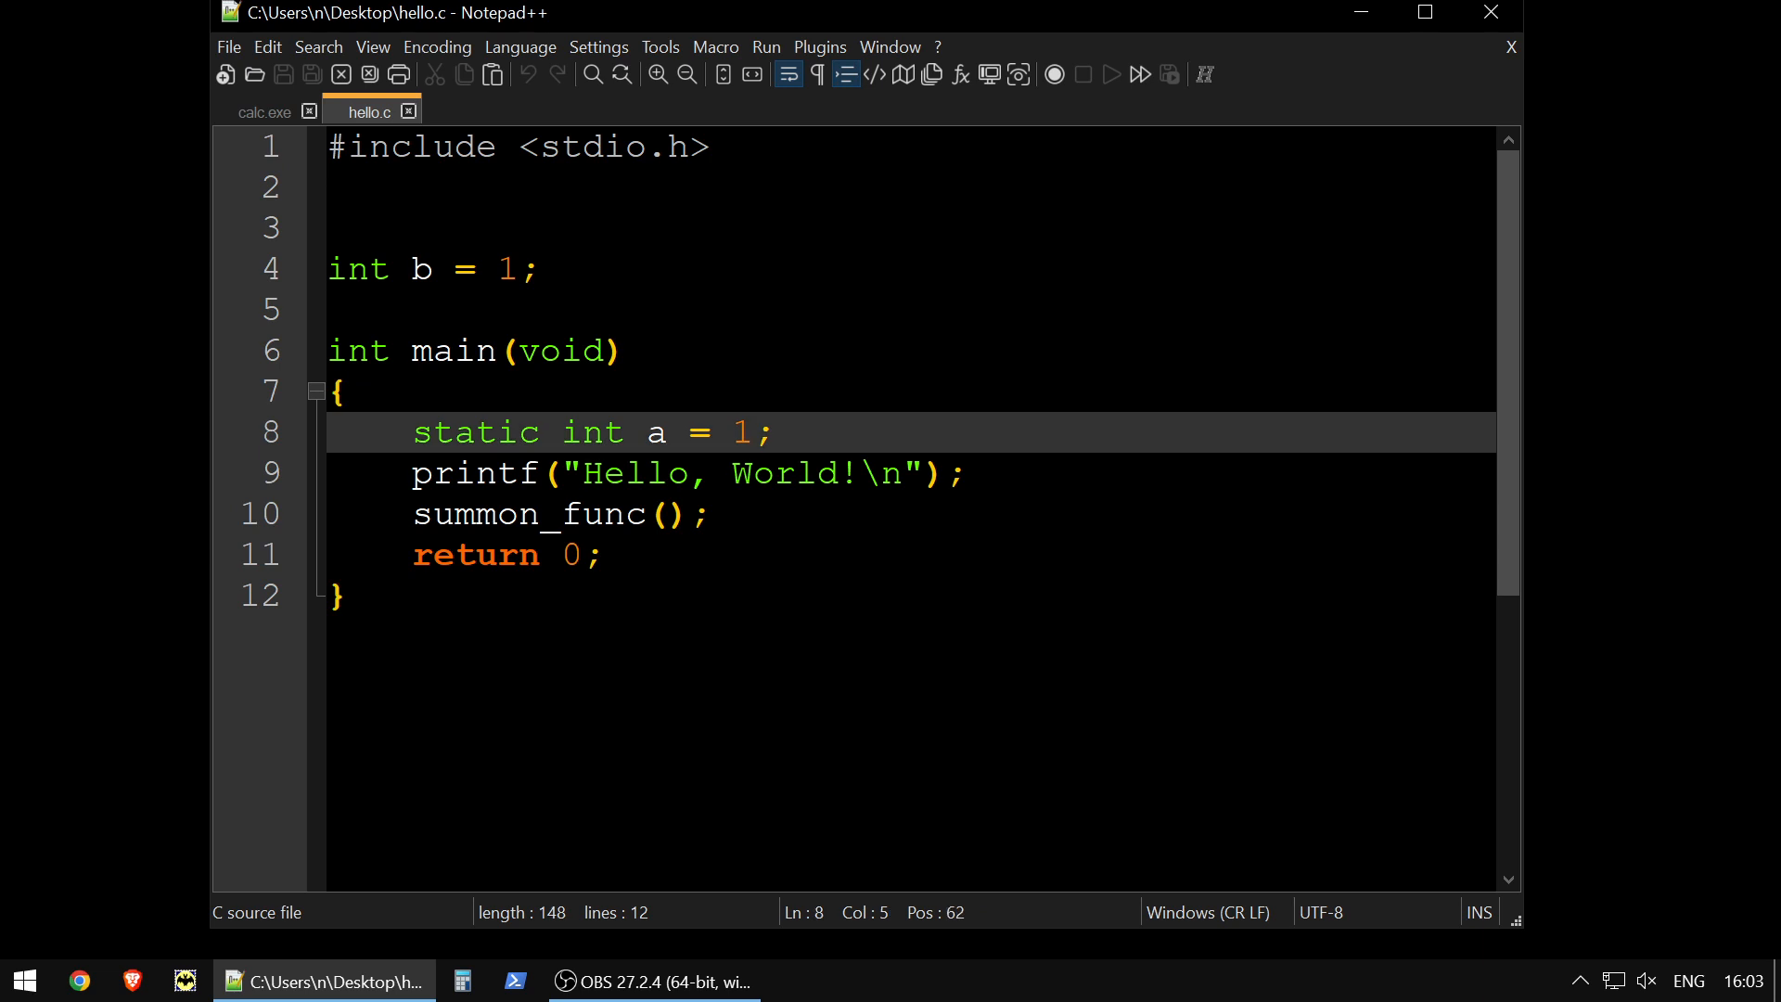
click(453, 555)
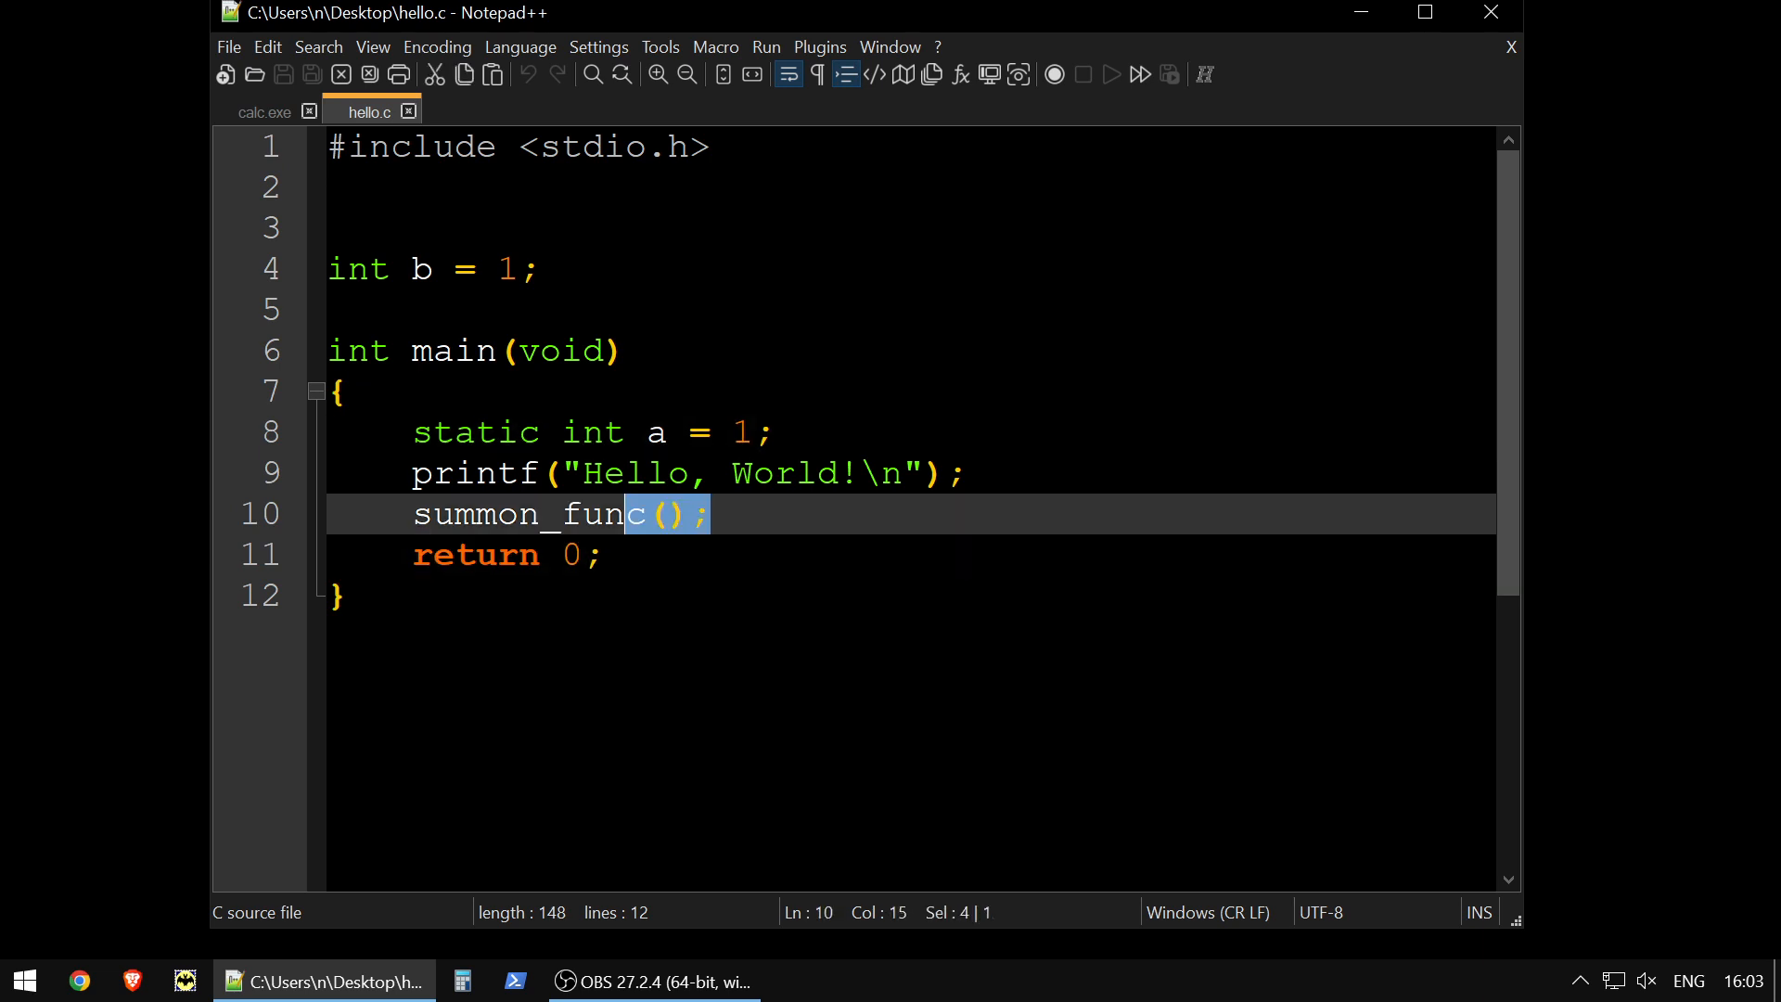
click(264, 112)
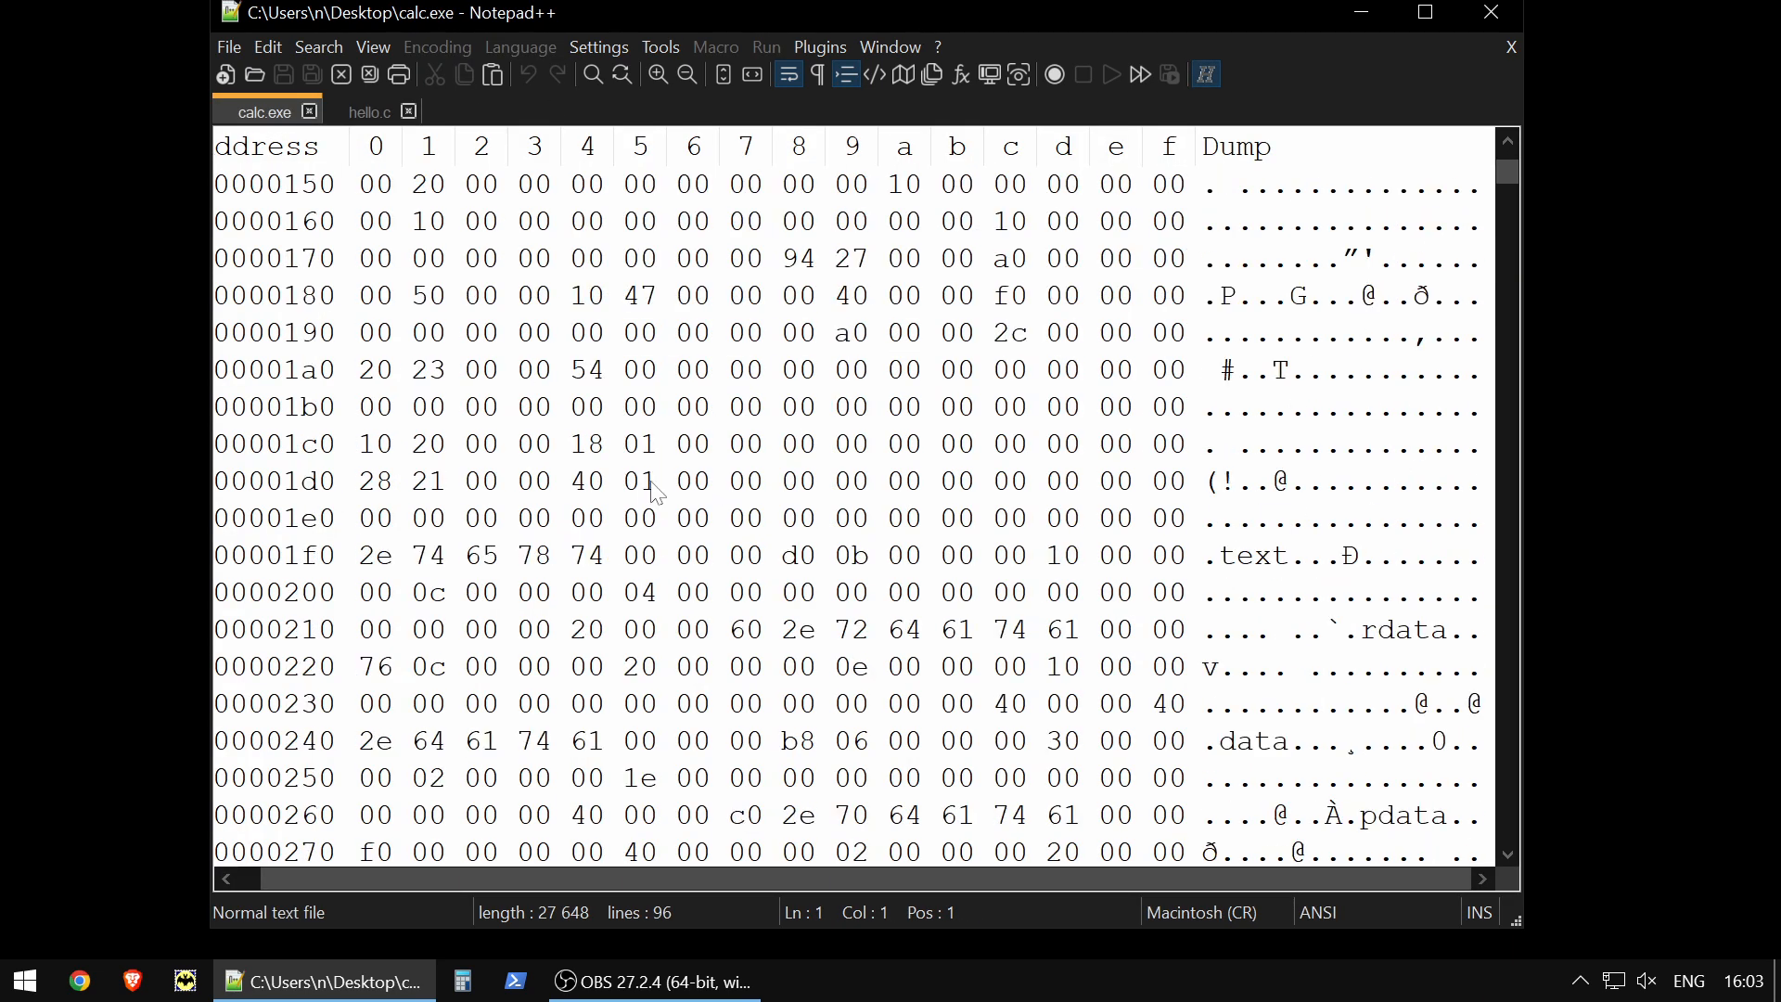
scroll(down, 3)
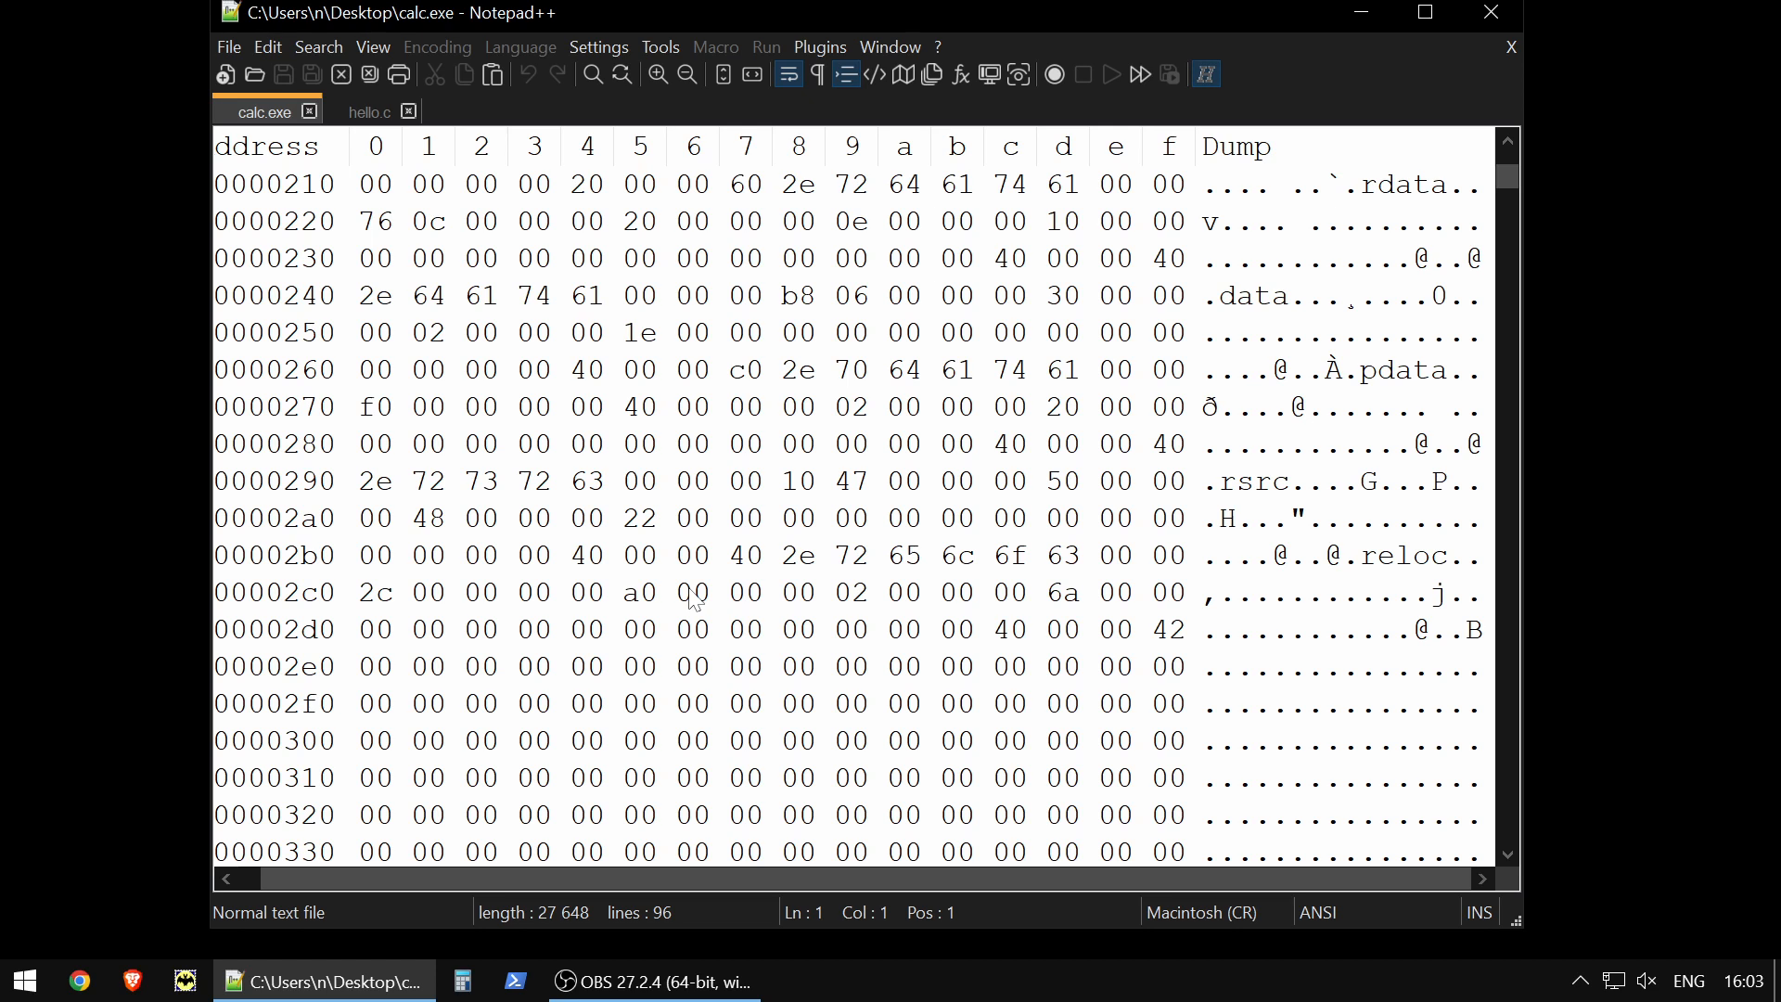
click(795, 628)
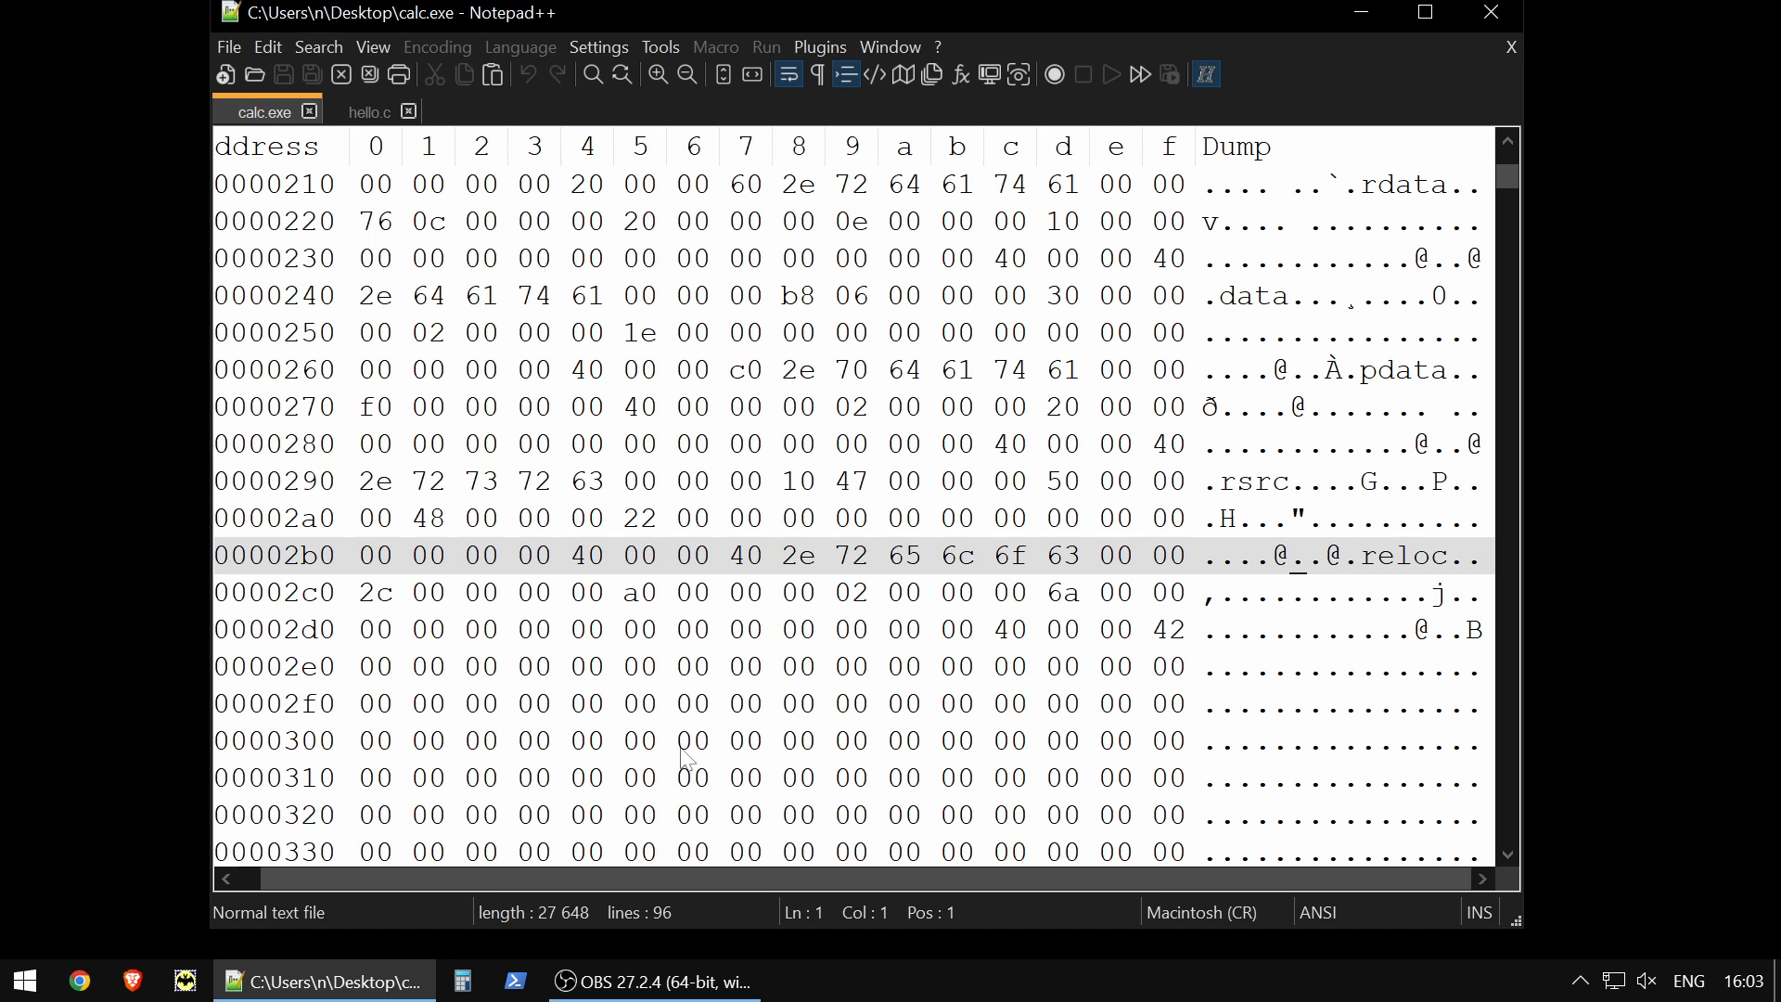
mouse_move(256, 420)
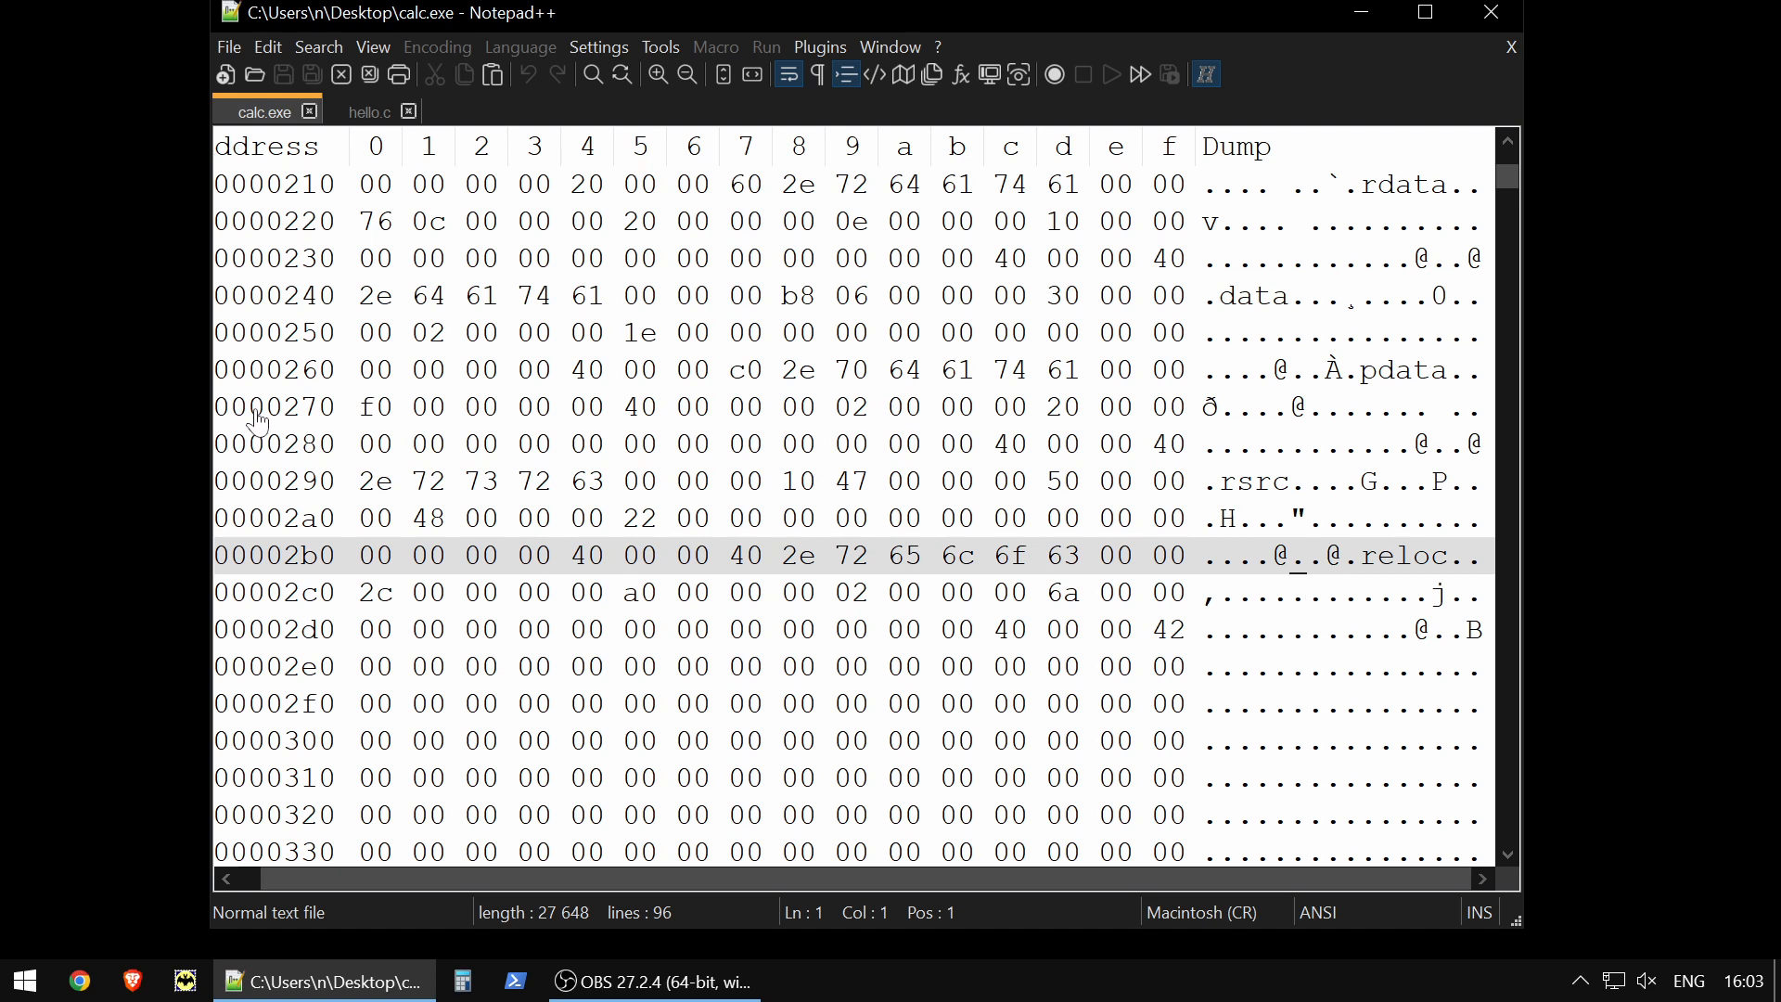
scroll(down, 3)
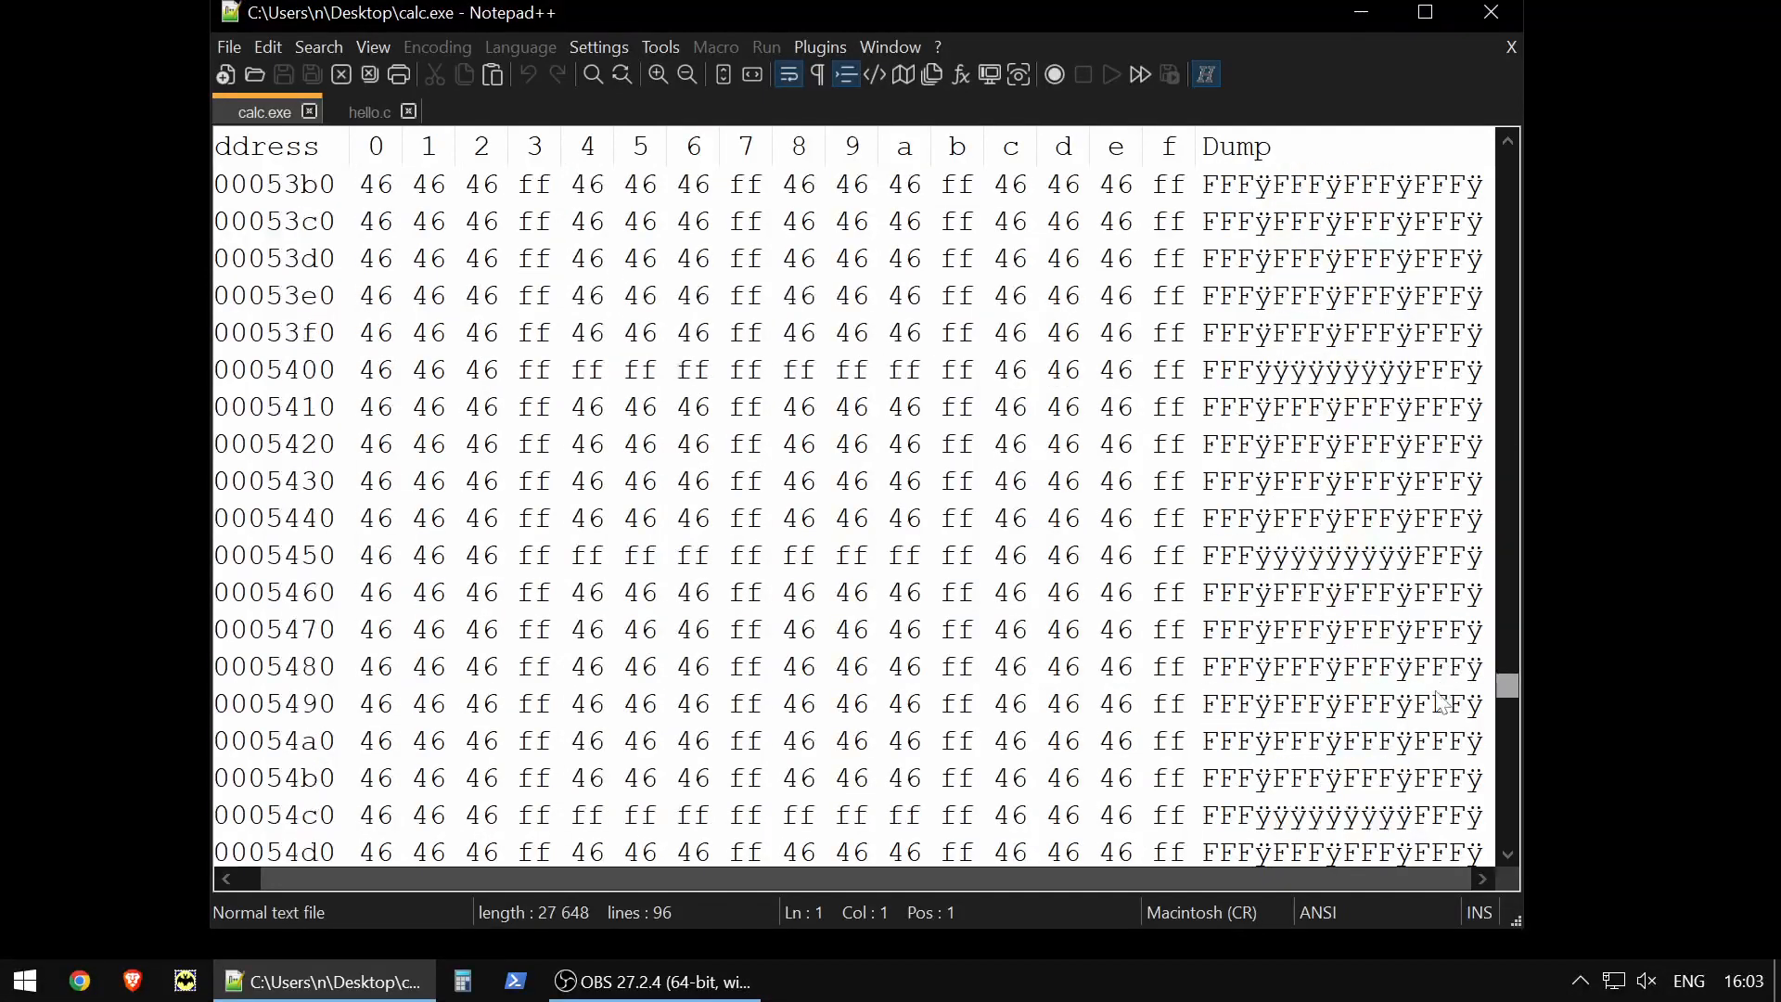
scroll(down, 3)
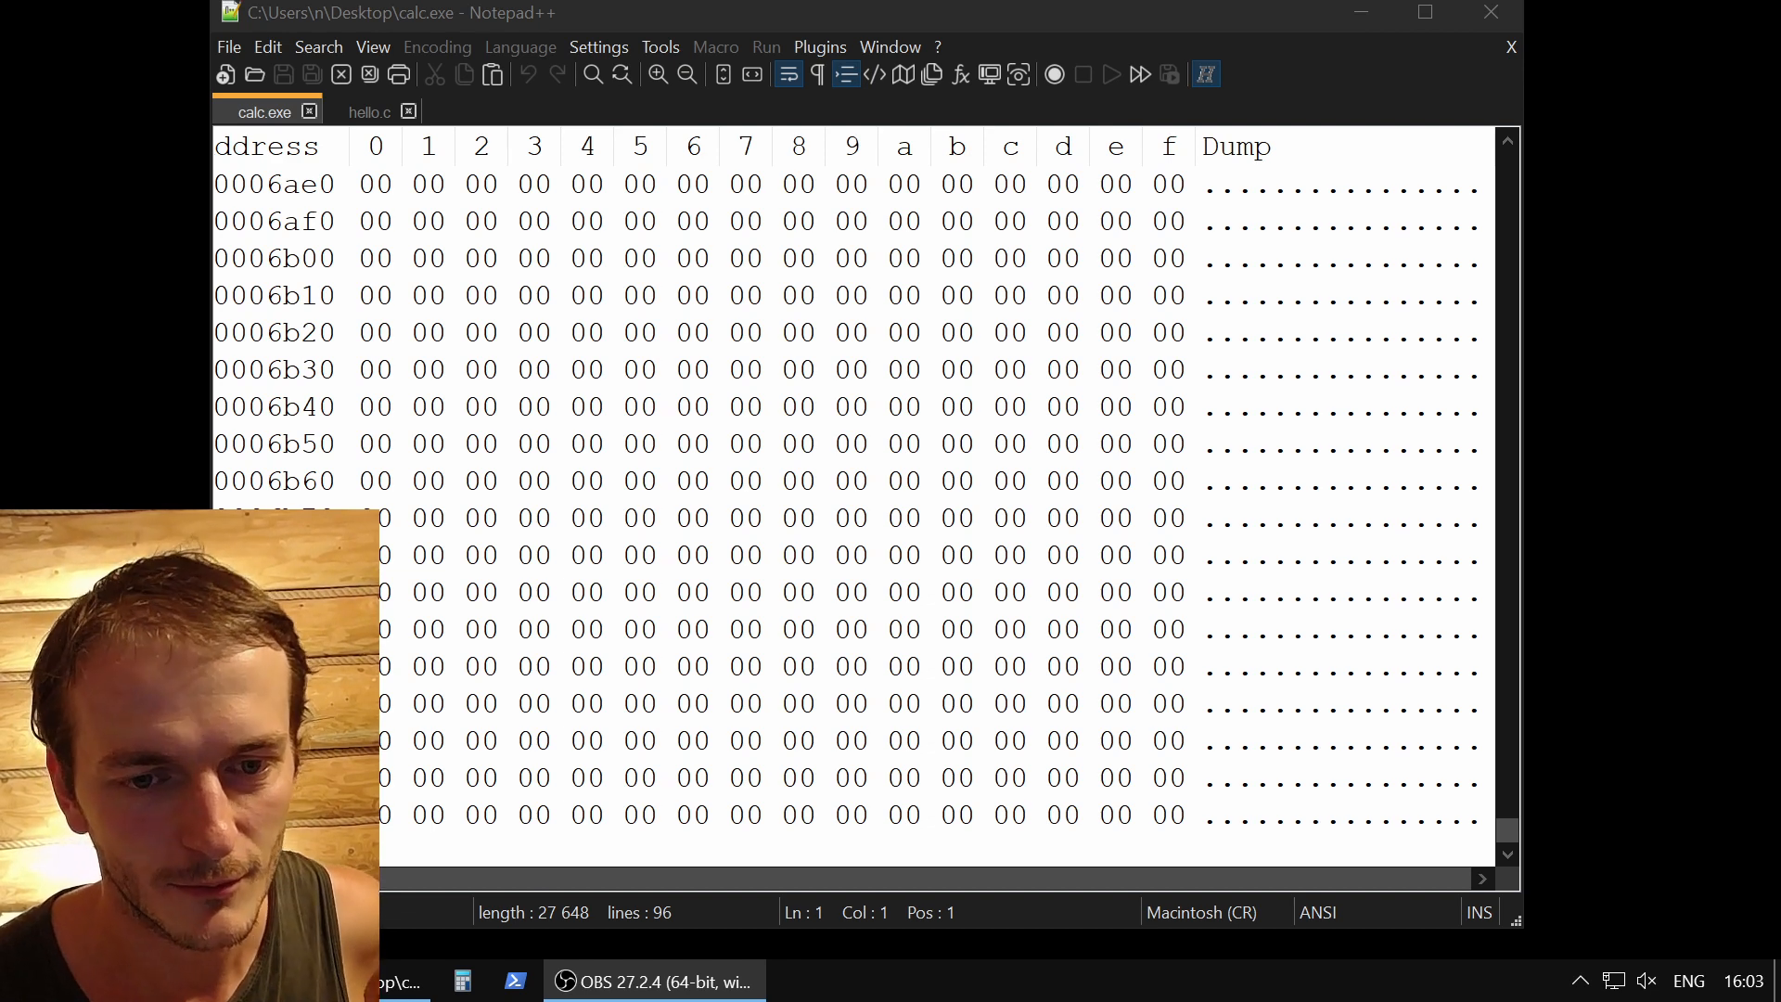
mouse_move(80, 343)
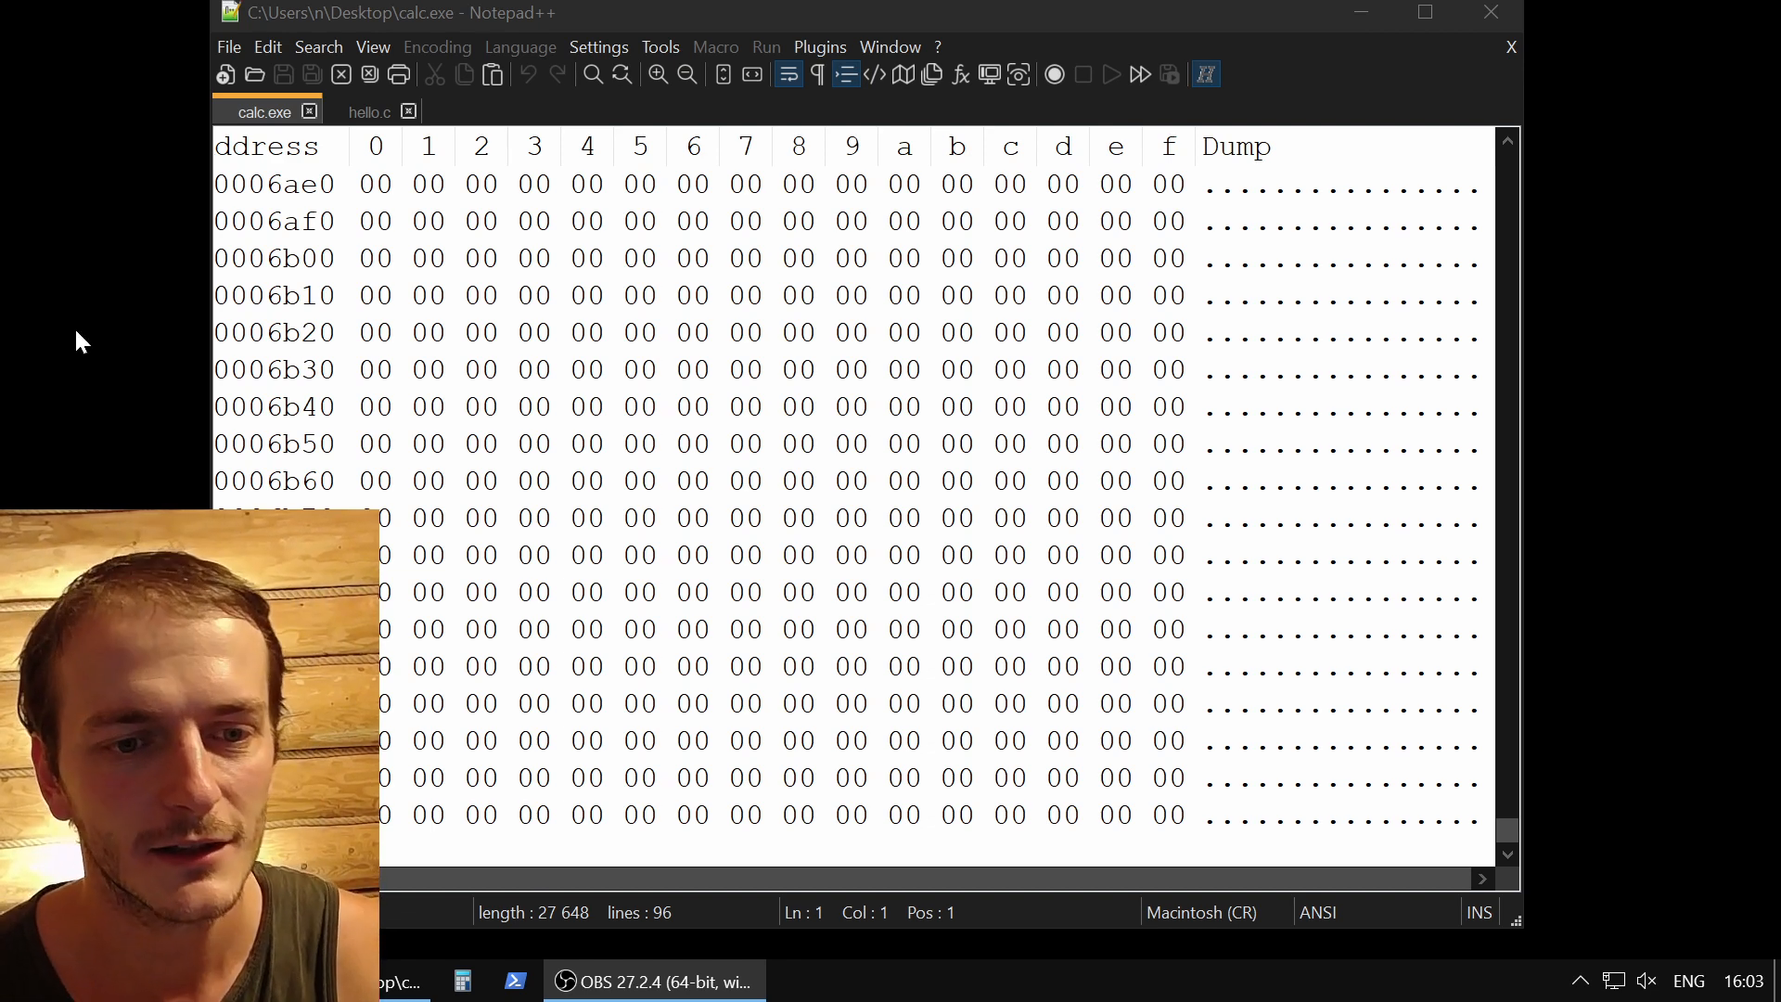
mouse_move(89, 353)
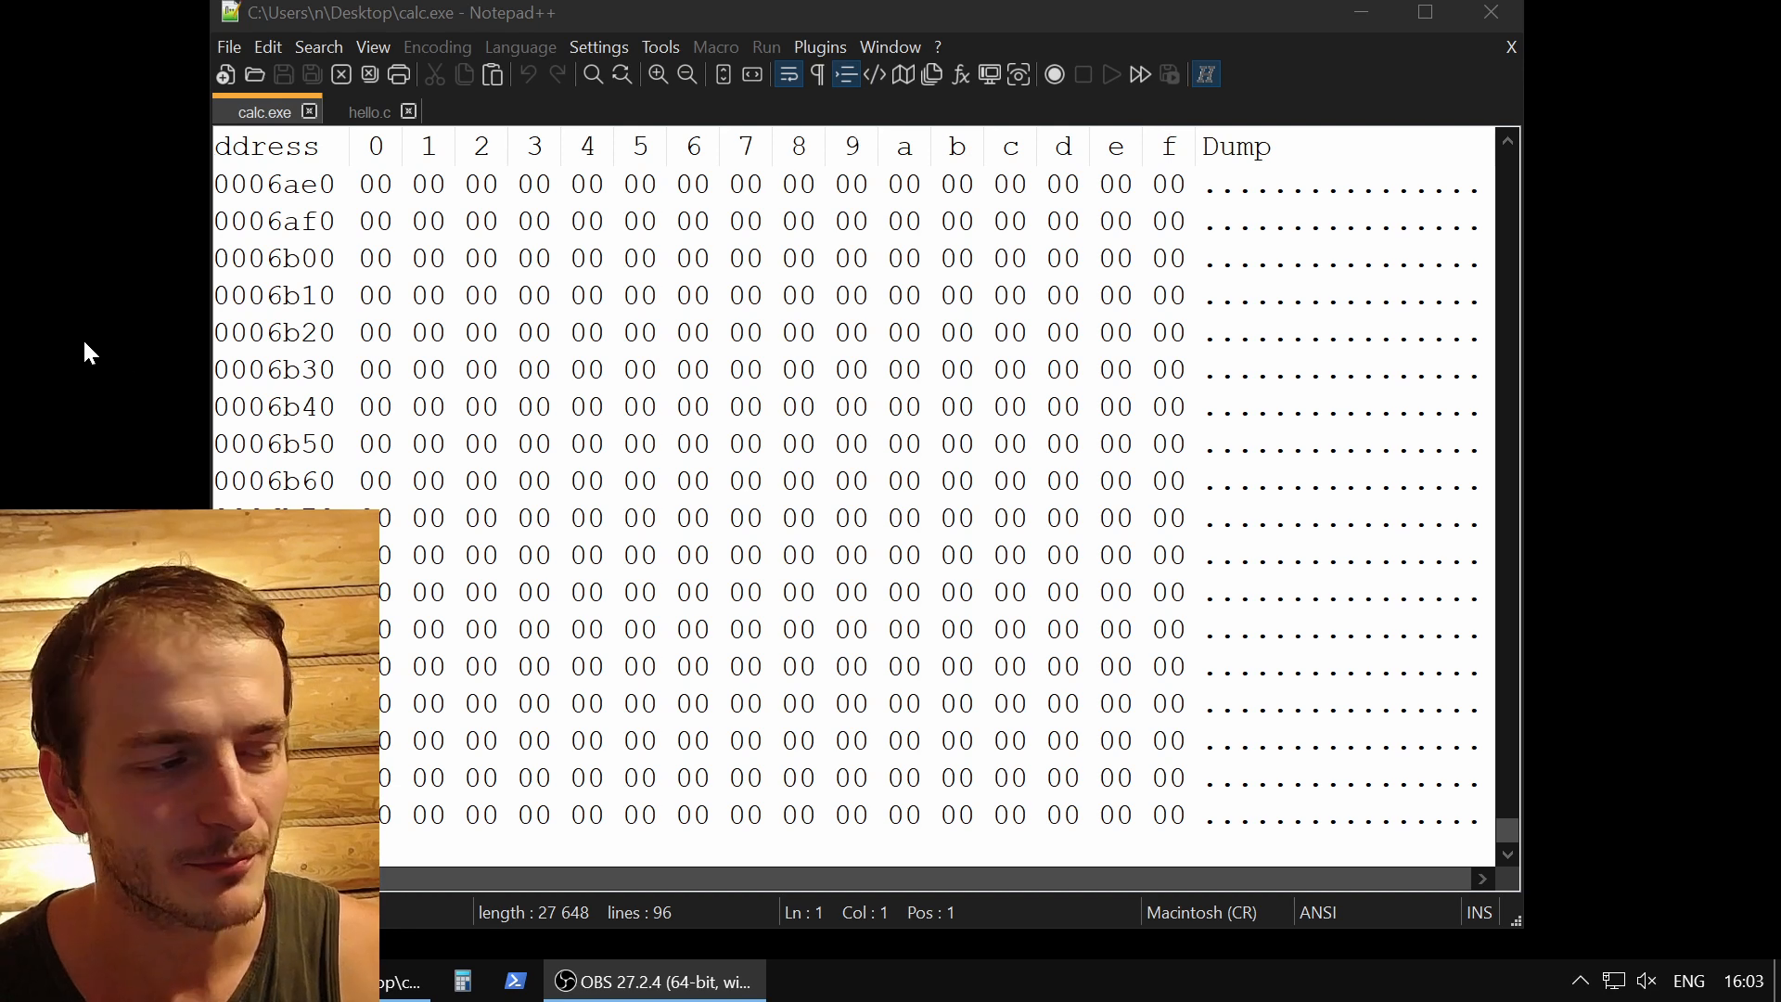